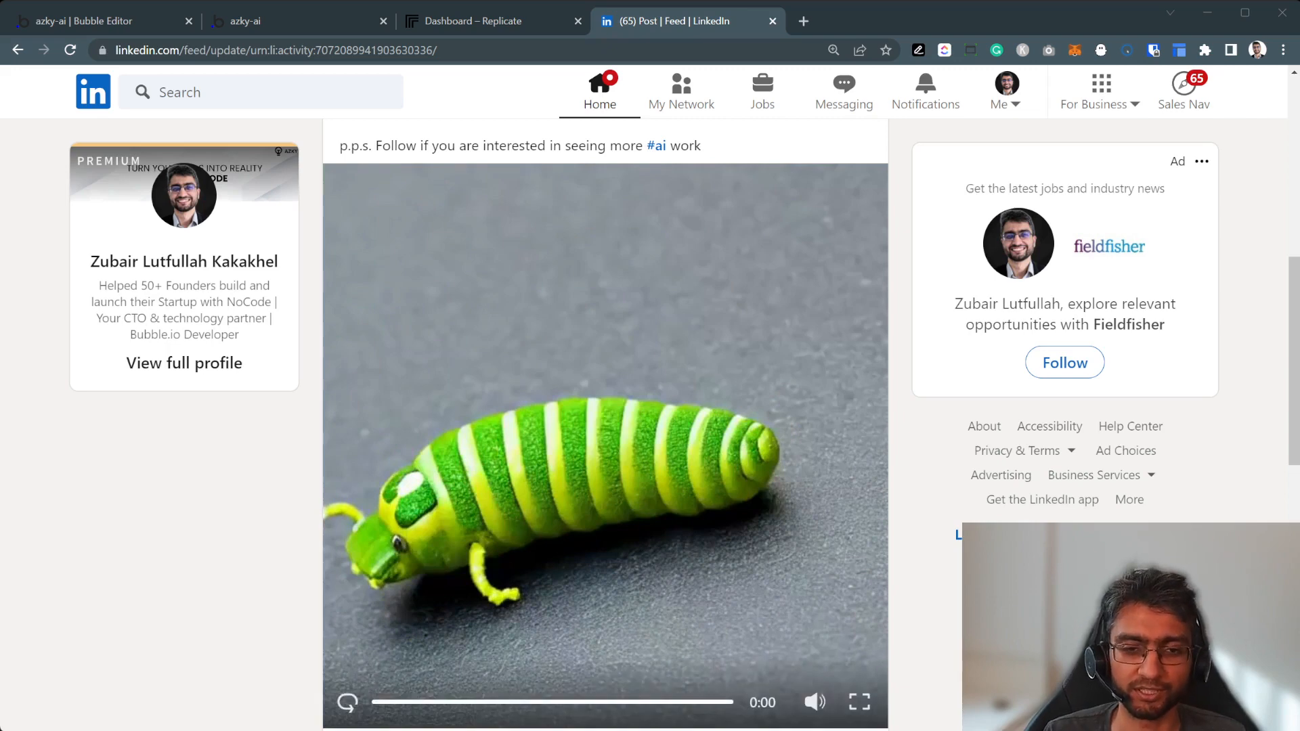
Play the LinkedIn caterpillar-to-butterfly video, then bring up the Replicate dashboard in a new tab.
left_click(603, 436)
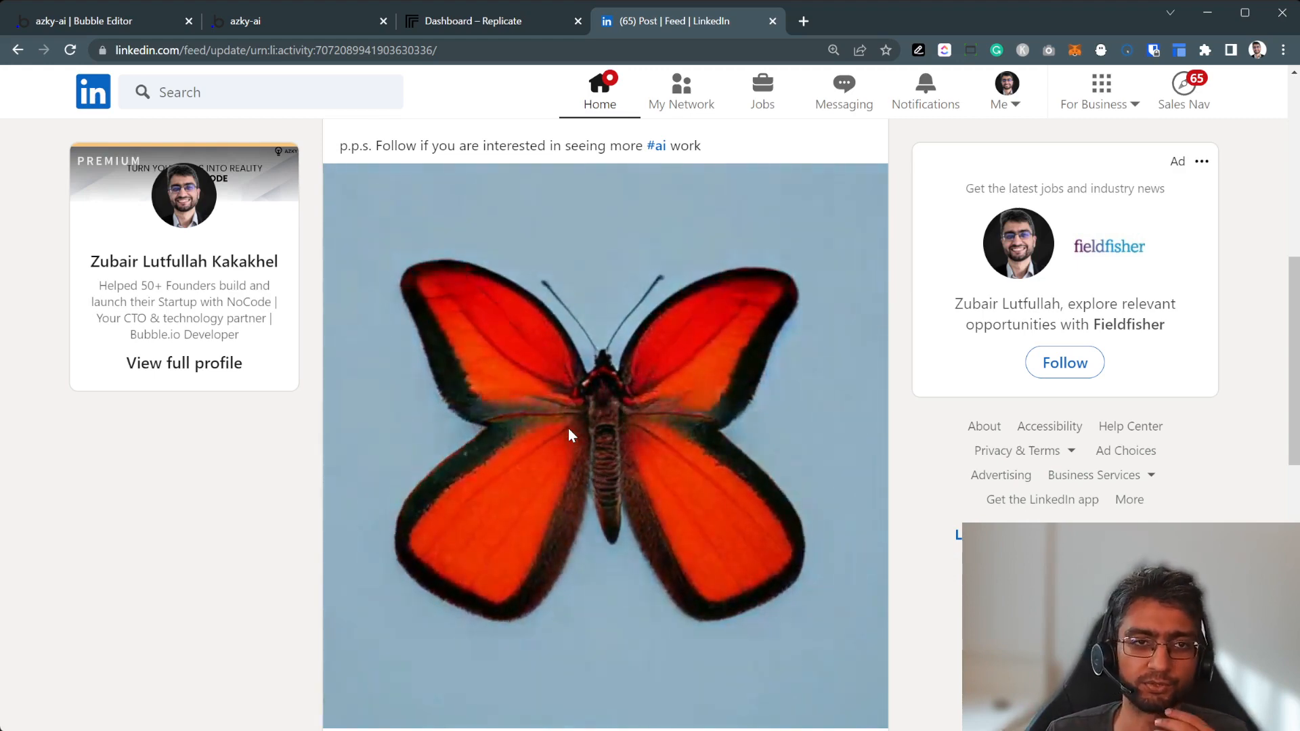
left_click(100, 21)
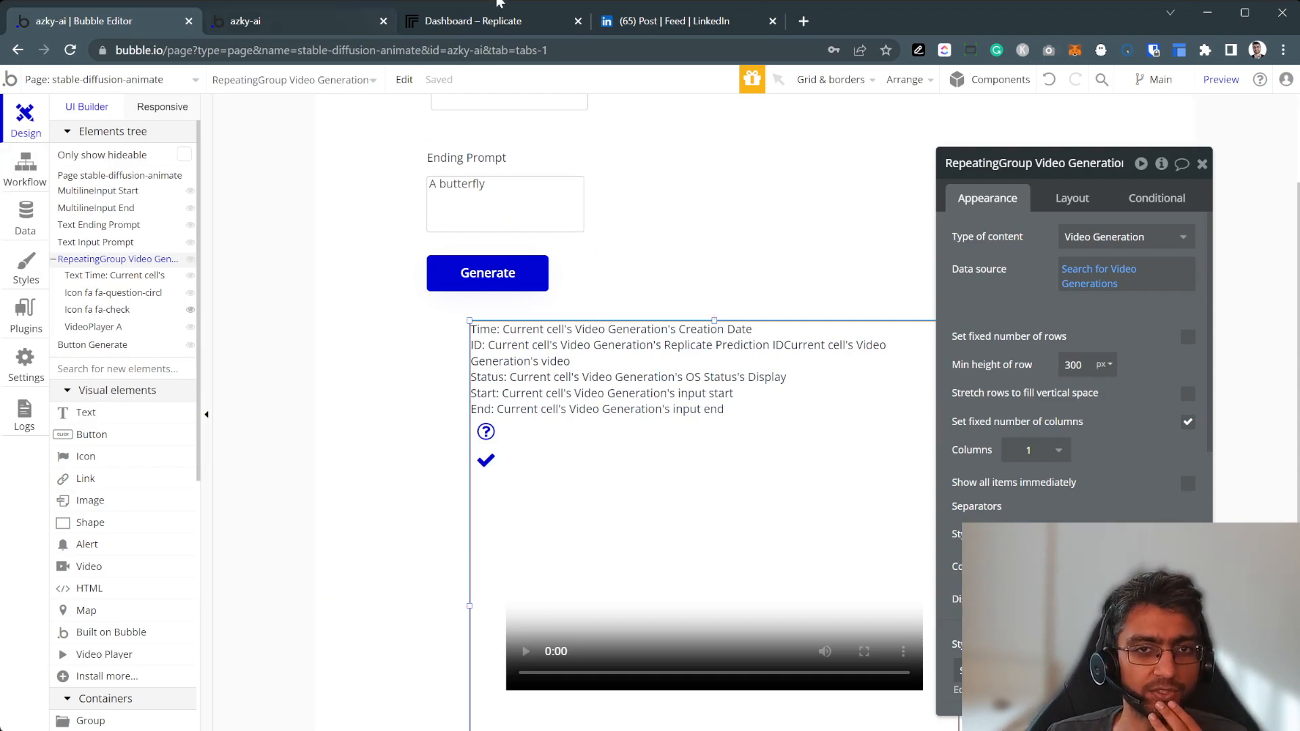
left_click(802, 21)
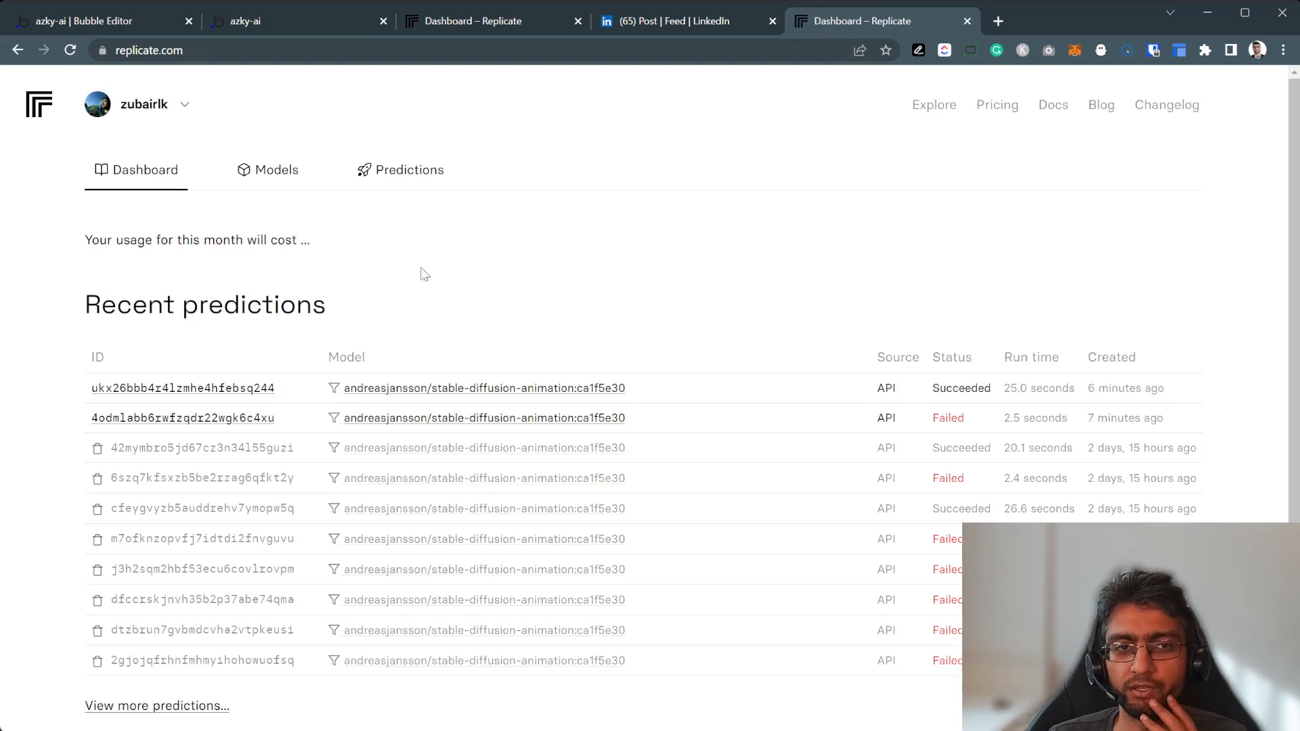
mouse_move(384, 136)
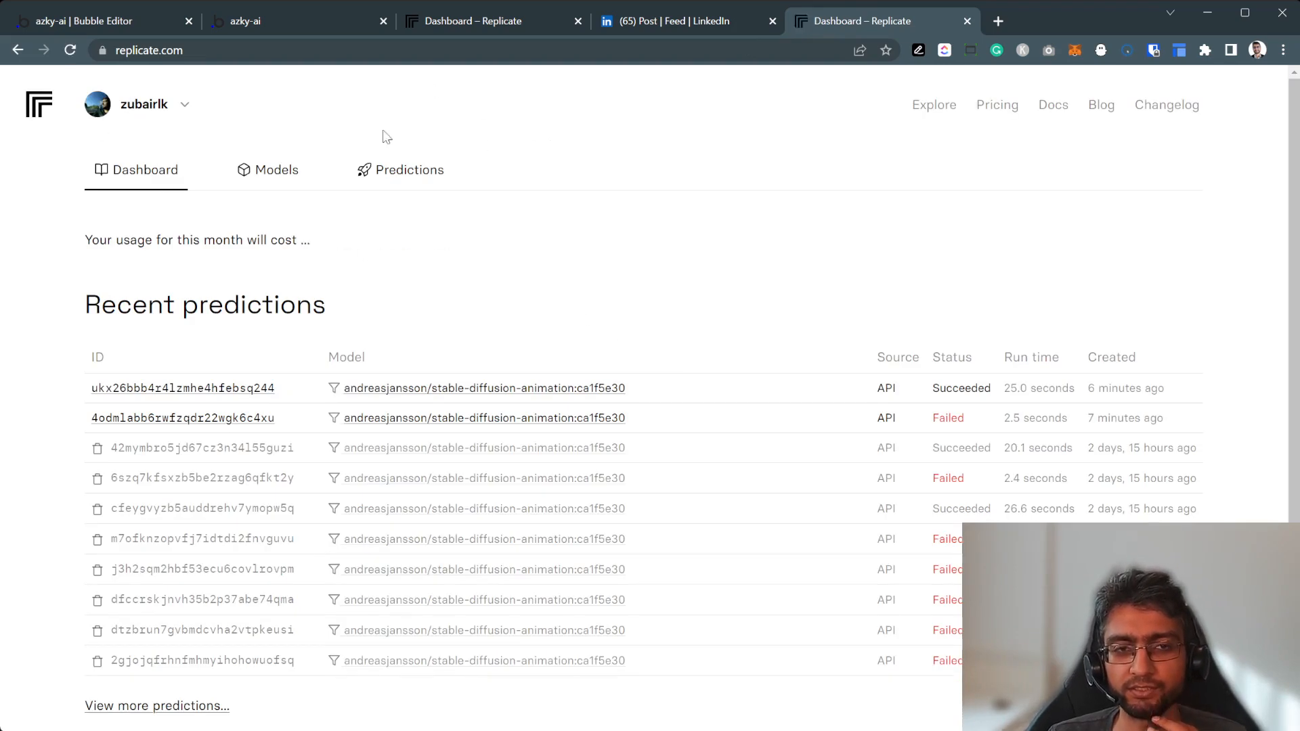
Go from the predictions dashboard to Replicate's Explore models page.
left_click(934, 105)
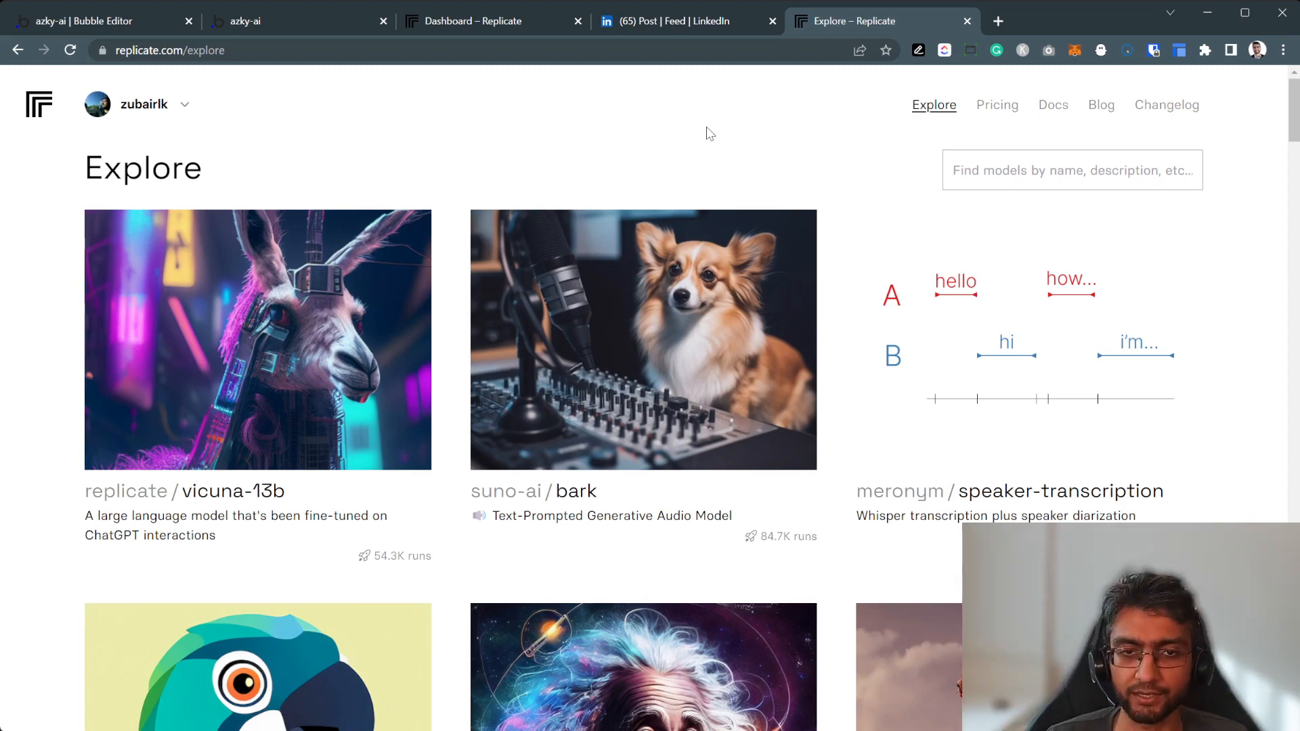
Scroll down to Collections and open the Videos collection.
scroll("down", 3)
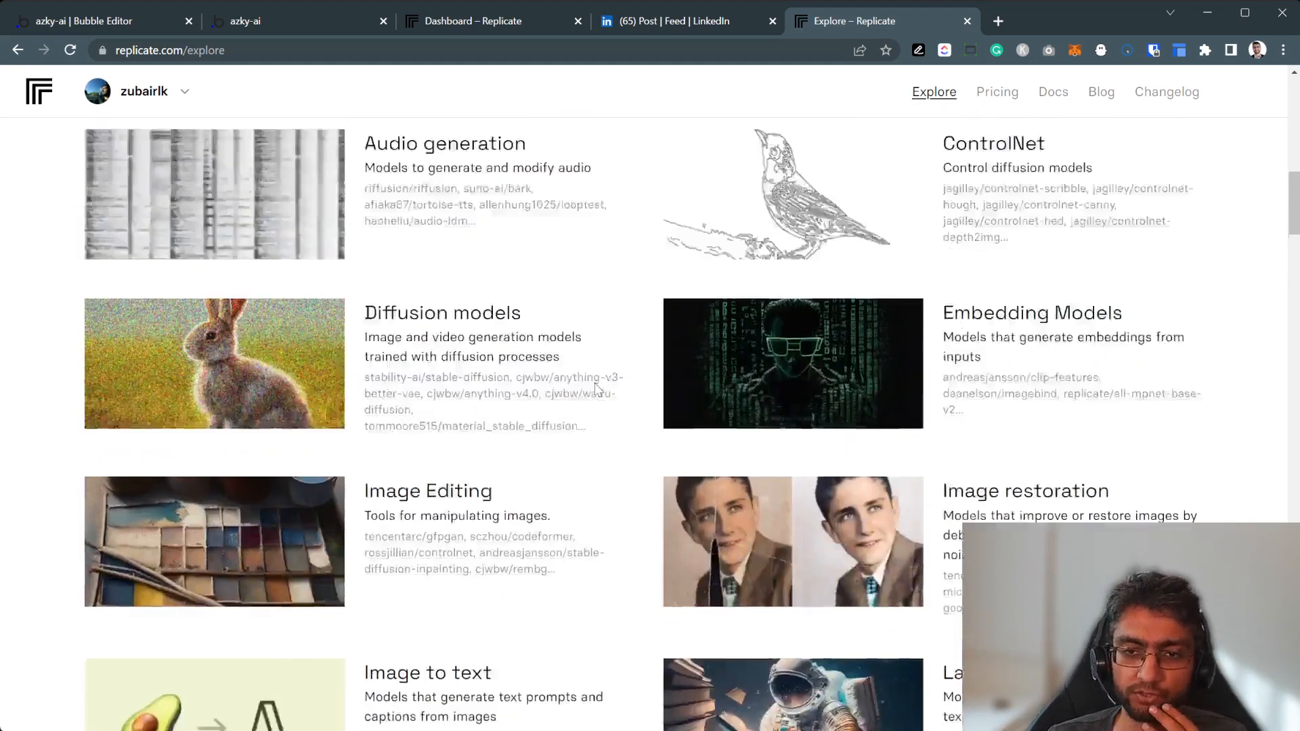
scroll("up", 3)
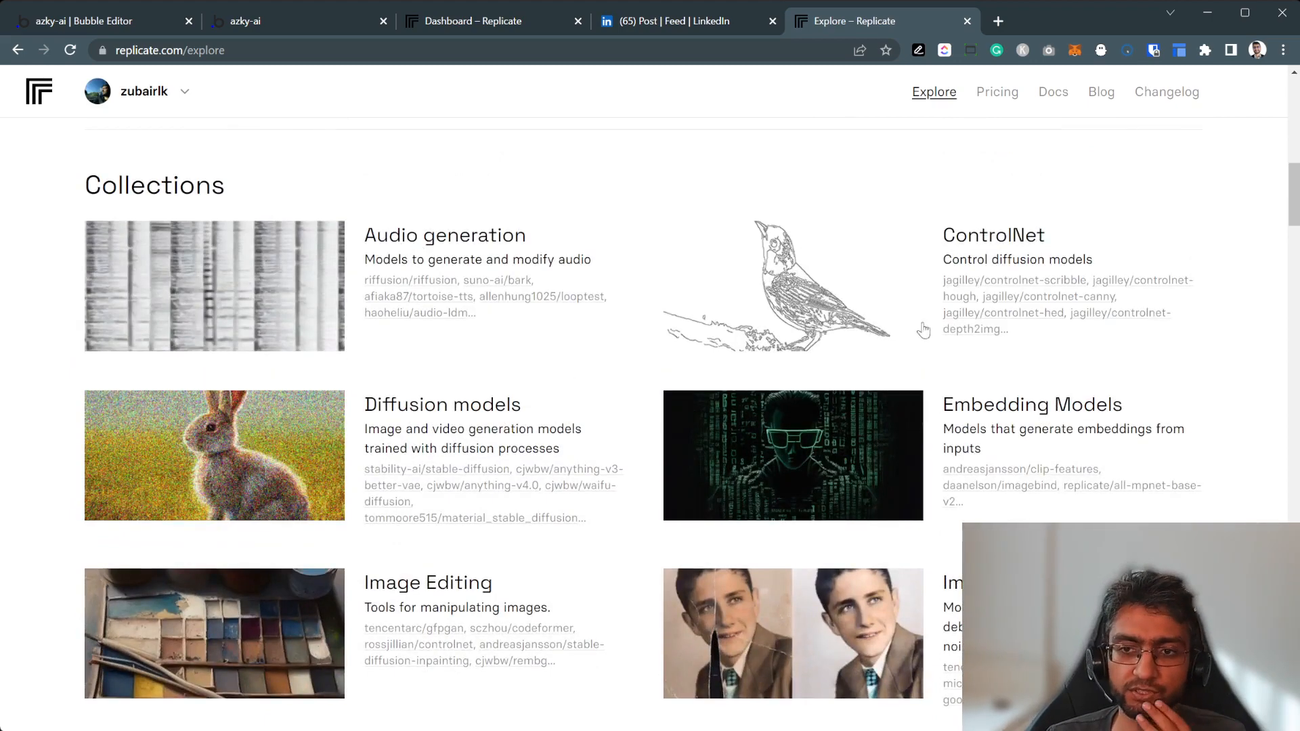
scroll("down", 3)
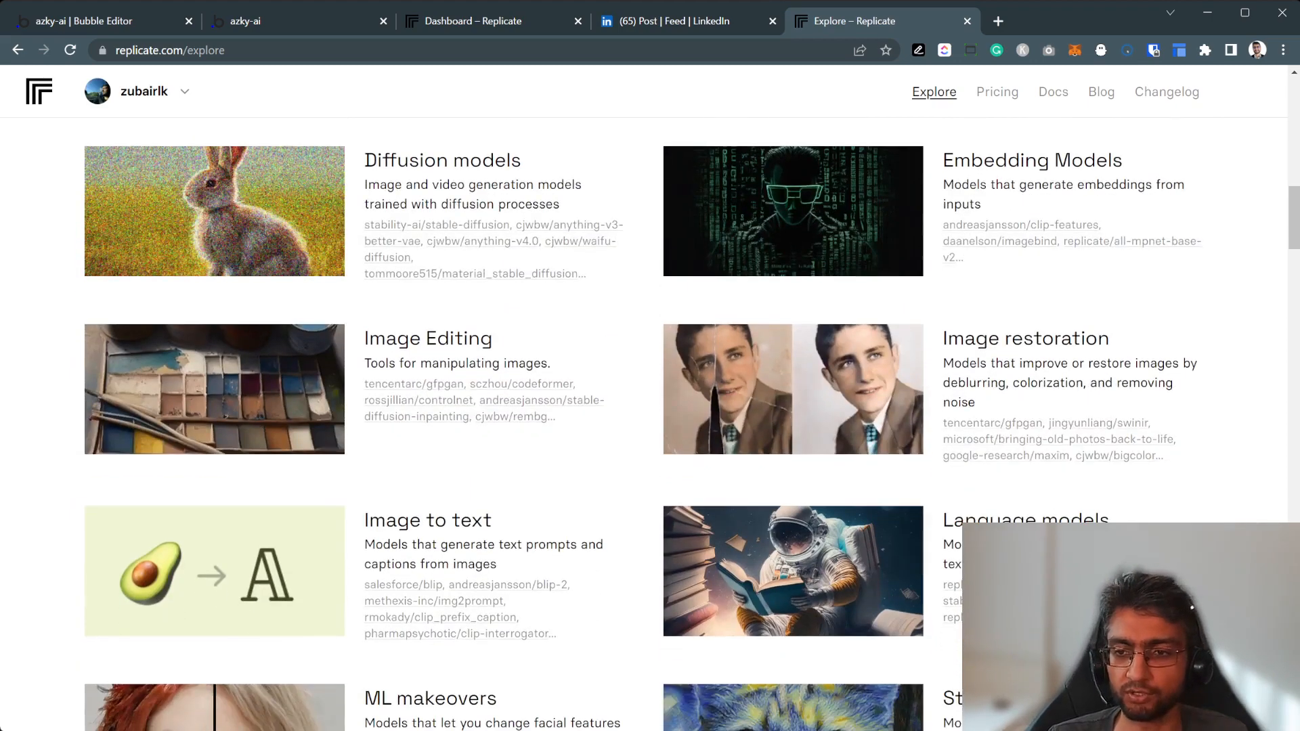
scroll("down", 3)
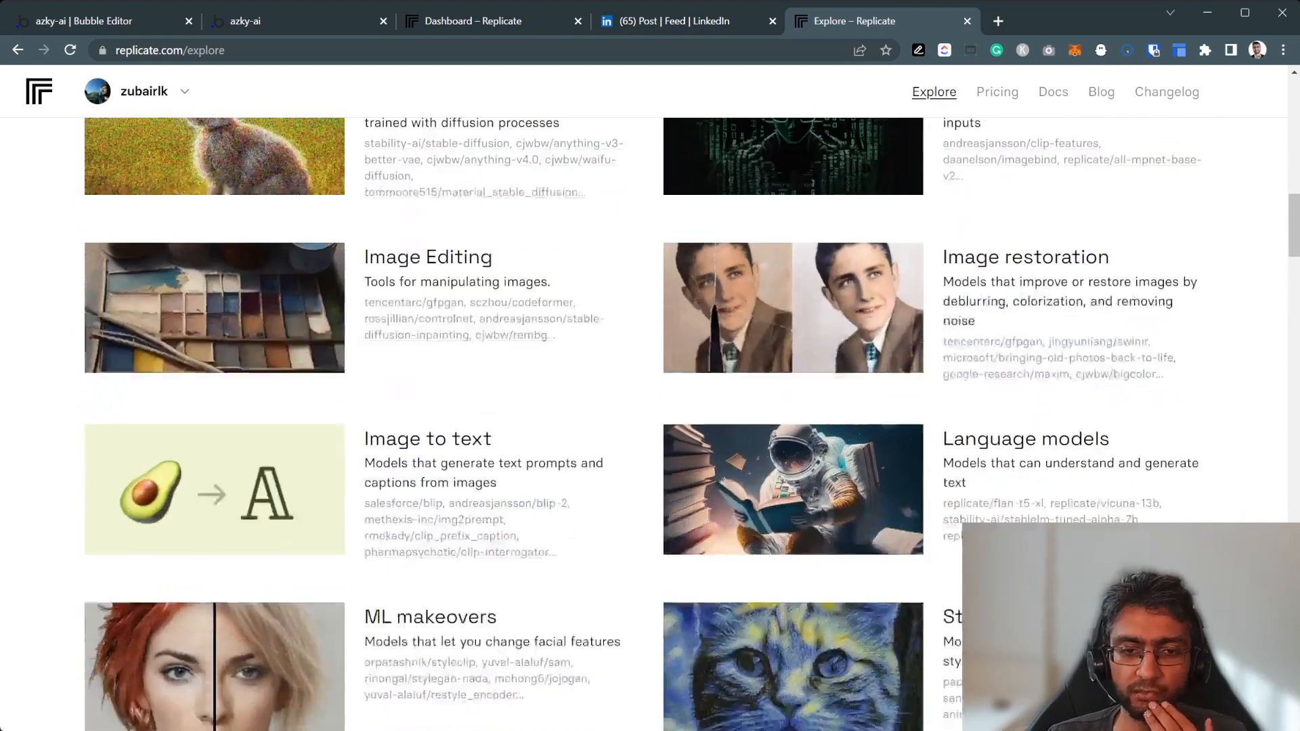
scroll("down", 3)
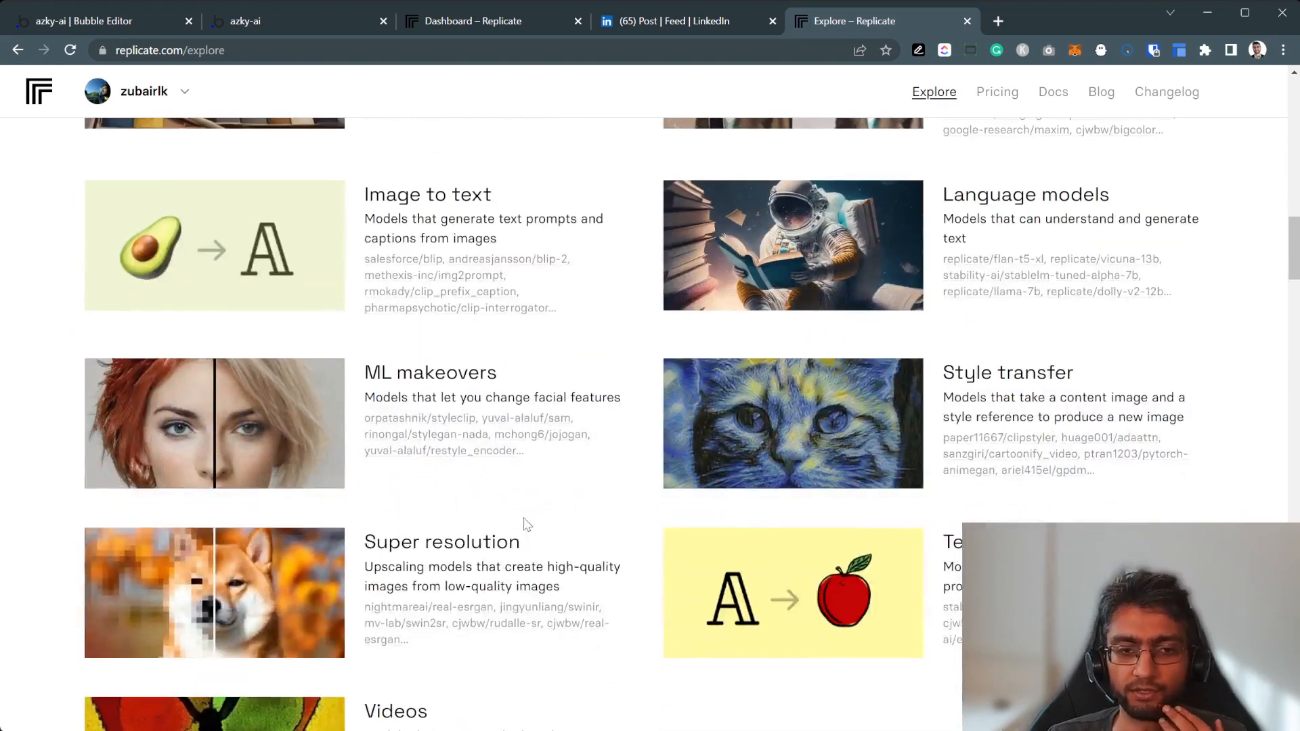
scroll("down", 3)
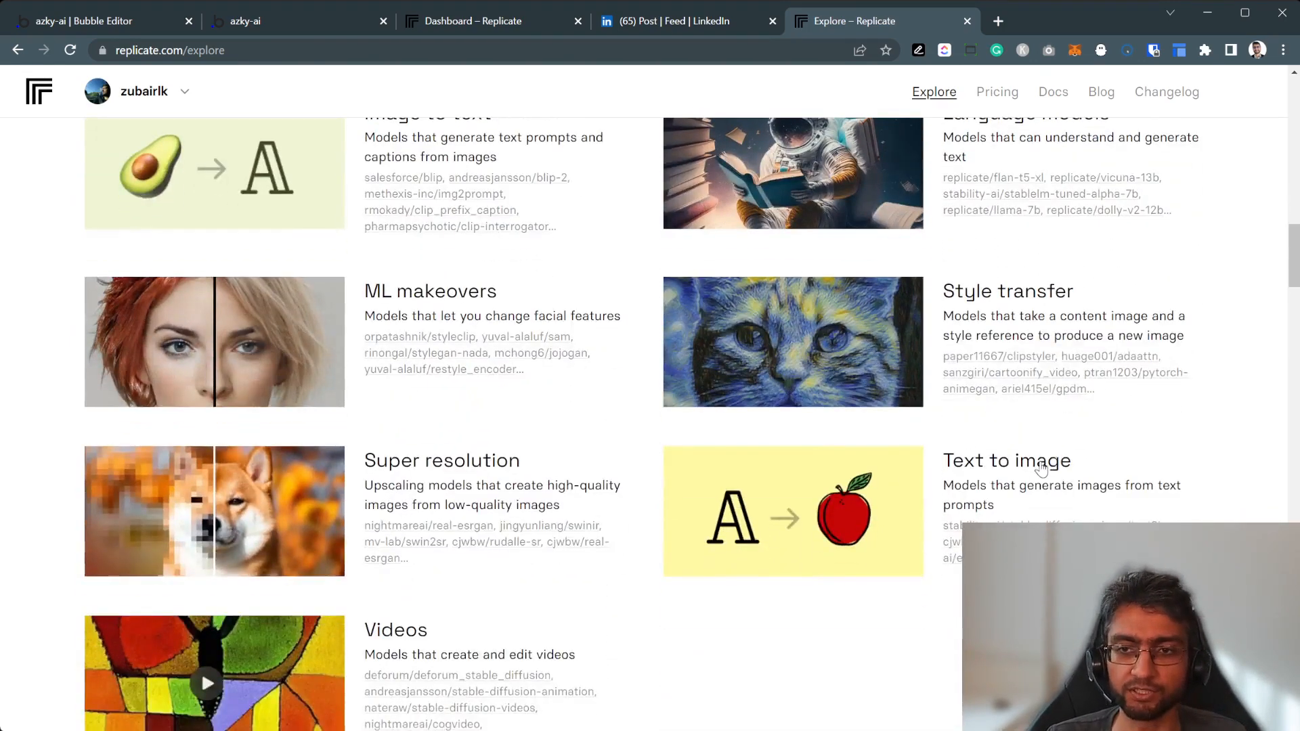
scroll("down", 3)
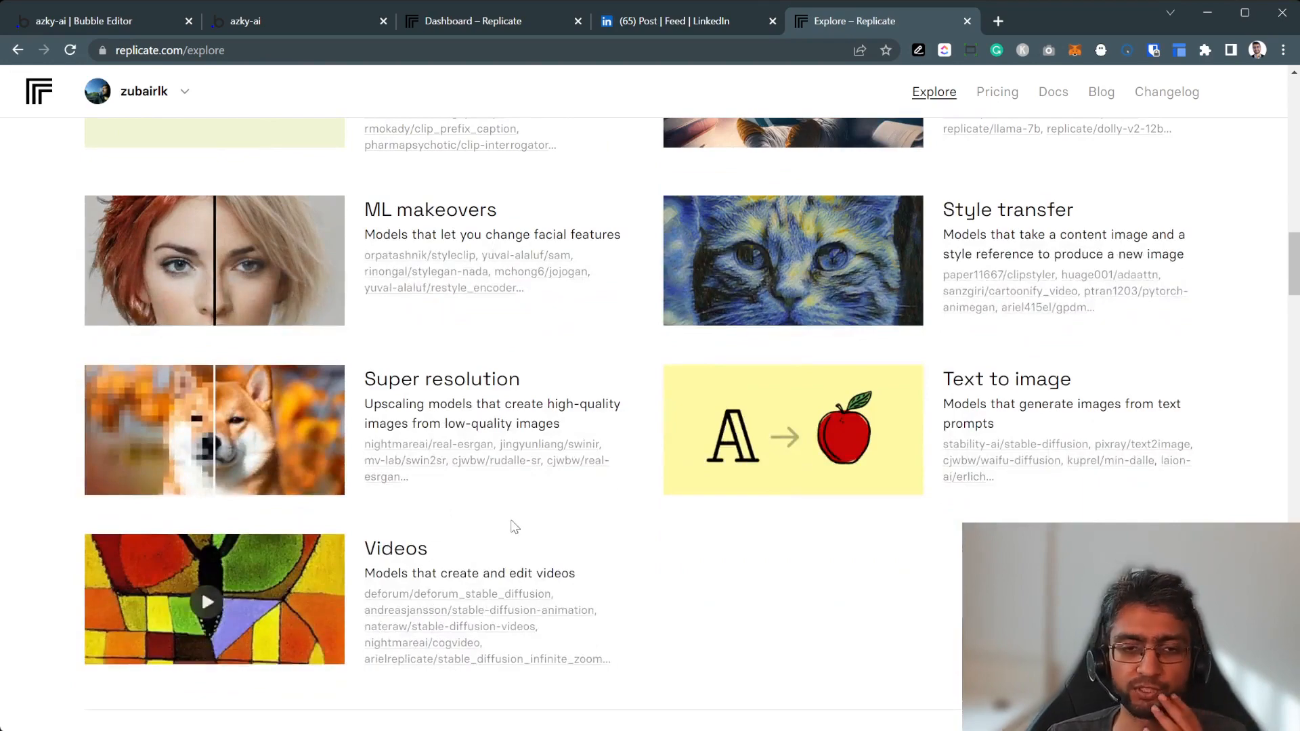
left_click(395, 548)
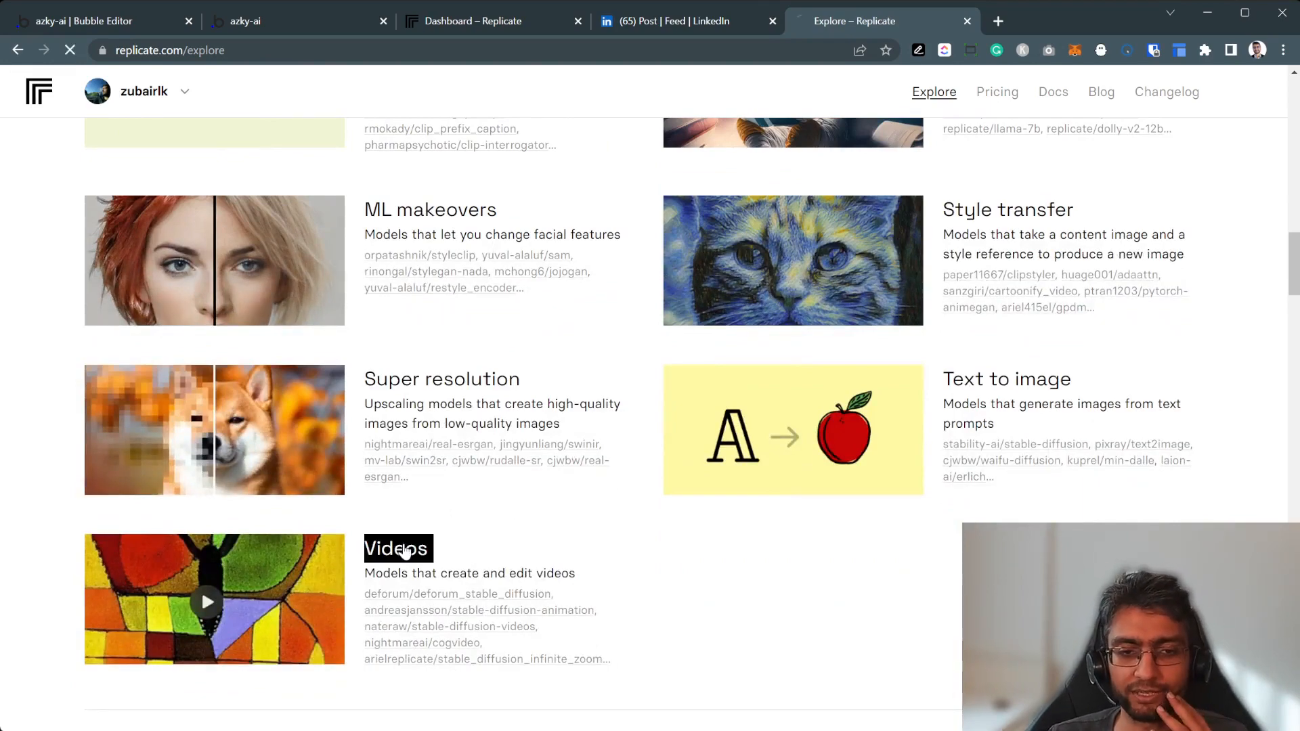
left_click(397, 548)
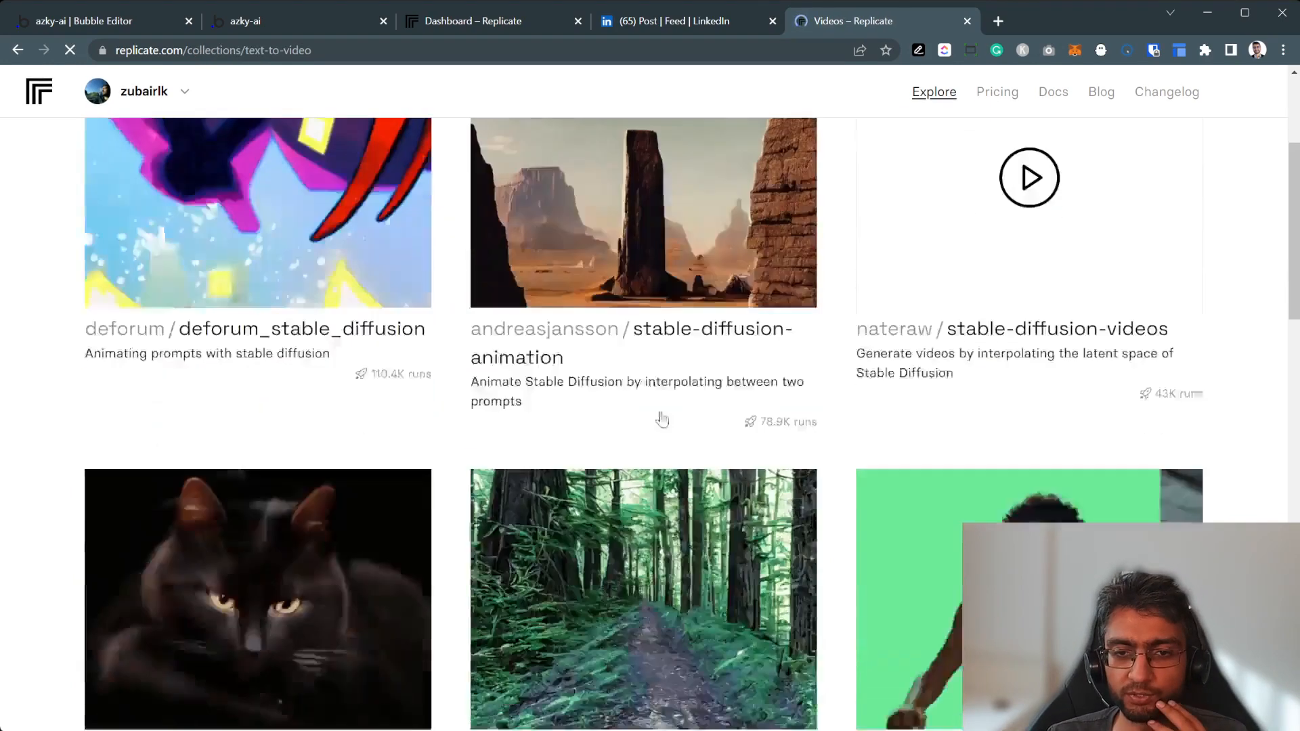
scroll("up", 3)
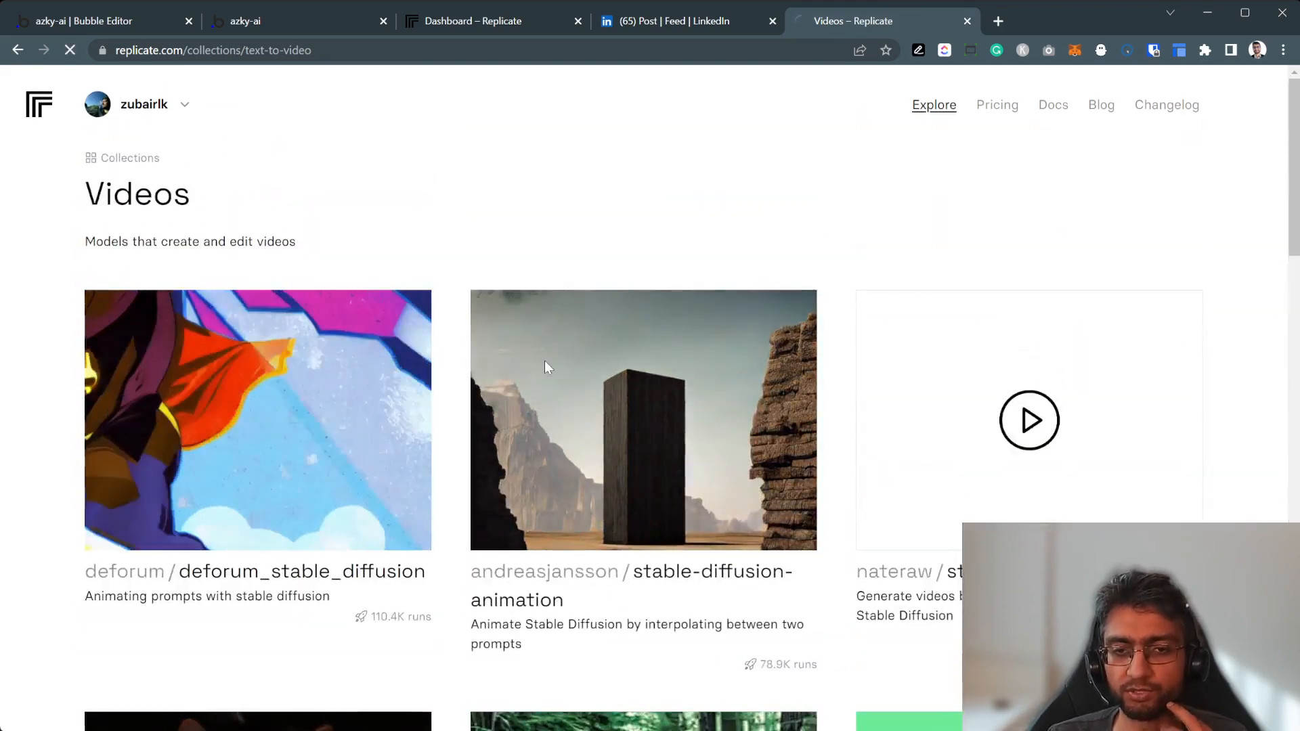
Open stable-diffusion-animation and scroll through its start prompt, end prompt and settings.
left_click(643, 420)
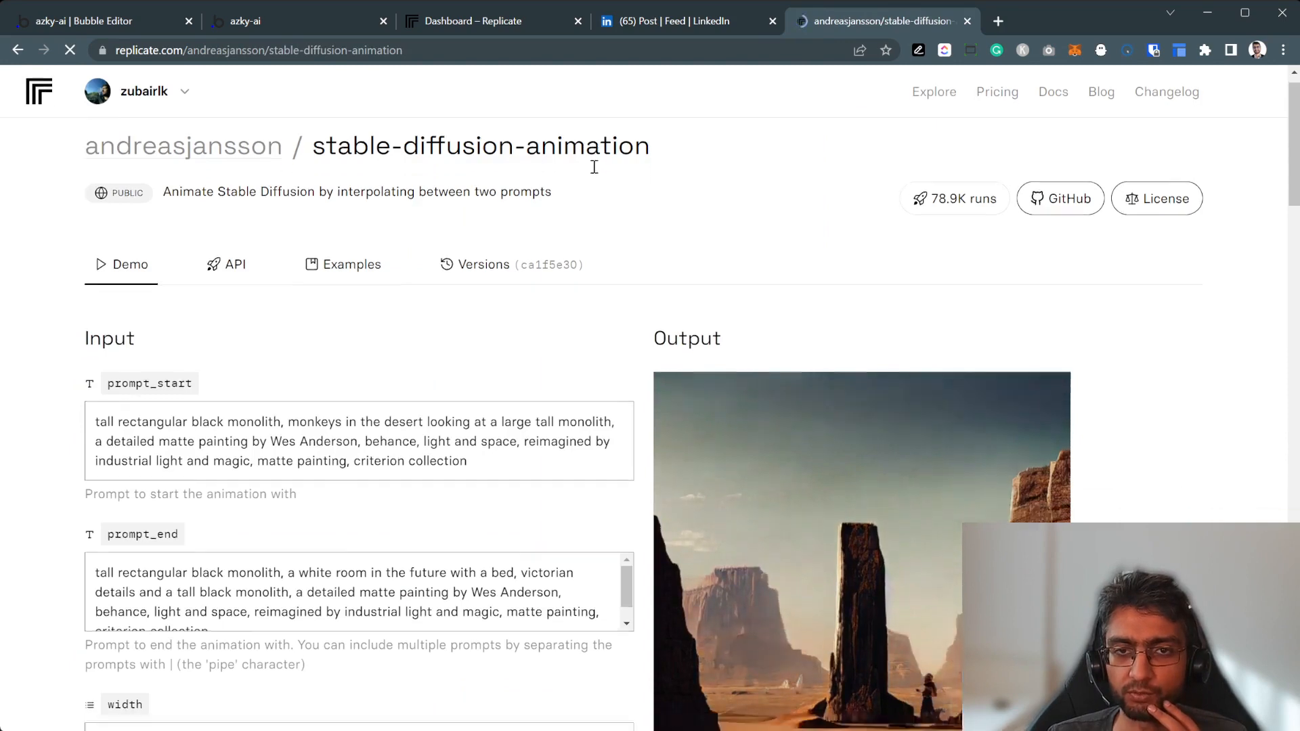
scroll("down", 3)
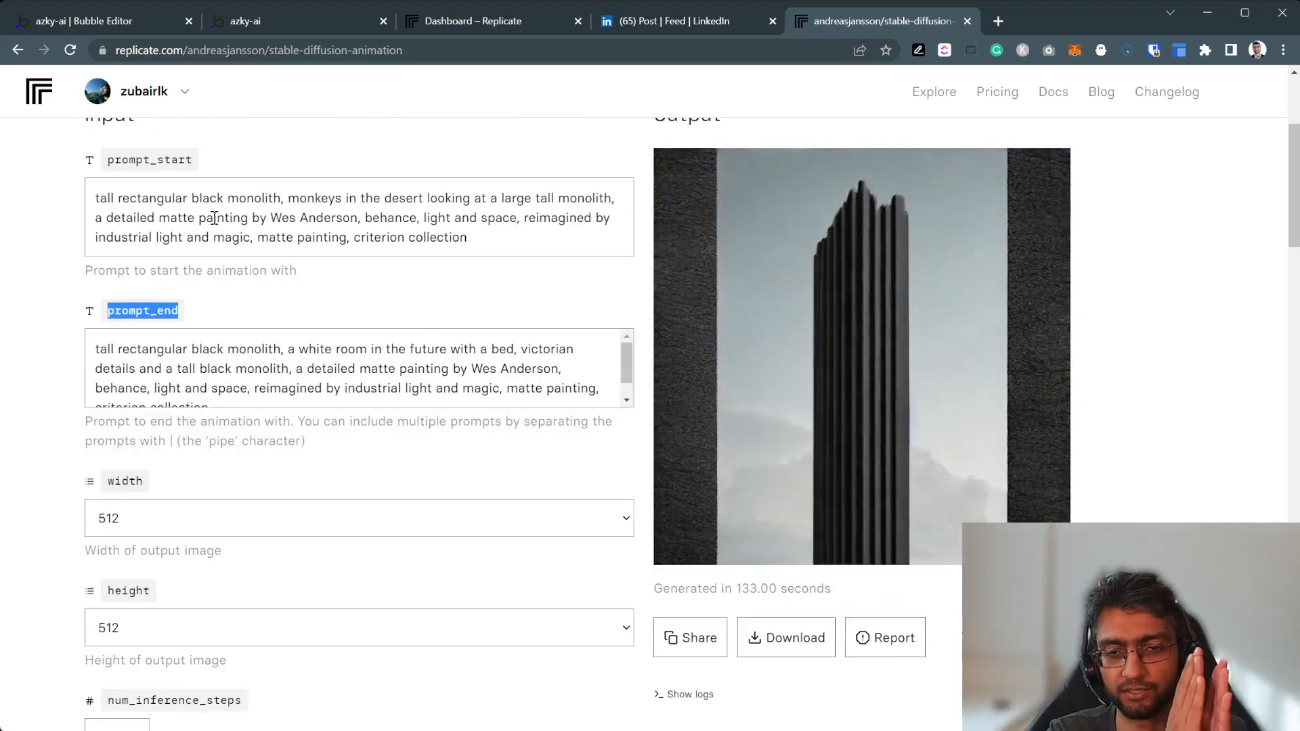
scroll("down", 3)
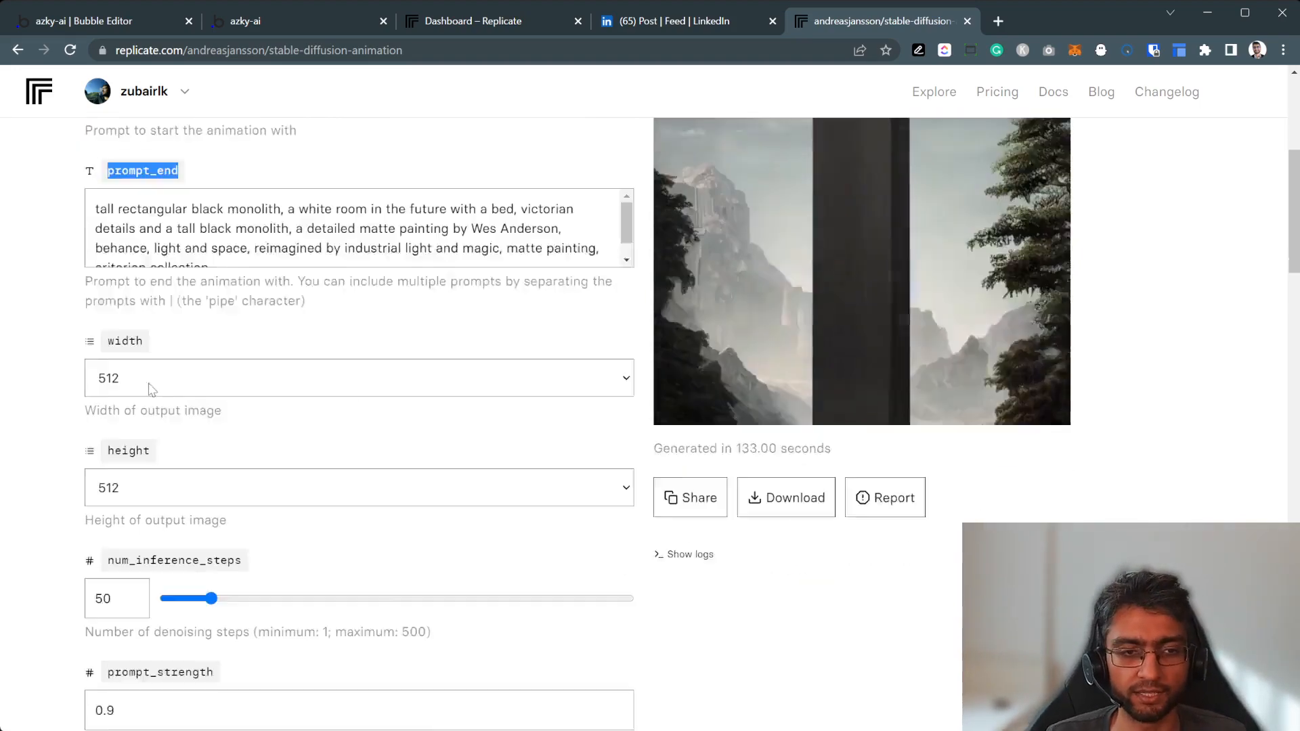
scroll("down", 3)
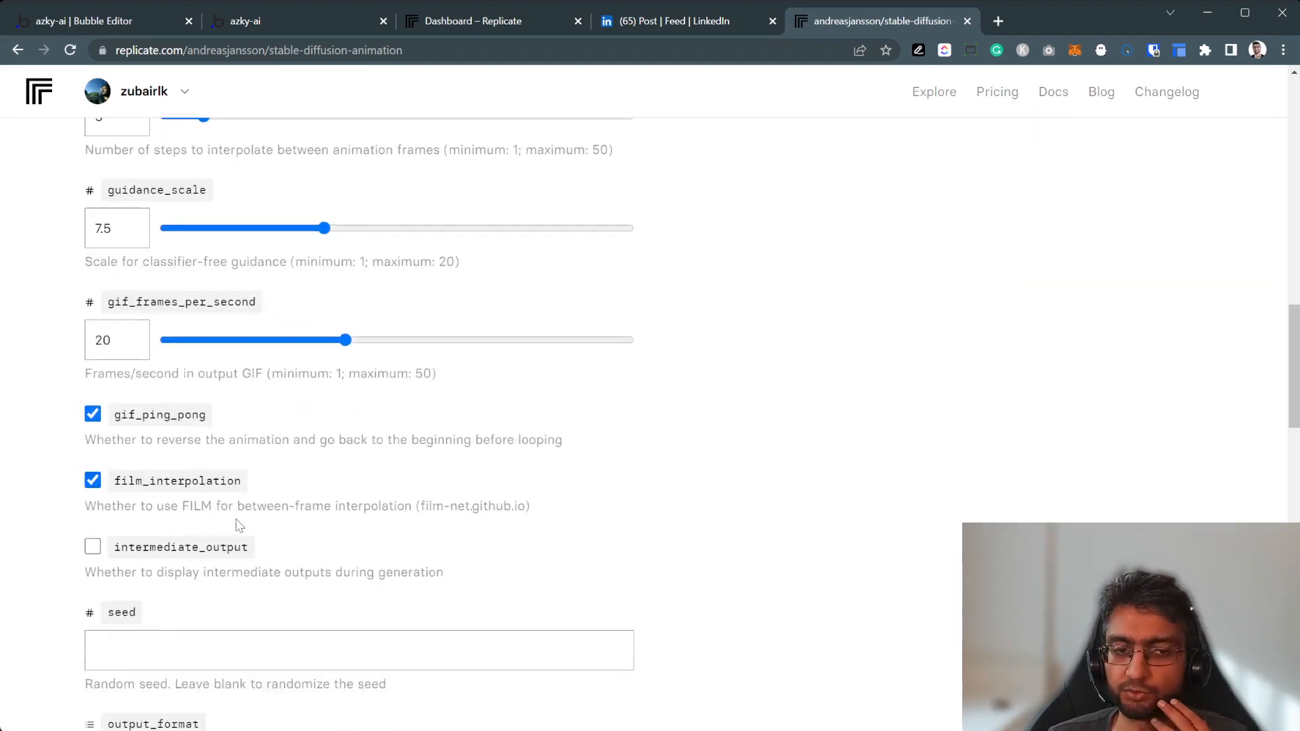
scroll("up", 3)
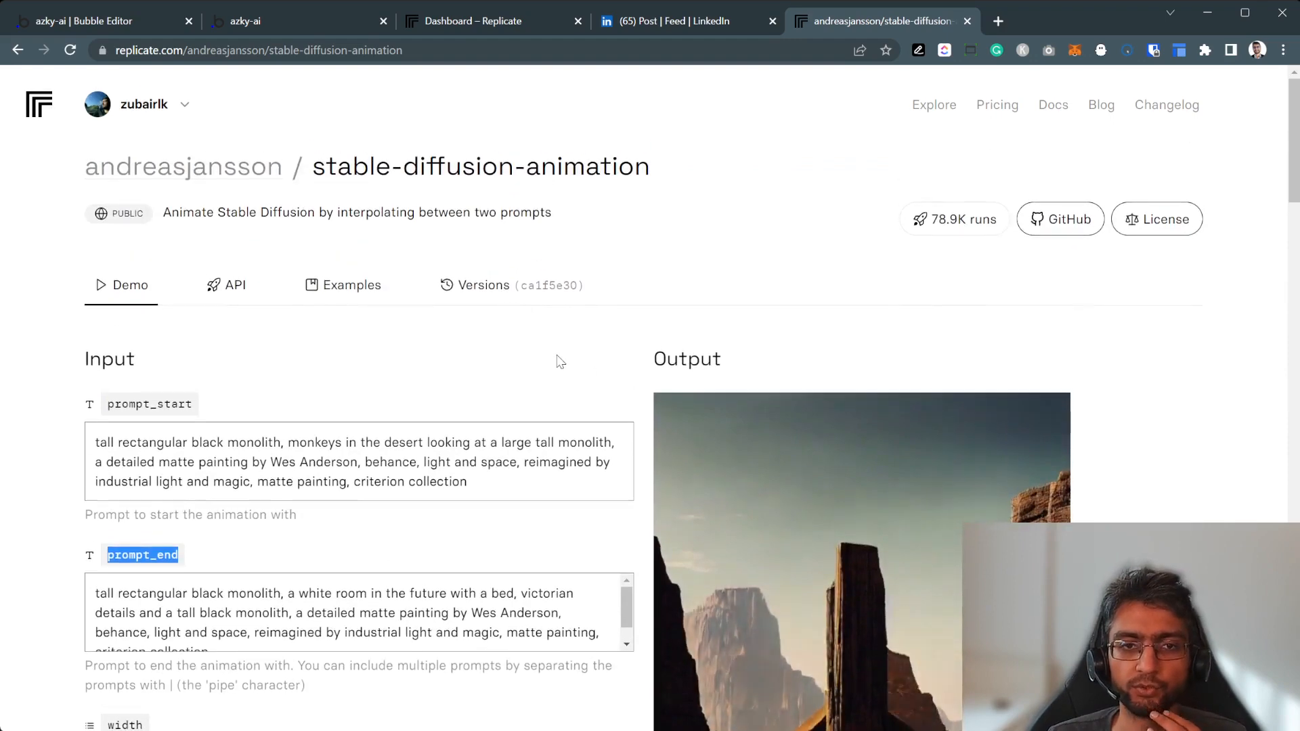
scroll("down", 3)
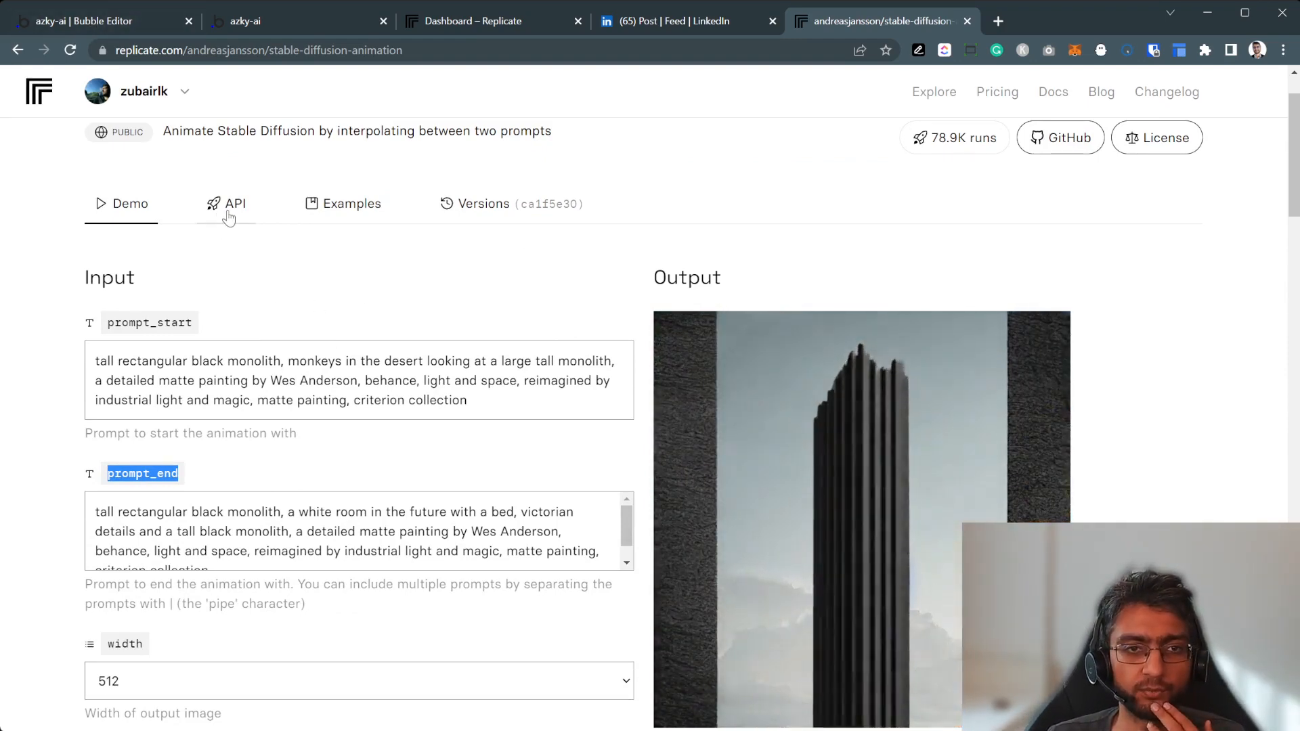
View the model's API example as an HTTP request with its JSON response.
left_click(235, 204)
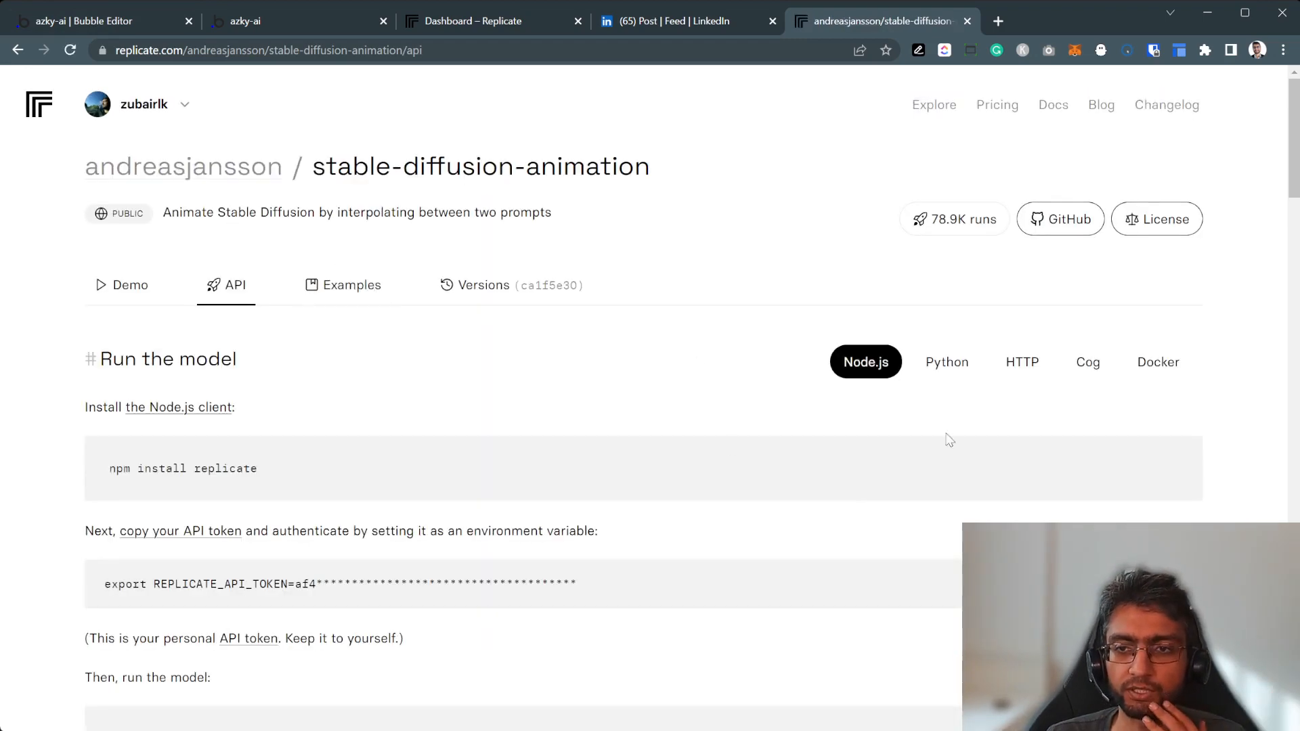
left_click(1022, 362)
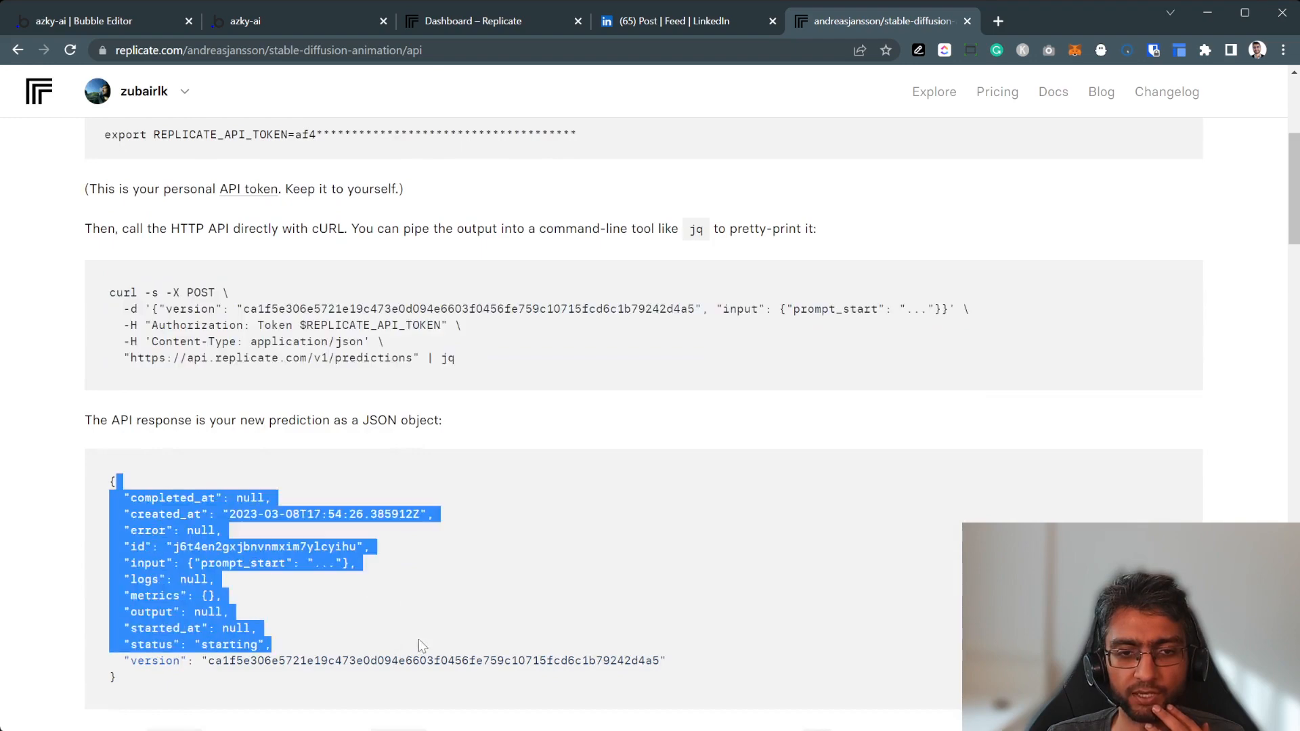
scroll("up", 3)
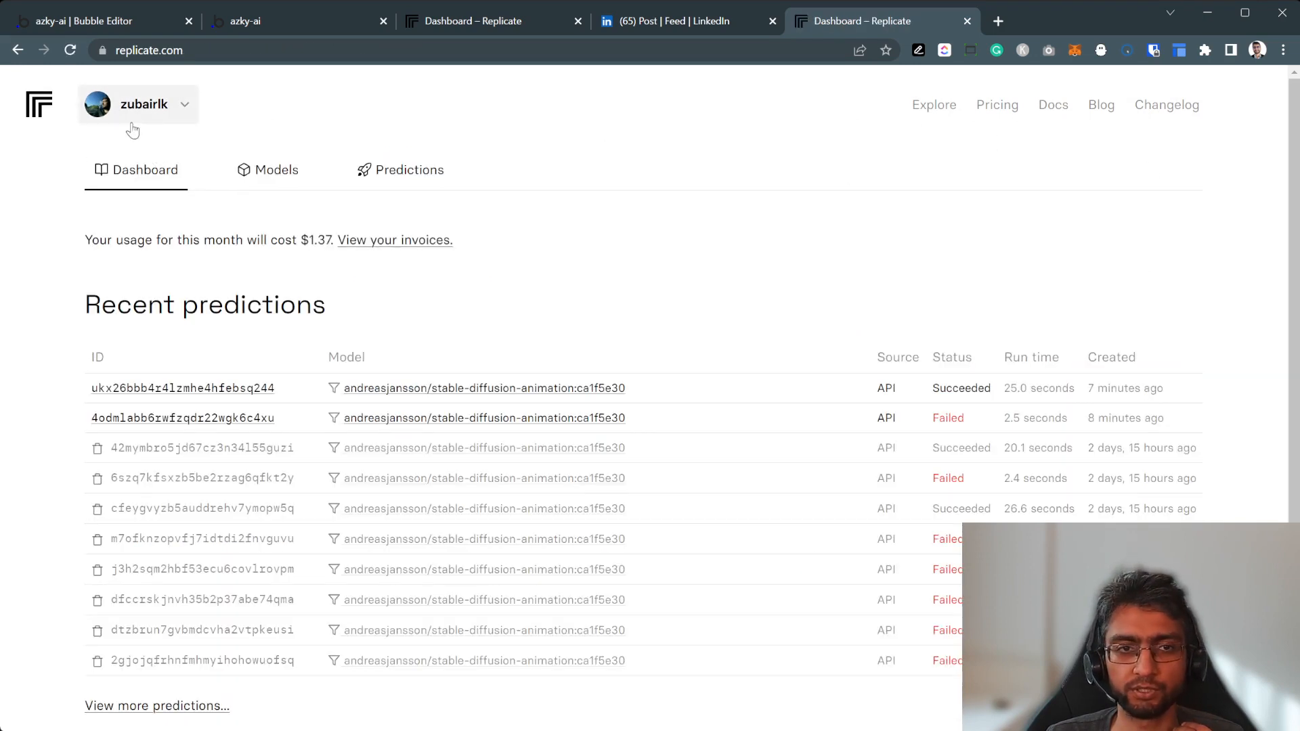
From the dashboard, open Docs and go to the HTTP API reference.
left_click(138, 104)
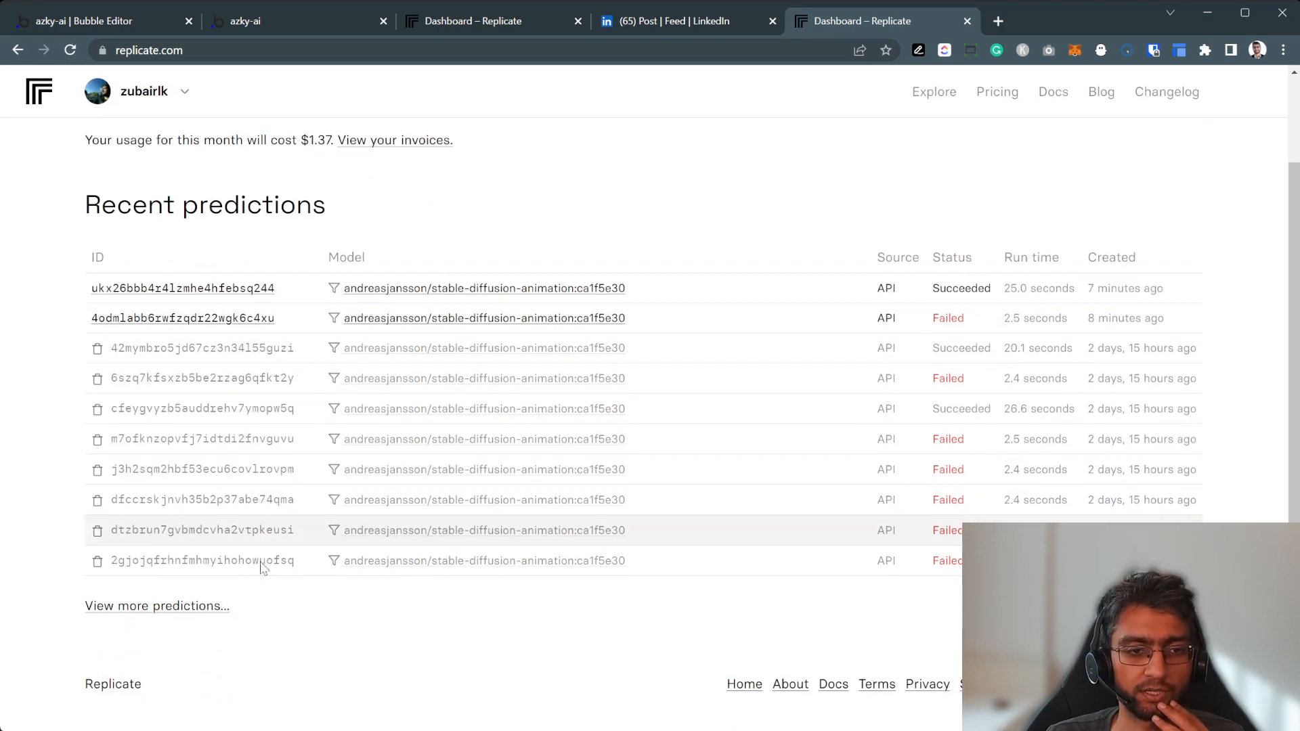
left_click(1052, 91)
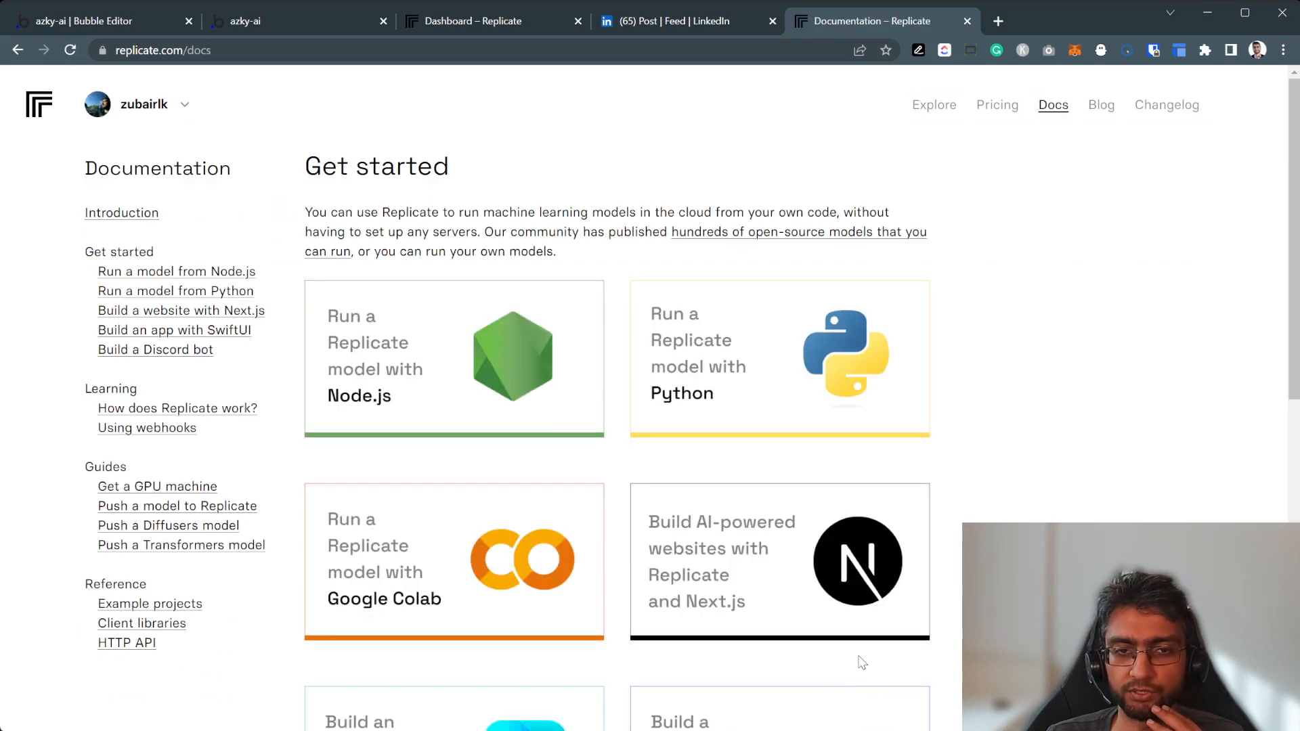
mouse_move(276, 252)
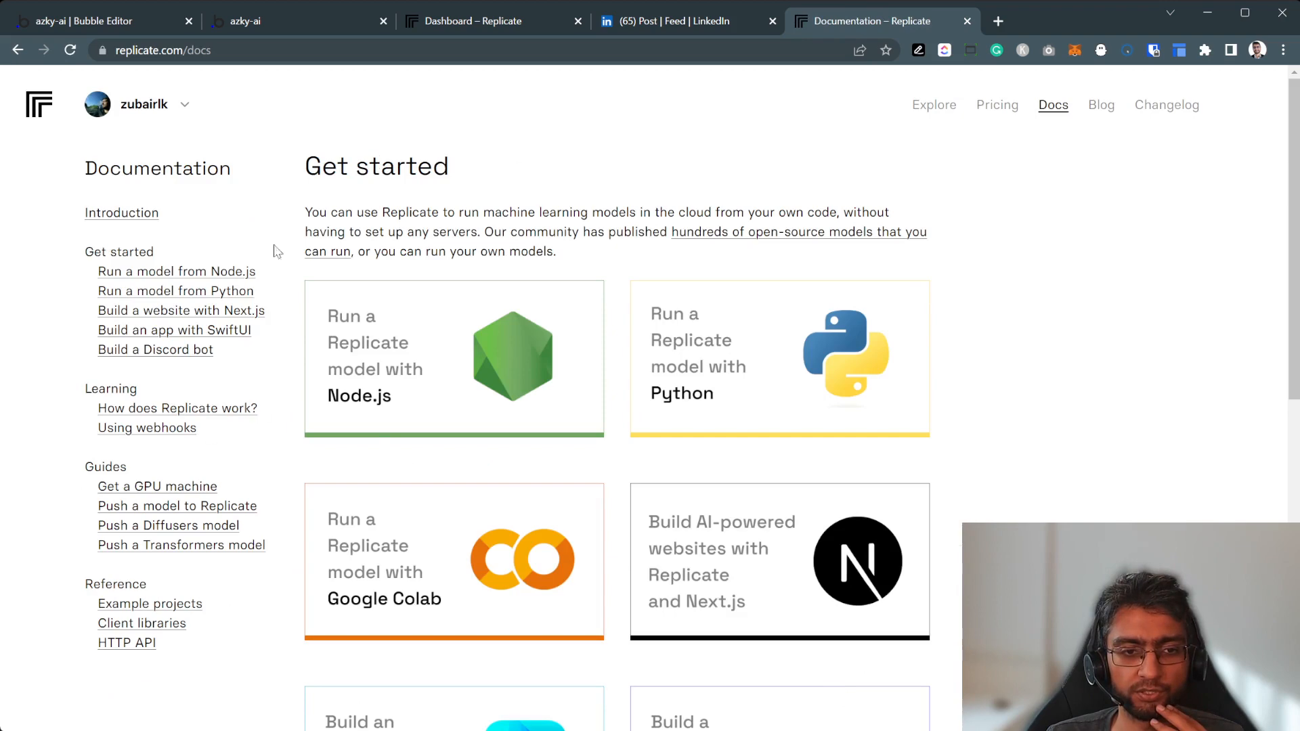
mouse_move(126, 643)
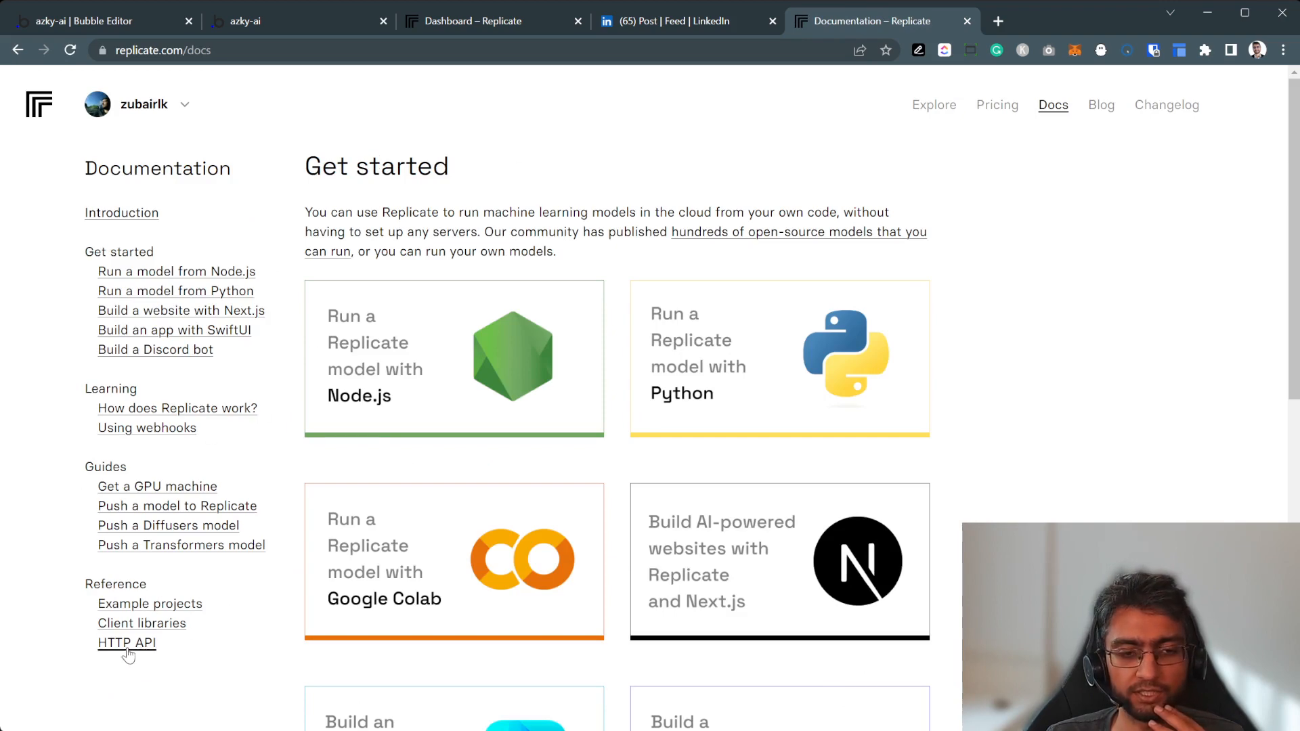
left_click(127, 642)
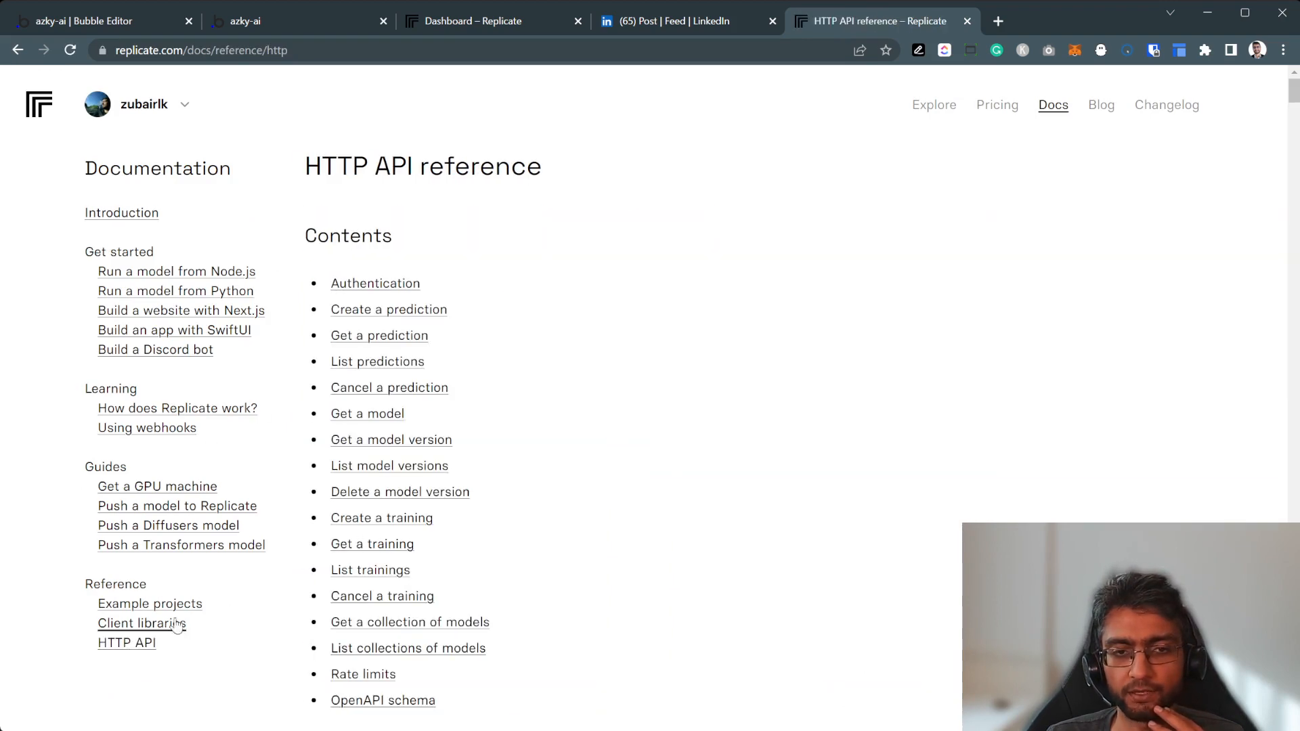
mouse_move(375, 284)
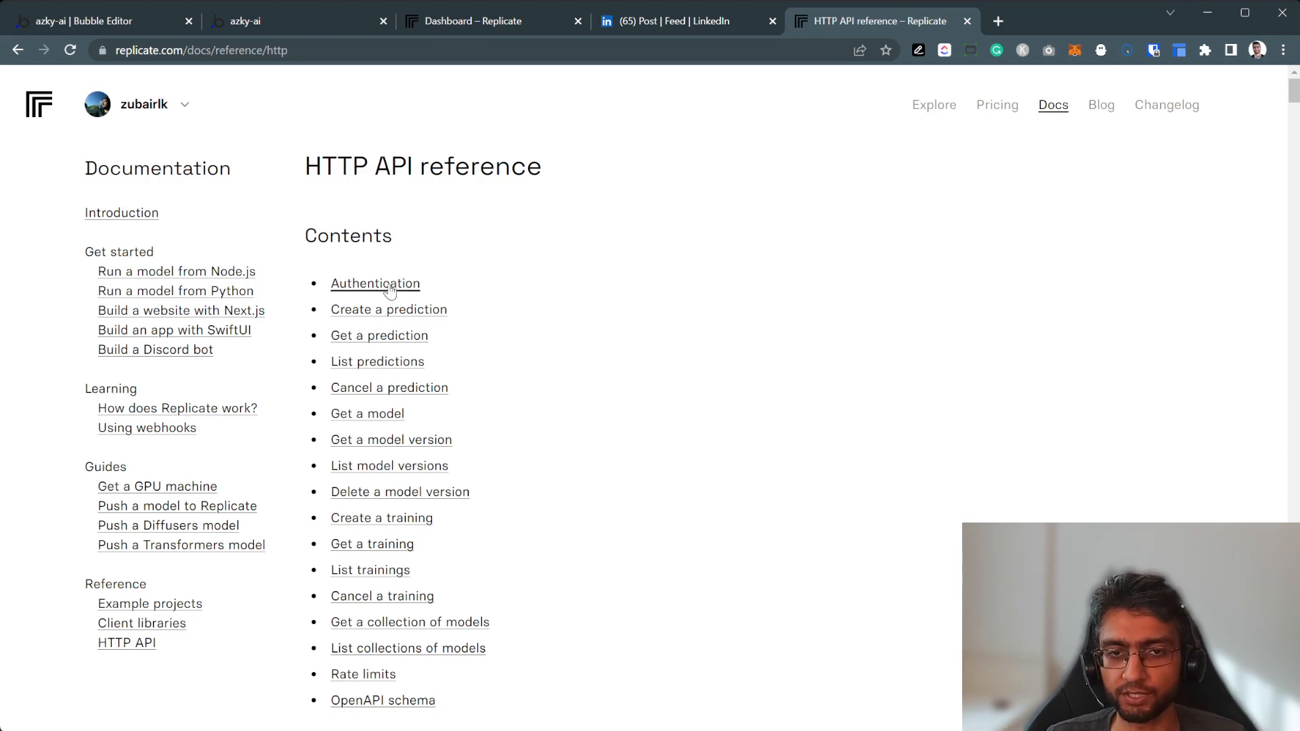
Jump to Authentication and scroll on toward Create a prediction.
left_click(374, 284)
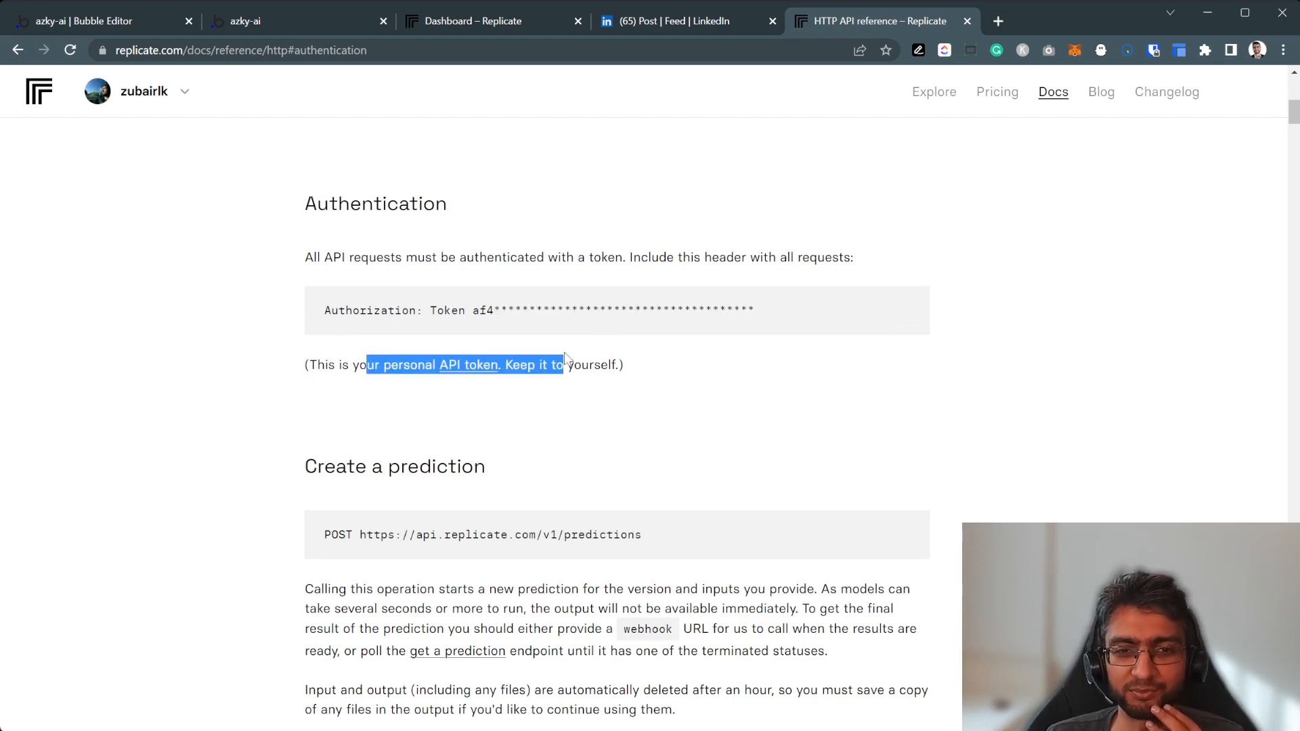
left_click(324, 348)
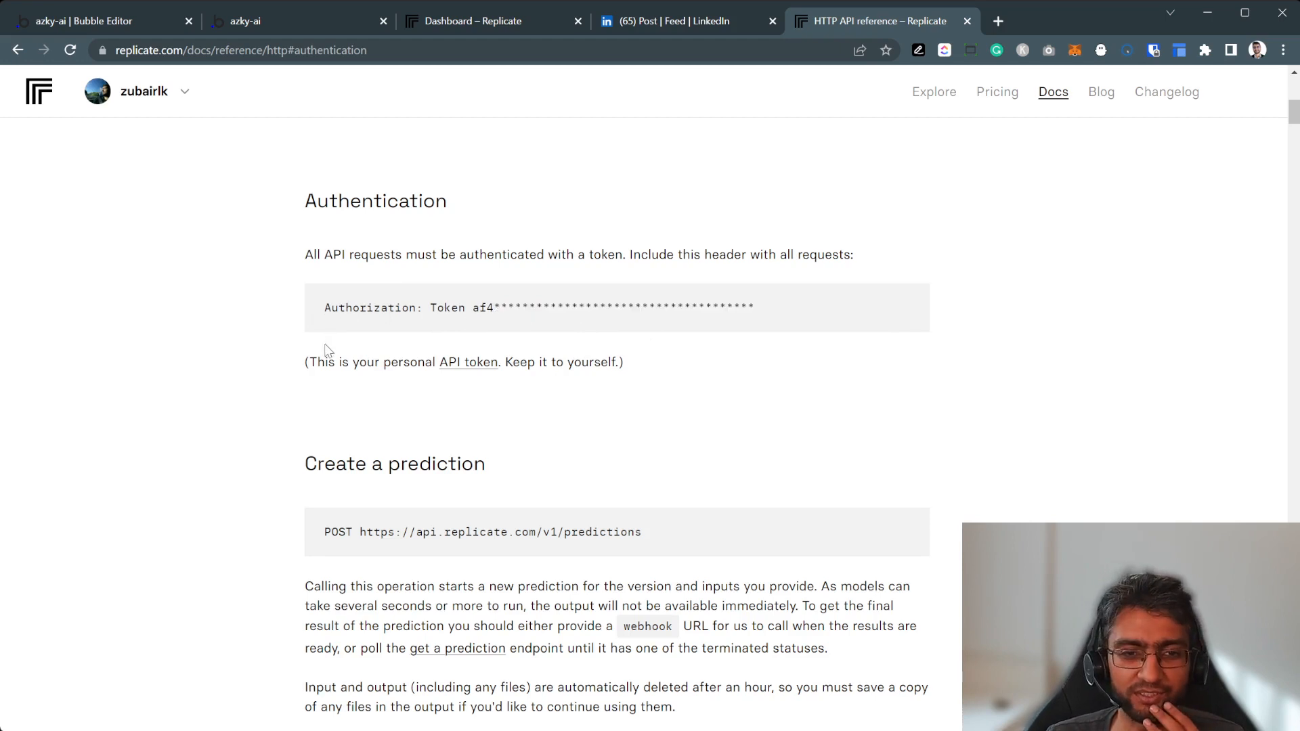
scroll("down", 3)
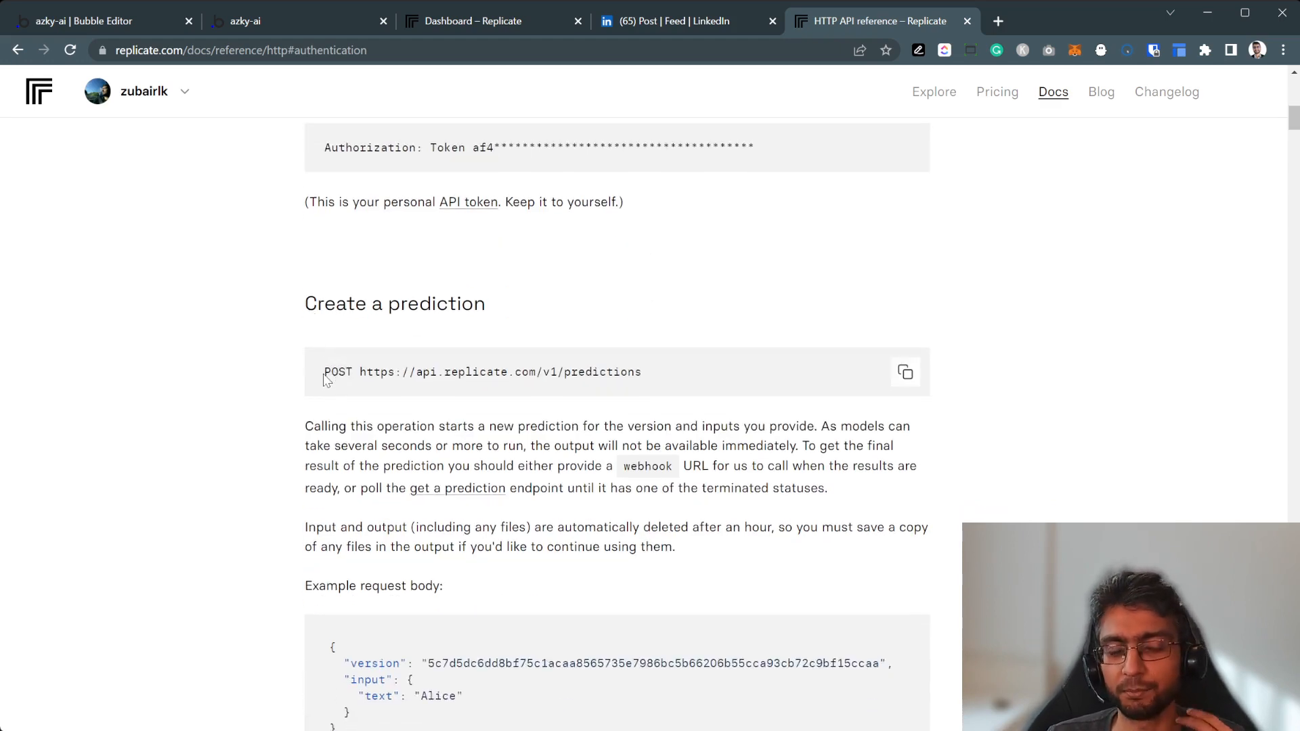
mouse_move(77, 90)
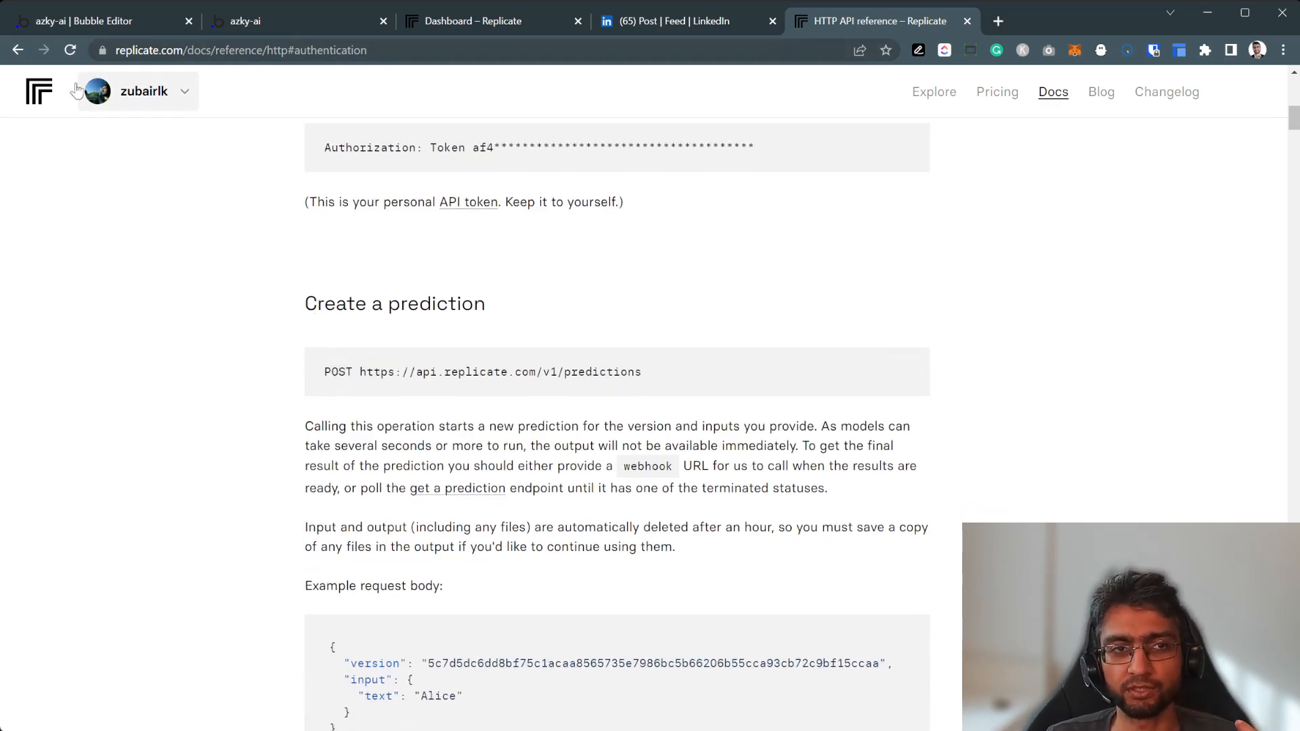
Open the Explore models page in another tab and scroll it.
left_click(934, 92)
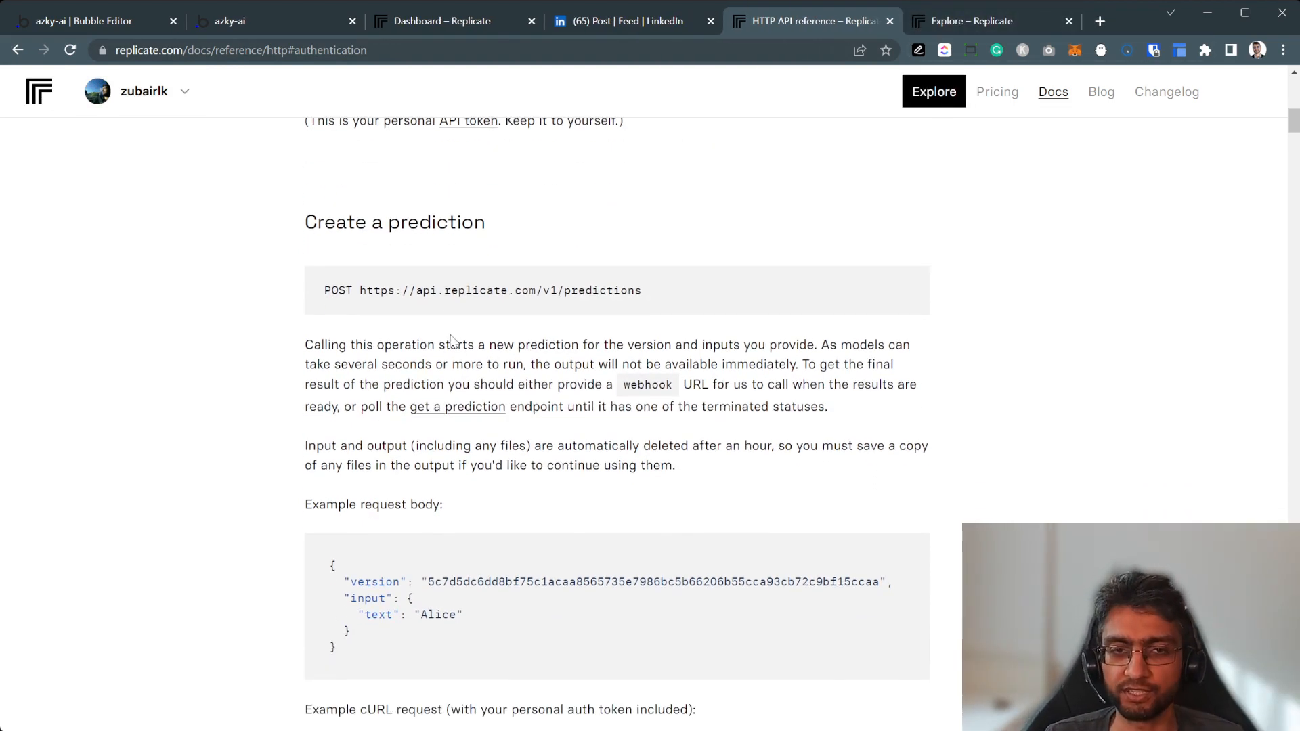
mouse_move(338, 304)
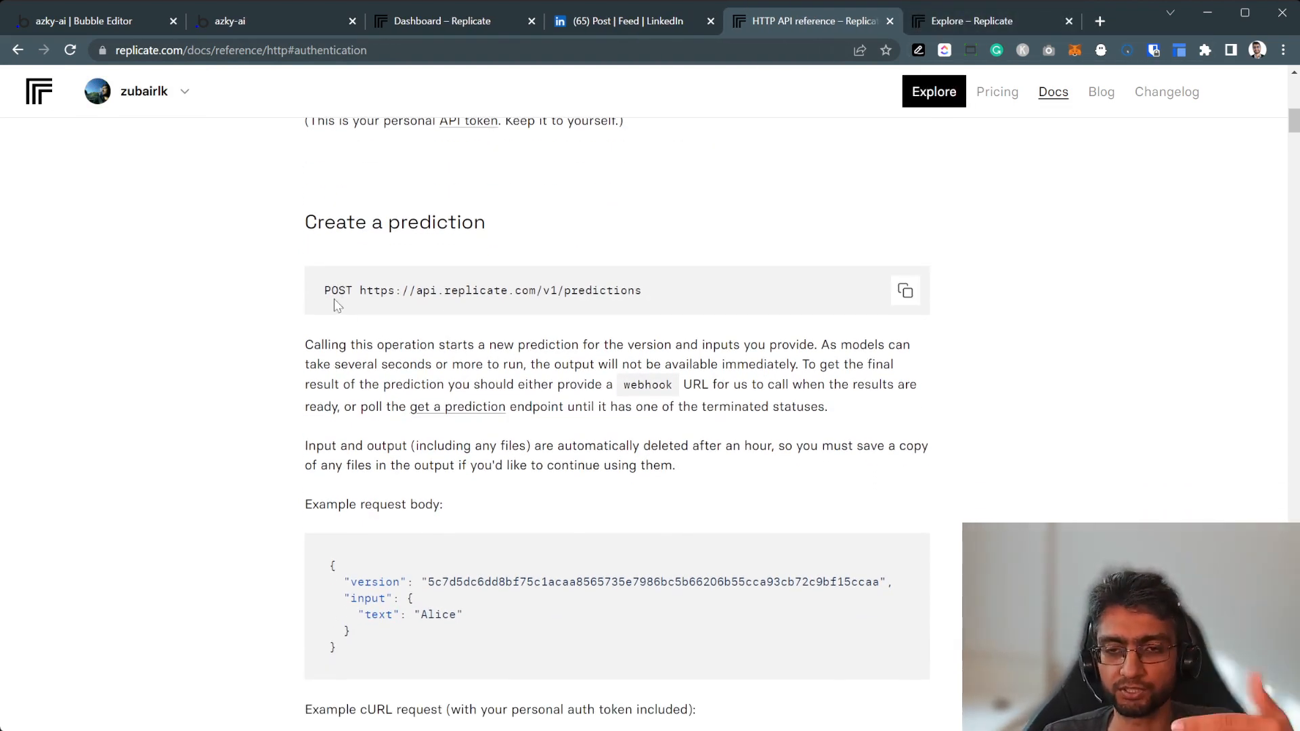
scroll("down", 3)
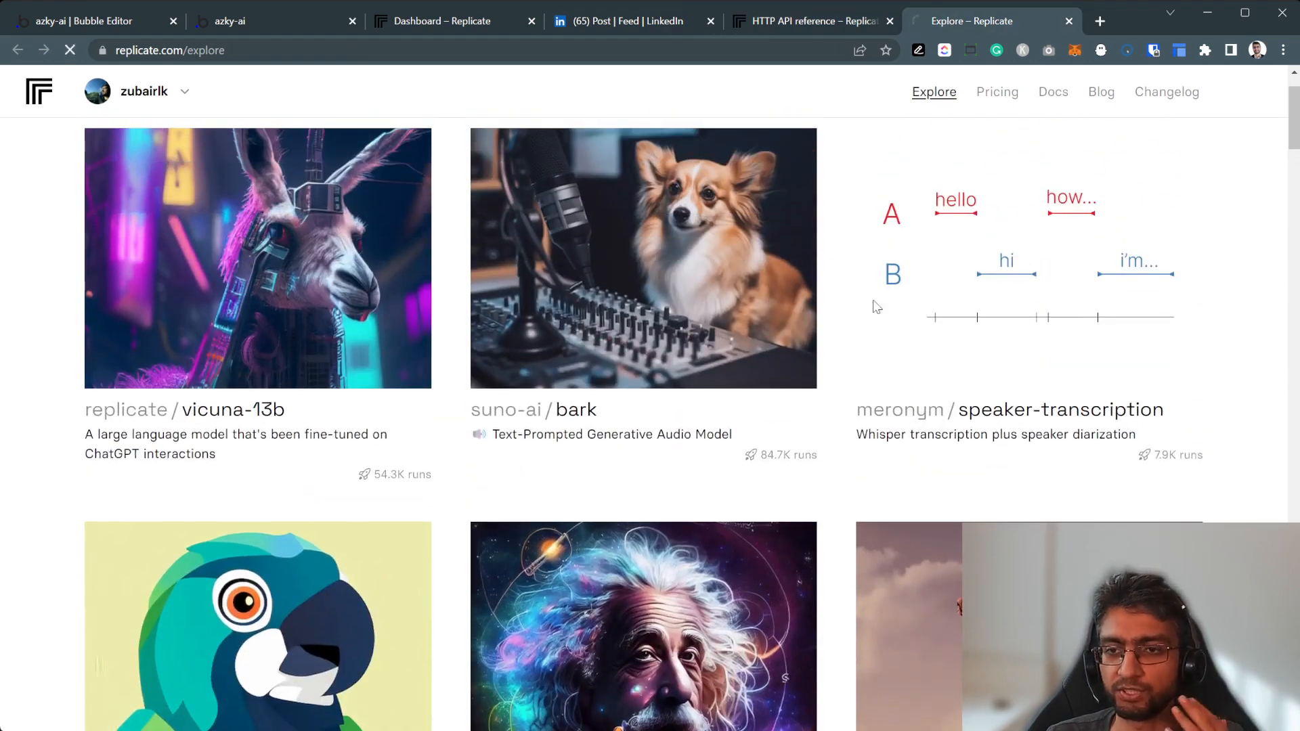
Open speaker-transcription's Versions and compare with the docs' request body version field.
left_click(1008, 410)
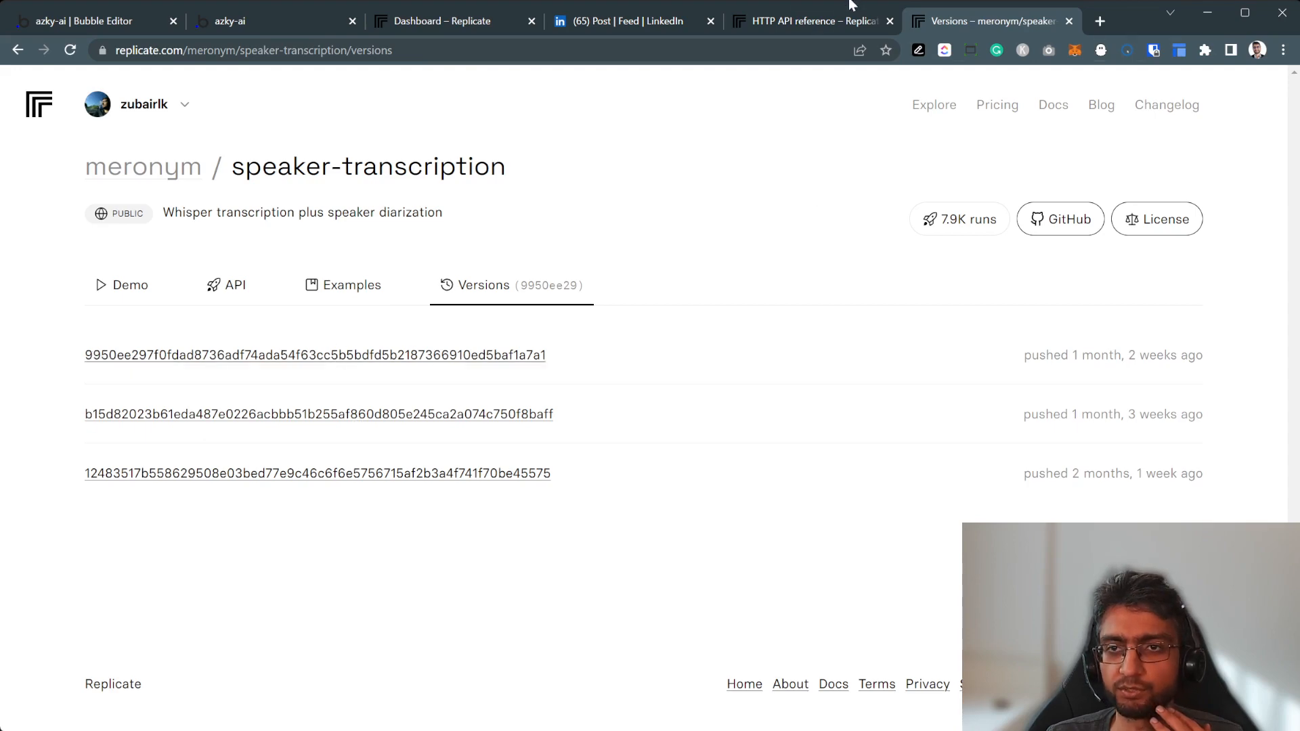
left_click(805, 21)
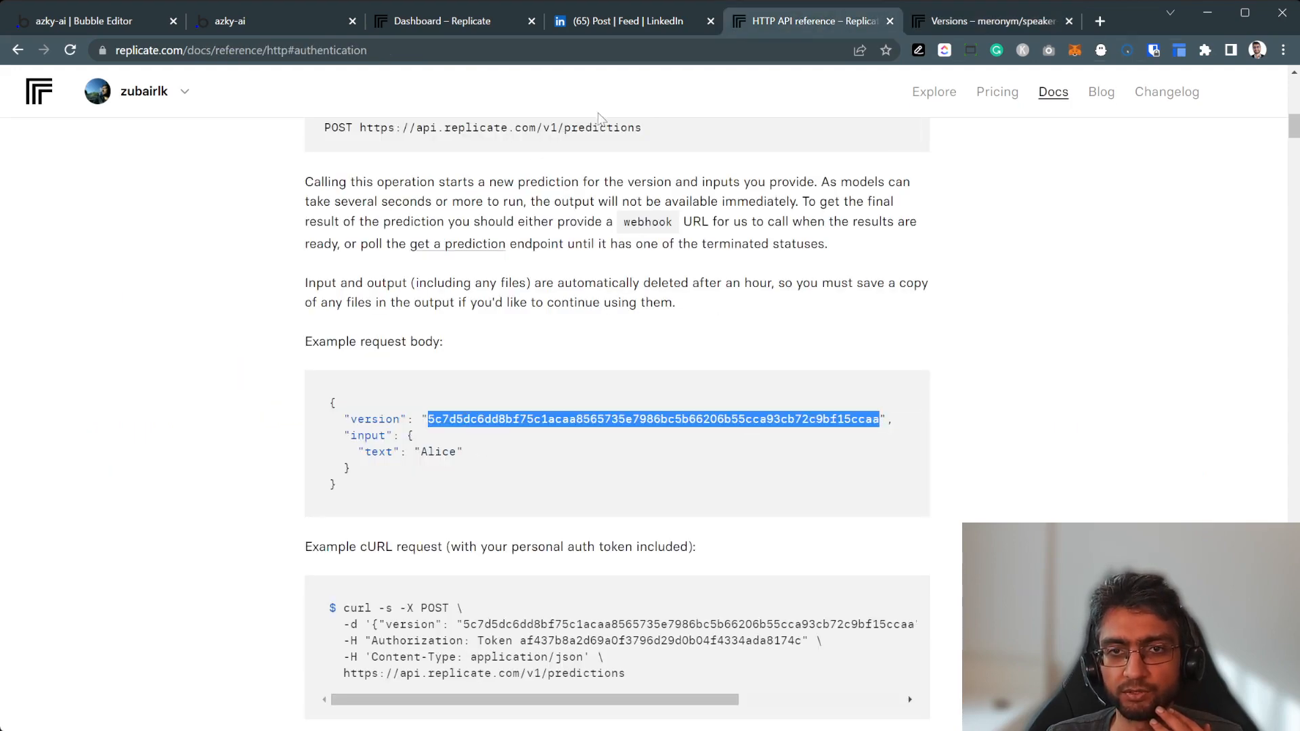
scroll("down", 3)
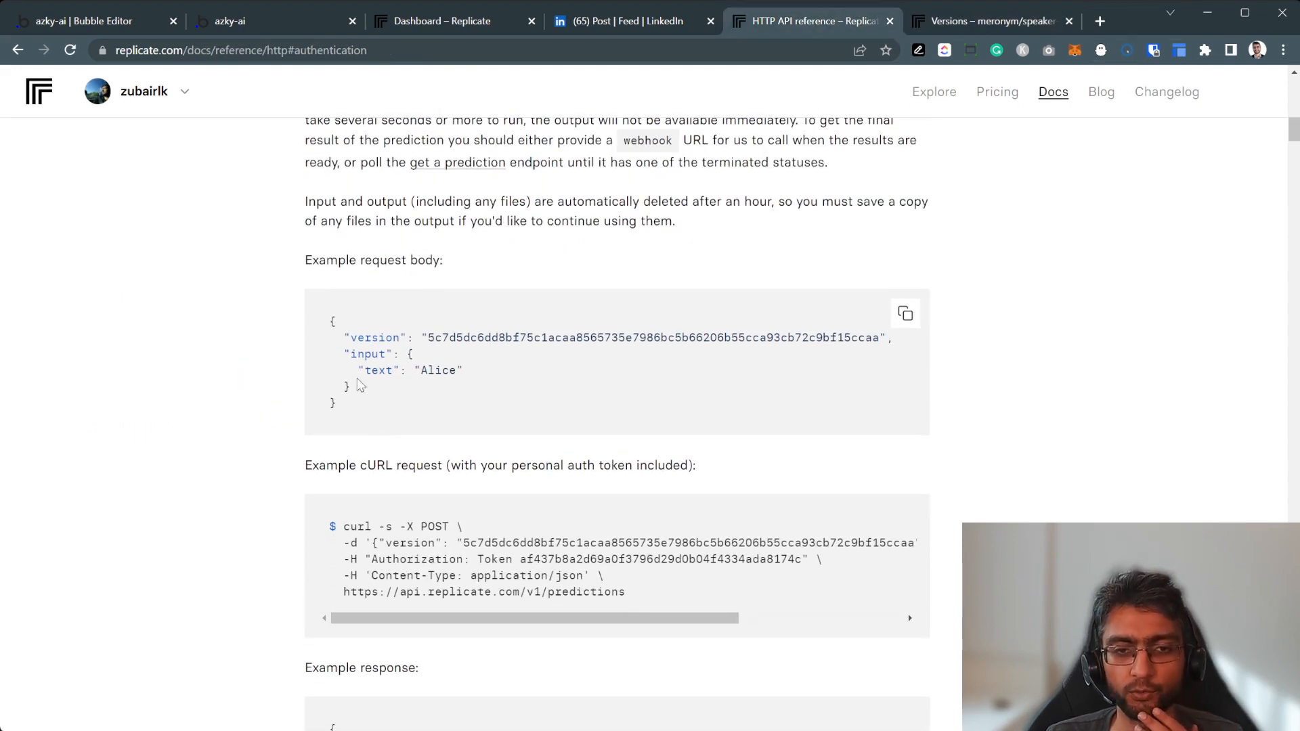
mouse_move(365, 395)
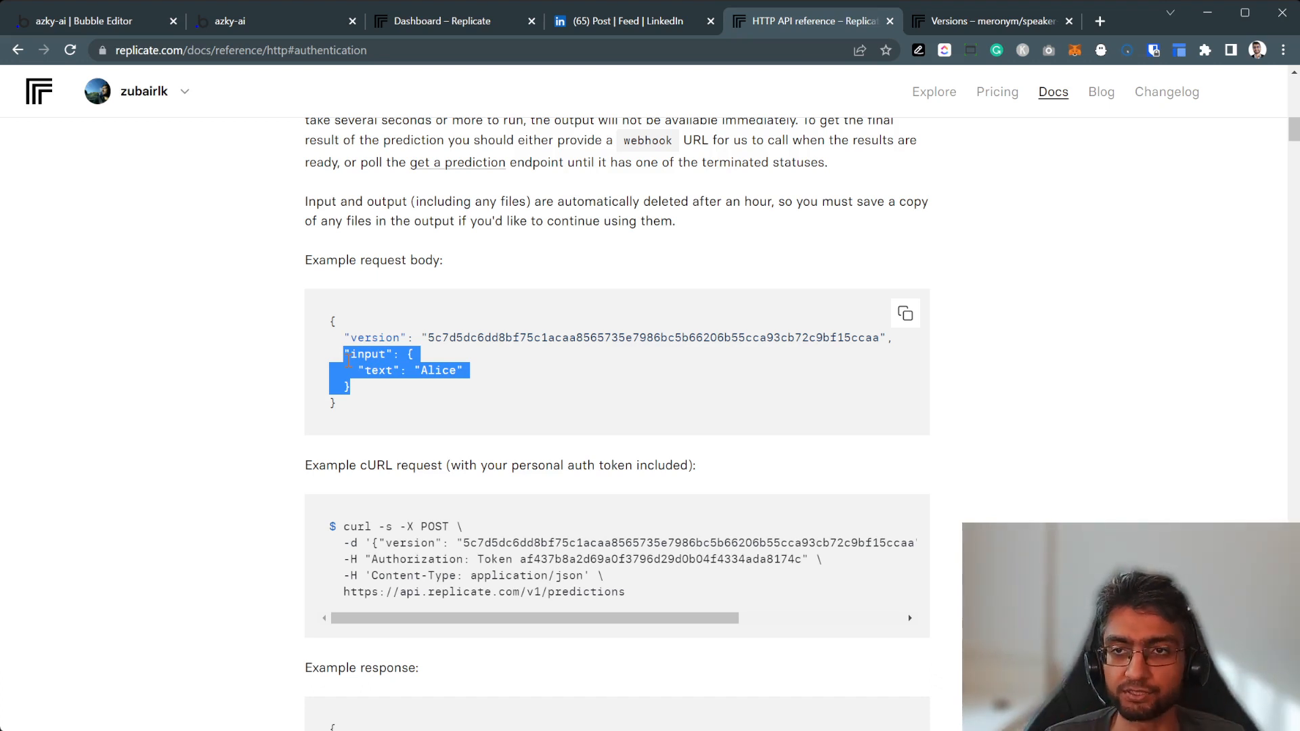
left_click(987, 21)
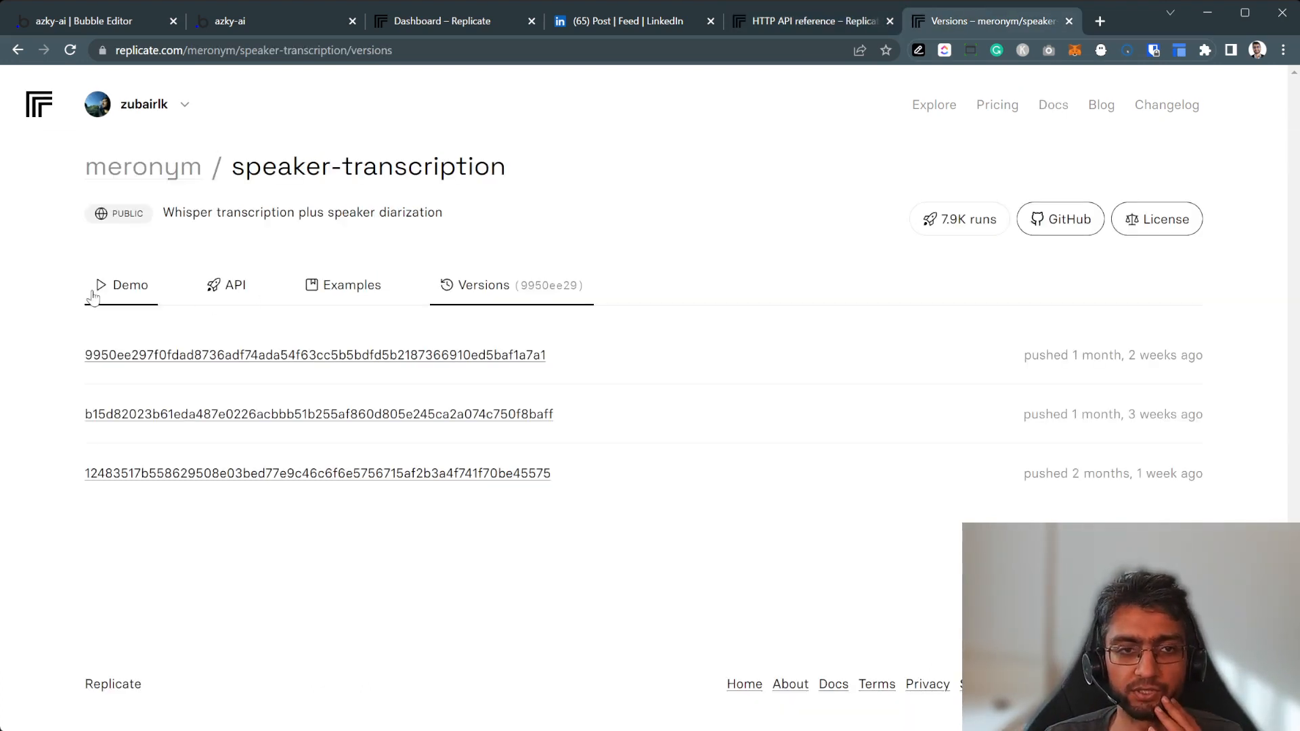
left_click(129, 284)
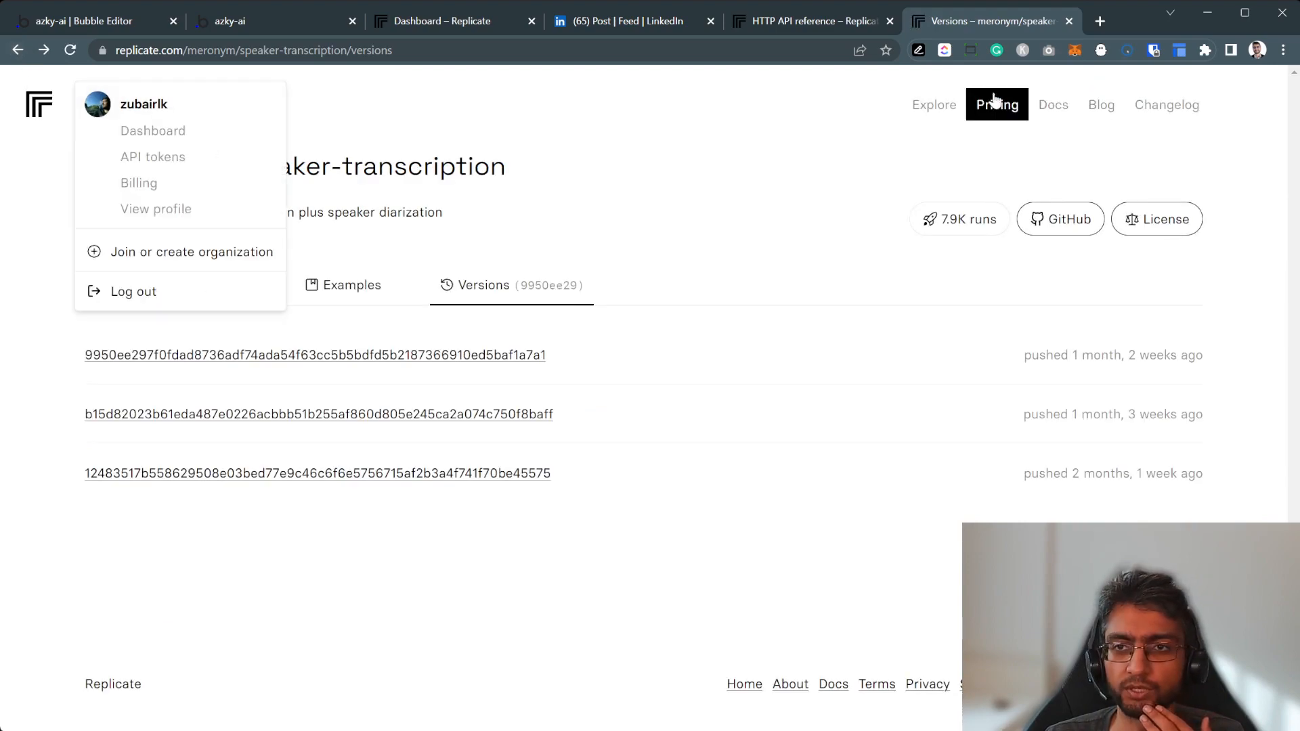
From Explore, reopen stable-diffusion-animation and scroll through its interpolation and GIF inputs.
left_click(934, 104)
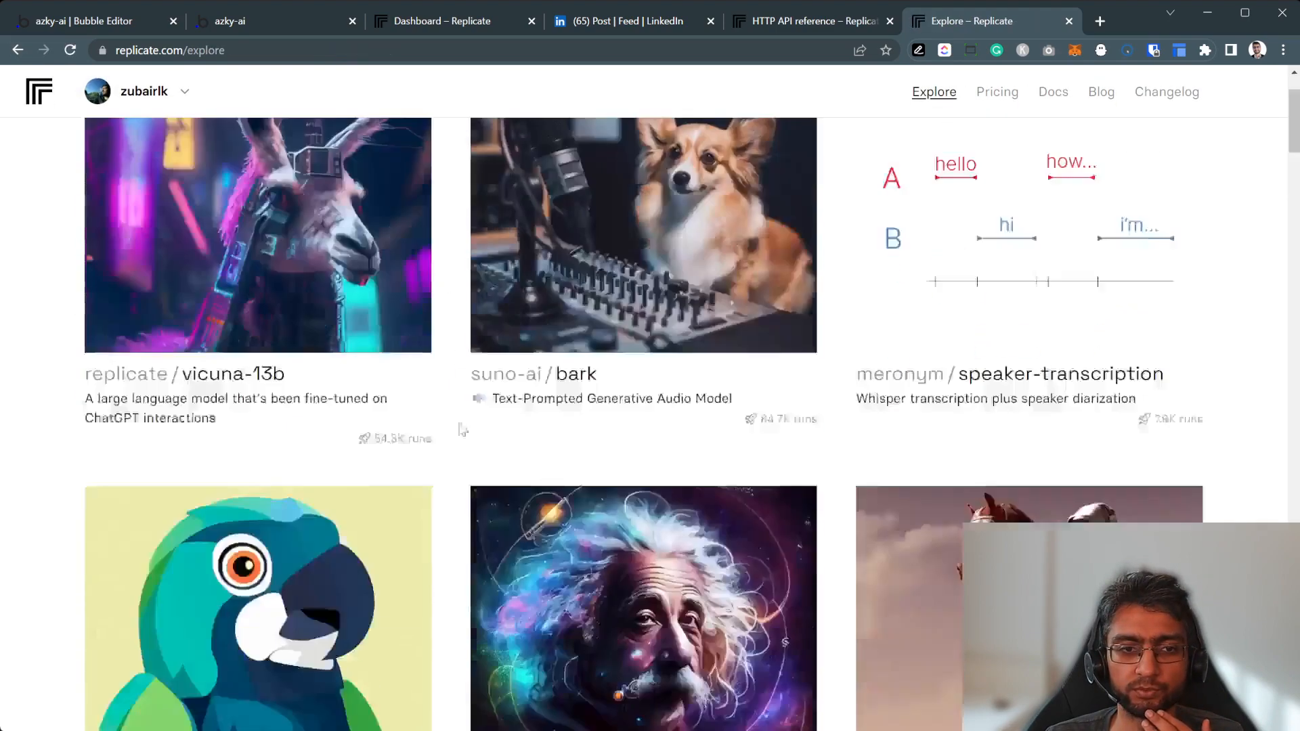
scroll("down", 3)
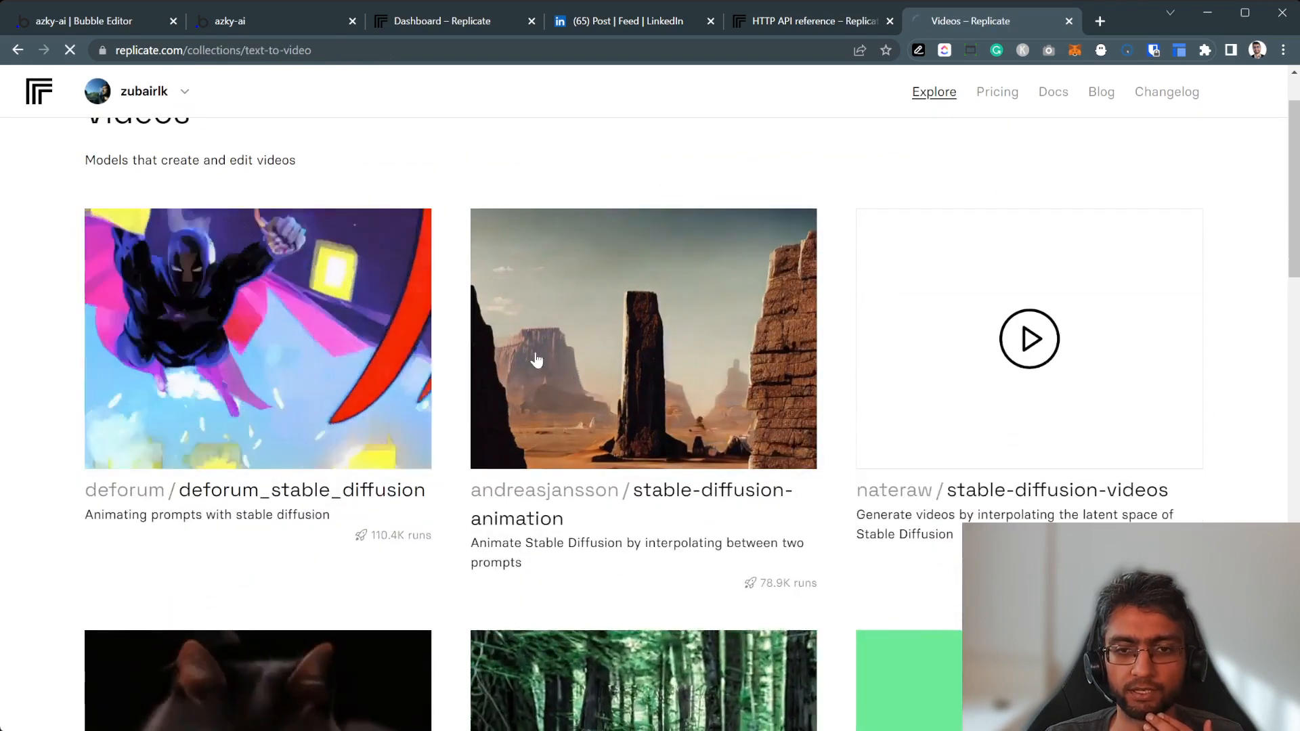
left_click(643, 337)
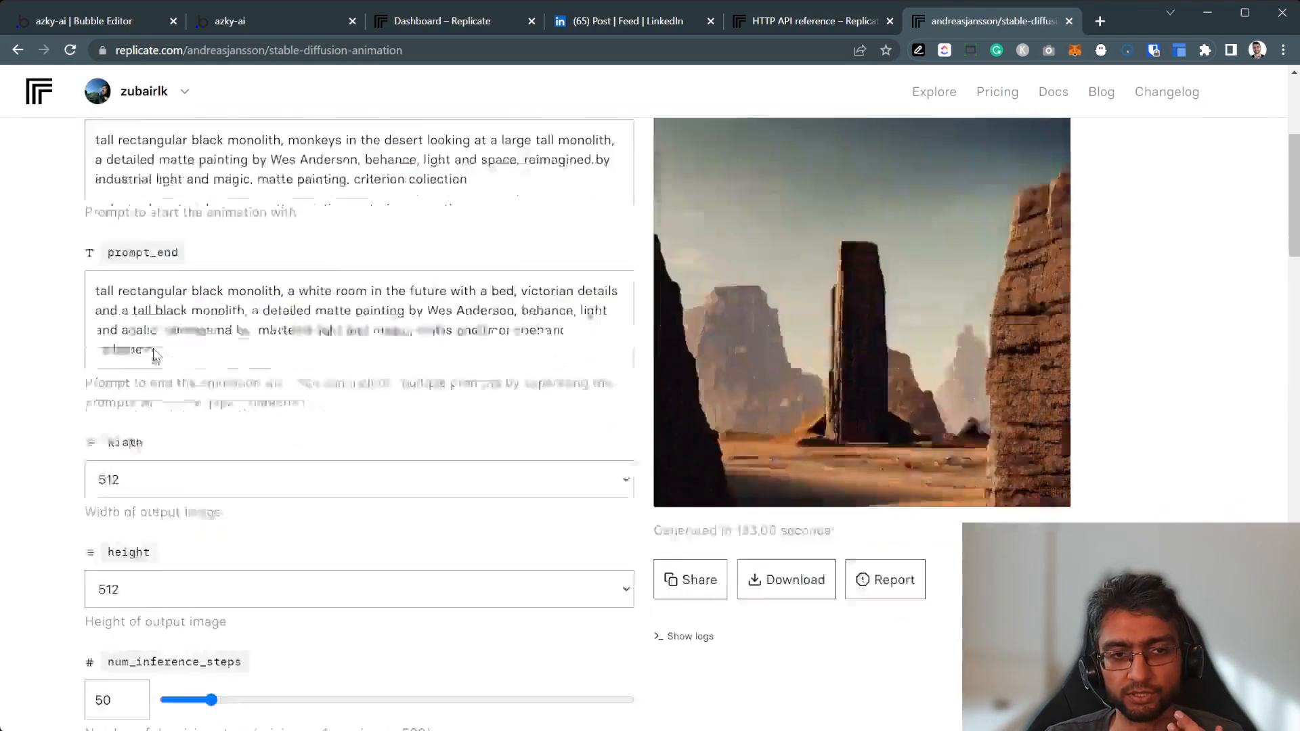
scroll("up", 3)
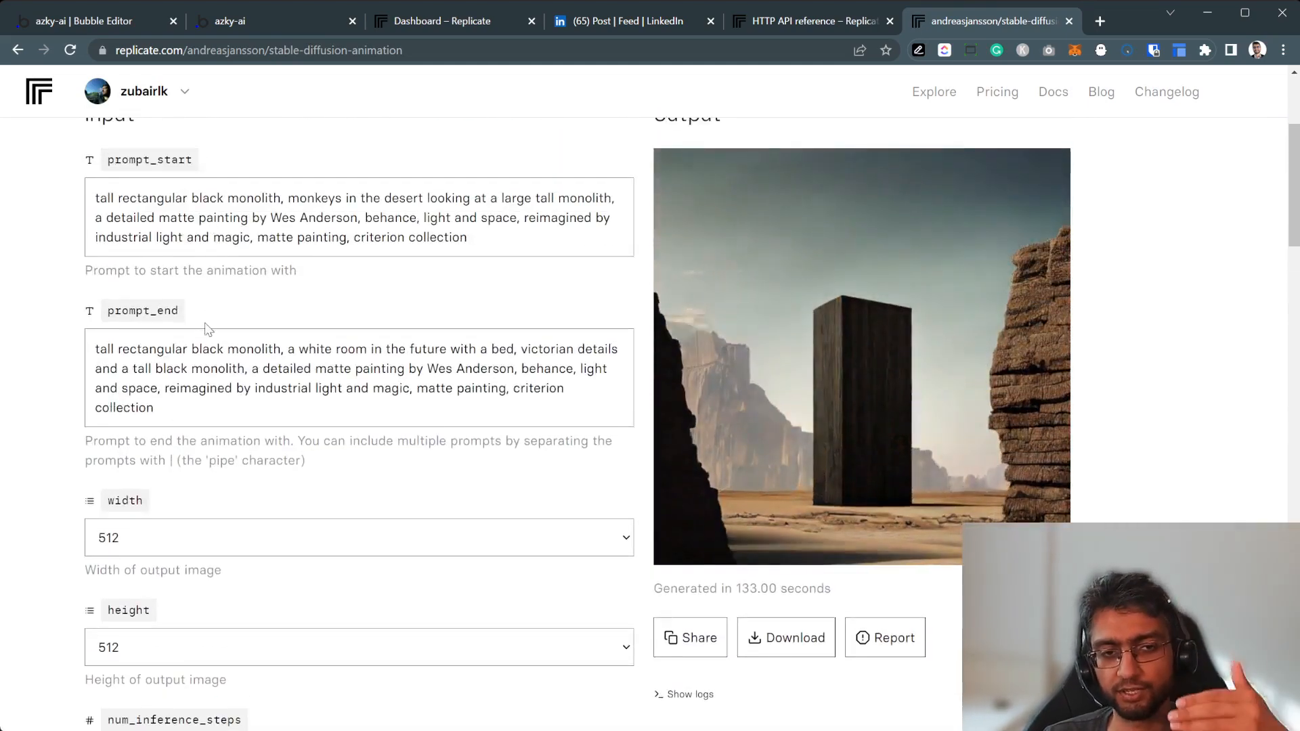
scroll("down", 3)
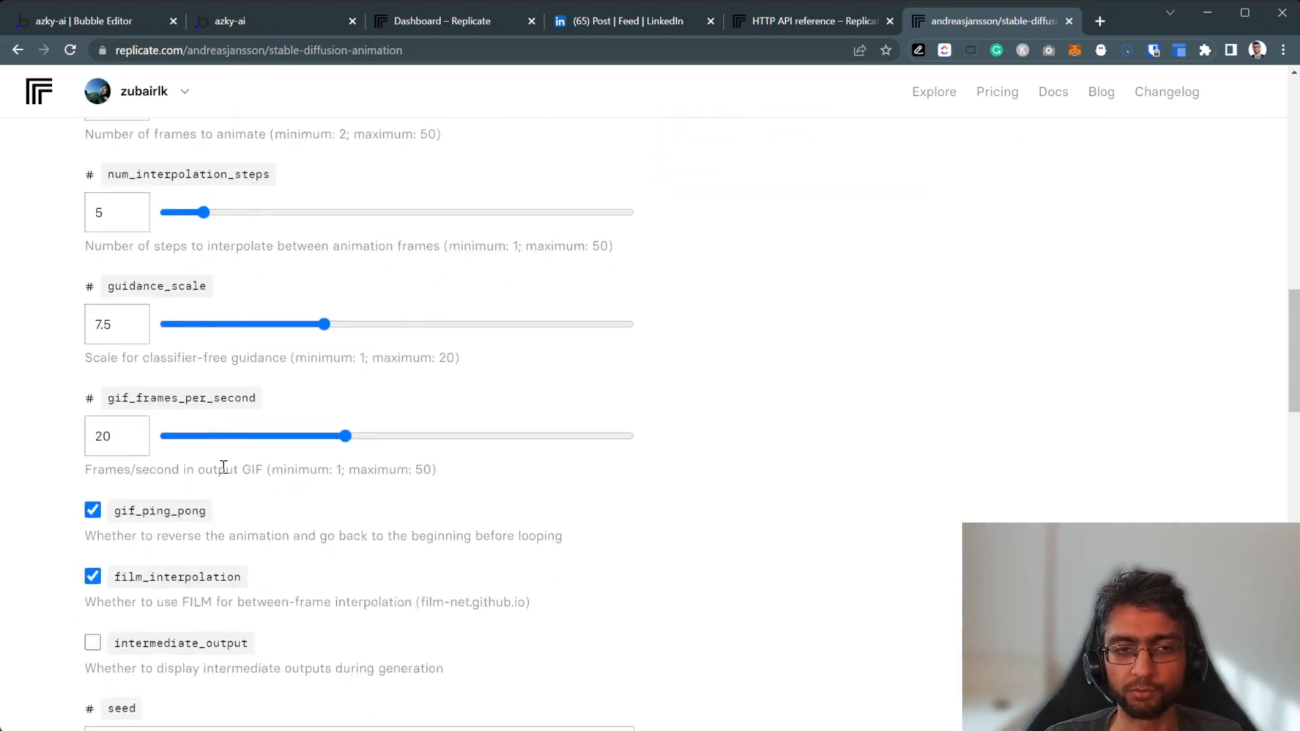
In the API reference, read the example prediction response and its id.
left_click(811, 21)
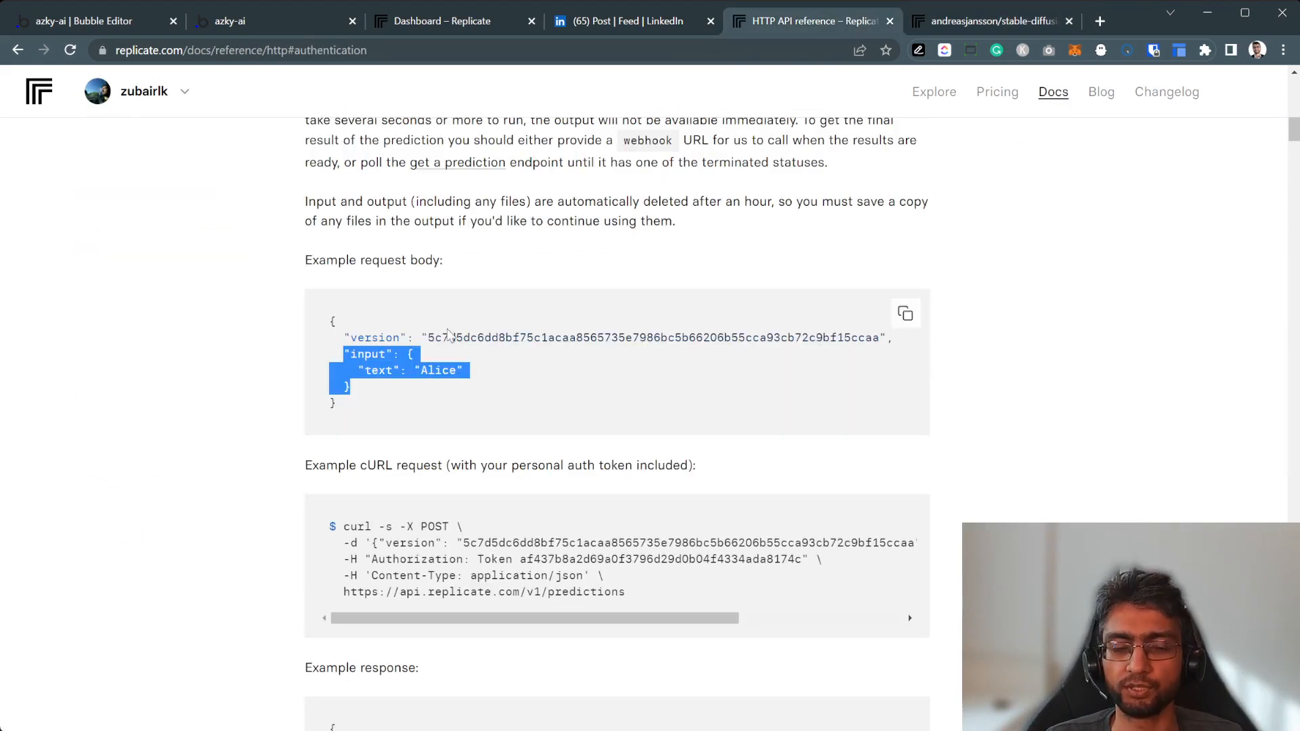
scroll("down", 3)
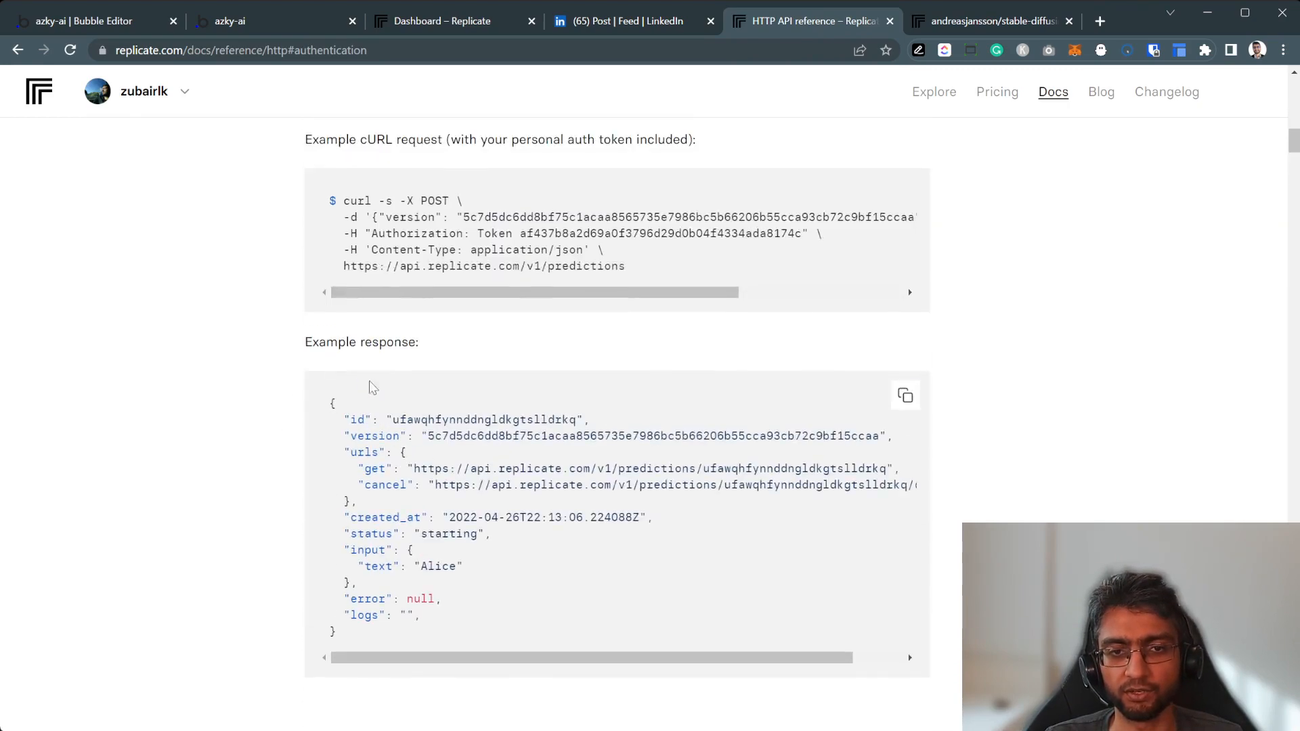
double_click(482, 419)
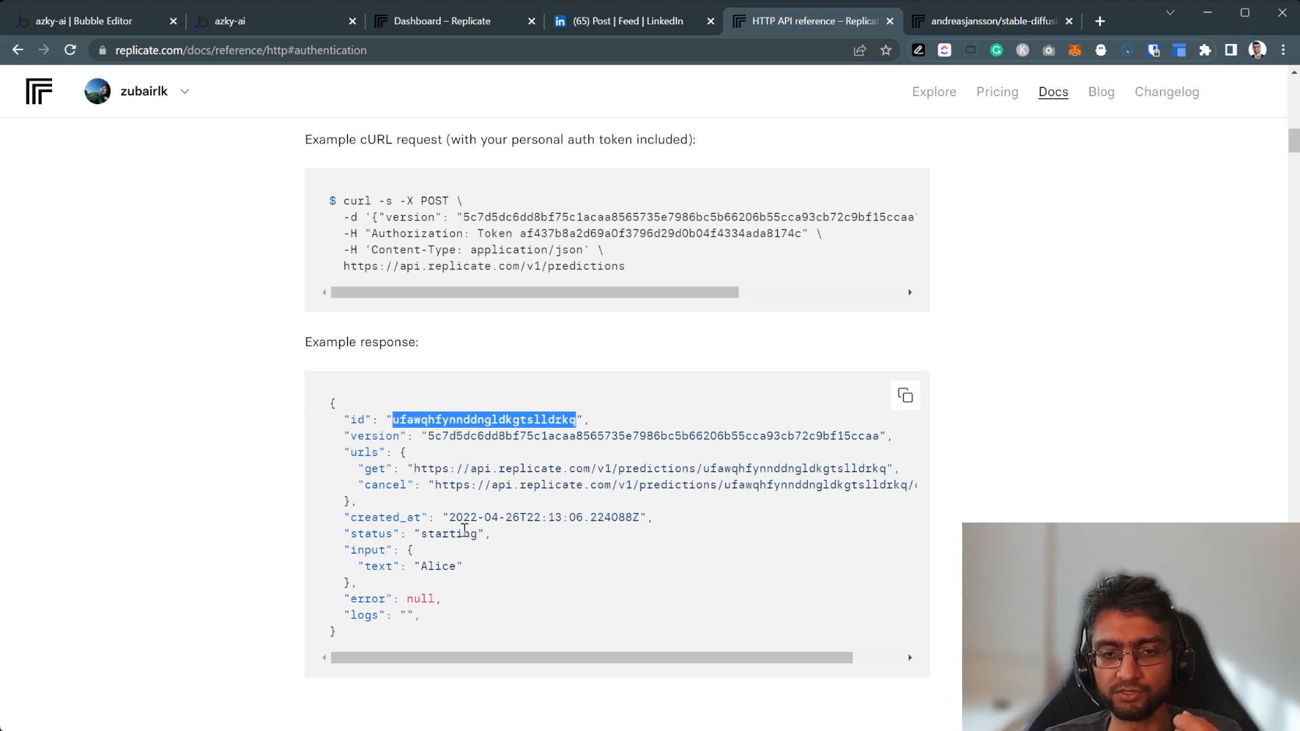
scroll("down", 3)
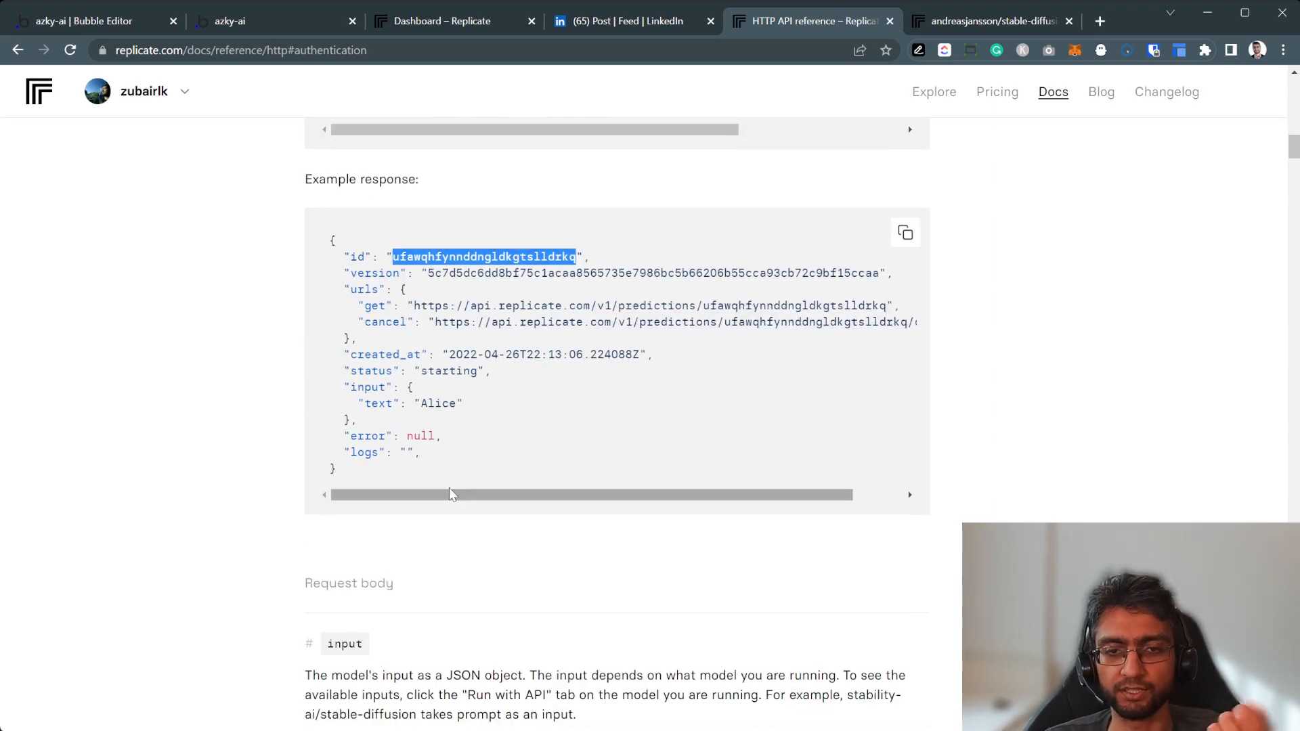
left_click(583, 422)
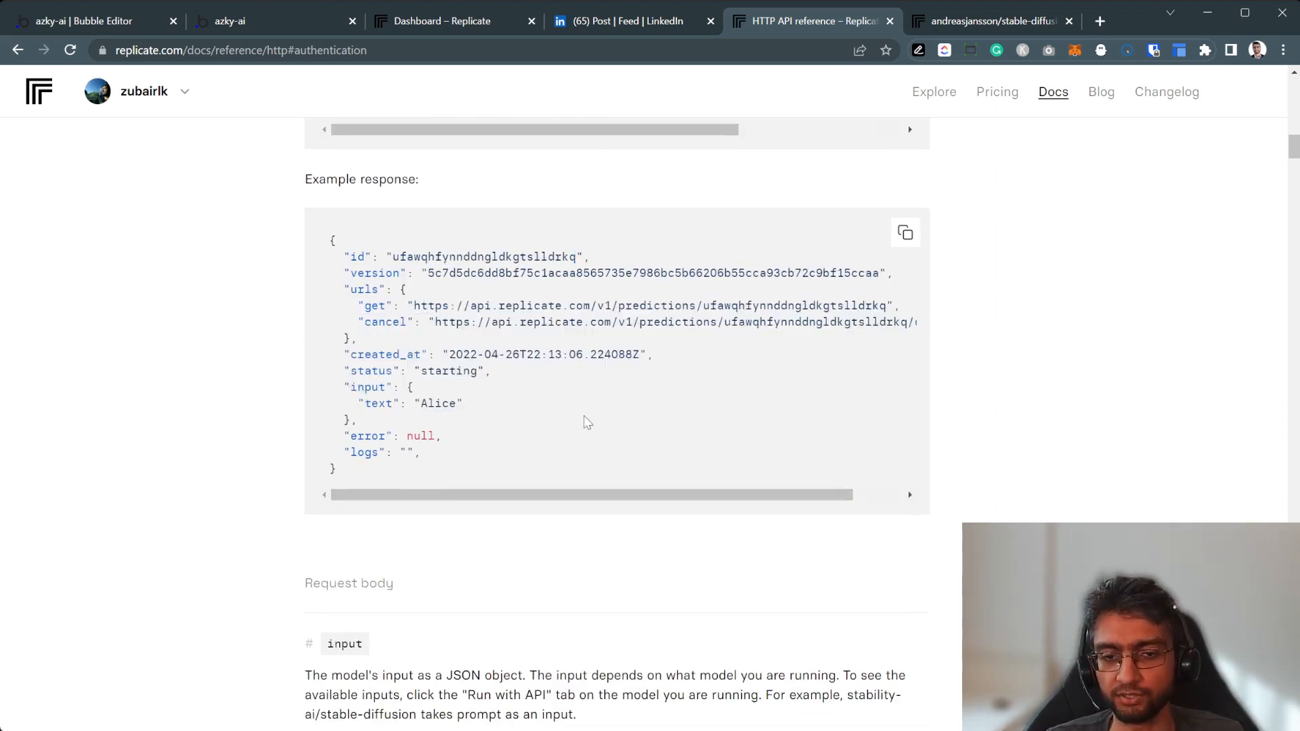
Scroll past the webhook example down to the Get a prediction endpoint.
scroll("down", 3)
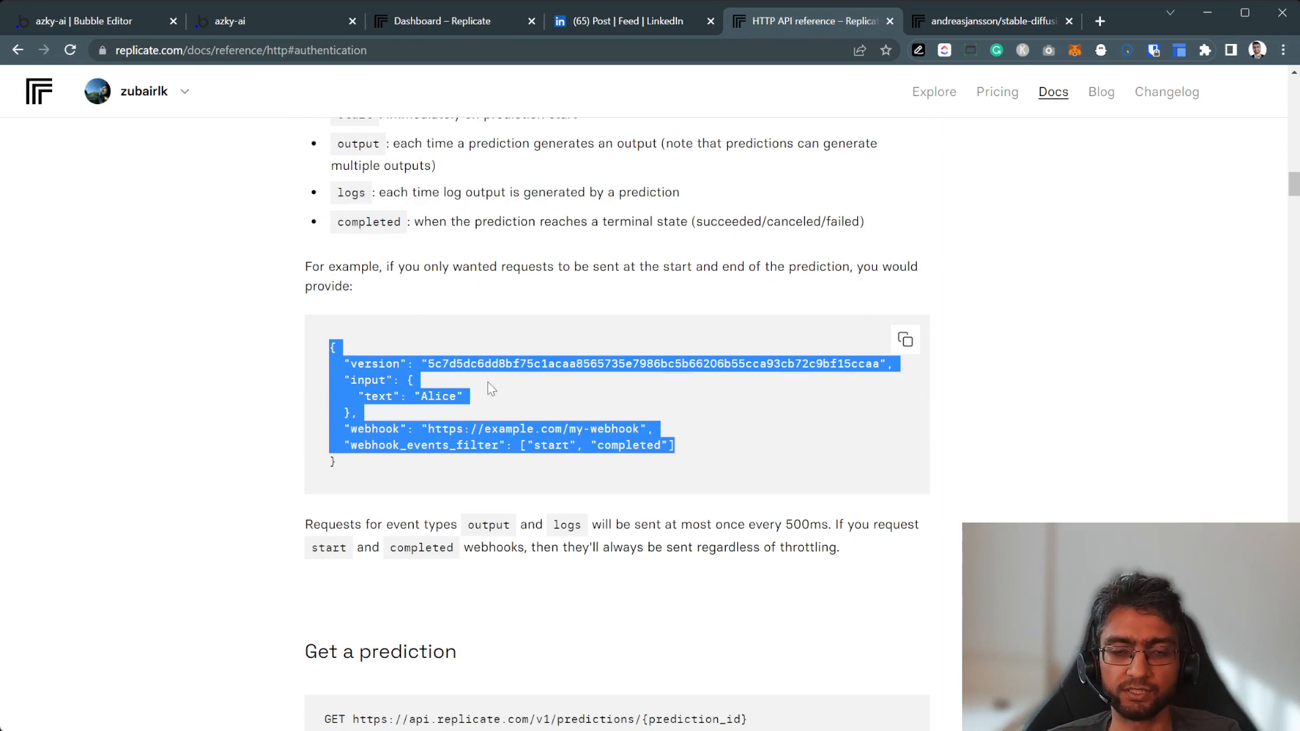
left_click(462, 392)
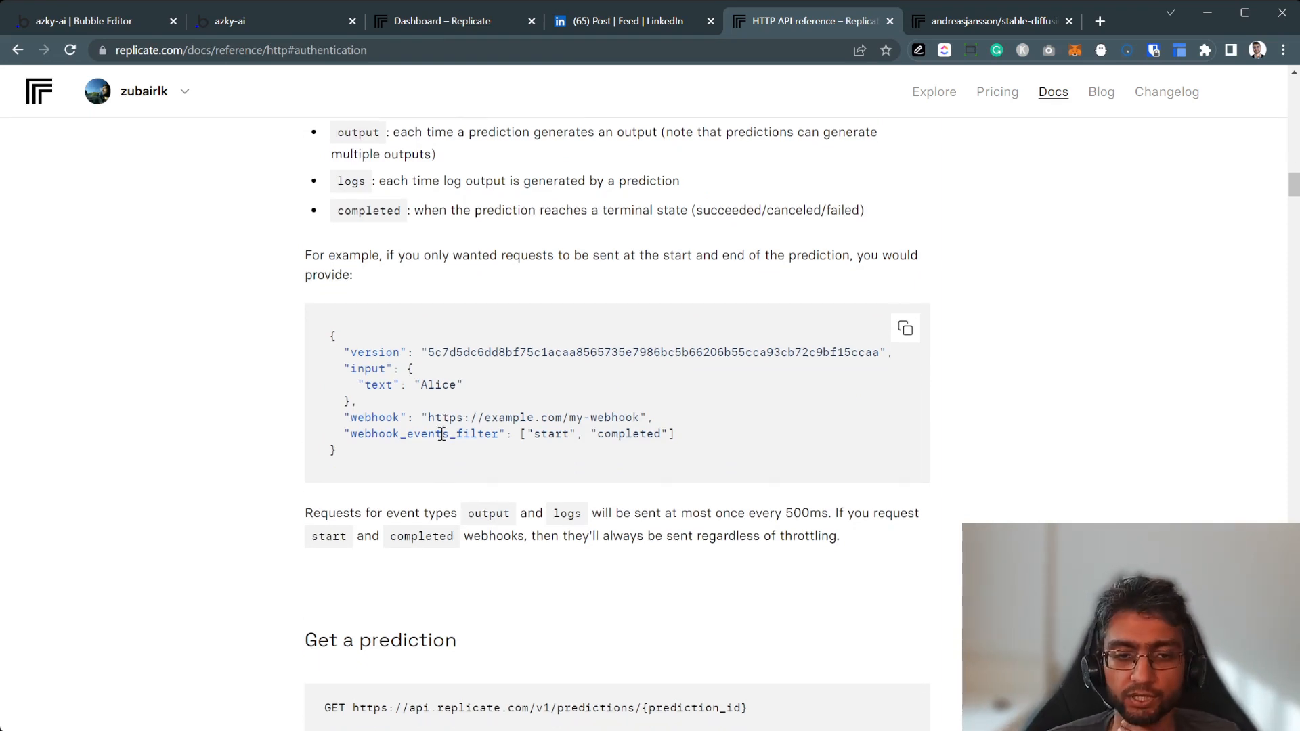
scroll("down", 3)
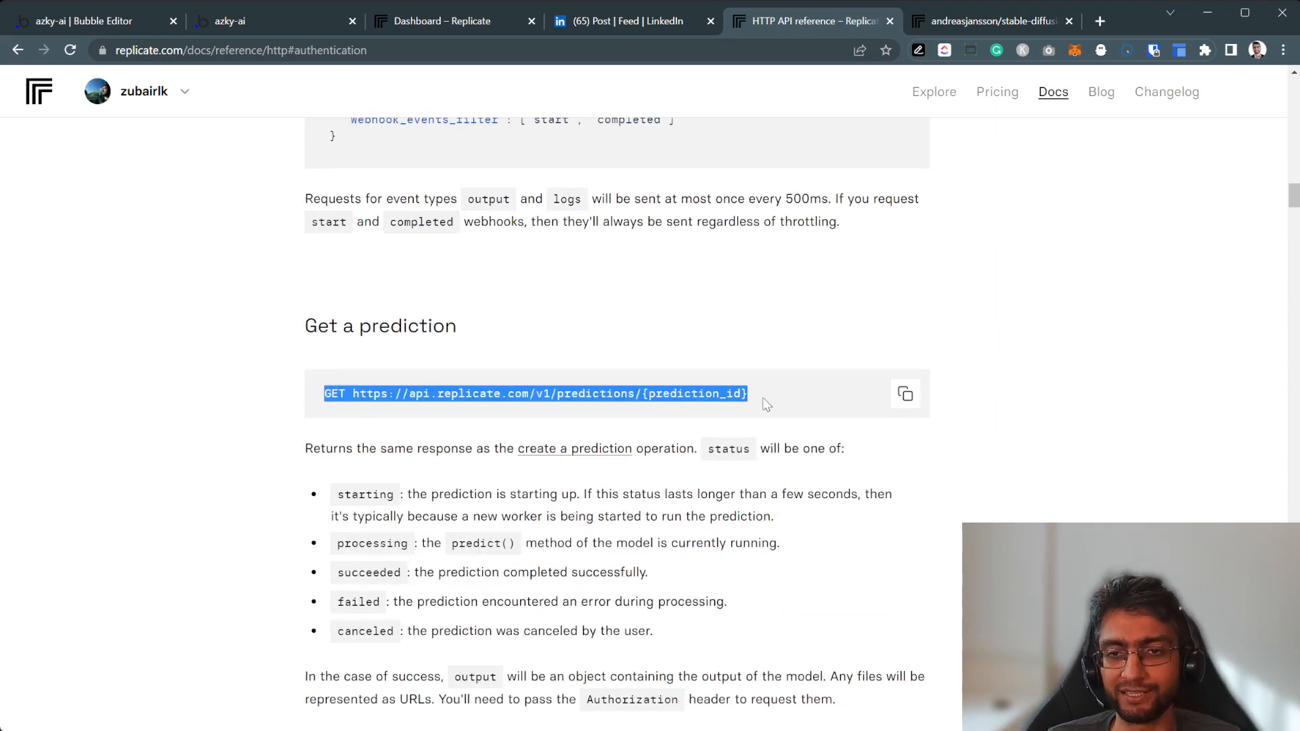
left_click(595, 394)
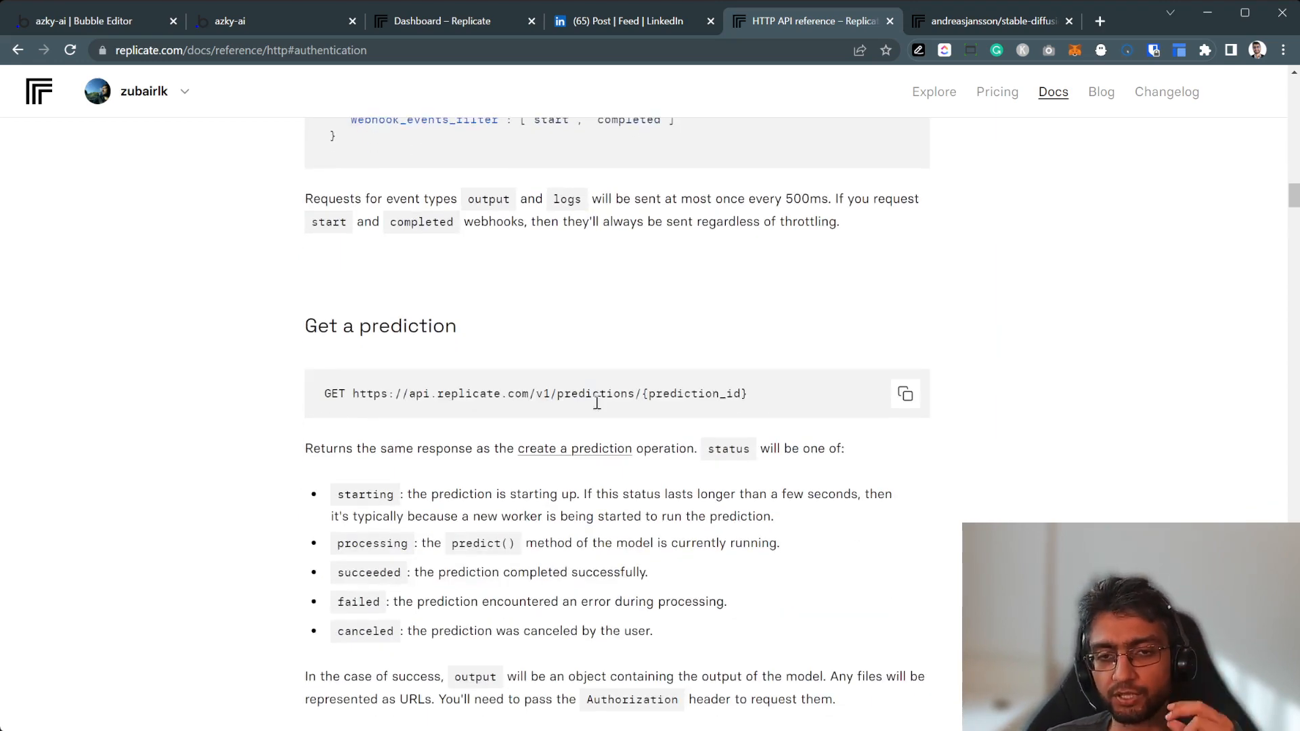
mouse_move(140, 7)
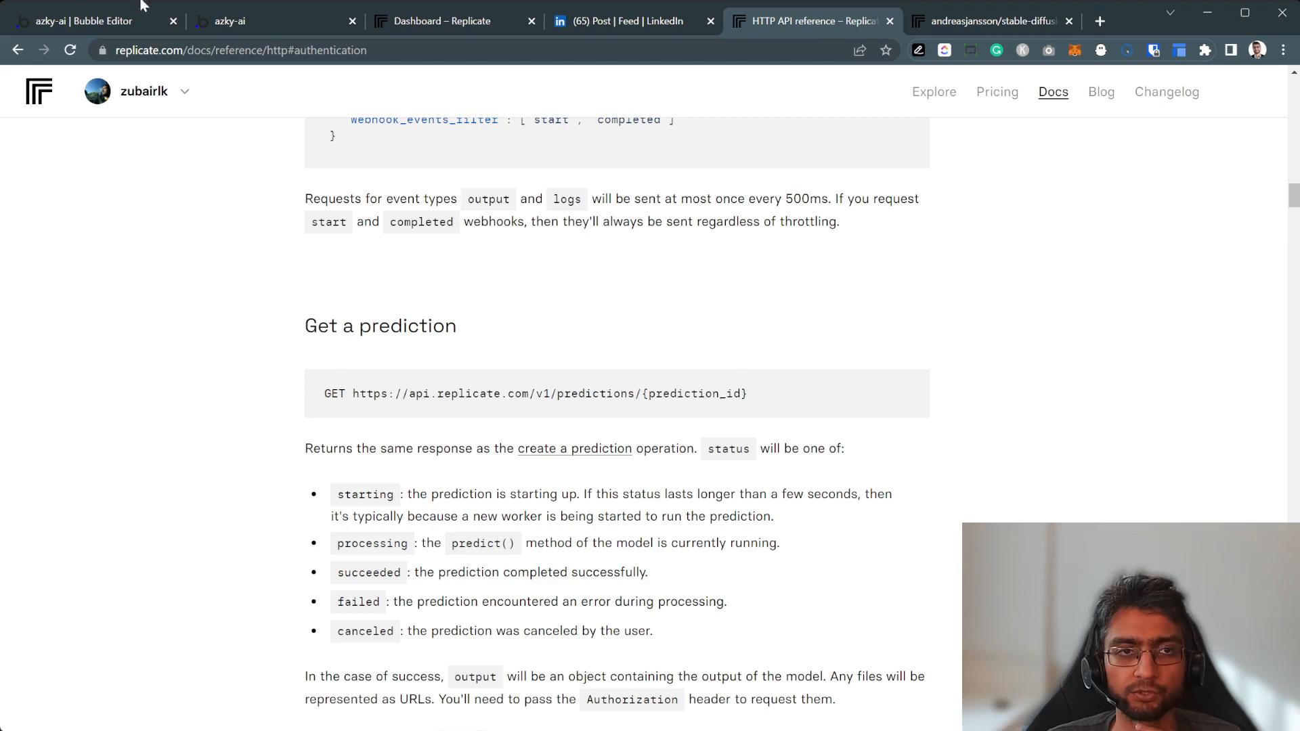
In the Bubble editor, open the API Connector plugin and expand the Replicate API.
left_click(82, 21)
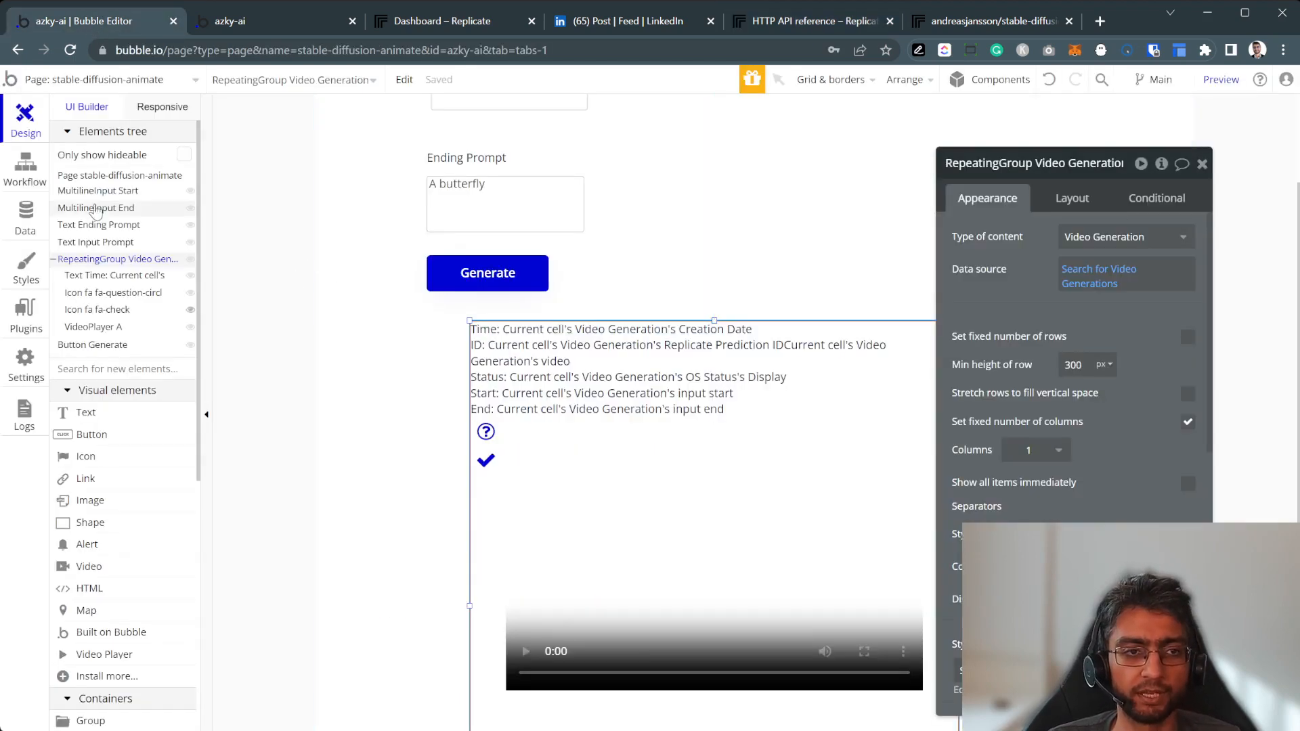
left_click(25, 314)
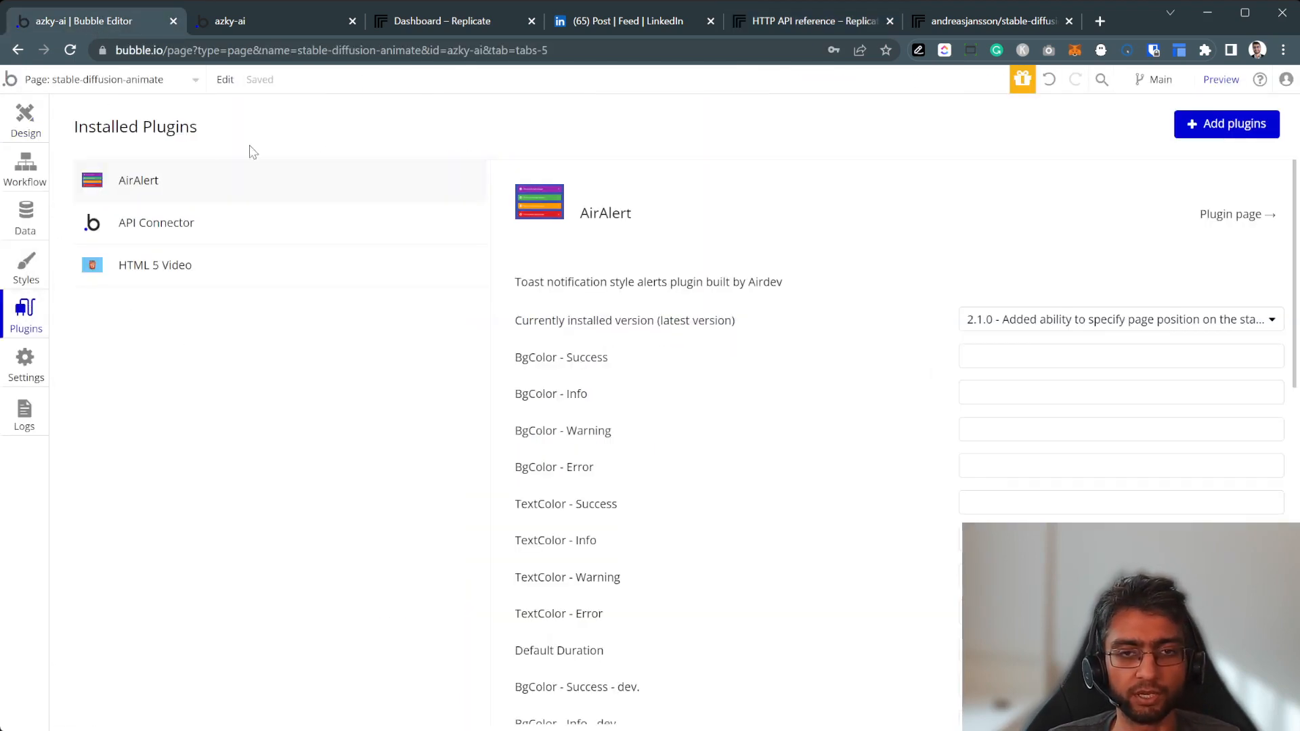
left_click(155, 222)
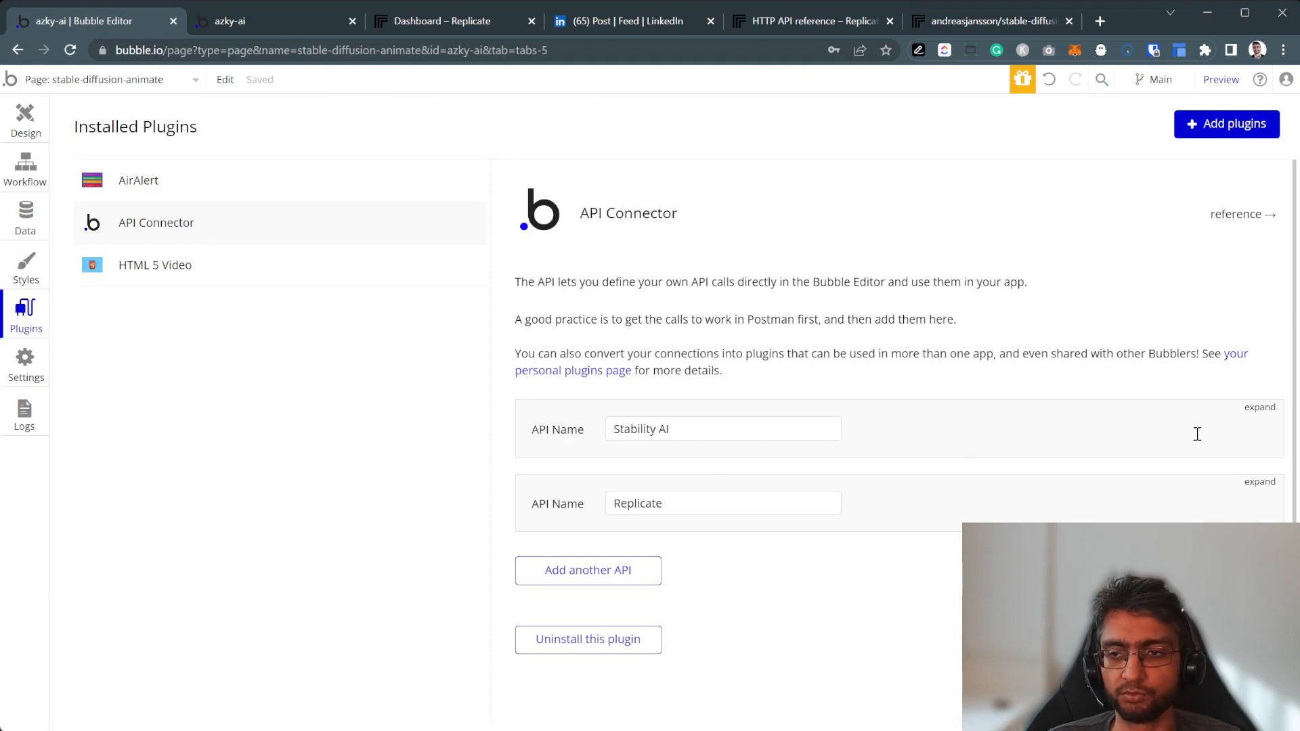
mouse_move(967, 400)
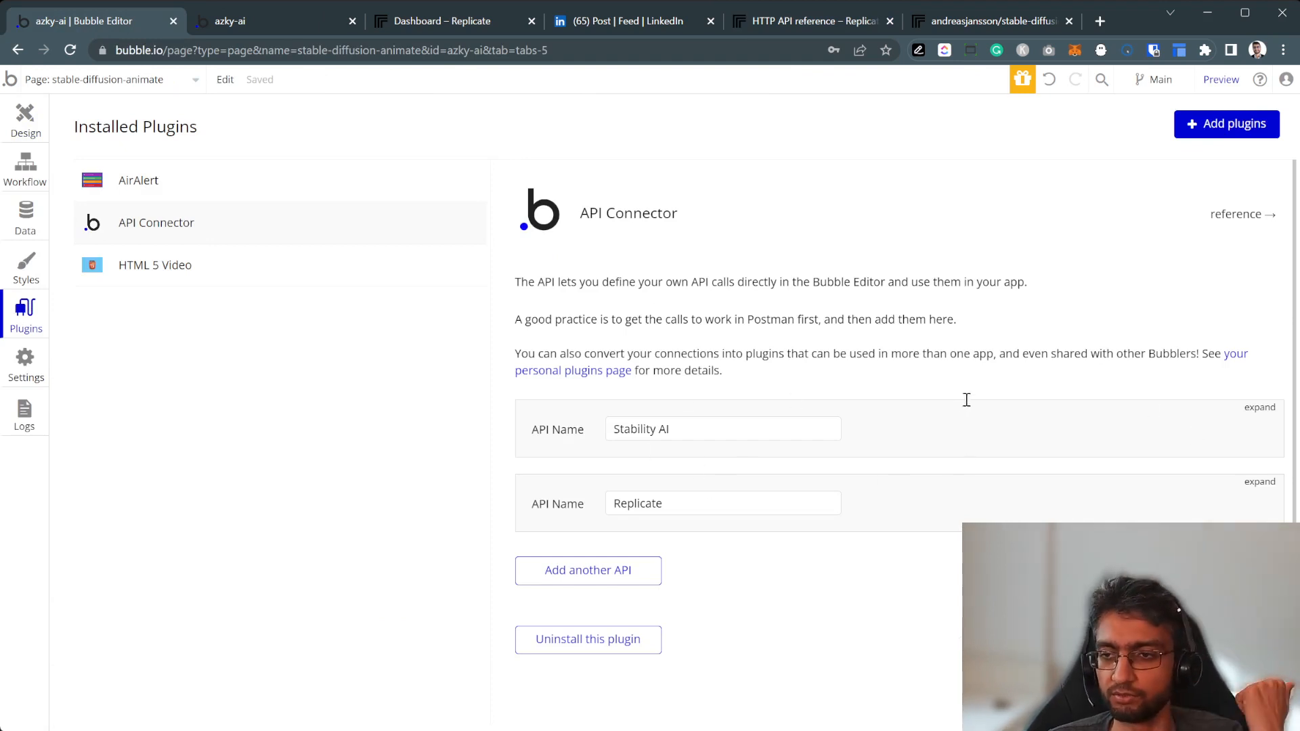
left_click(1259, 481)
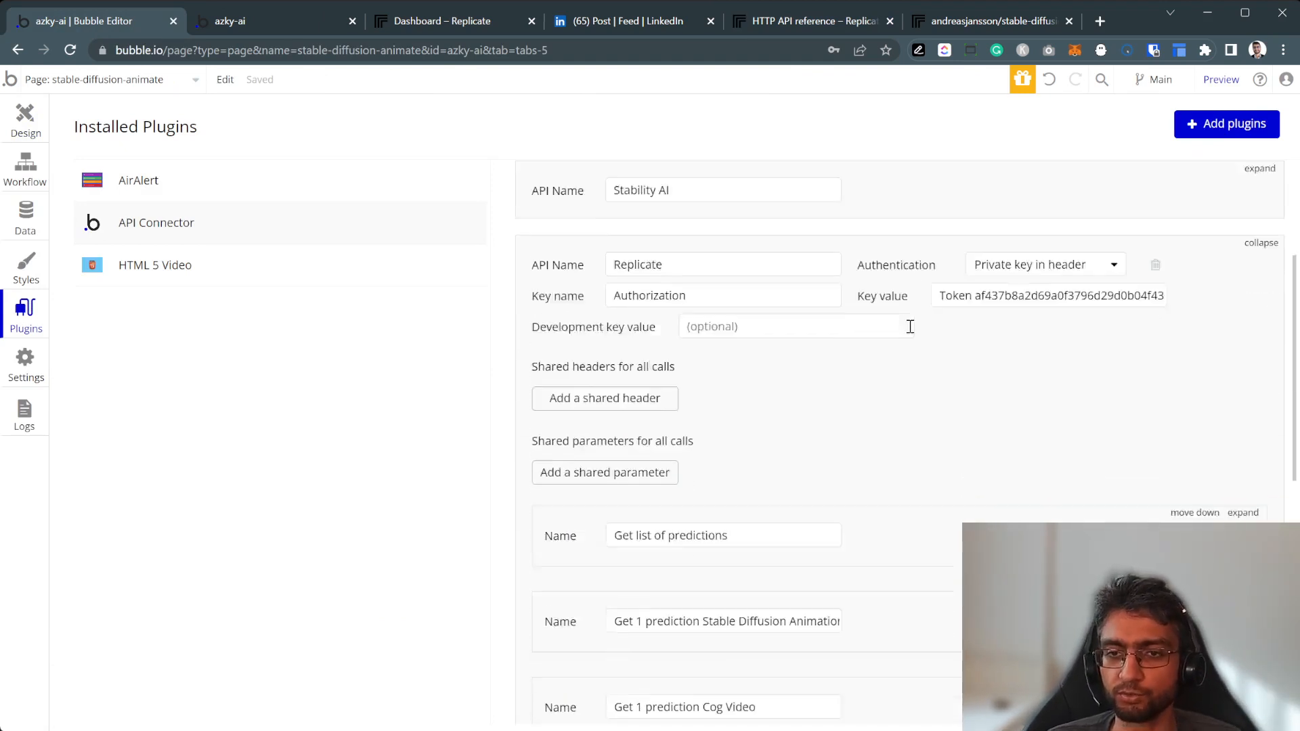
Expand and review the 'Get list of predictions' GET call.
scroll("up", 3)
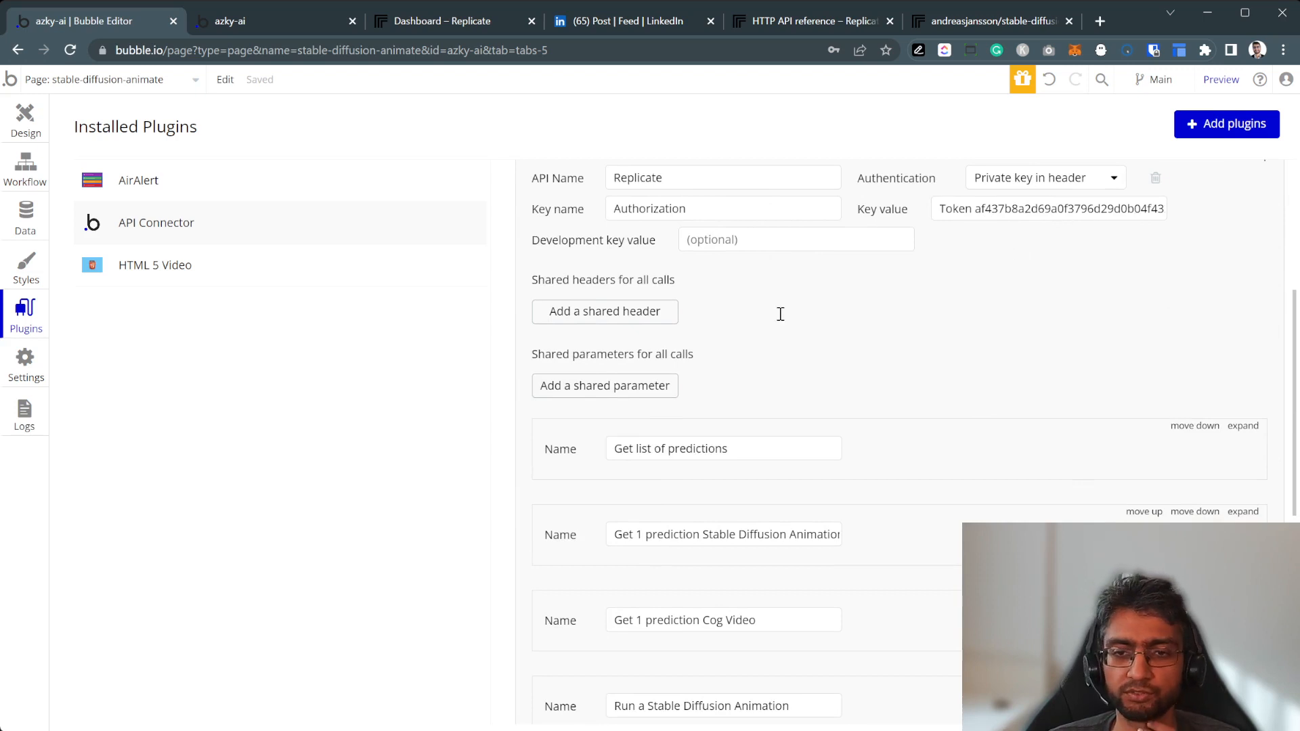
scroll("down", 3)
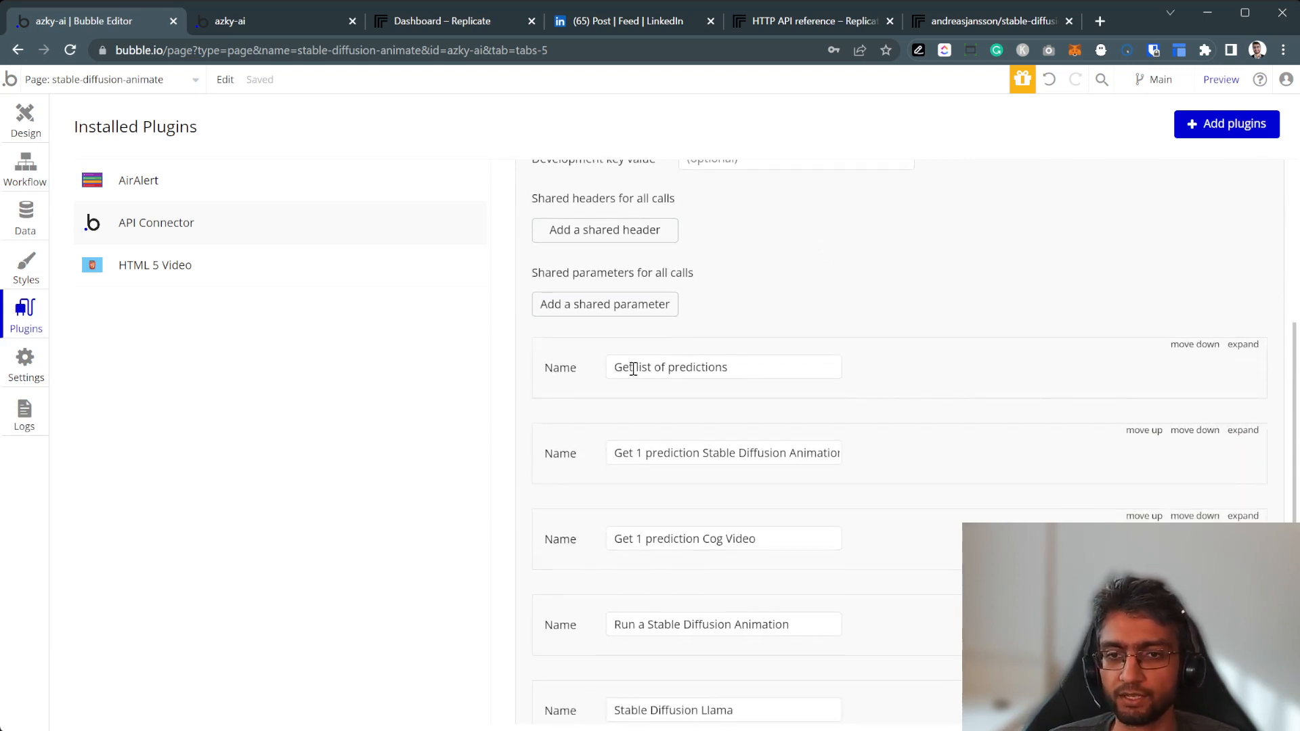
left_click(1242, 344)
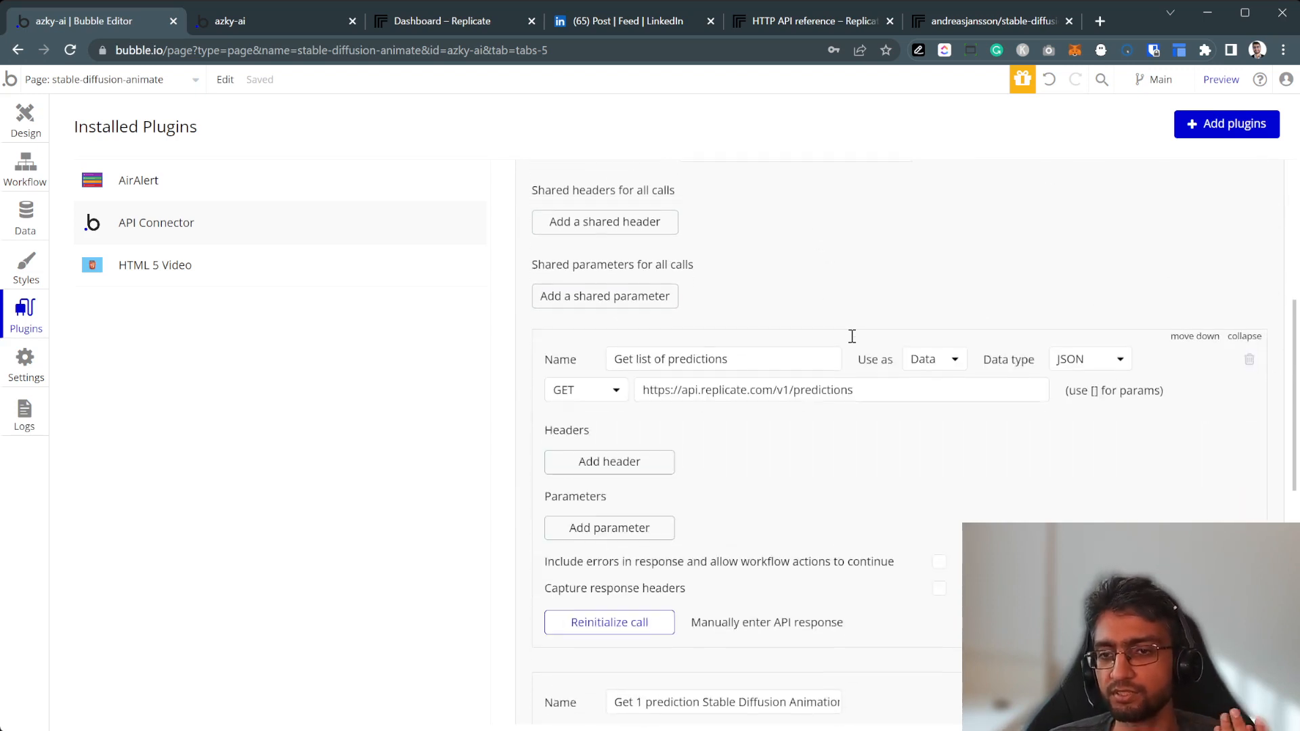
scroll("down", 3)
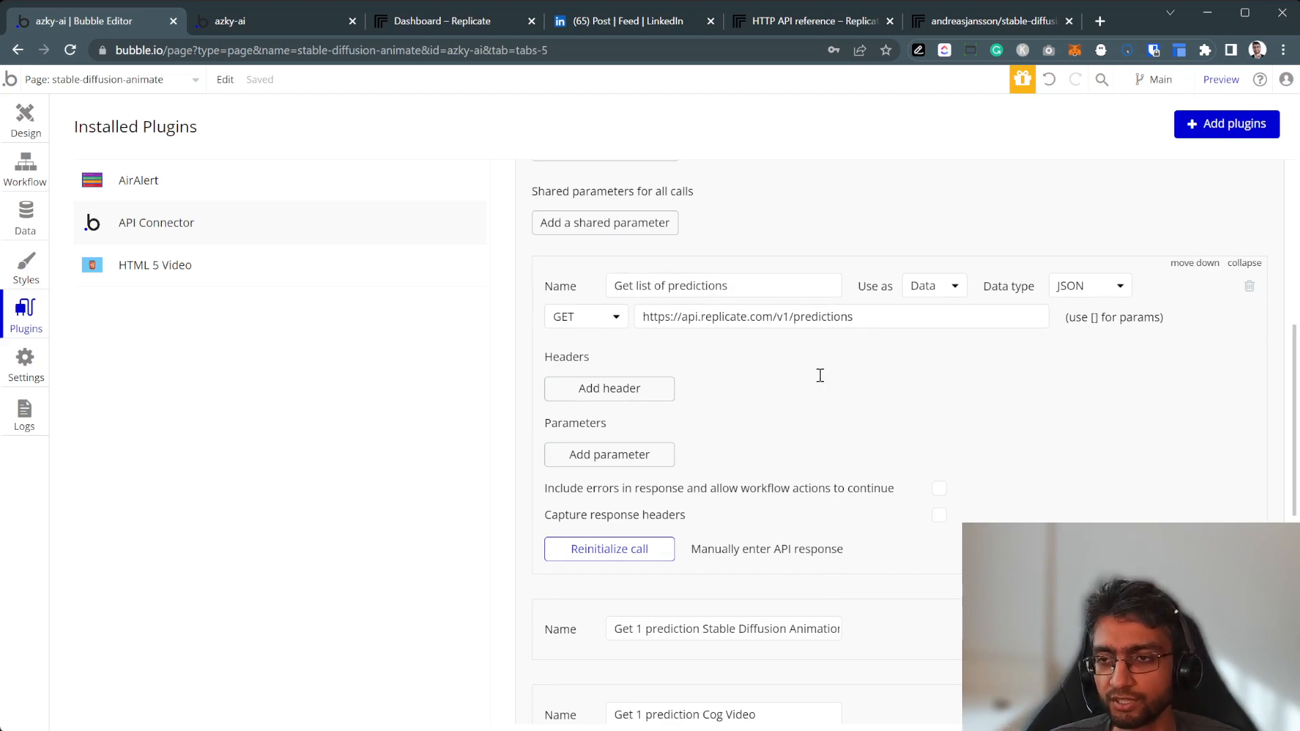
Review Replicate's List predictions docs, then view the finished caterpillar-to-butterfly video in the app preview.
left_click(809, 21)
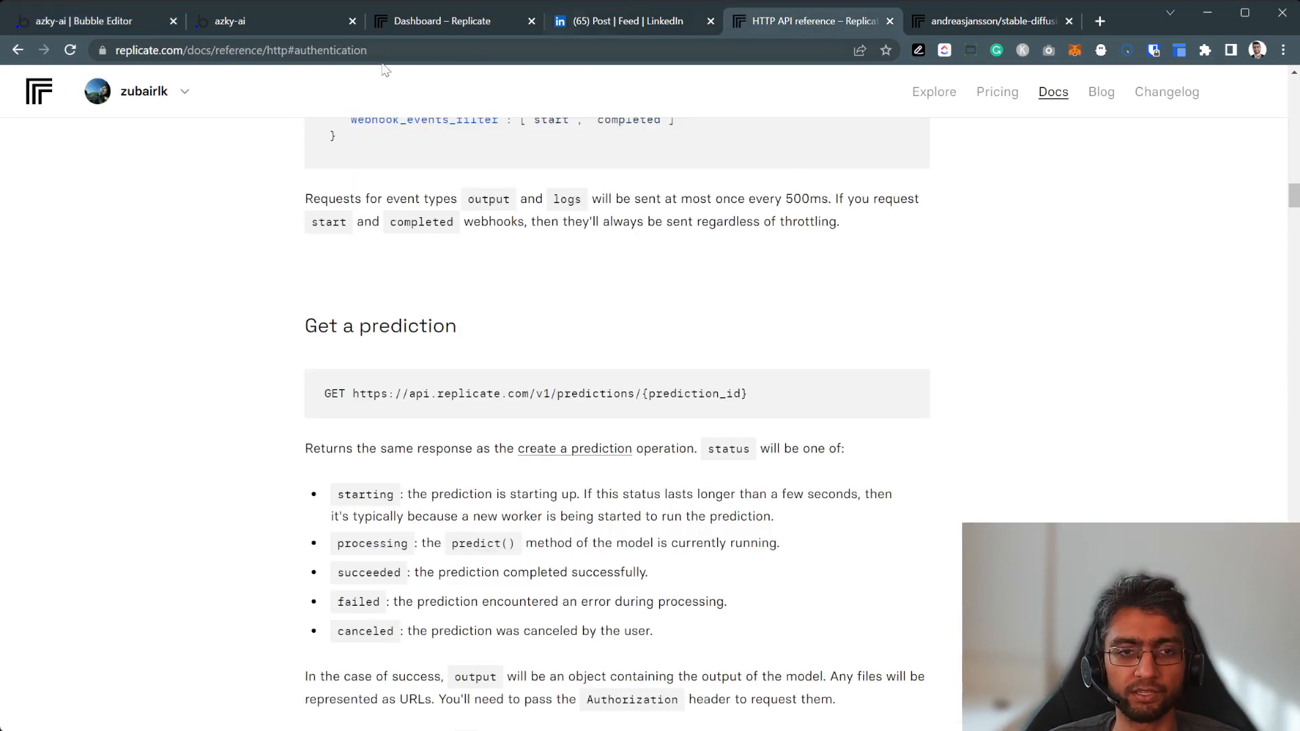
scroll("down", 3)
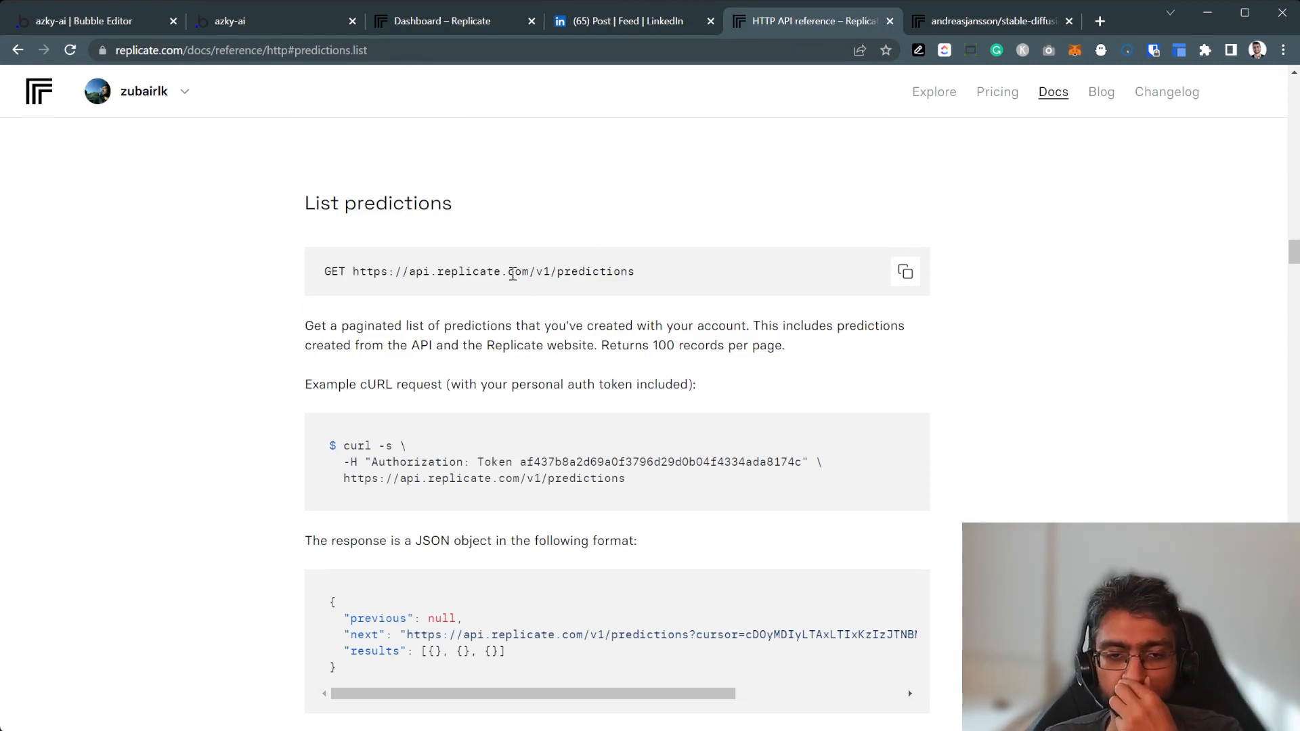
left_click(987, 21)
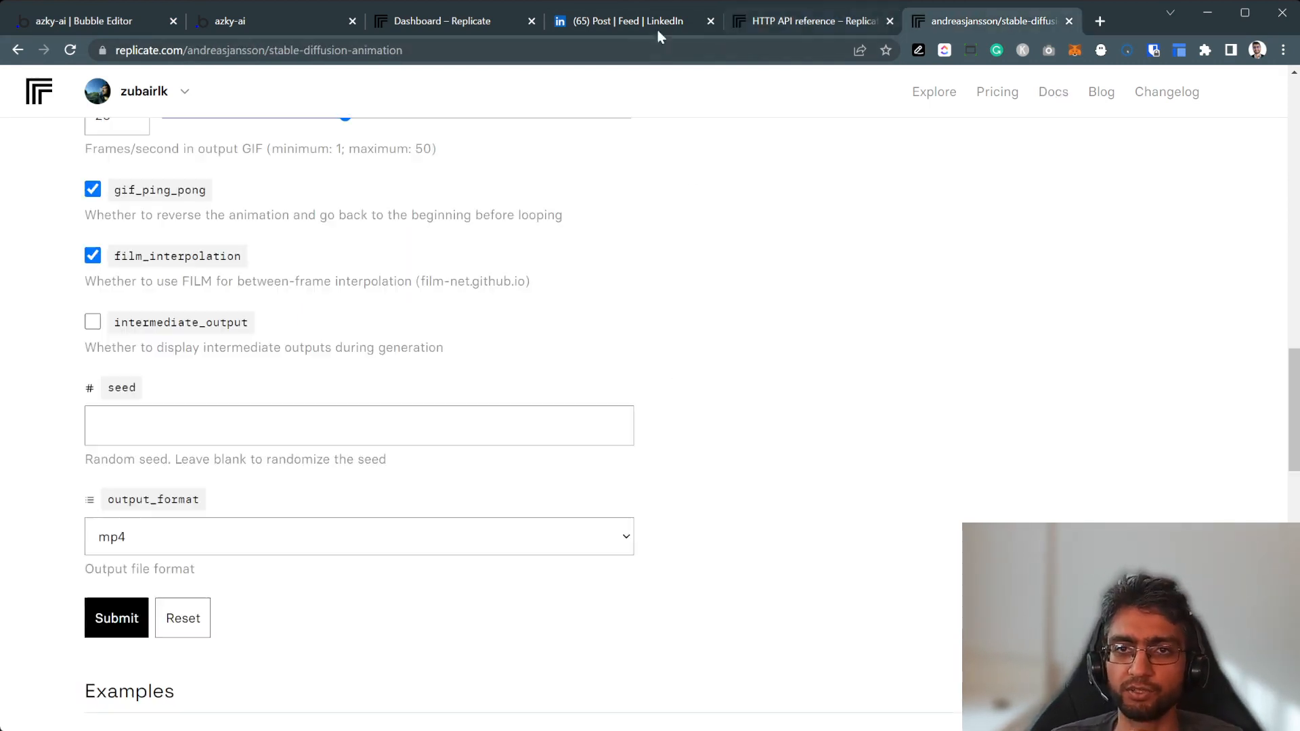
left_click(228, 21)
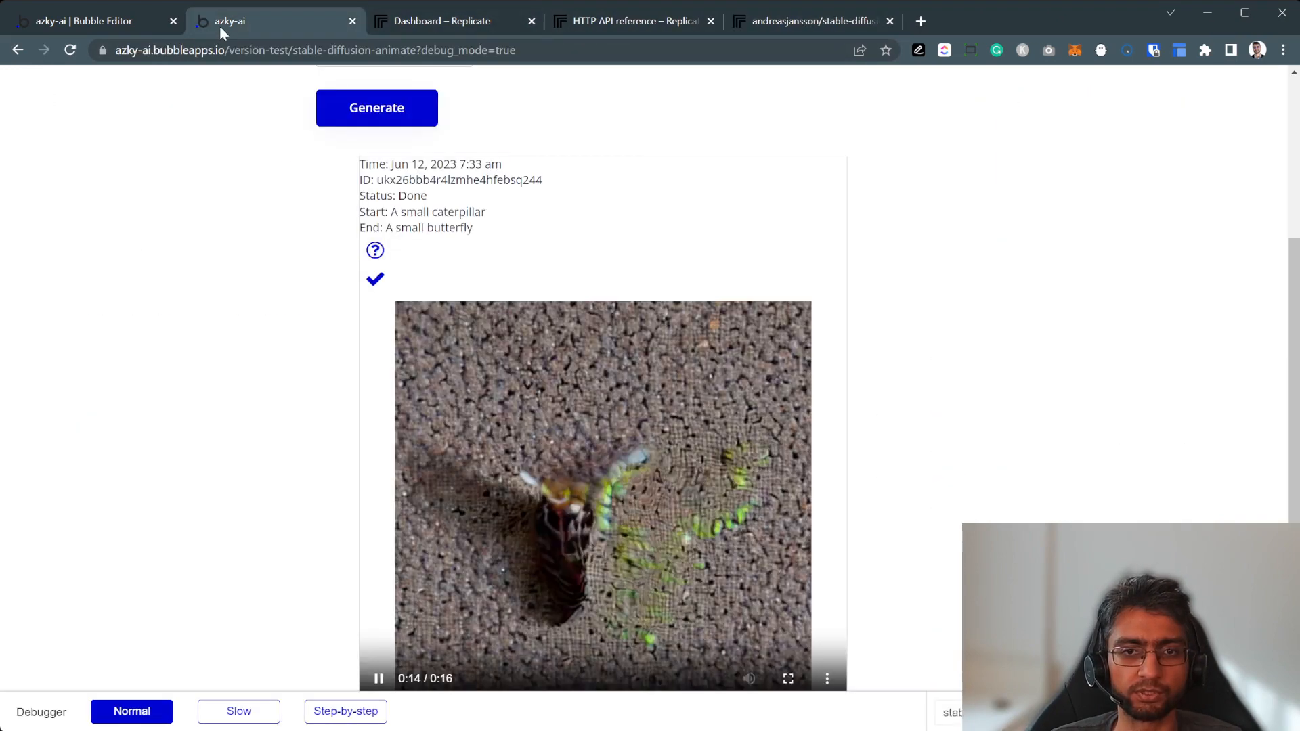
Reinitialize Get list of predictions and scroll through the returned caterpillar-to-butterfly prediction JSON.
left_click(83, 21)
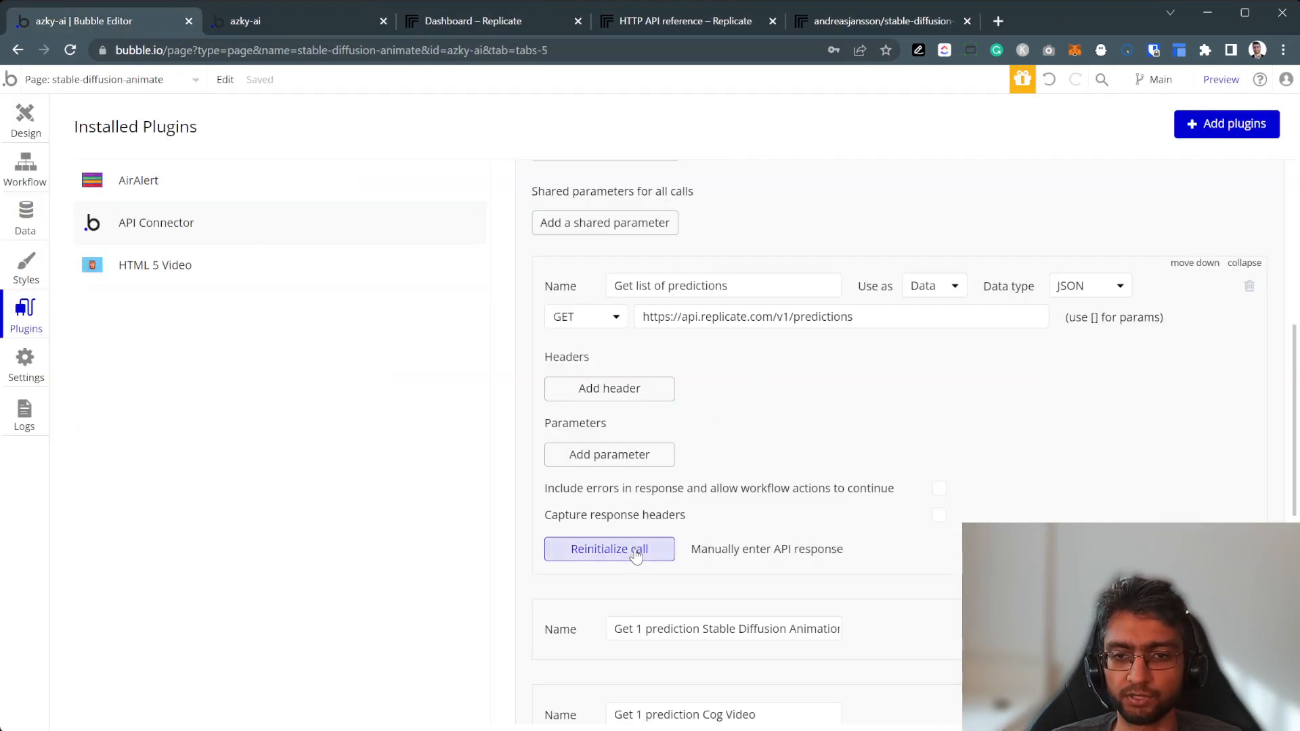
left_click(608, 549)
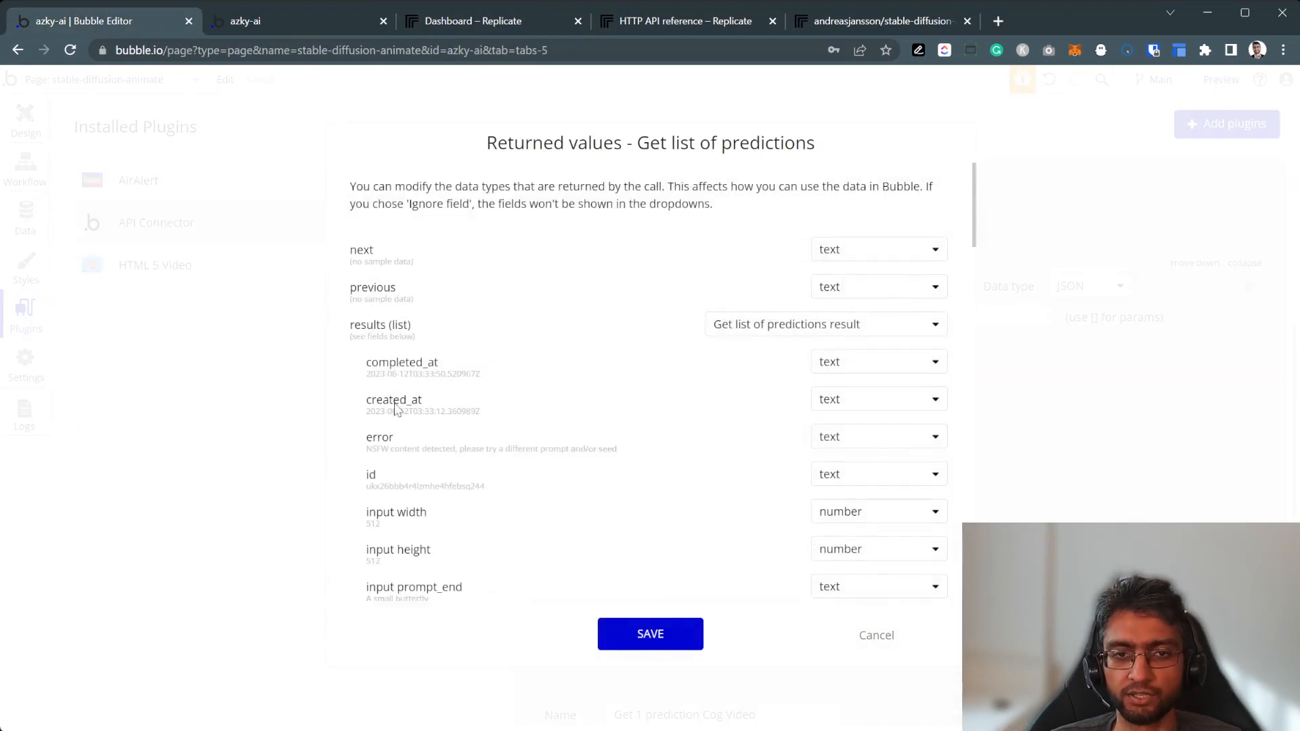
scroll("down", 3)
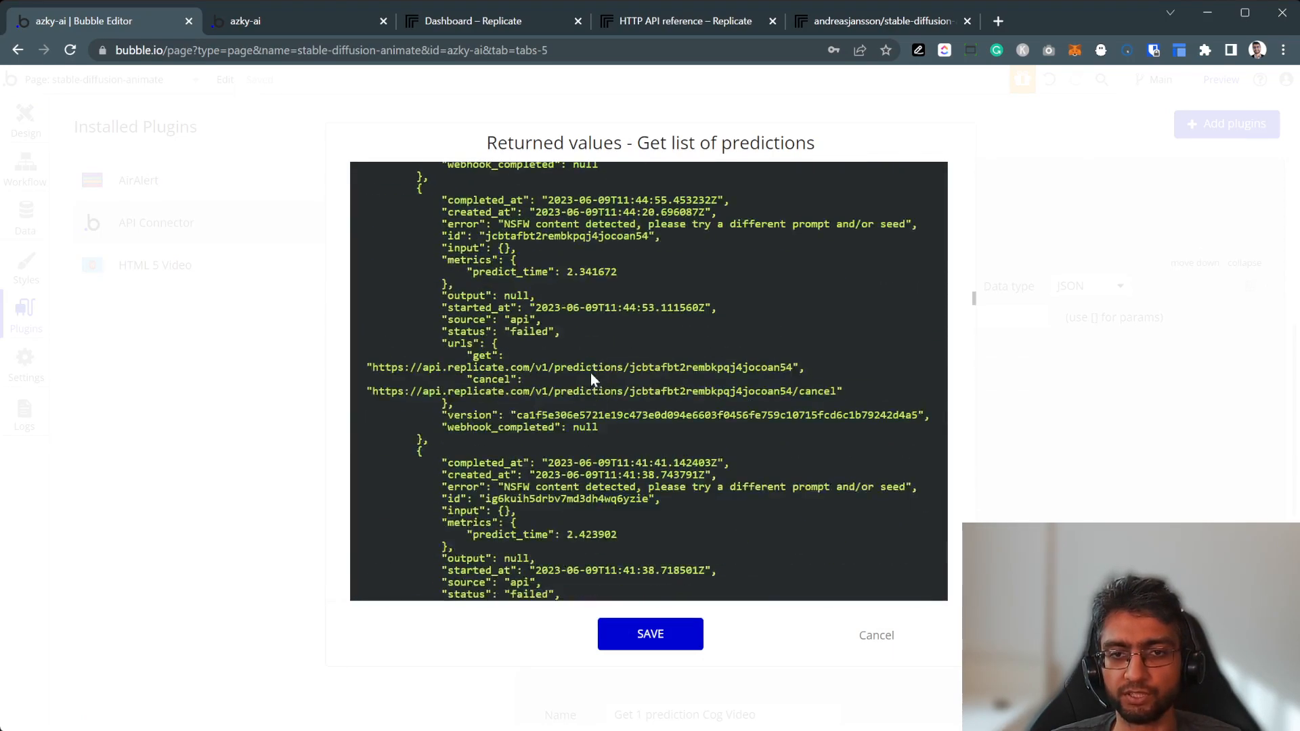
scroll("down", 3)
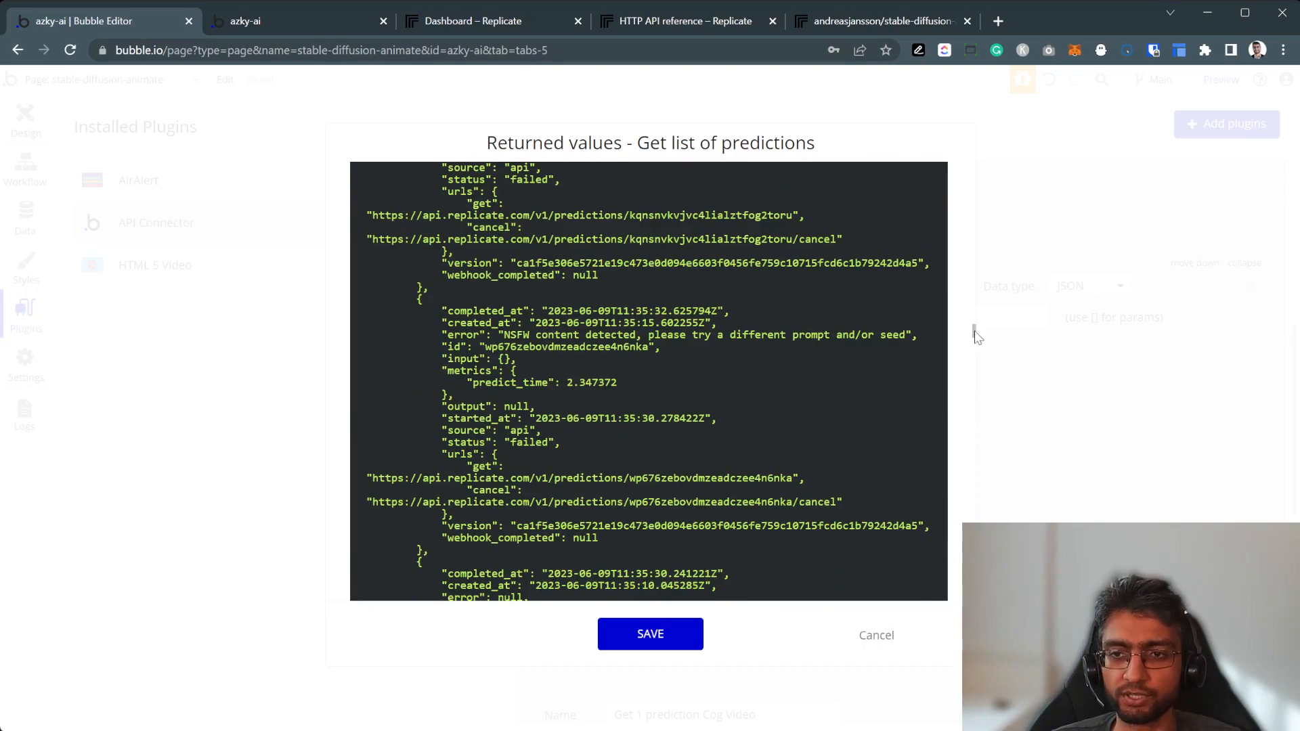
scroll("down", 3)
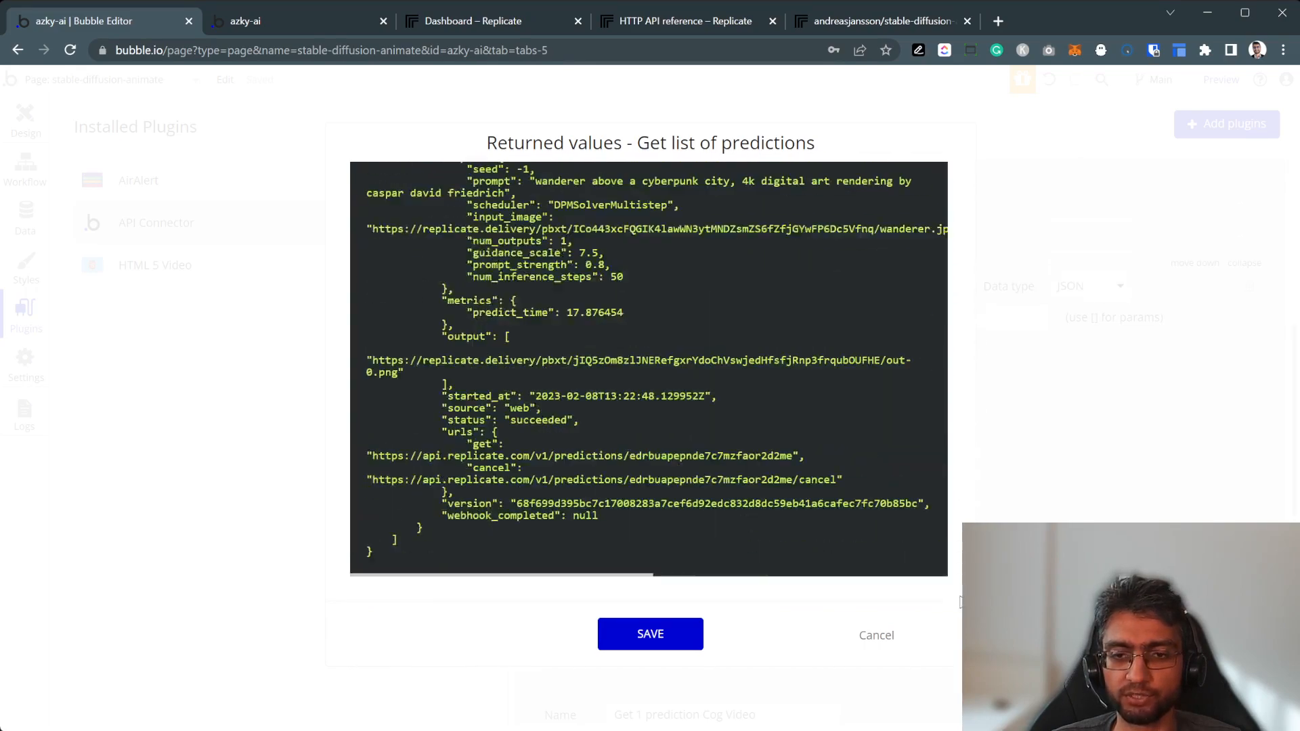
scroll("down", 3)
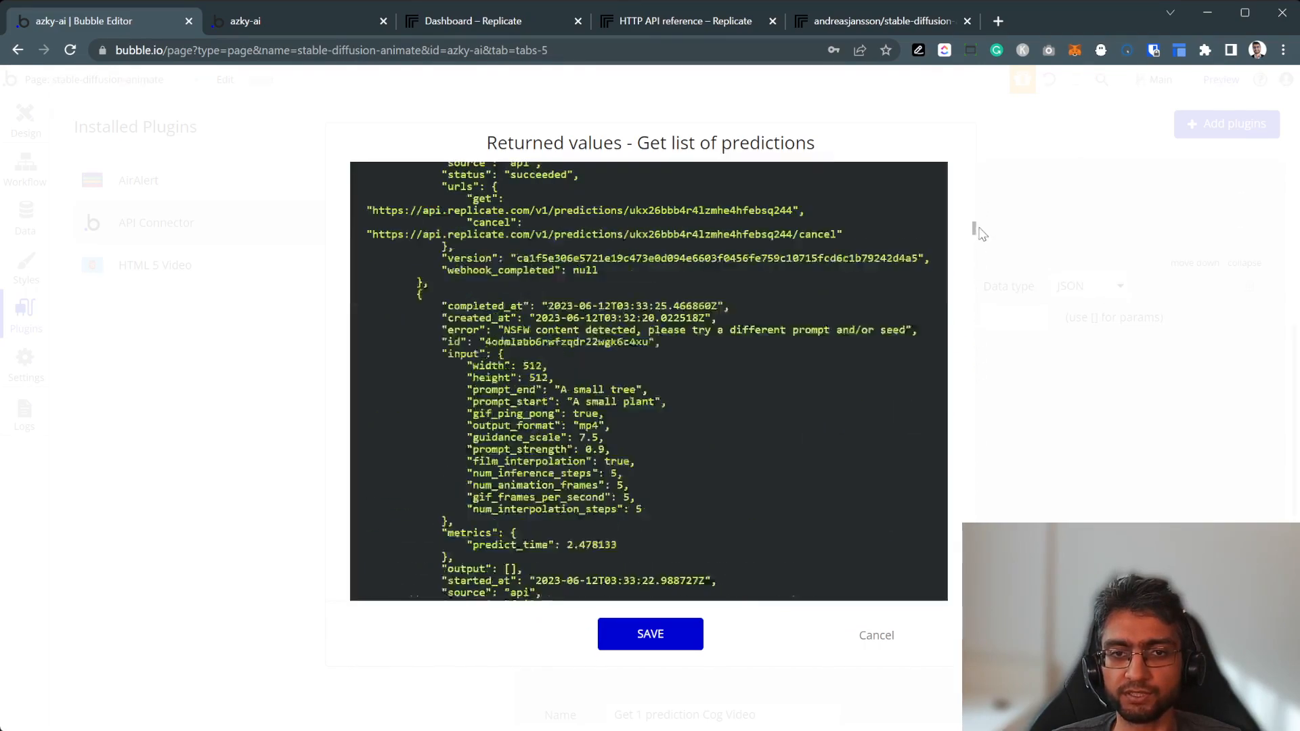
scroll("up", 3)
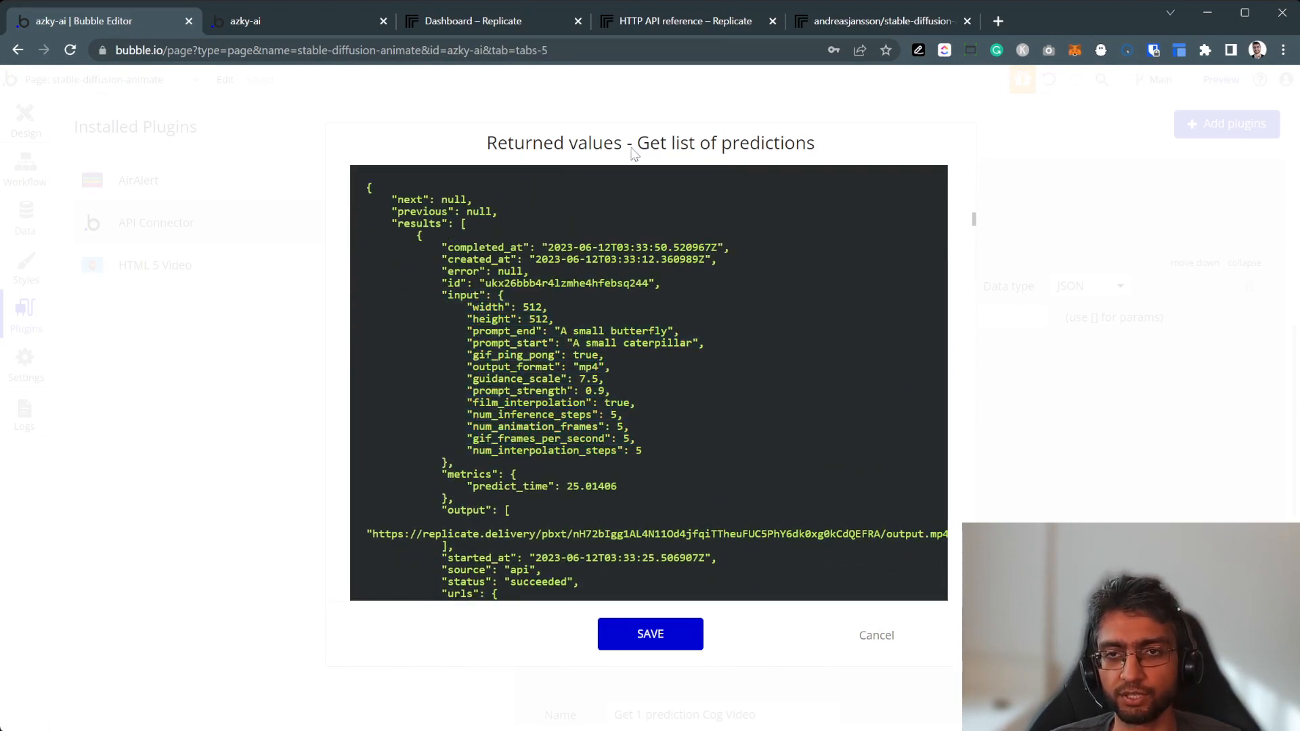
left_click(474, 21)
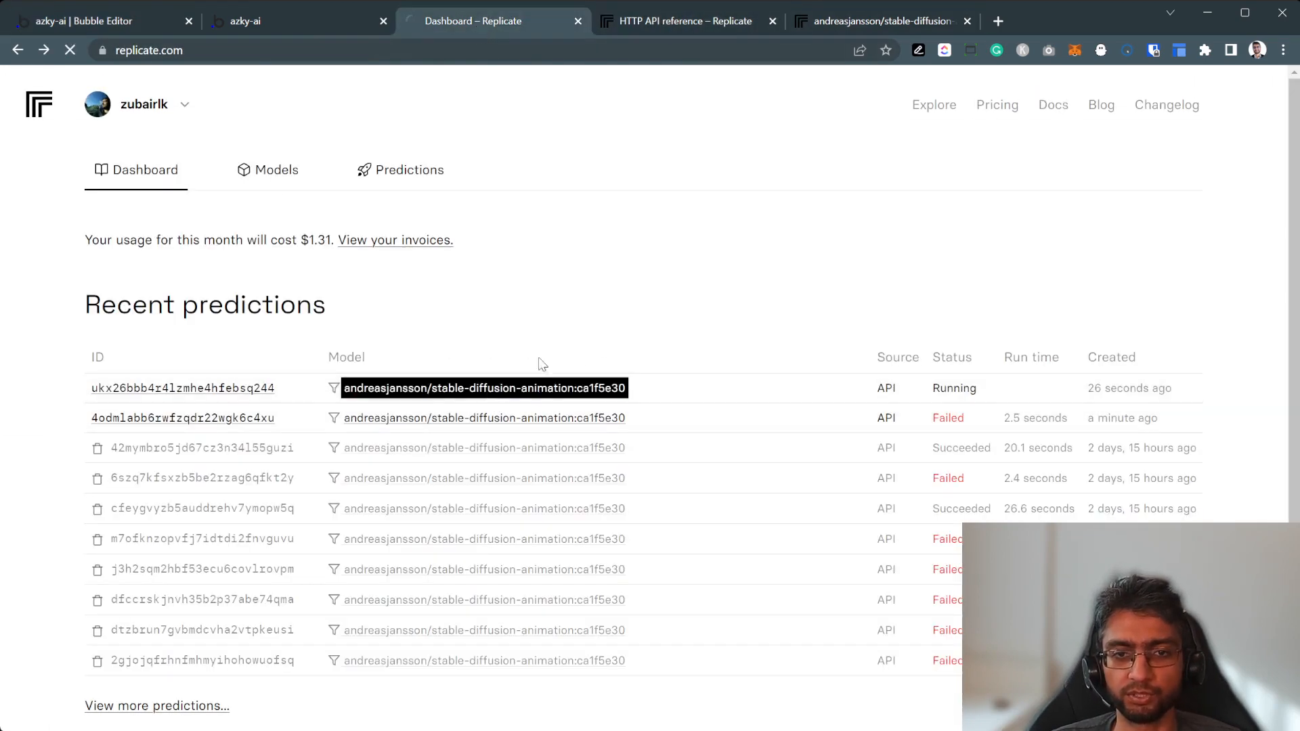
Open the stable-diffusion-animation model version page and scroll through its input fields.
left_click(180, 388)
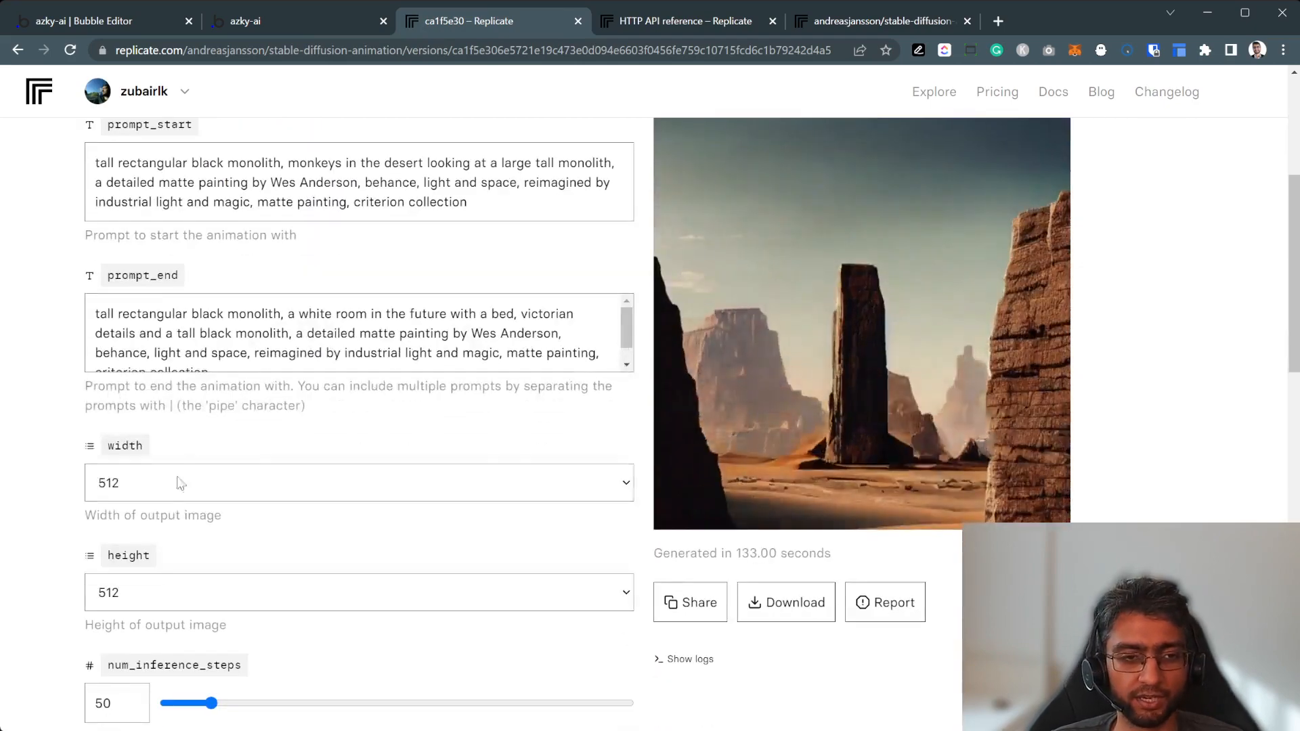
scroll("down", 3)
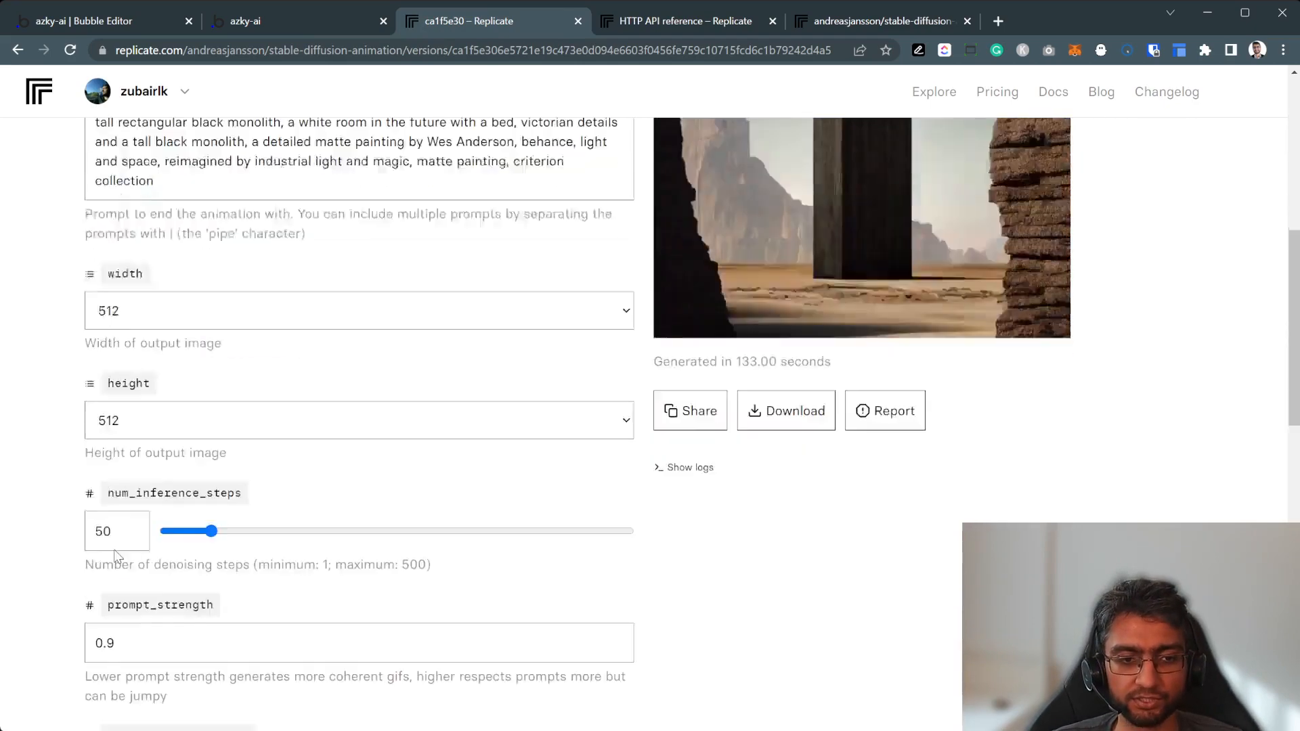
scroll("down", 3)
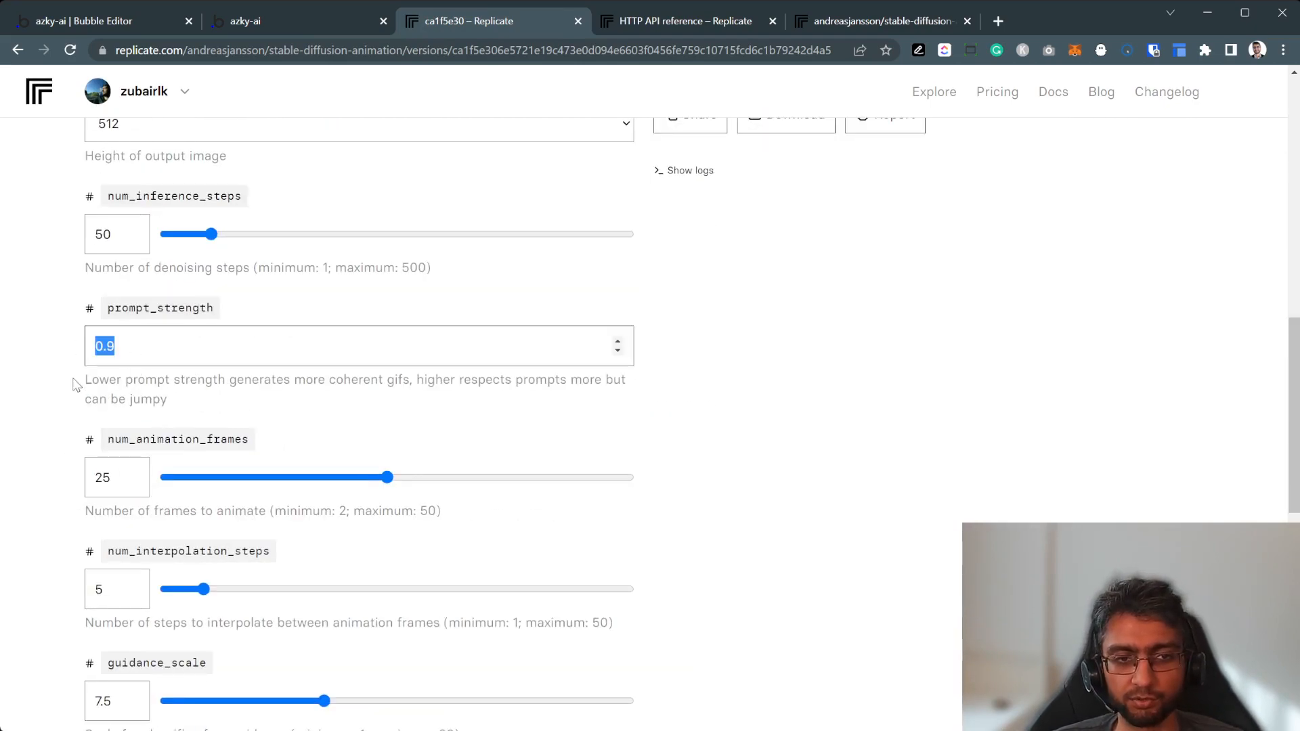
scroll("down", 3)
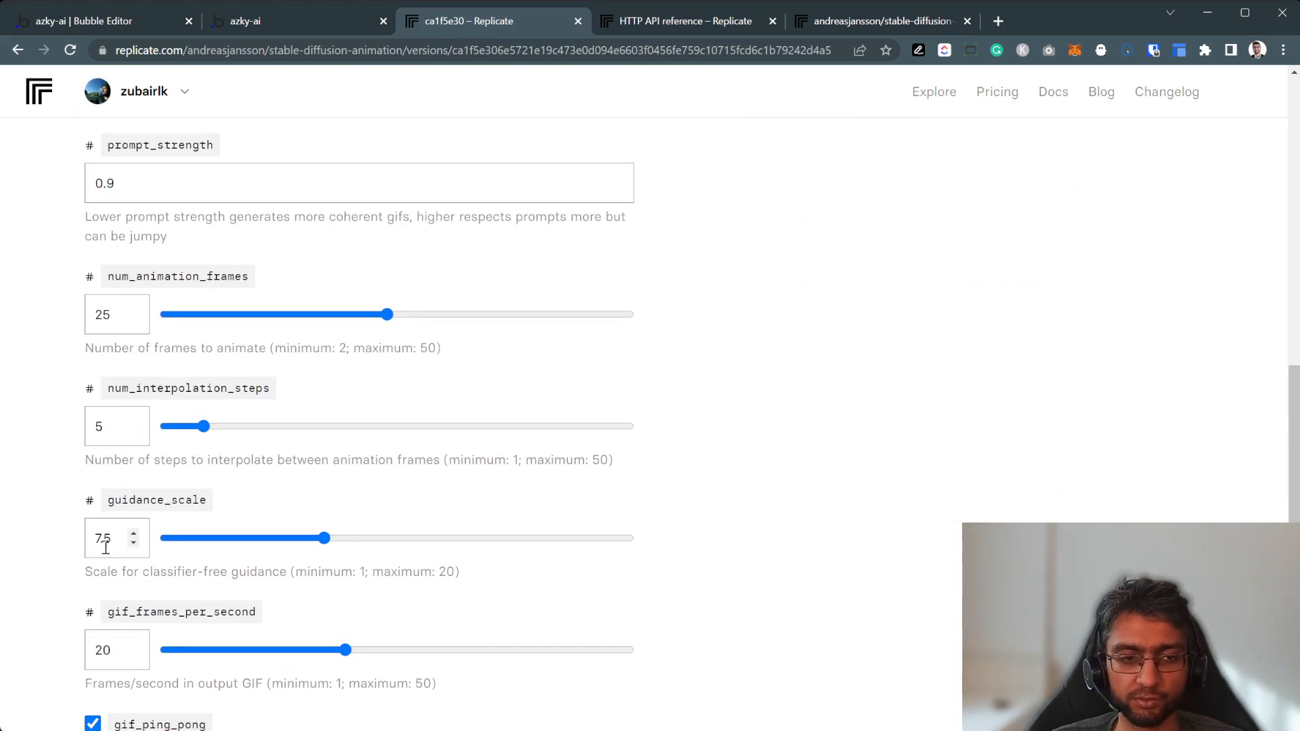
scroll("down", 3)
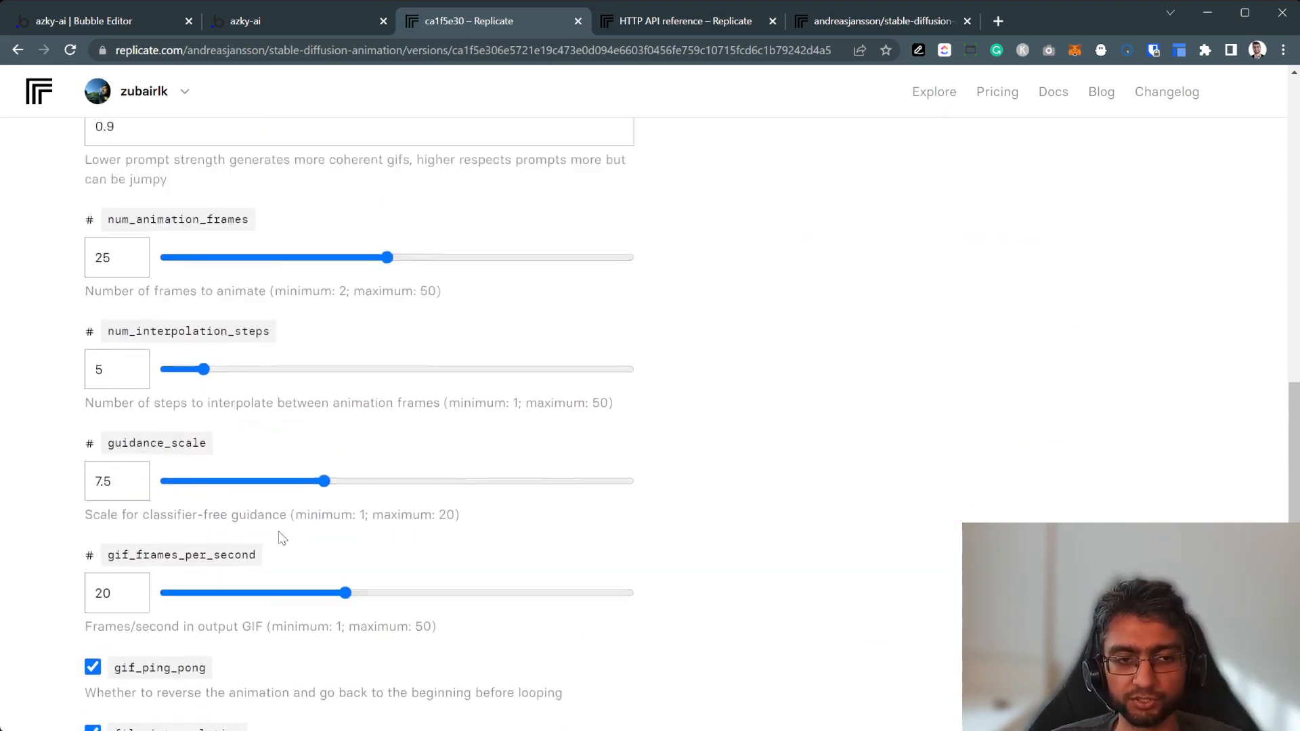
scroll("up", 3)
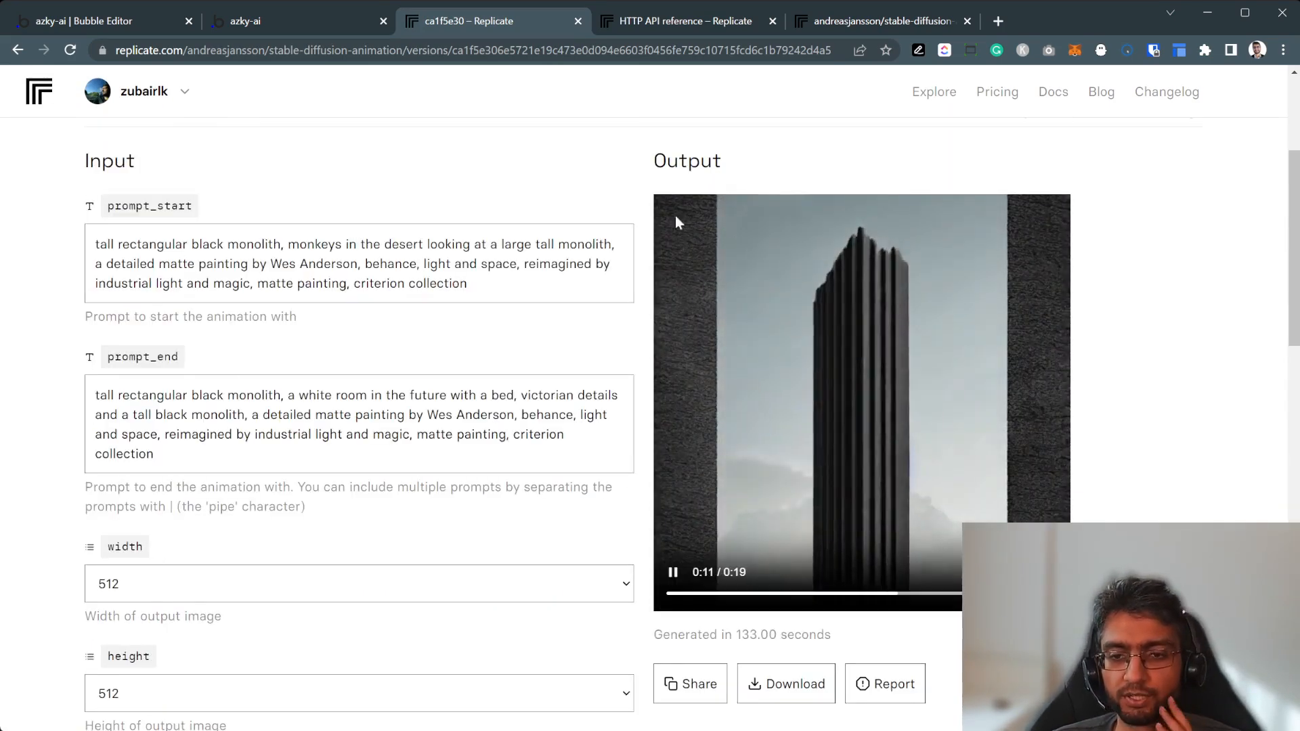
scroll("down", 3)
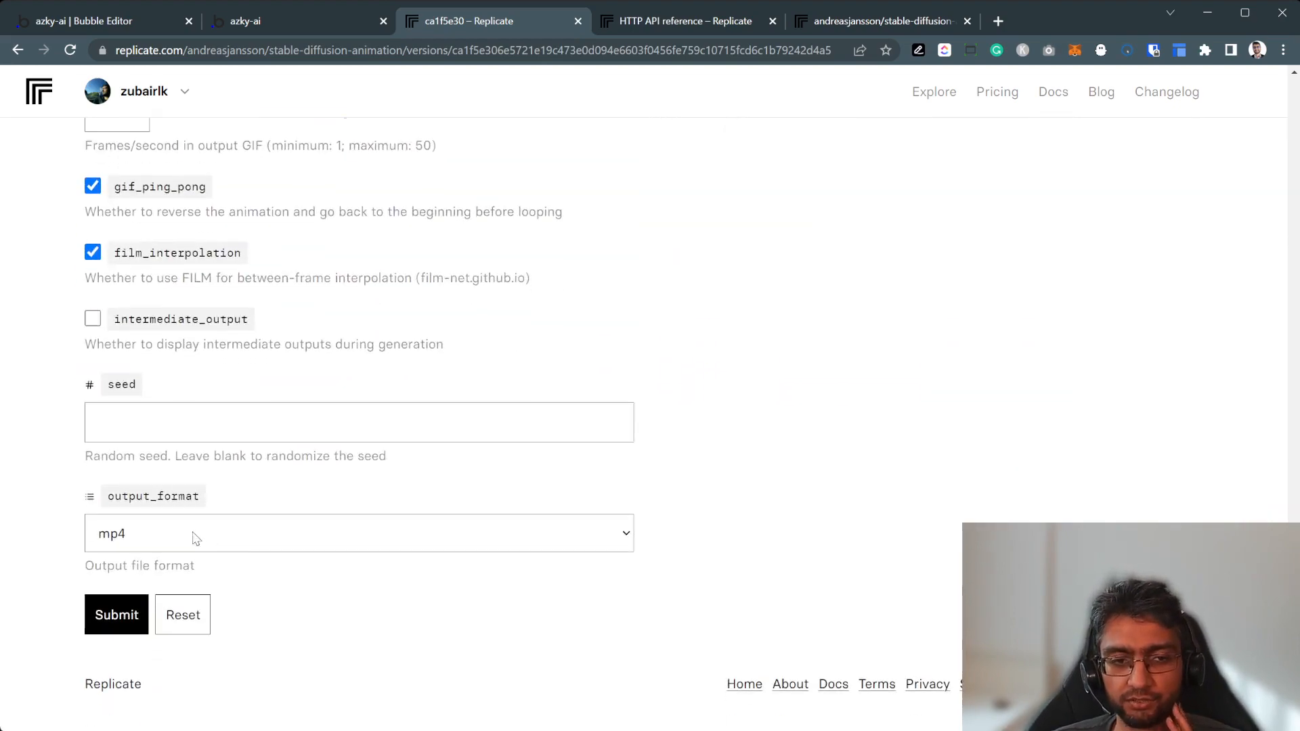
scroll("up", 3)
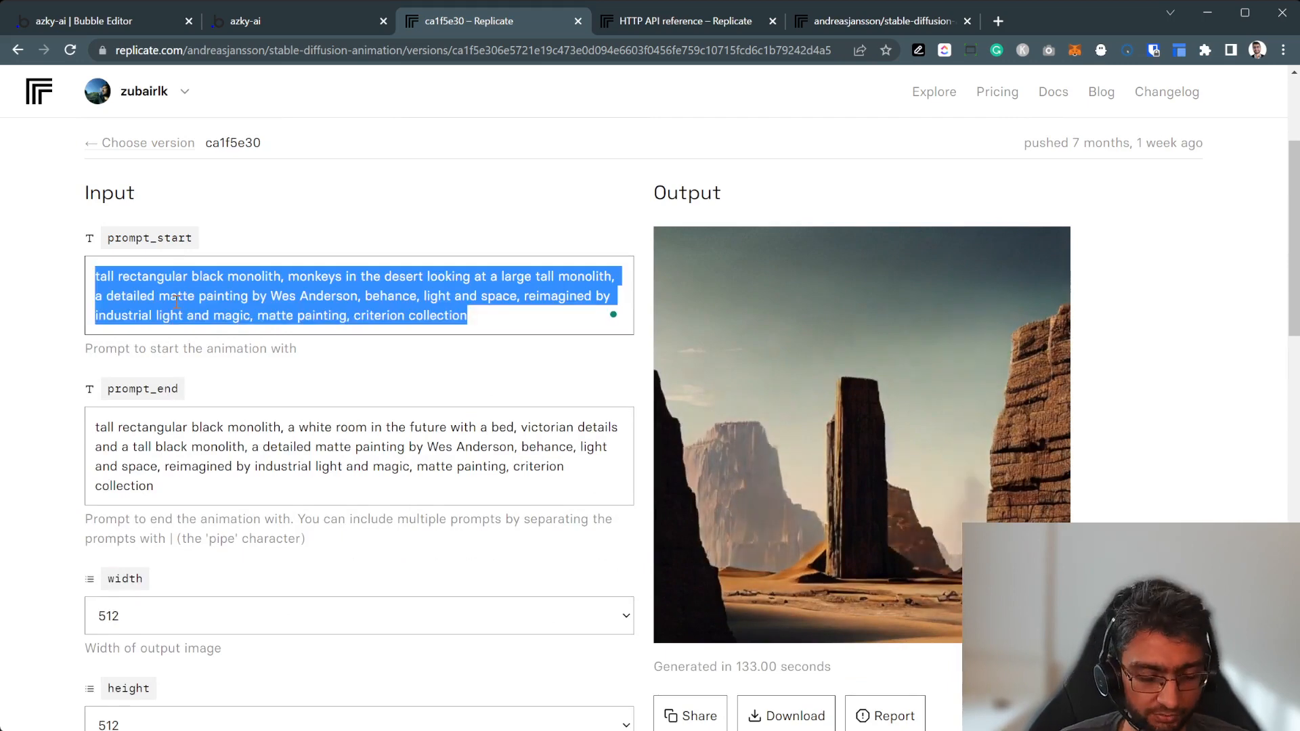
Enter 'A small green caterpillar' as prompt_start and a small butterfly as prompt_end.
type("A small caterpillar")
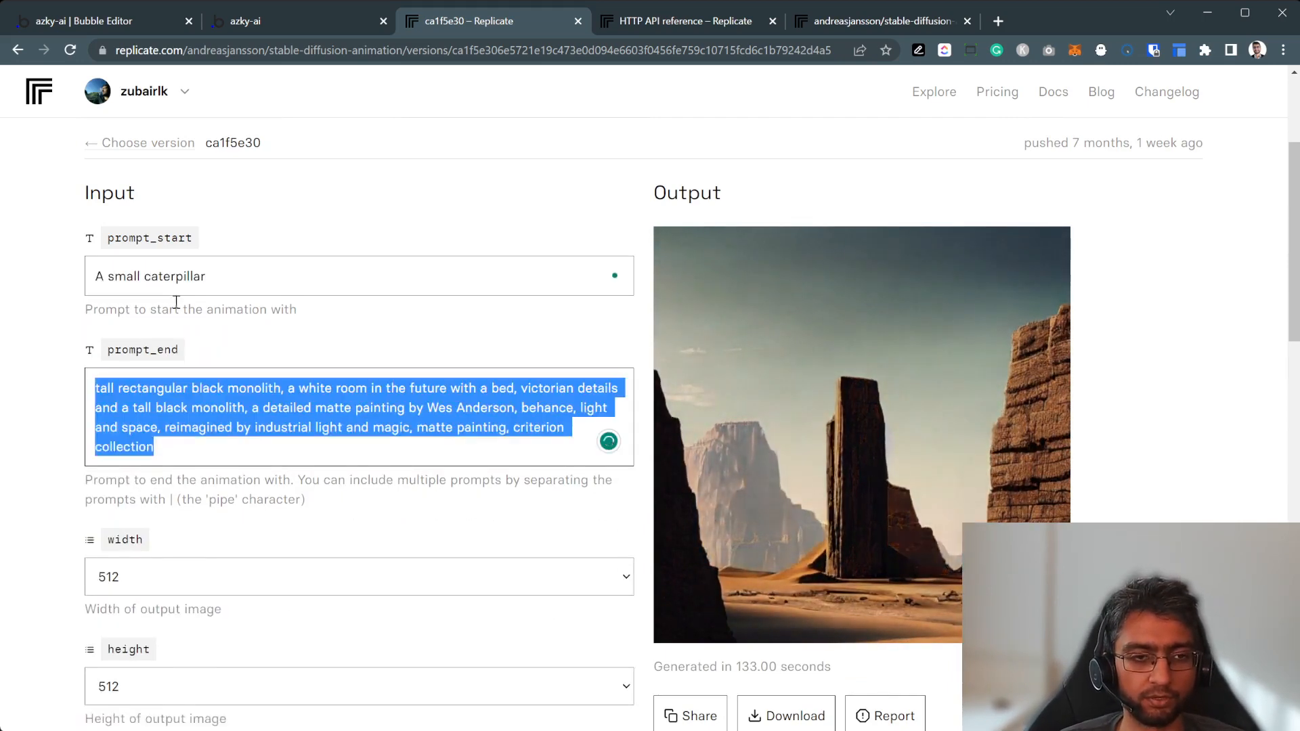
type("A small green b")
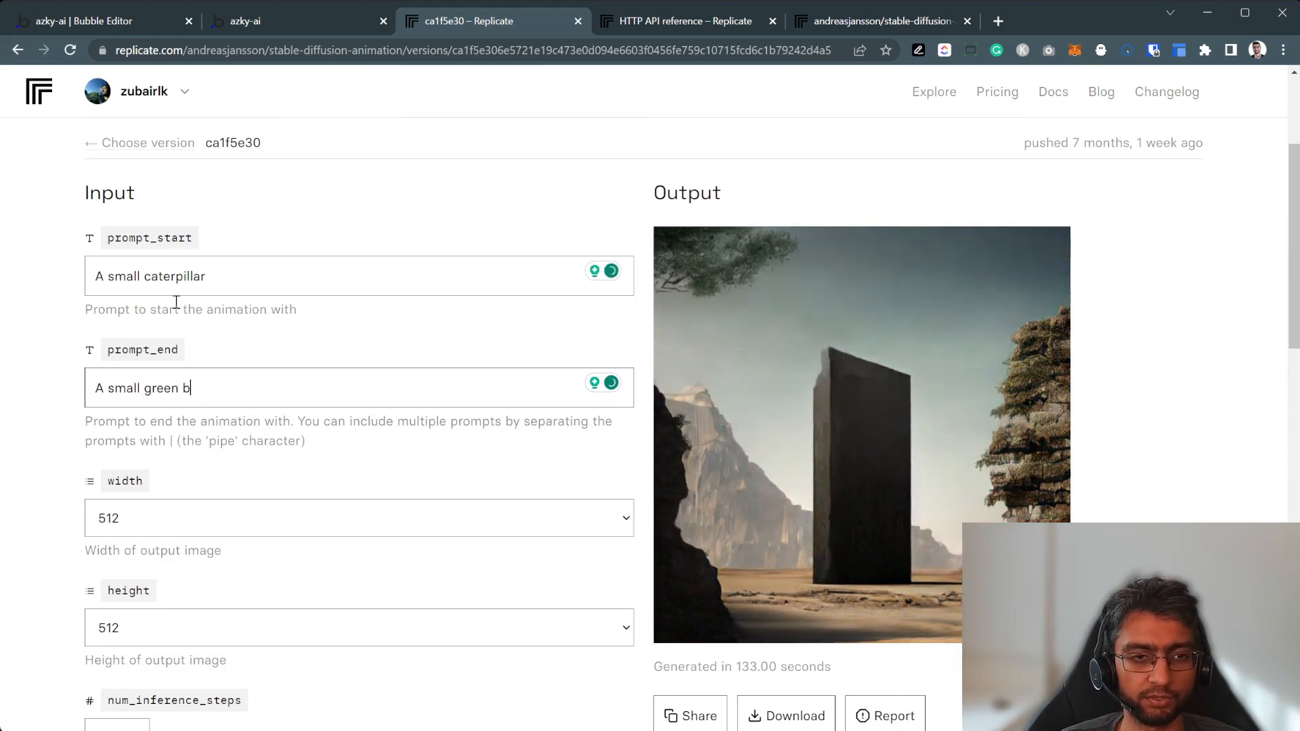
type("utterfly")
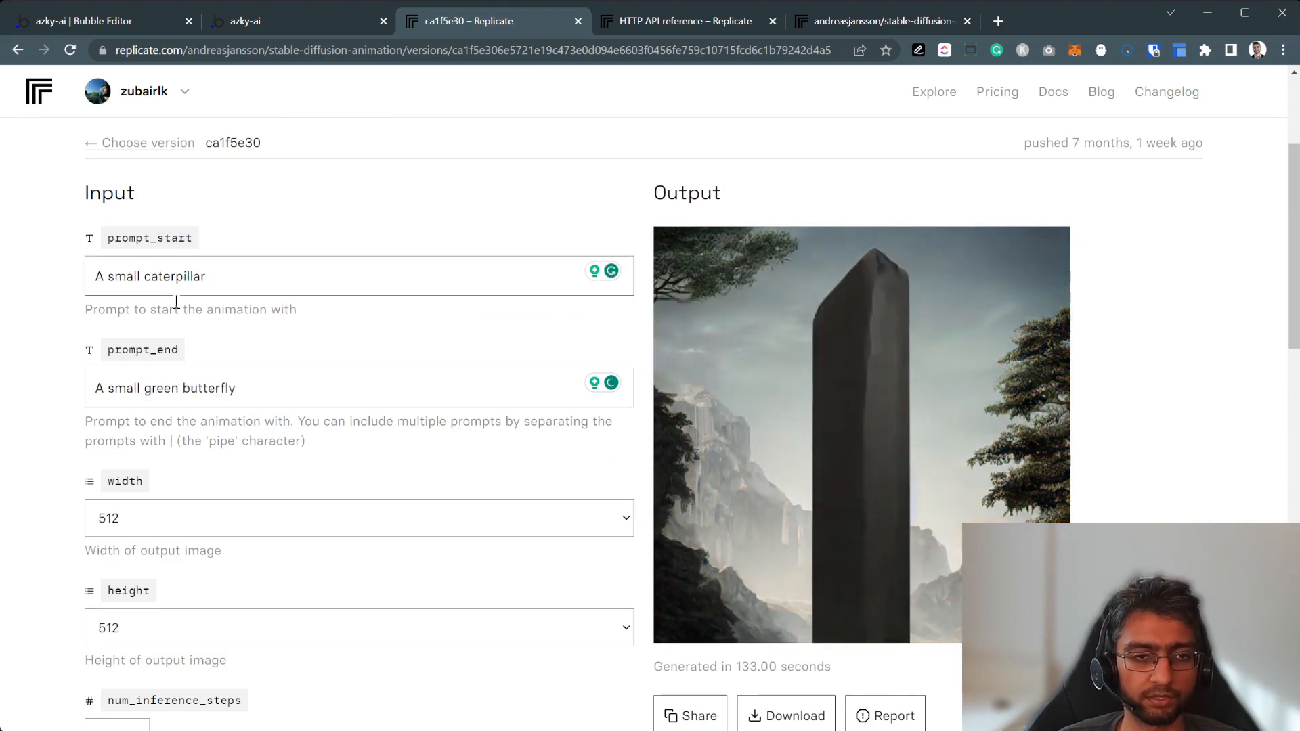
type("green")
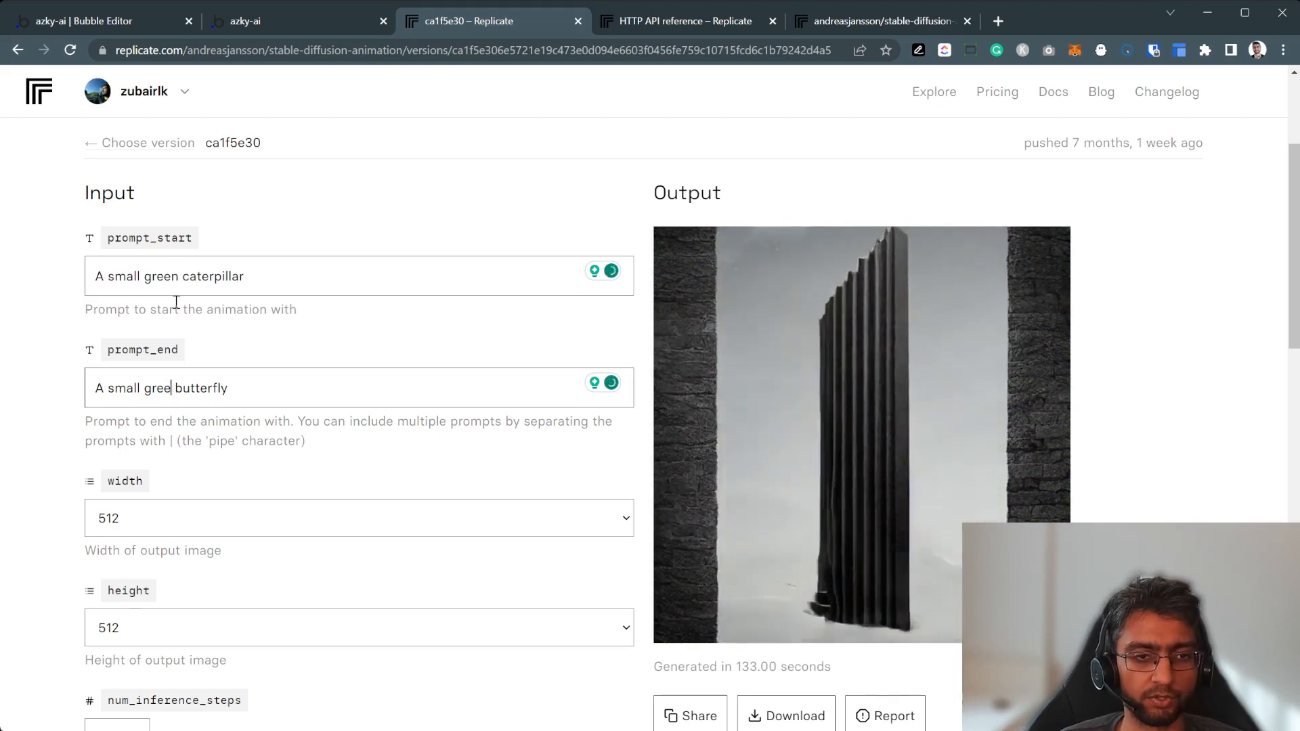
scroll("down", 3)
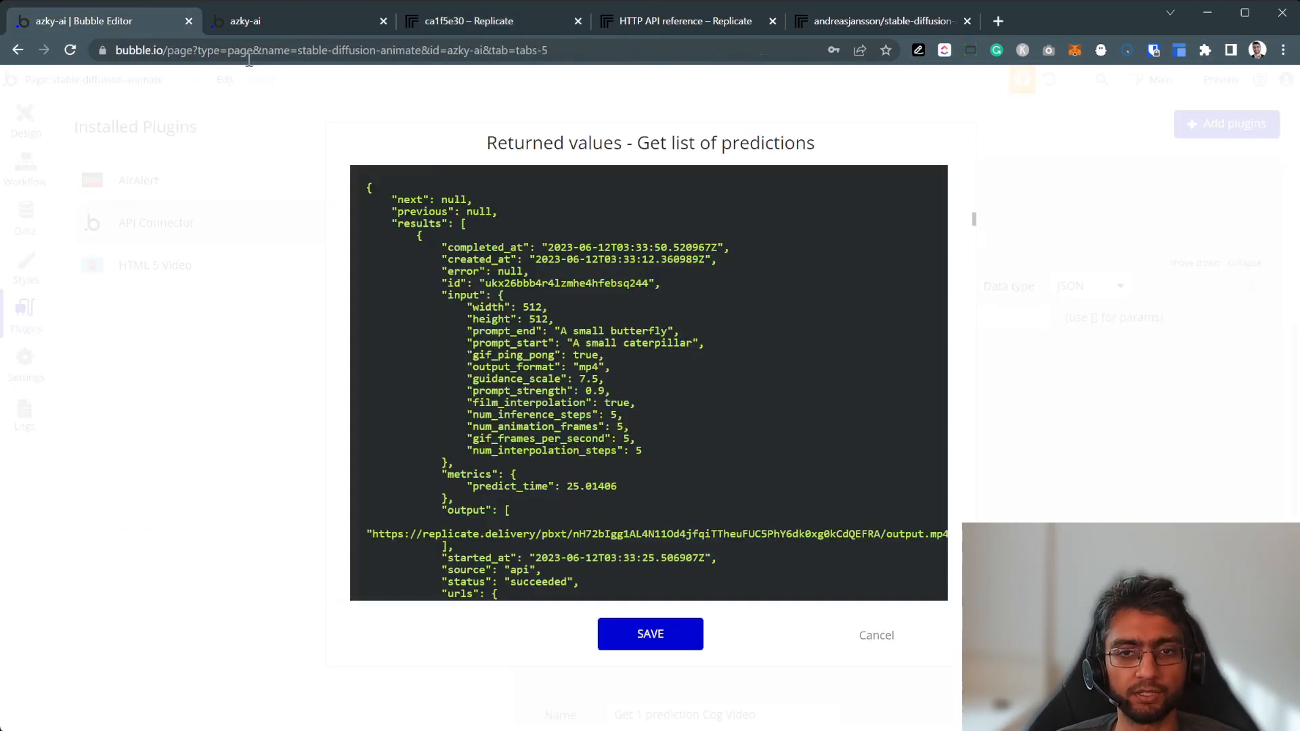
Reinitialize Get list of predictions to fetch the processing caterpillar-to-butterfly prediction, then open vicuna-13b.
left_click(650, 634)
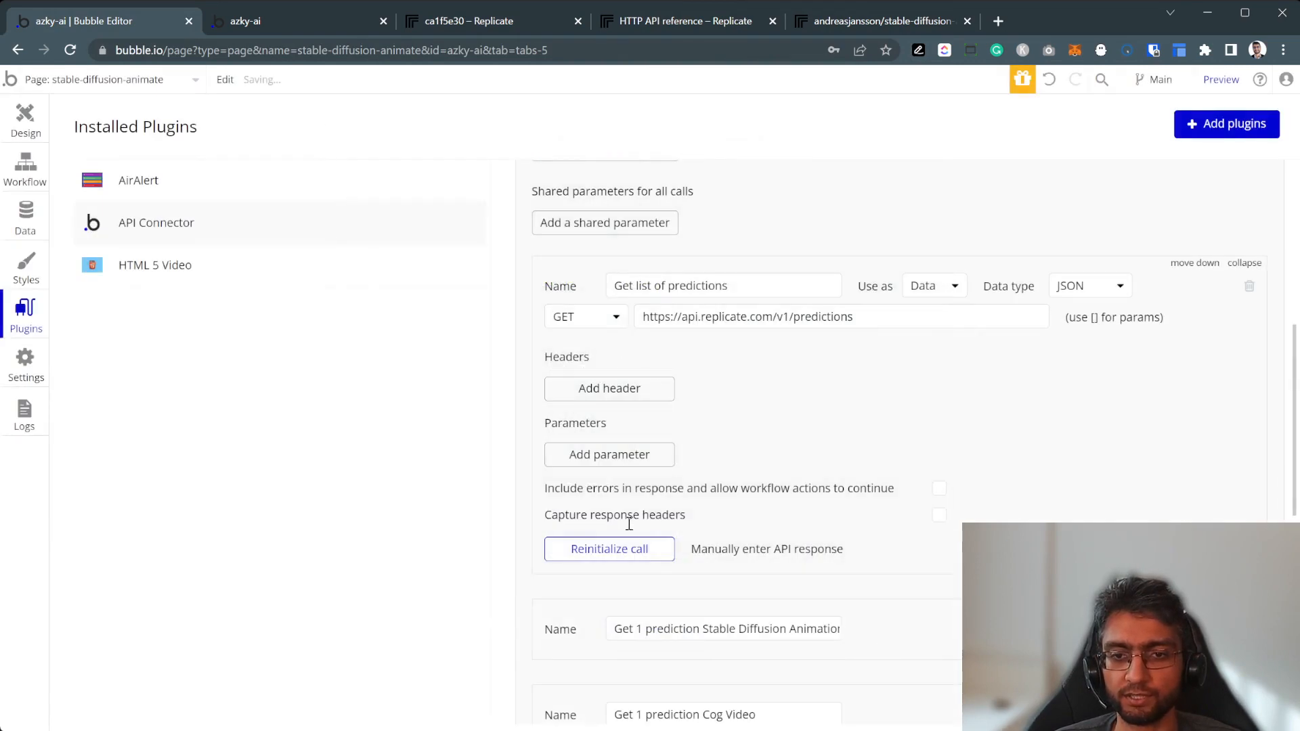
left_click(609, 547)
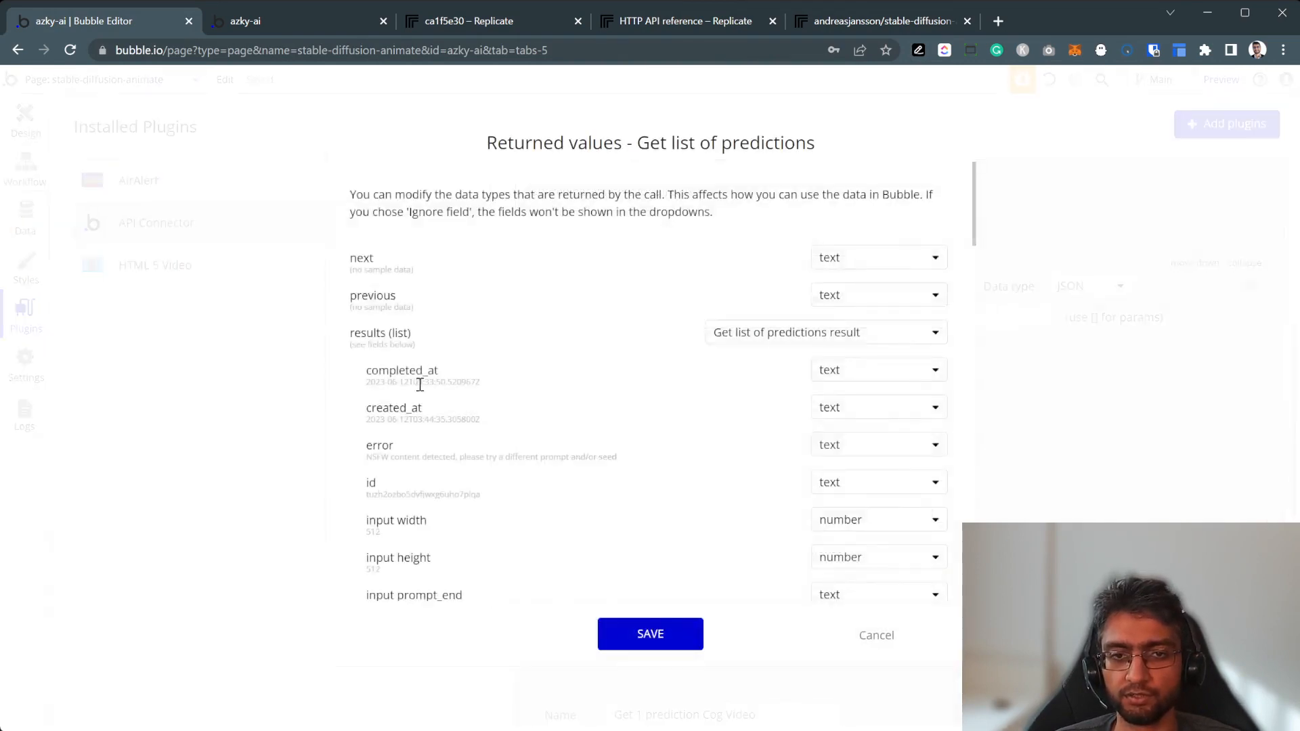
scroll("down", 3)
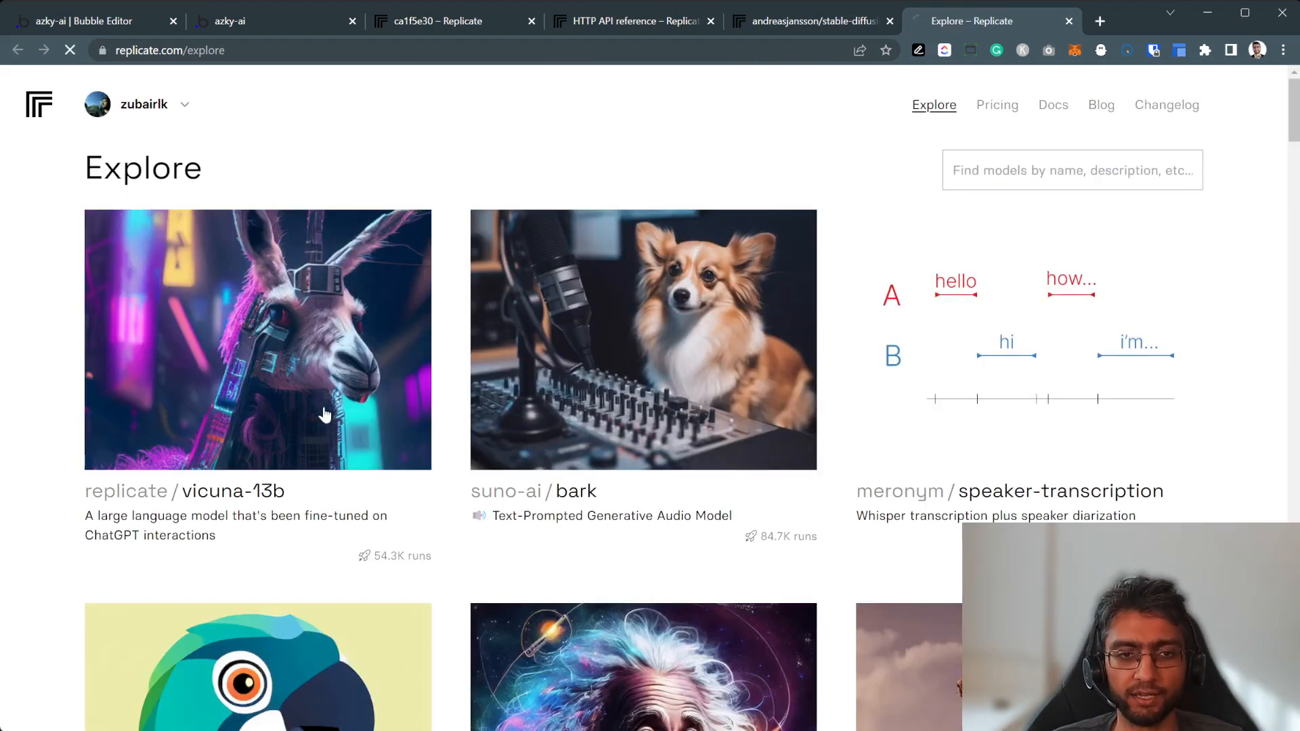
left_click(257, 339)
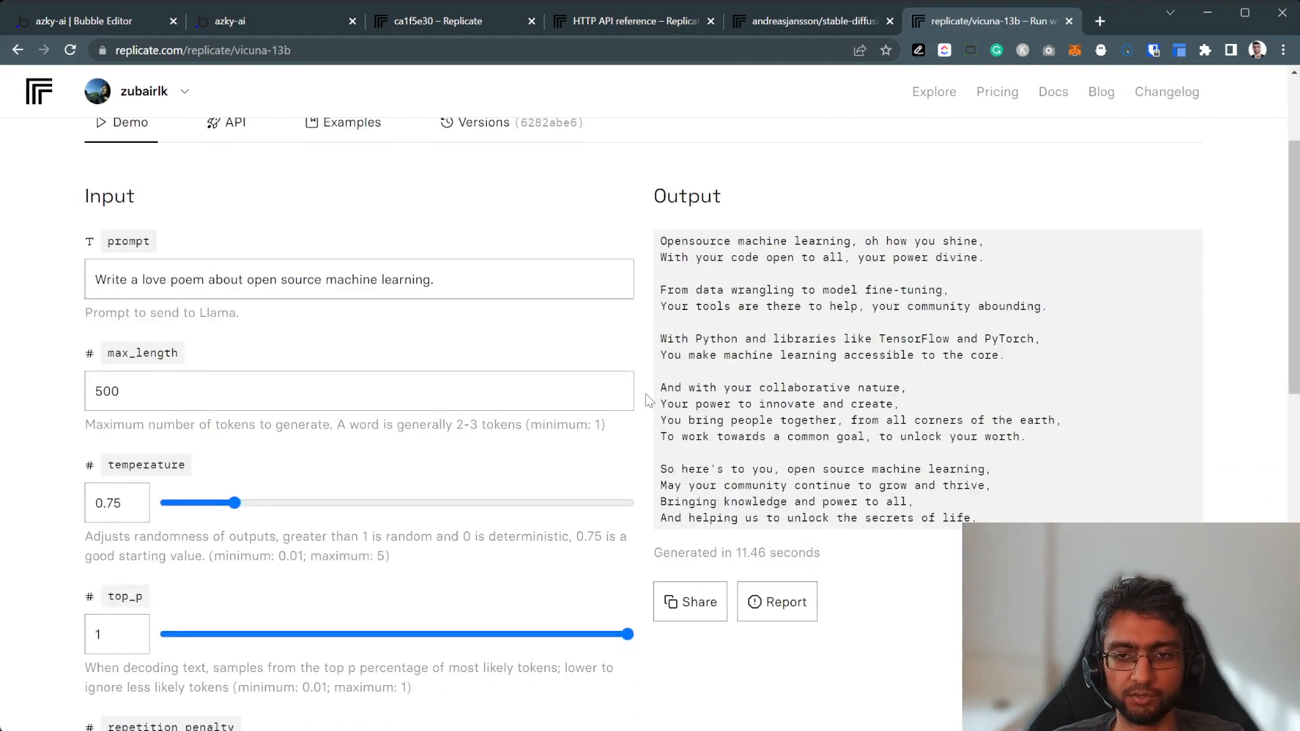
scroll("down", 3)
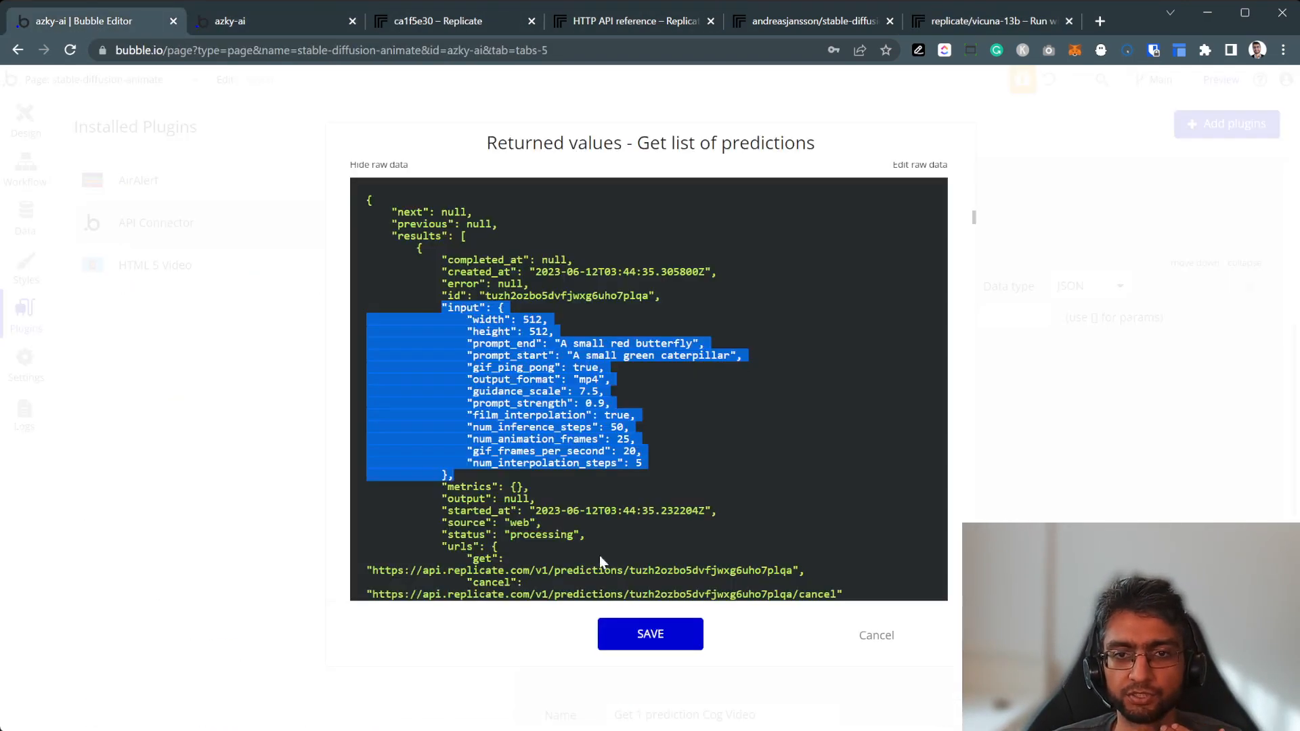
Reinitialize Get list of predictions again, review the vicuna love-poem prediction JSON, and save.
left_click(651, 634)
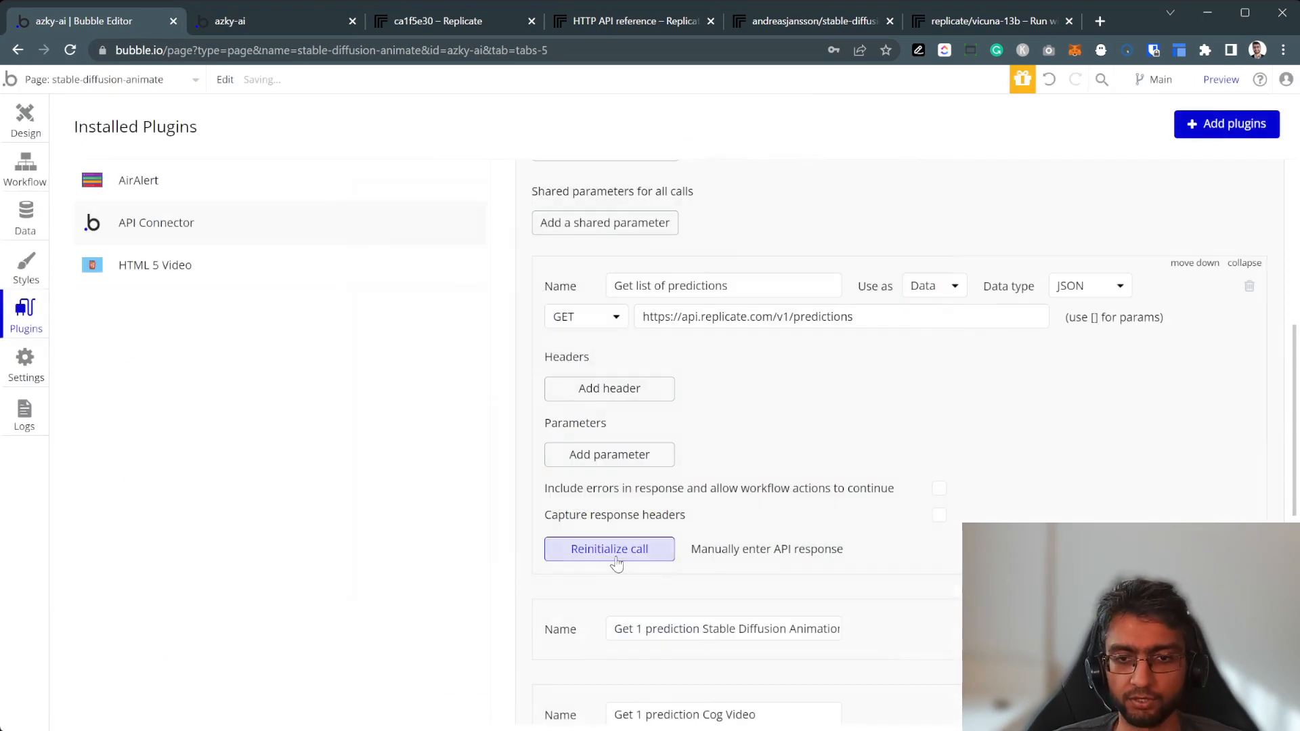
left_click(608, 549)
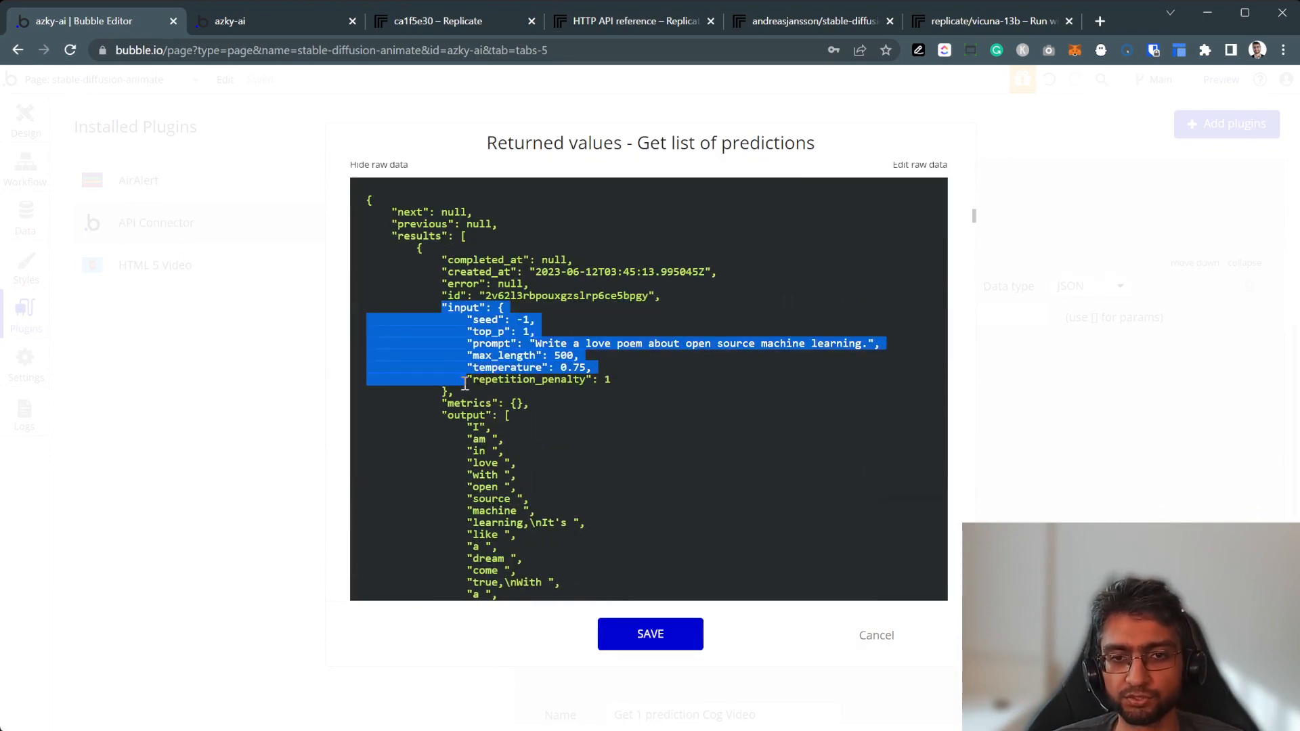
scroll("down", 3)
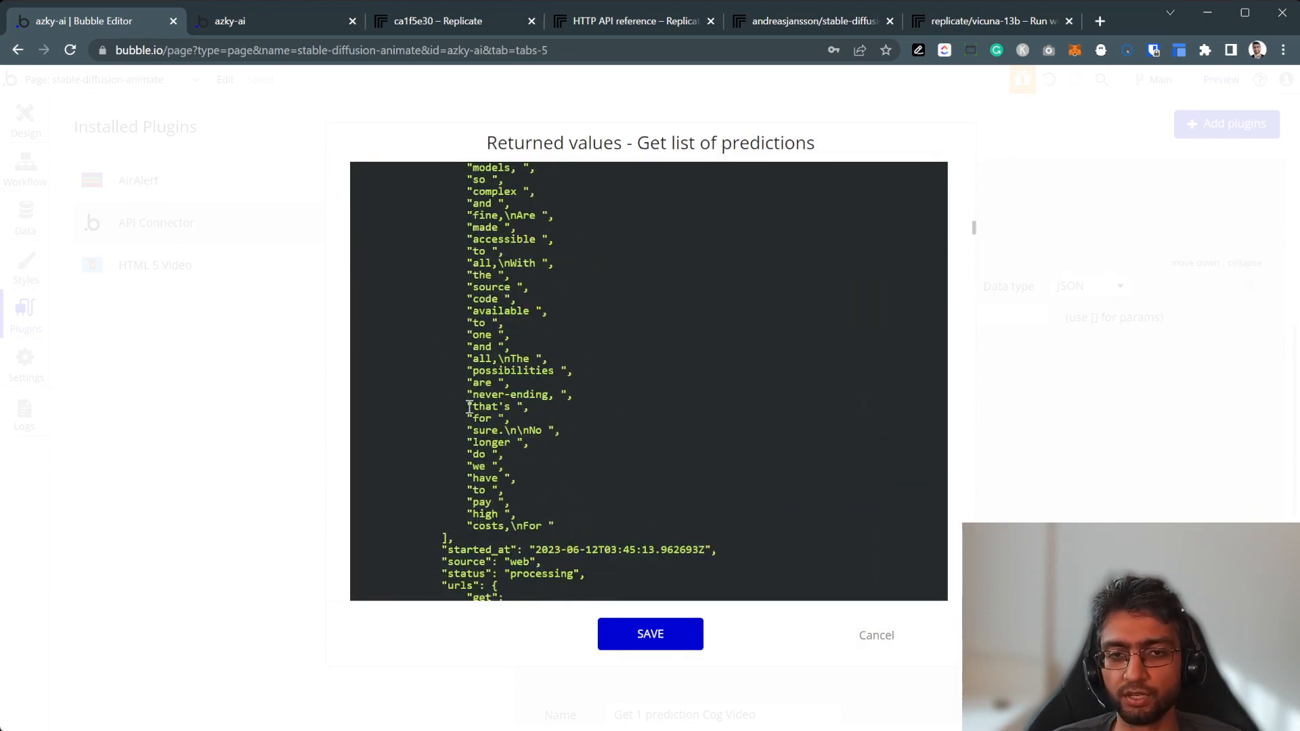
scroll("down", 3)
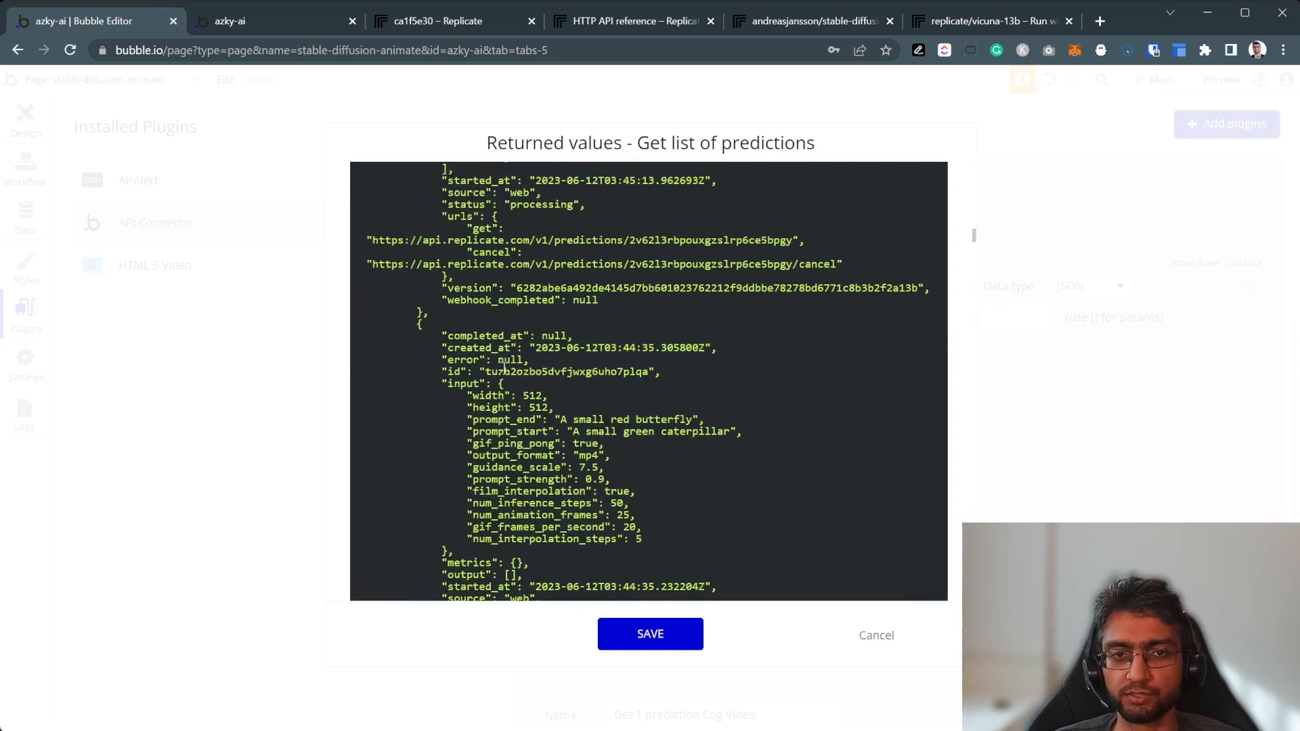
scroll("down", 3)
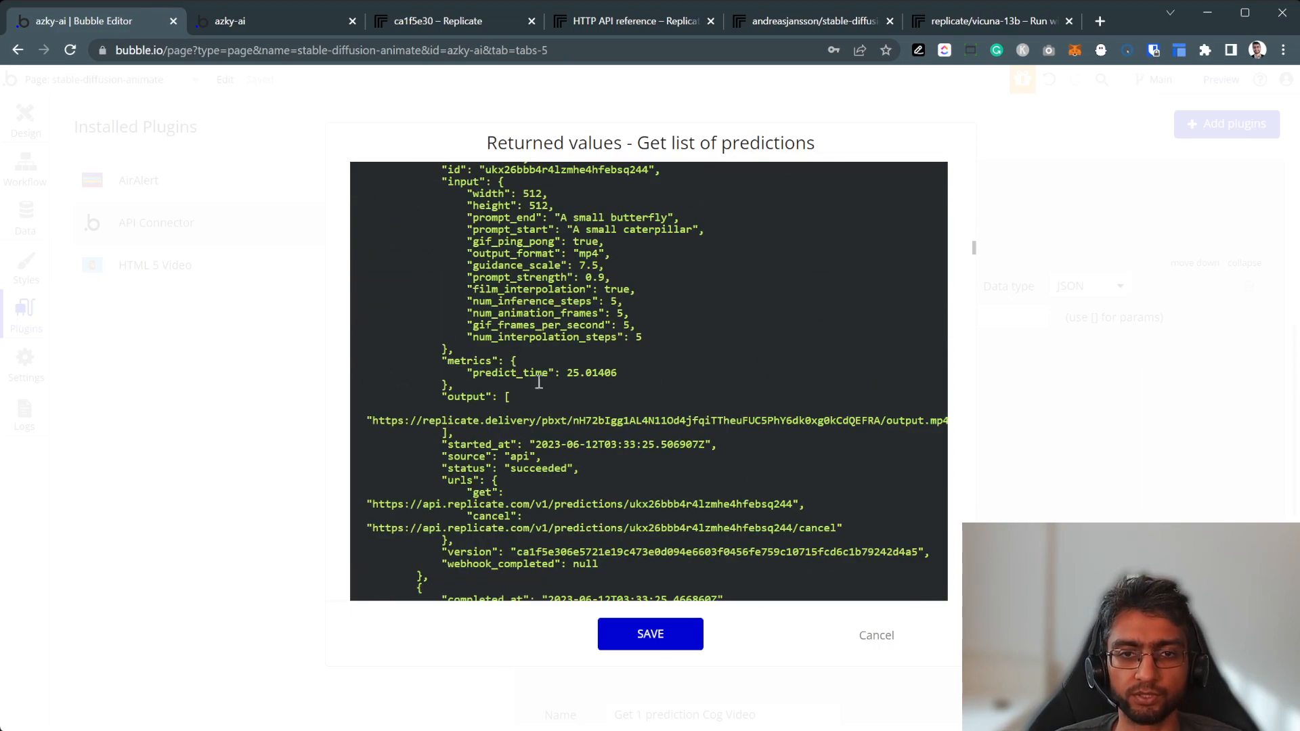
left_click(650, 635)
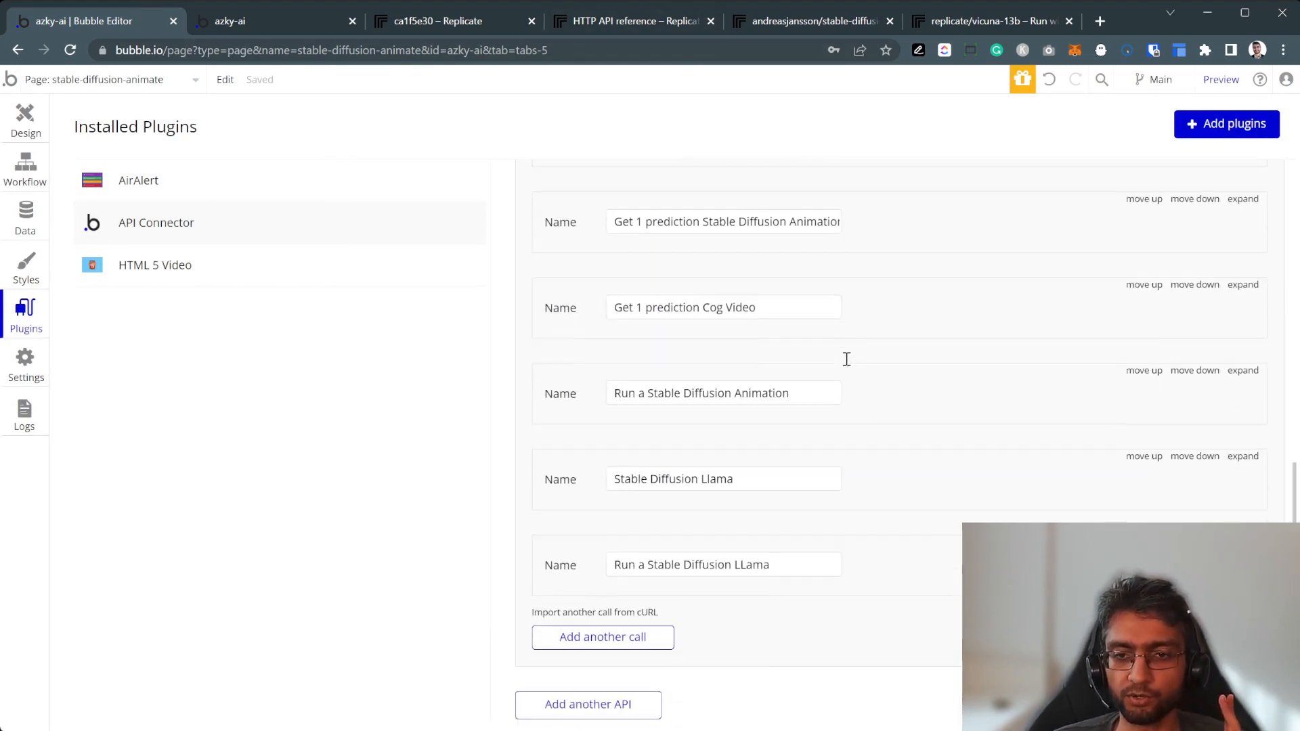
mouse_move(1243, 370)
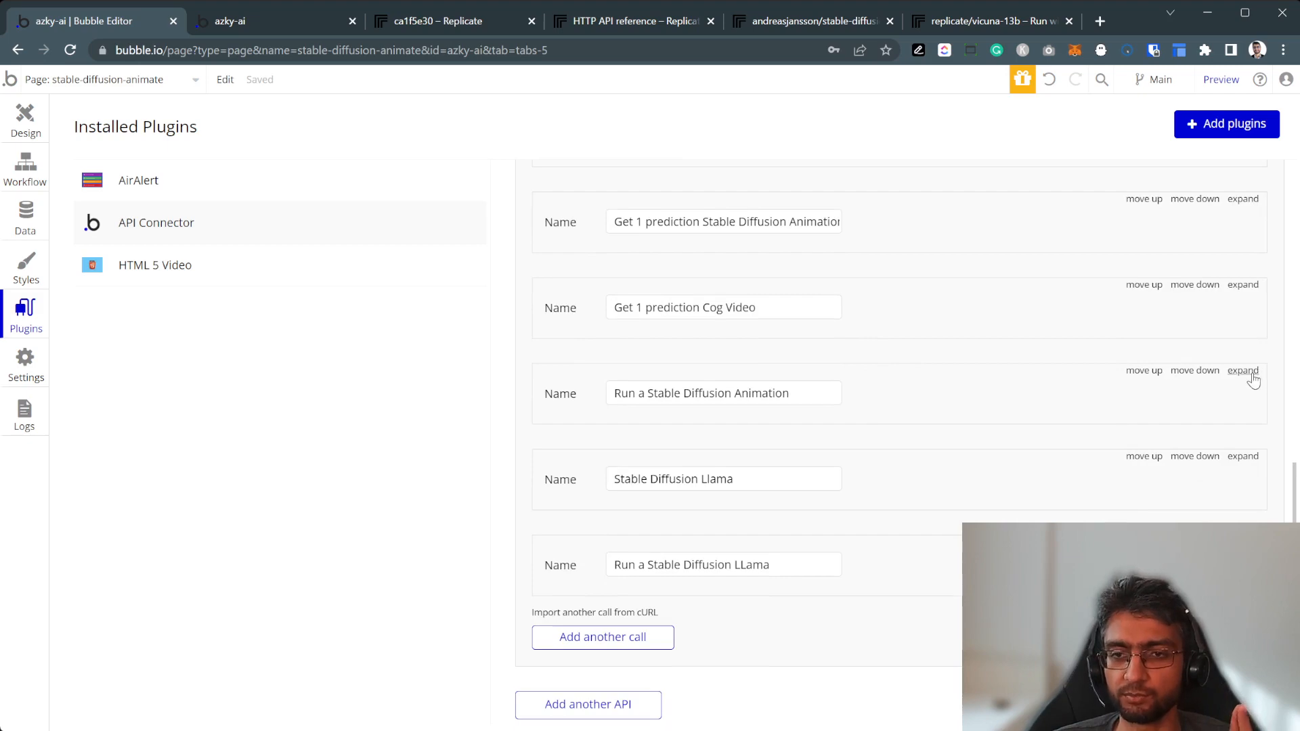
Expand the Run a Stable Diffusion Animation call and scroll to its Body JSON.
left_click(1243, 370)
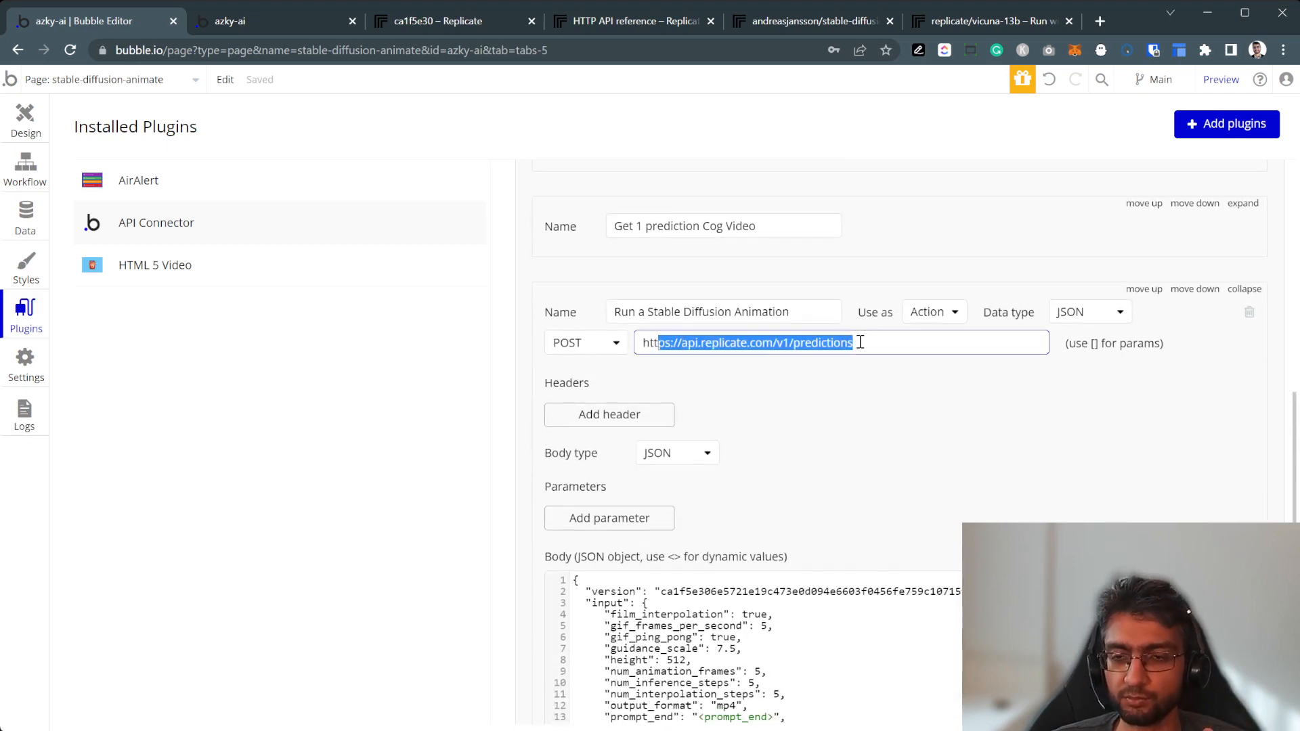
scroll("down", 3)
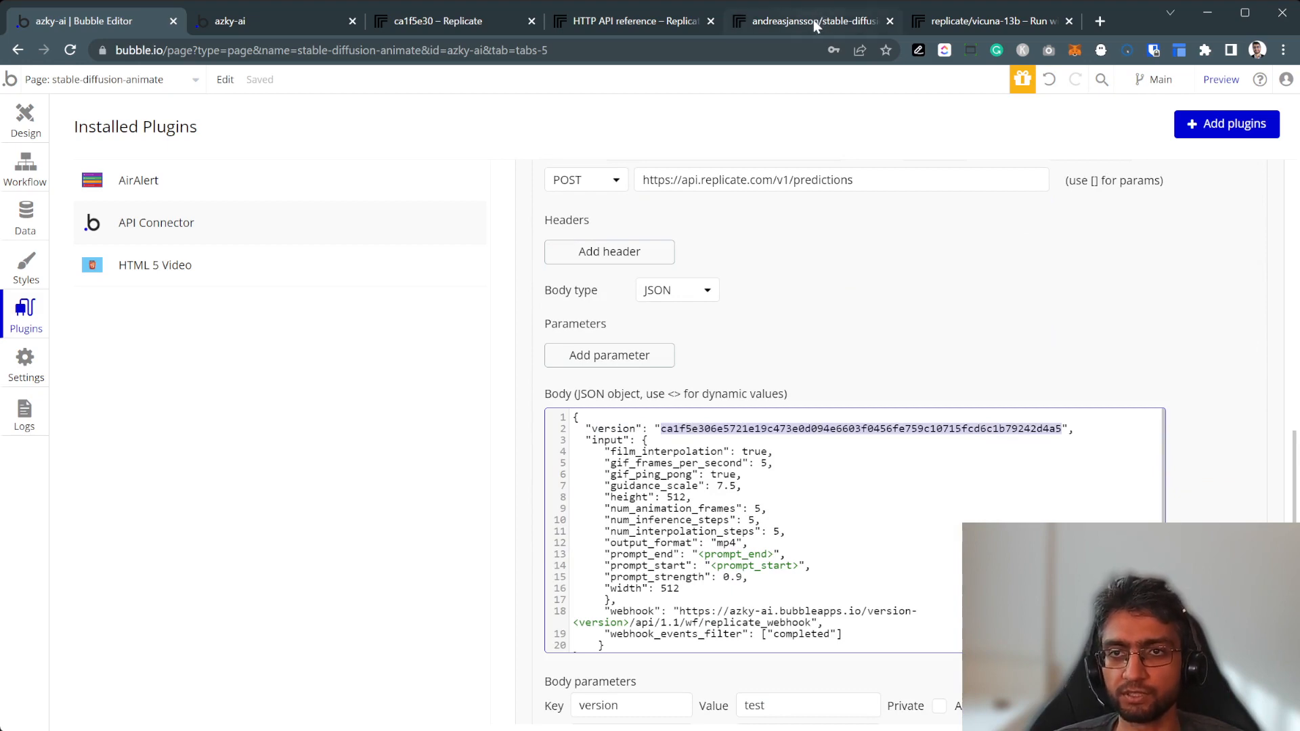
View the stable-diffusion-animation Versions list, topped by ca1f5e30, then return to the demo page.
left_click(813, 21)
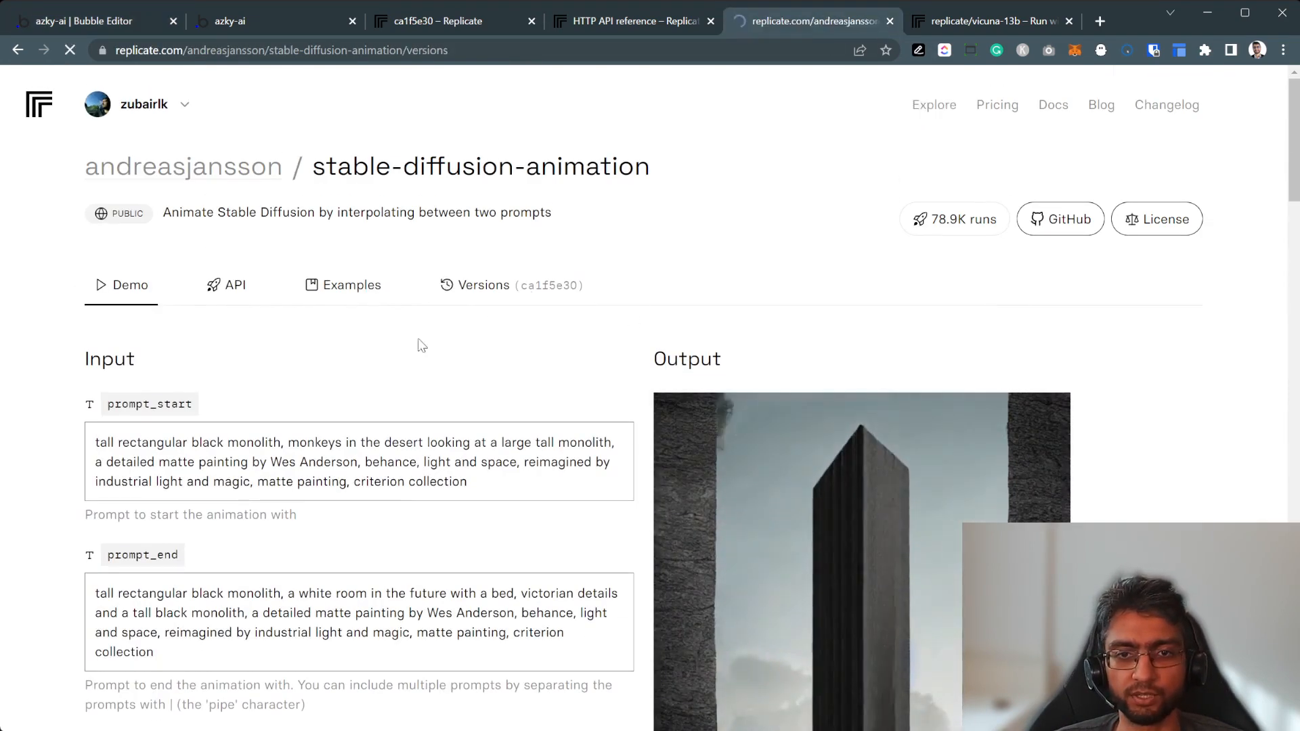
left_click(483, 285)
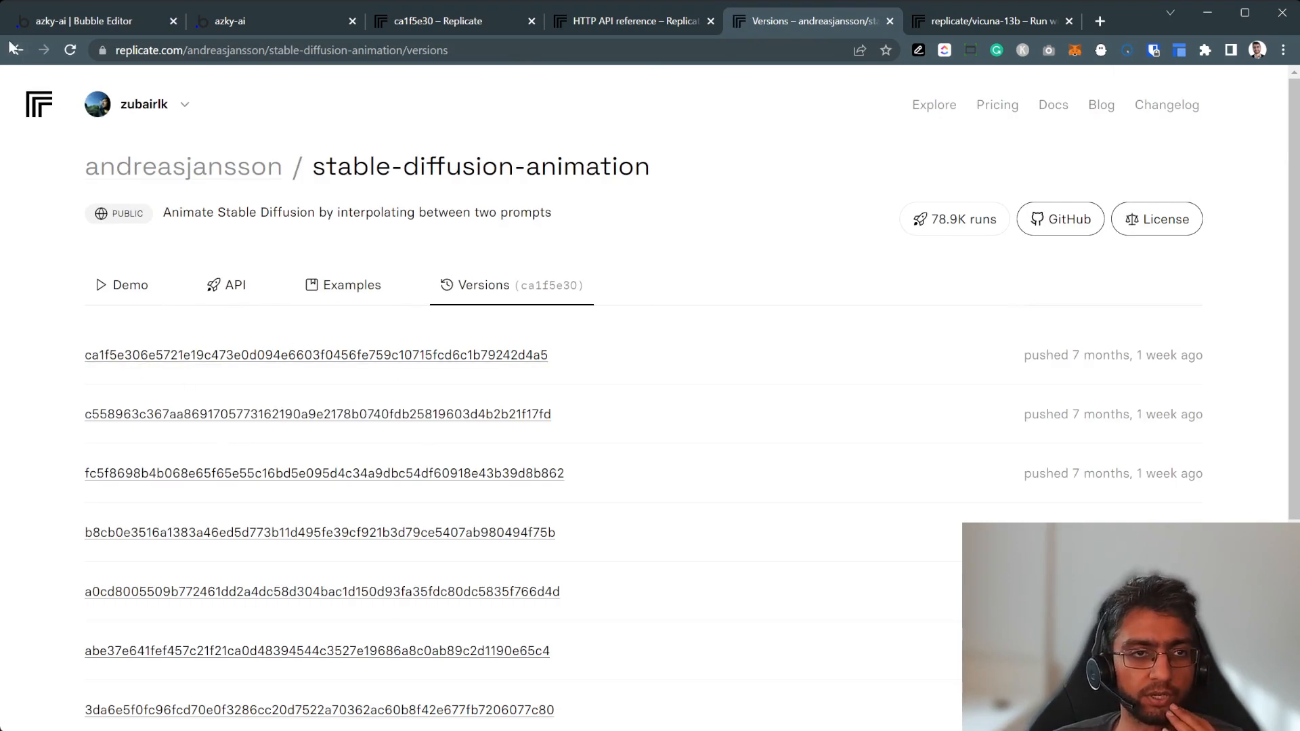
left_click(129, 284)
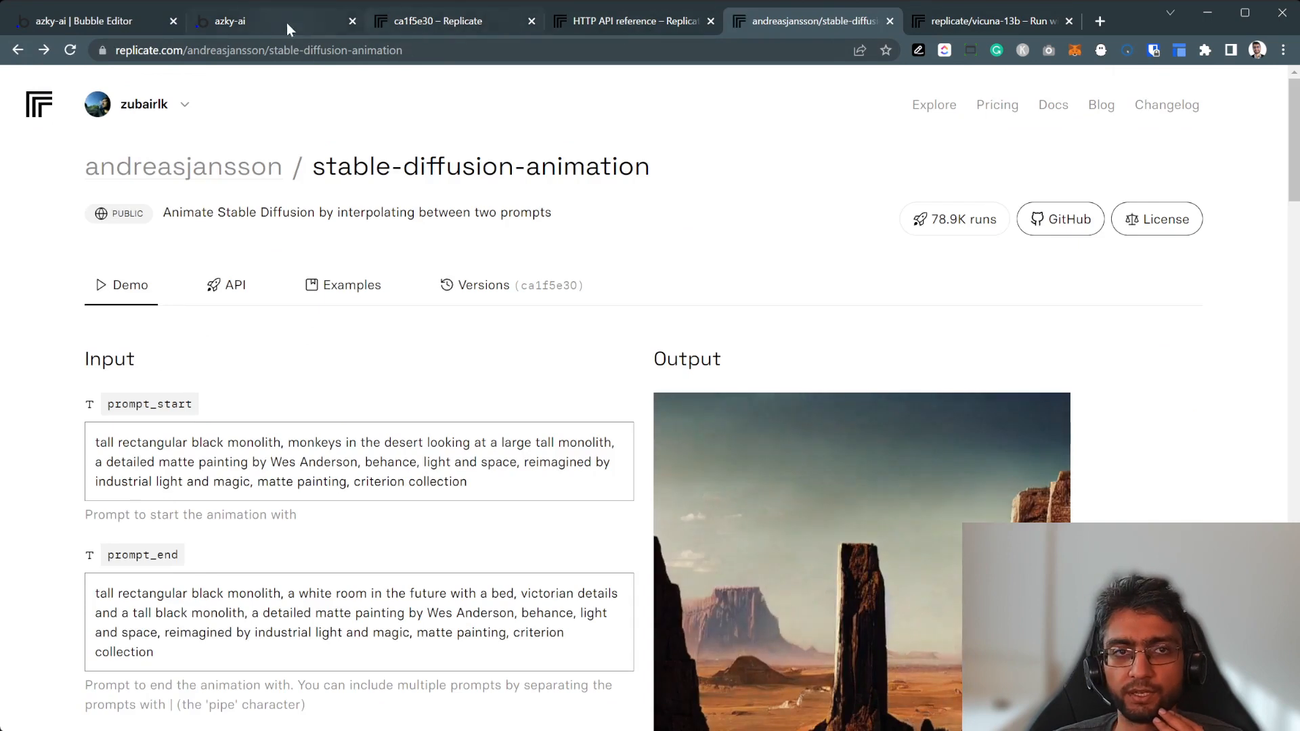
Review the animation call's body and replicate_webhook URL in Bubble, then open the pages list.
left_click(92, 21)
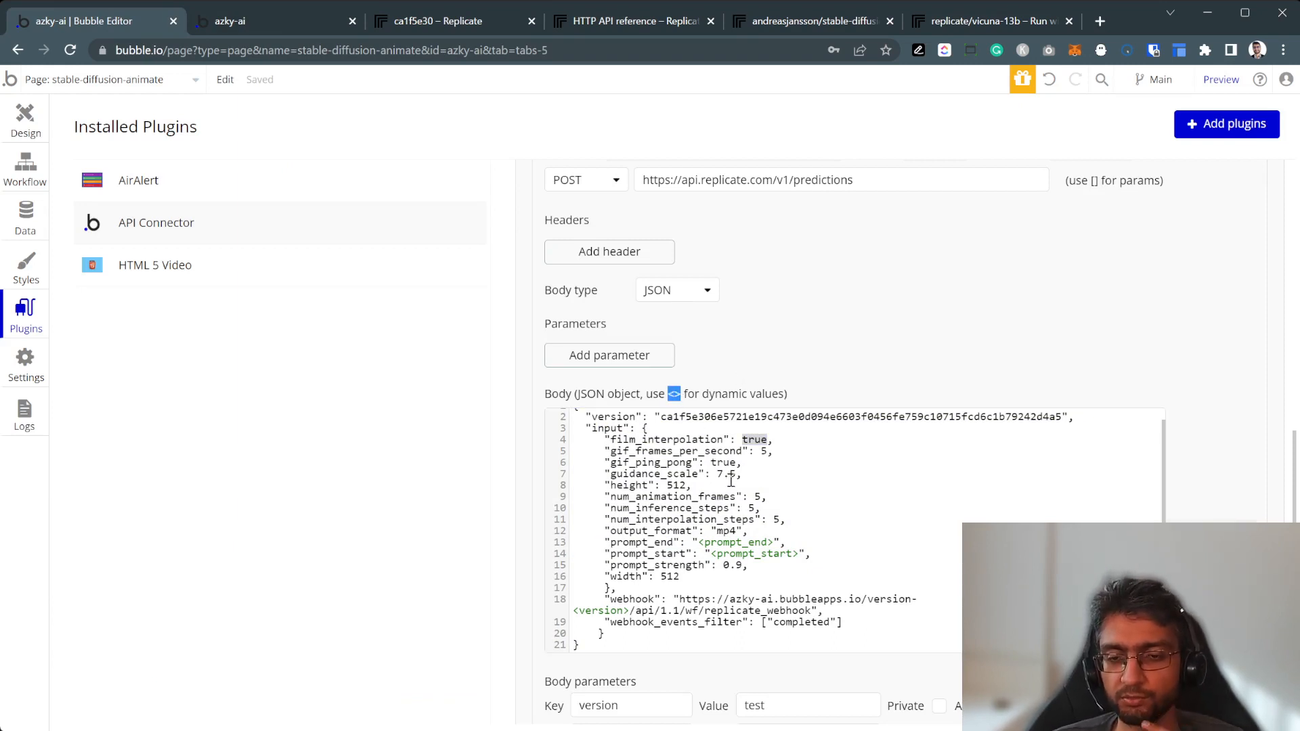
scroll("down", 3)
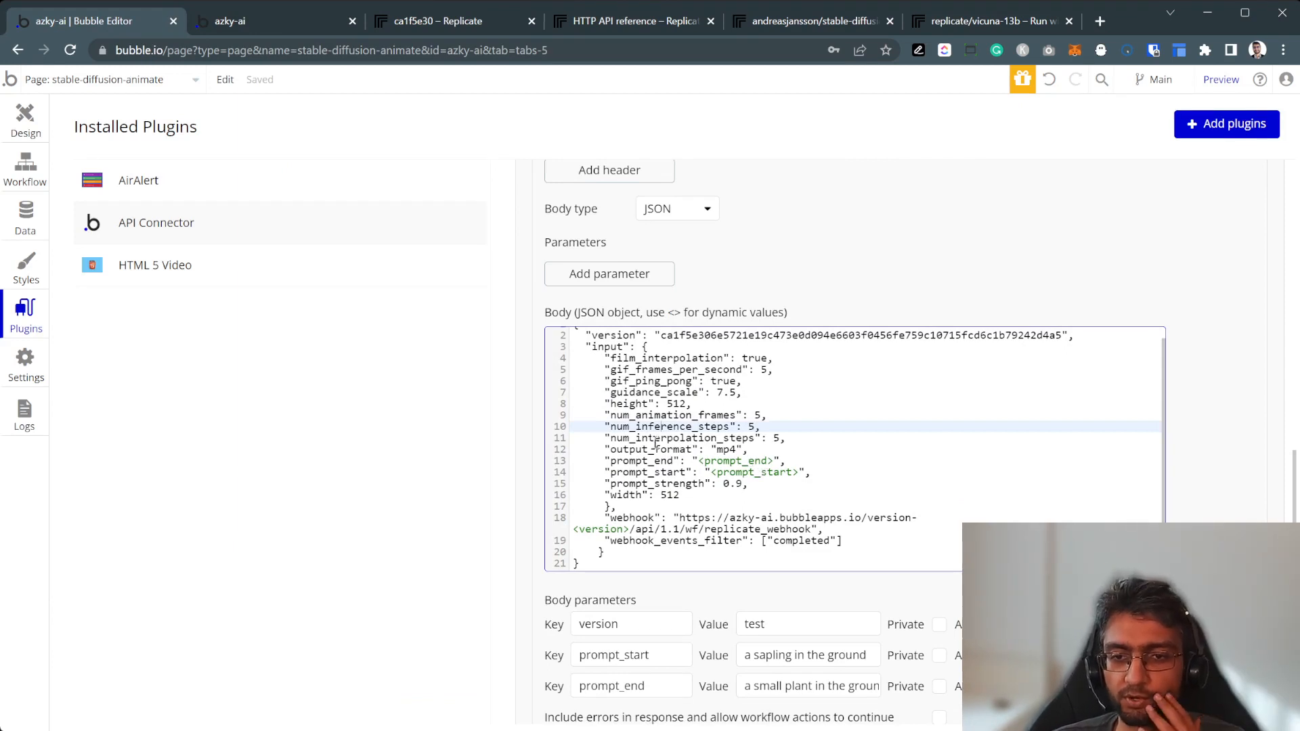
scroll("down", 3)
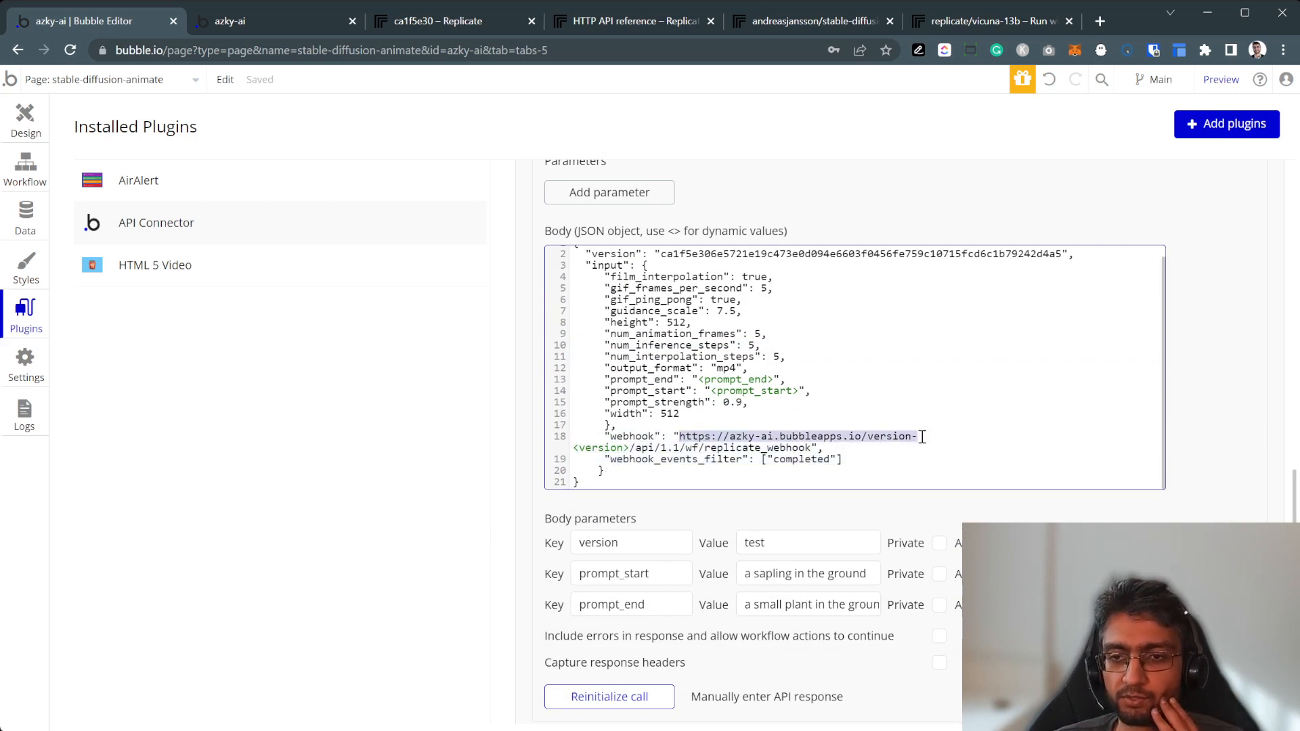
left_click(100, 78)
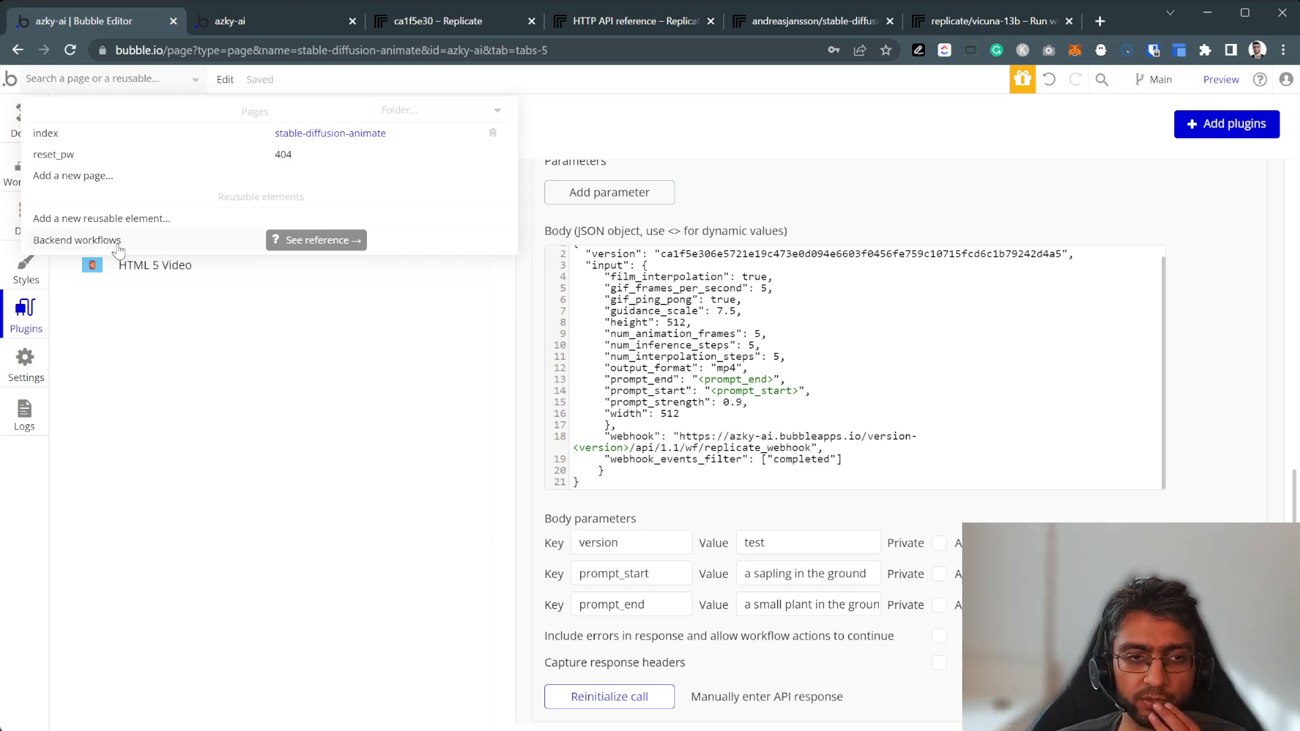
Open the replicate_webhook workflow from Backend workflows.
left_click(75, 239)
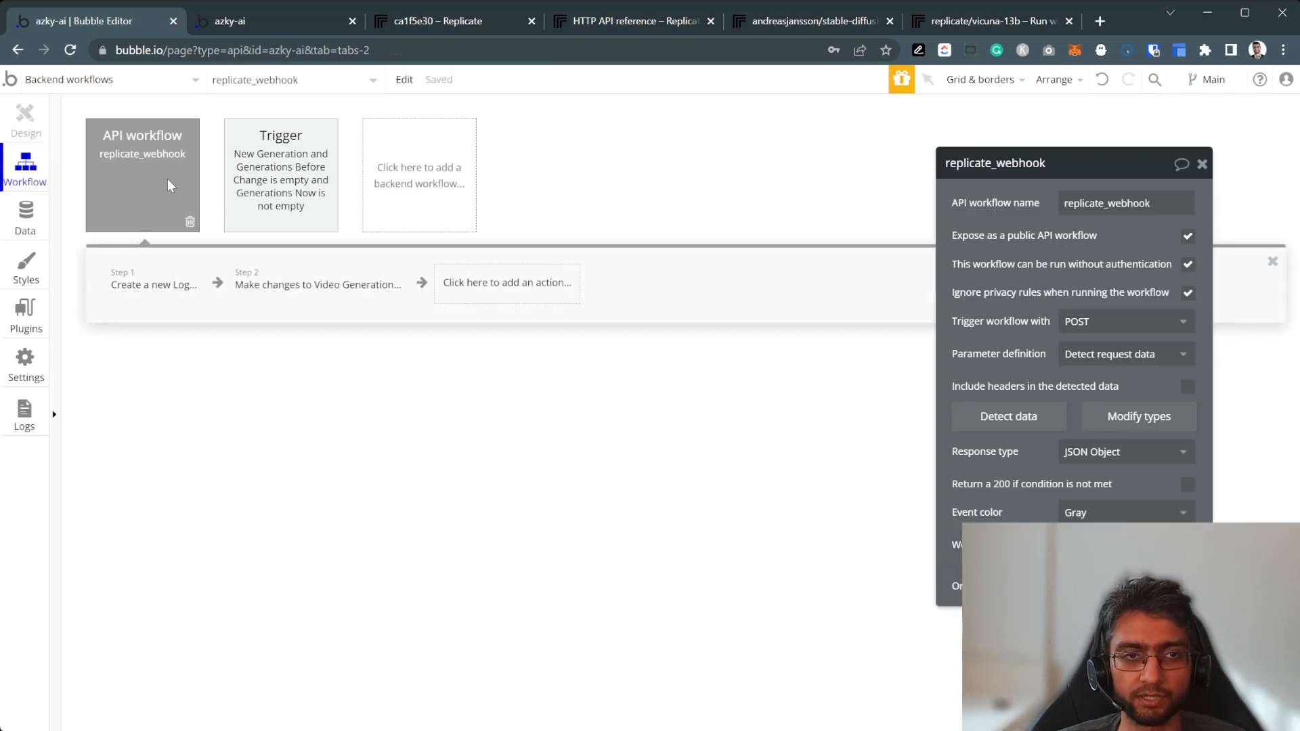
mouse_move(790, 257)
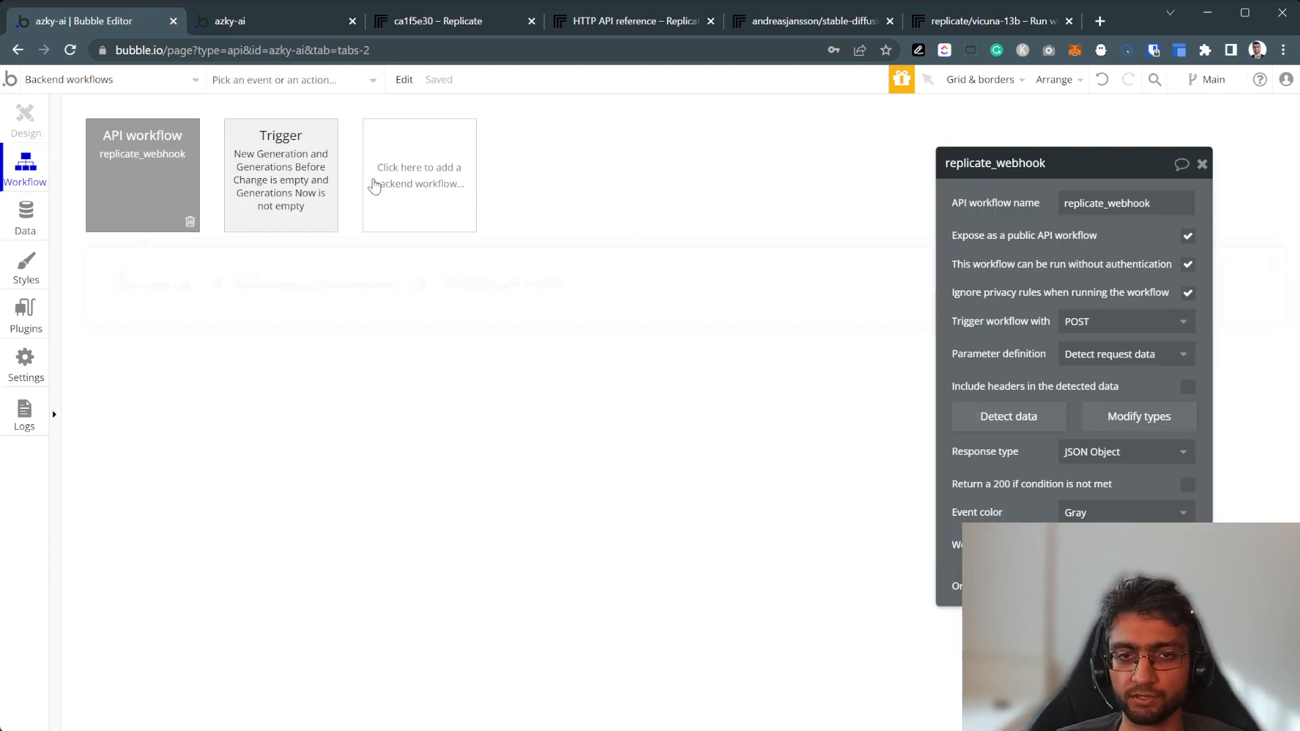
left_click(419, 175)
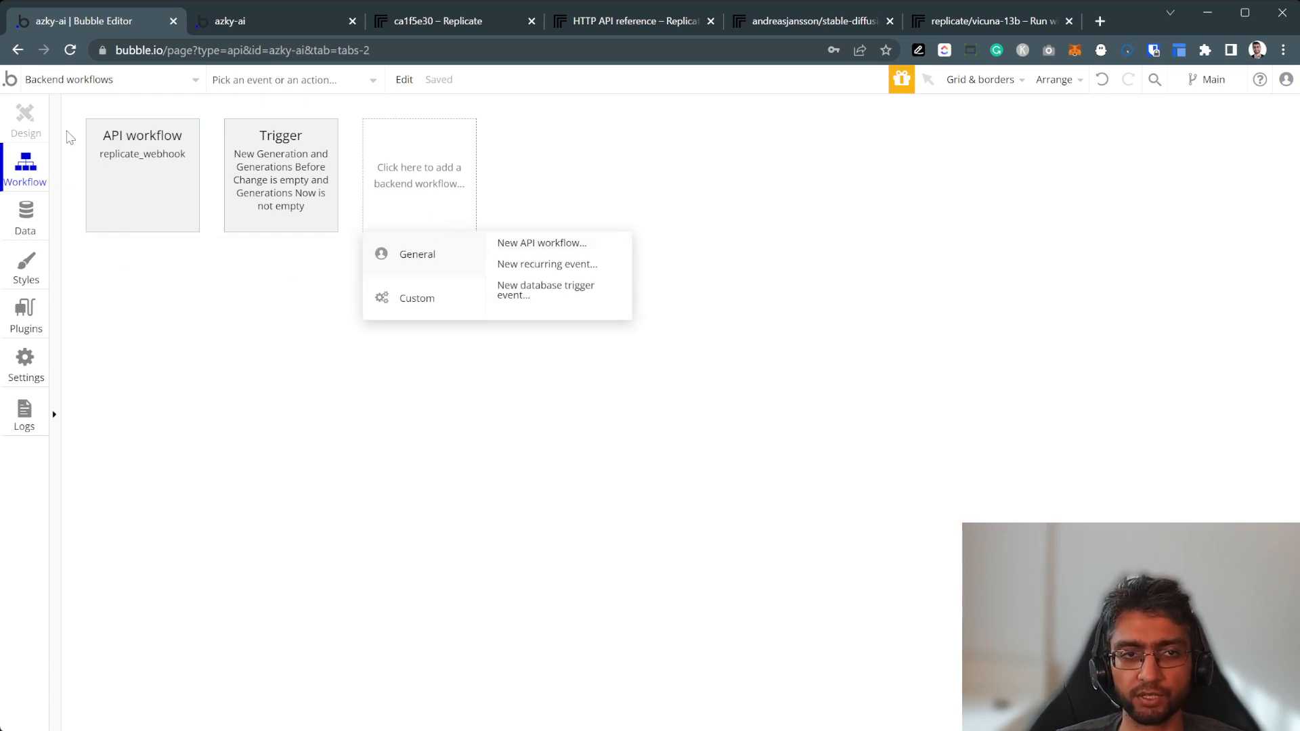
left_click(142, 174)
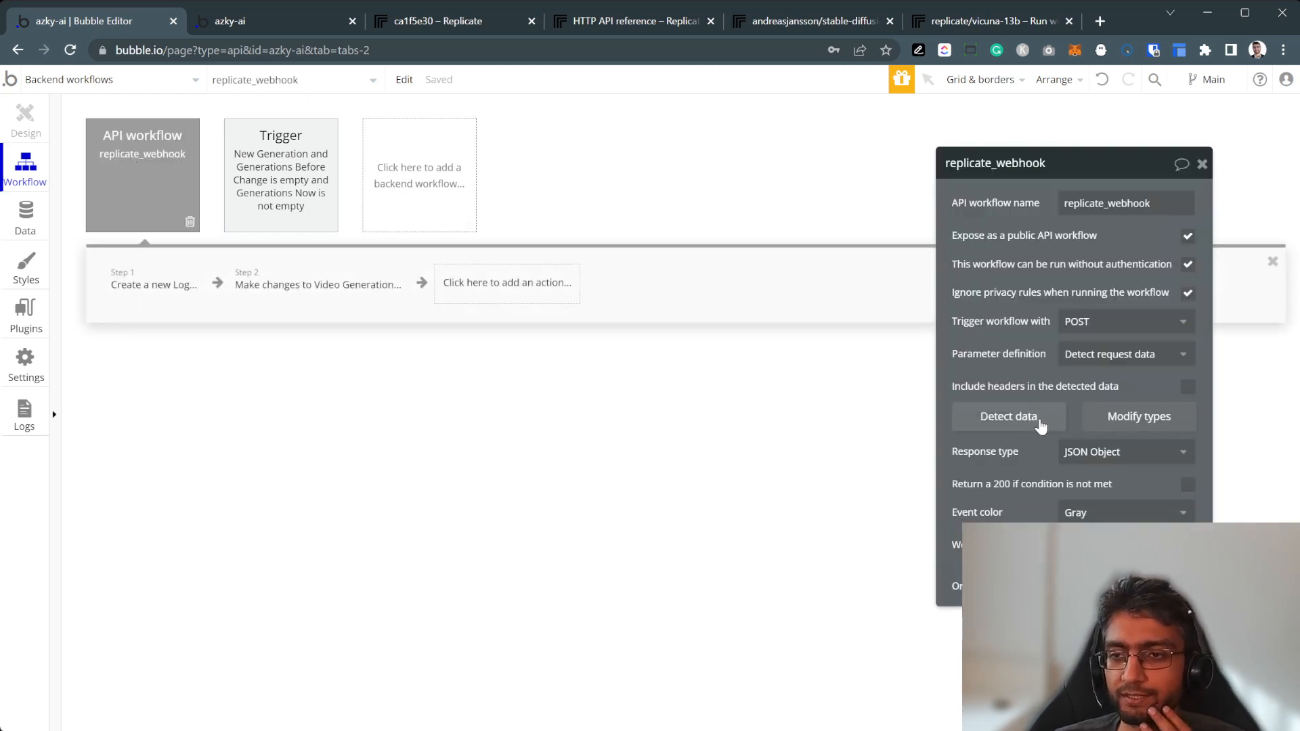
Detect replicate_webhook's incoming request data and review the detected fields and raw data.
left_click(1009, 416)
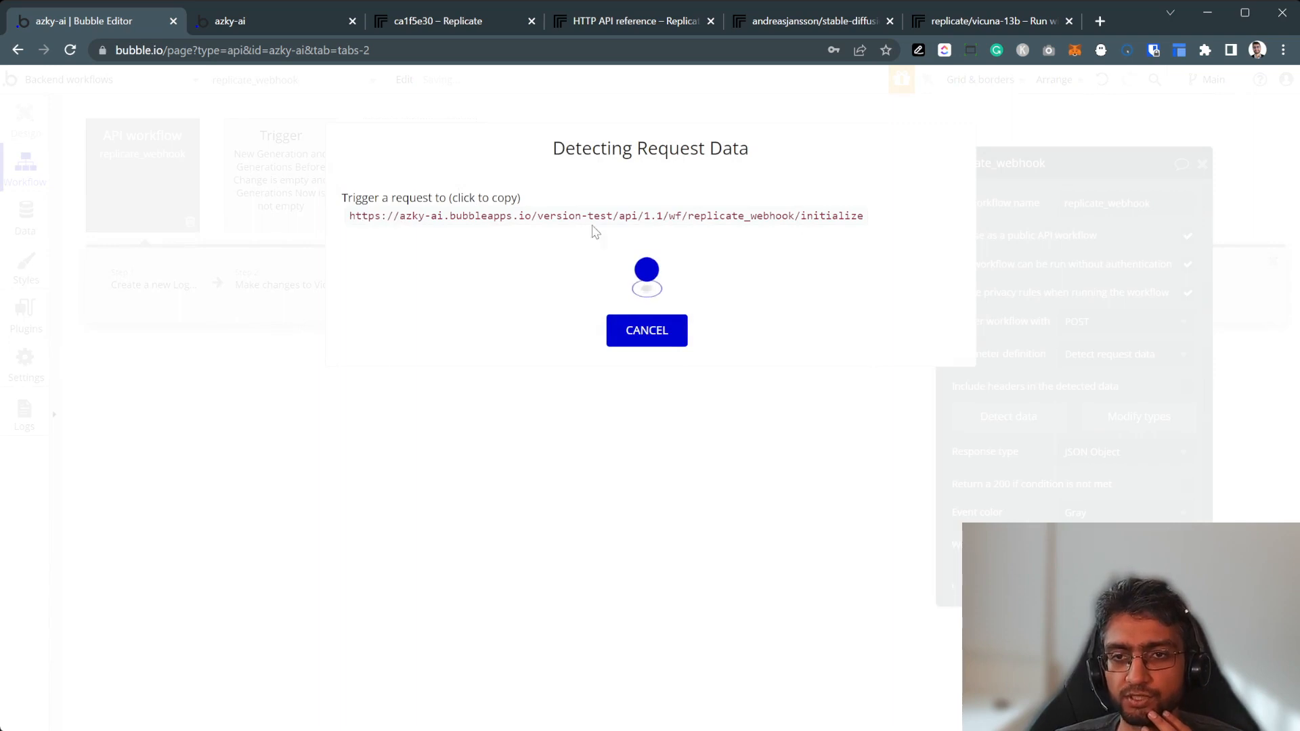
left_click(606, 216)
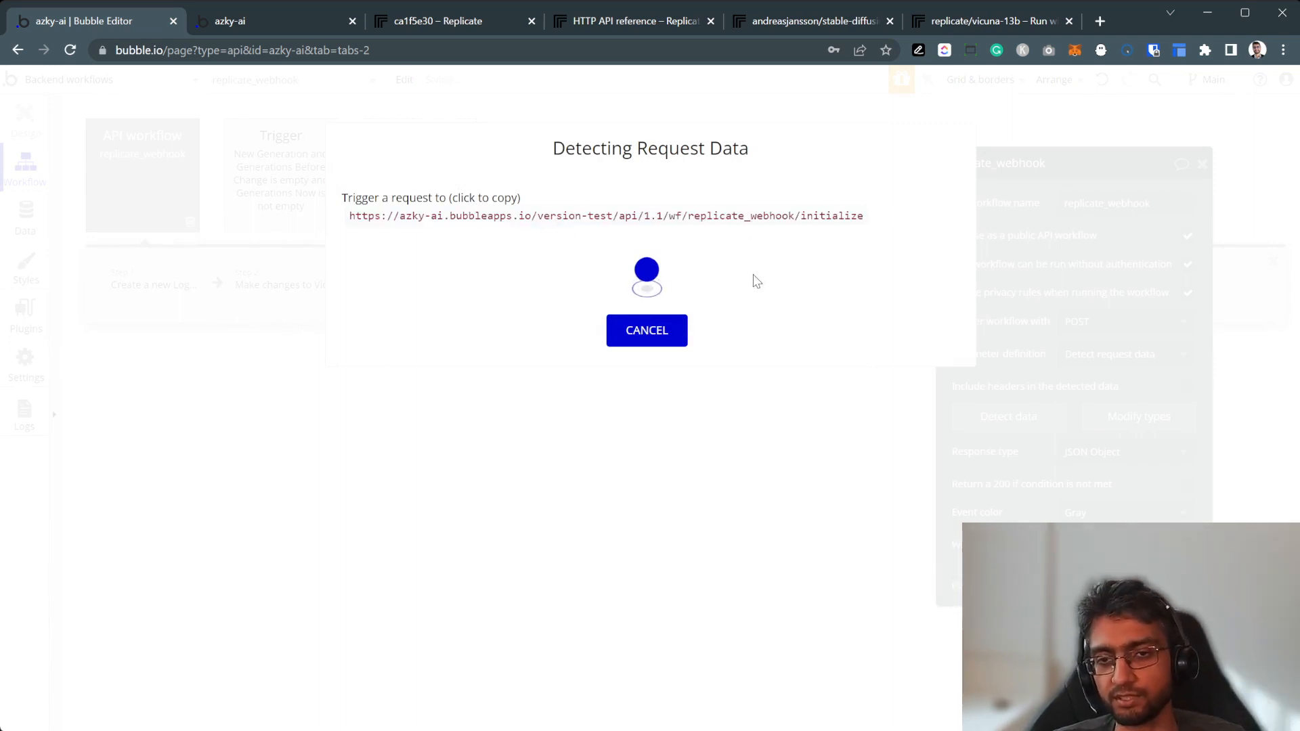
left_click(646, 330)
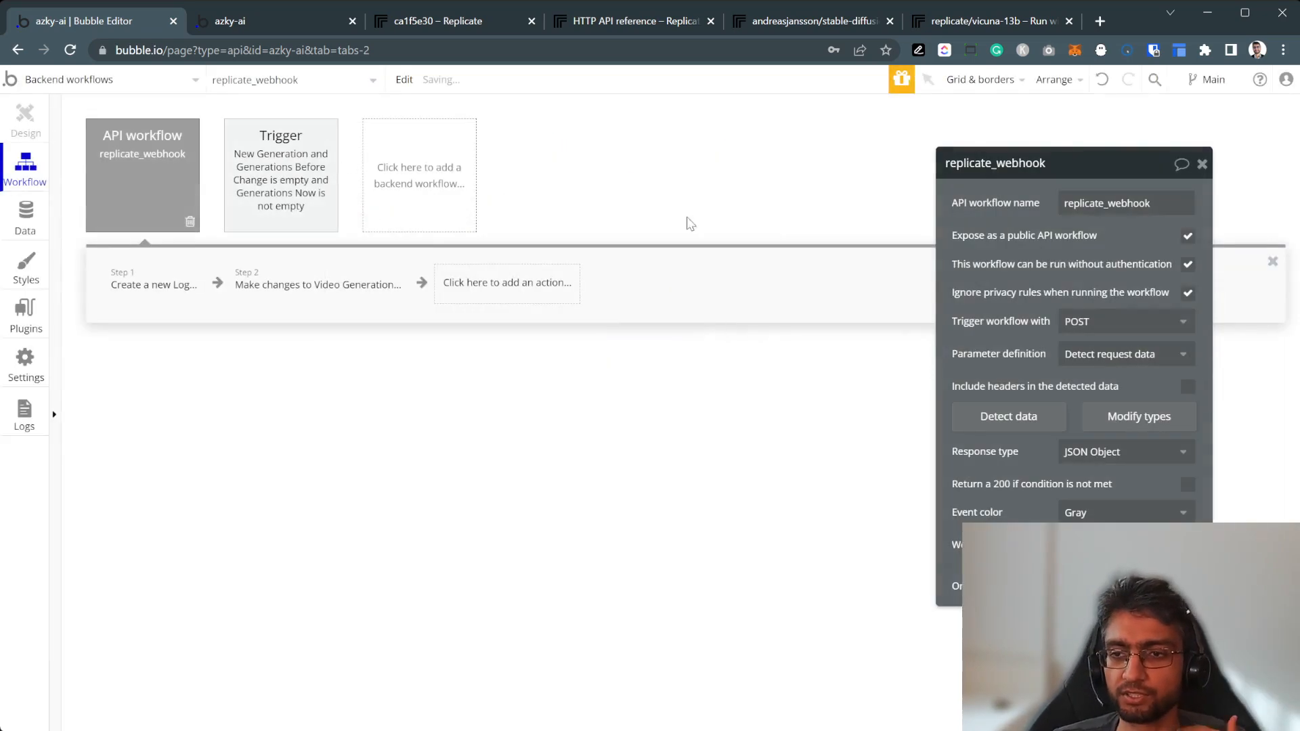
left_click(1009, 416)
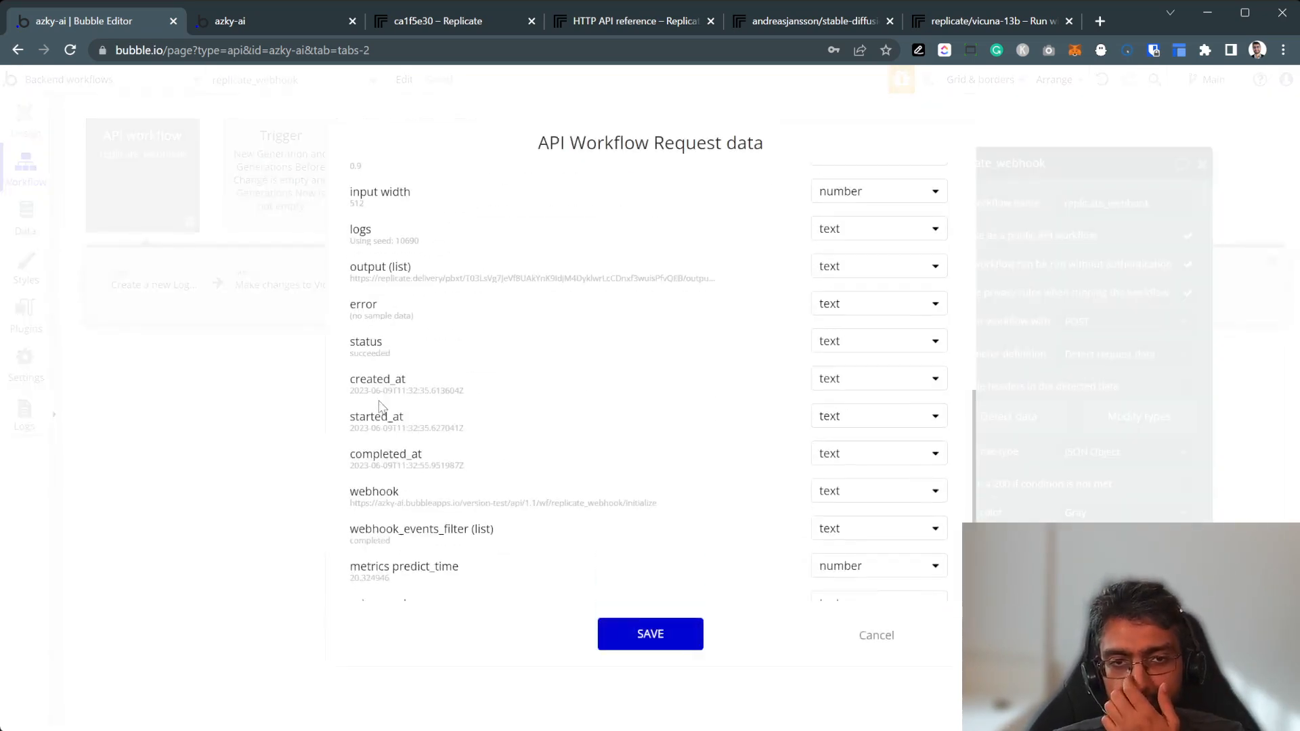
left_click(379, 164)
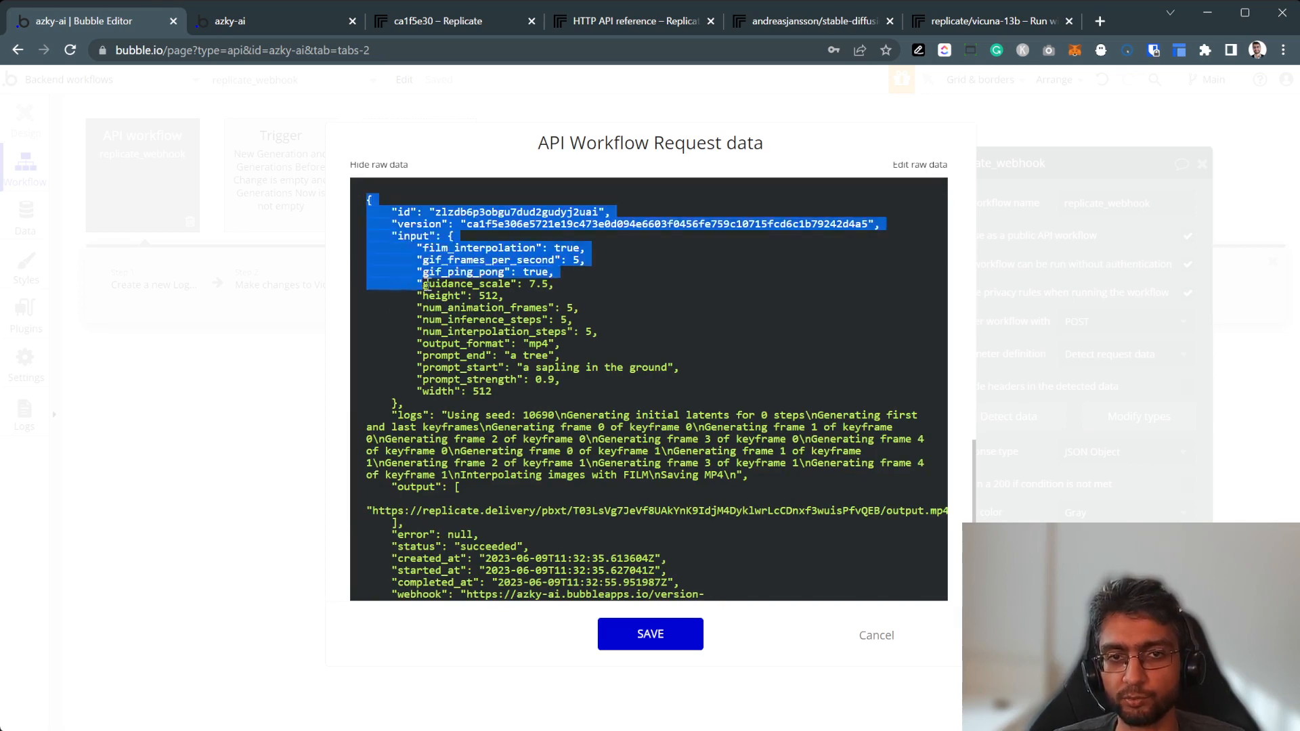
scroll("down", 3)
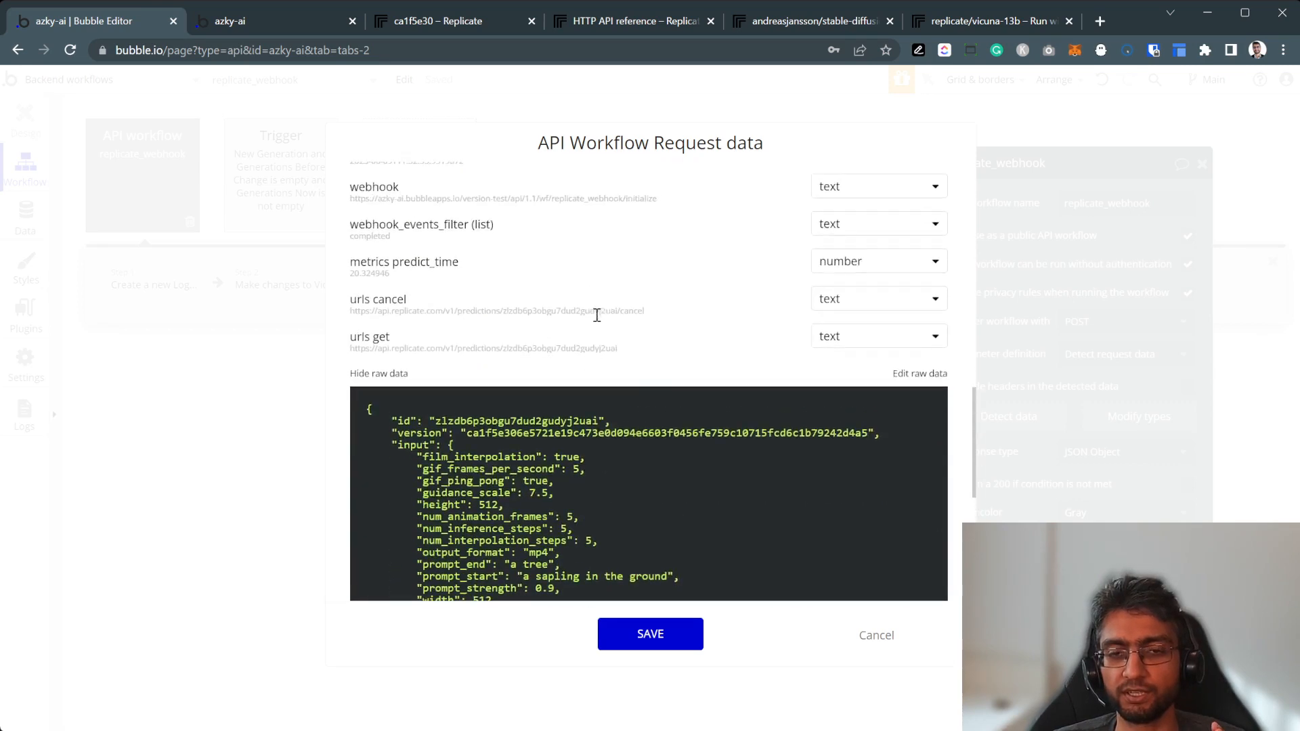
scroll("down", 3)
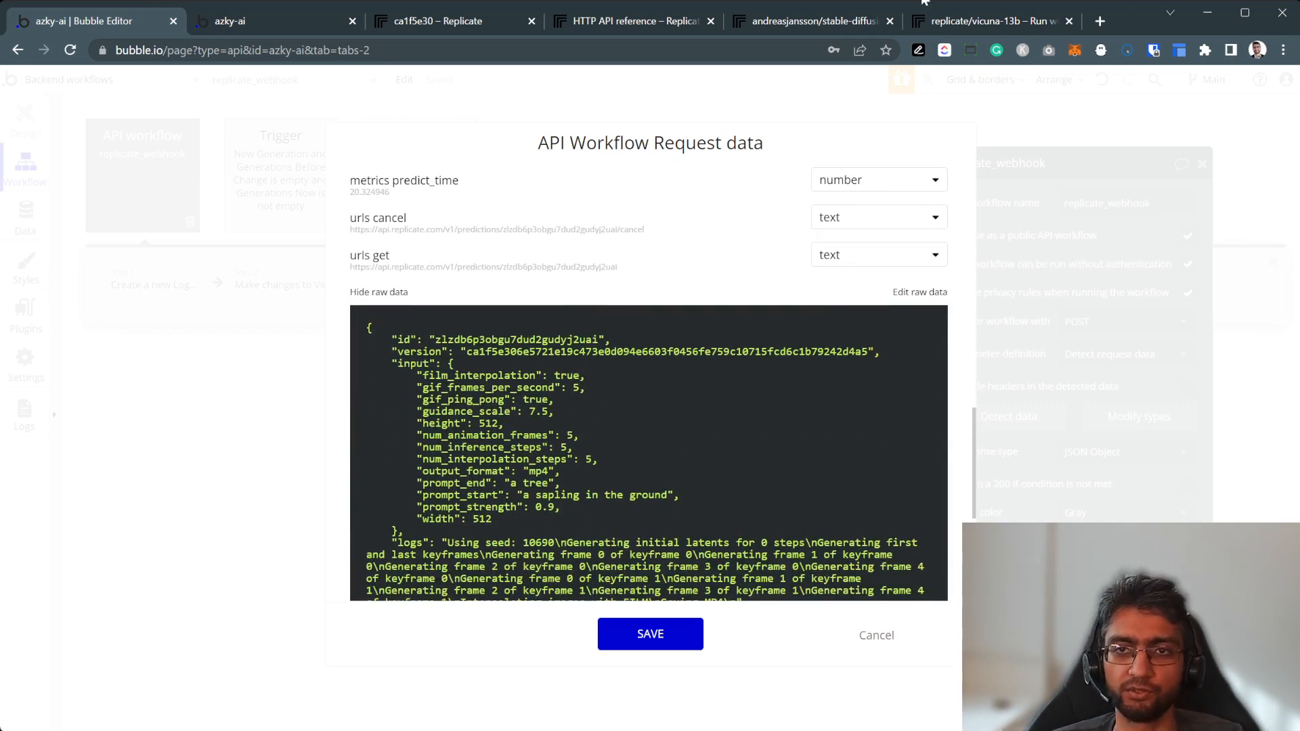
mouse_move(710, 459)
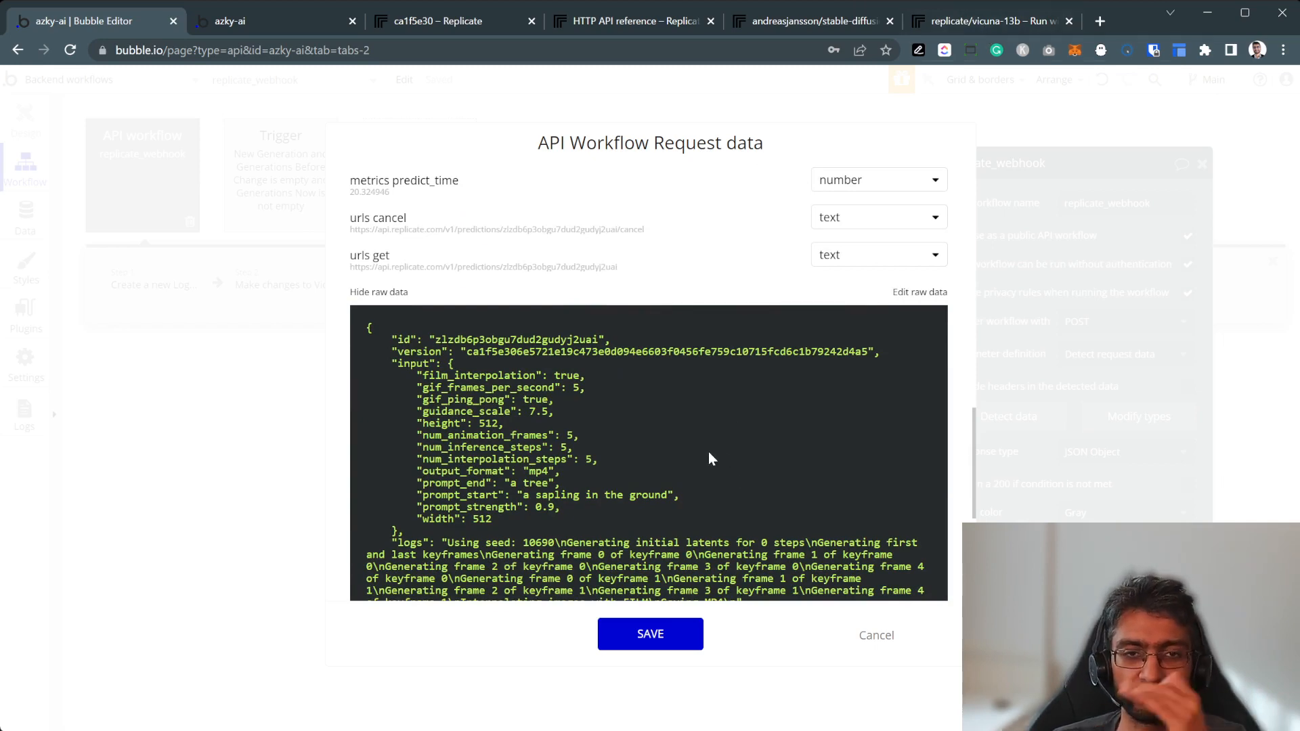
mouse_move(716, 486)
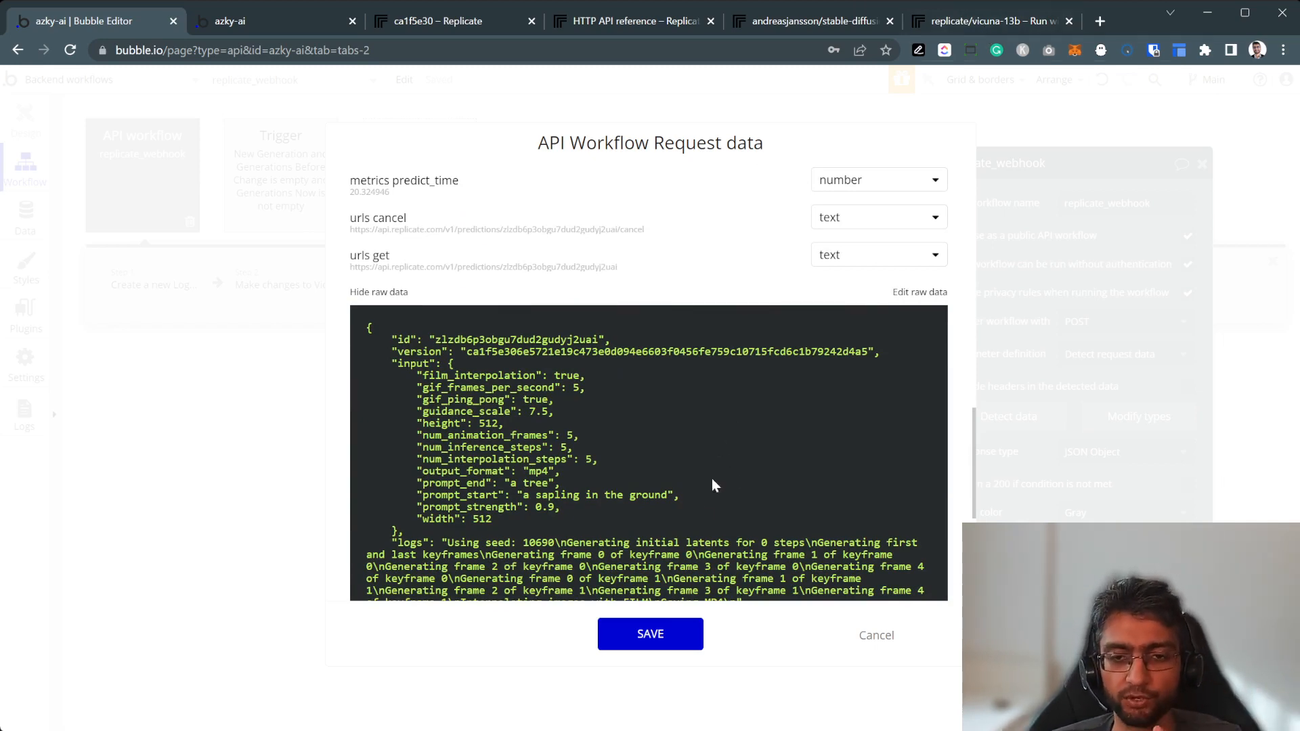
scroll("down", 3)
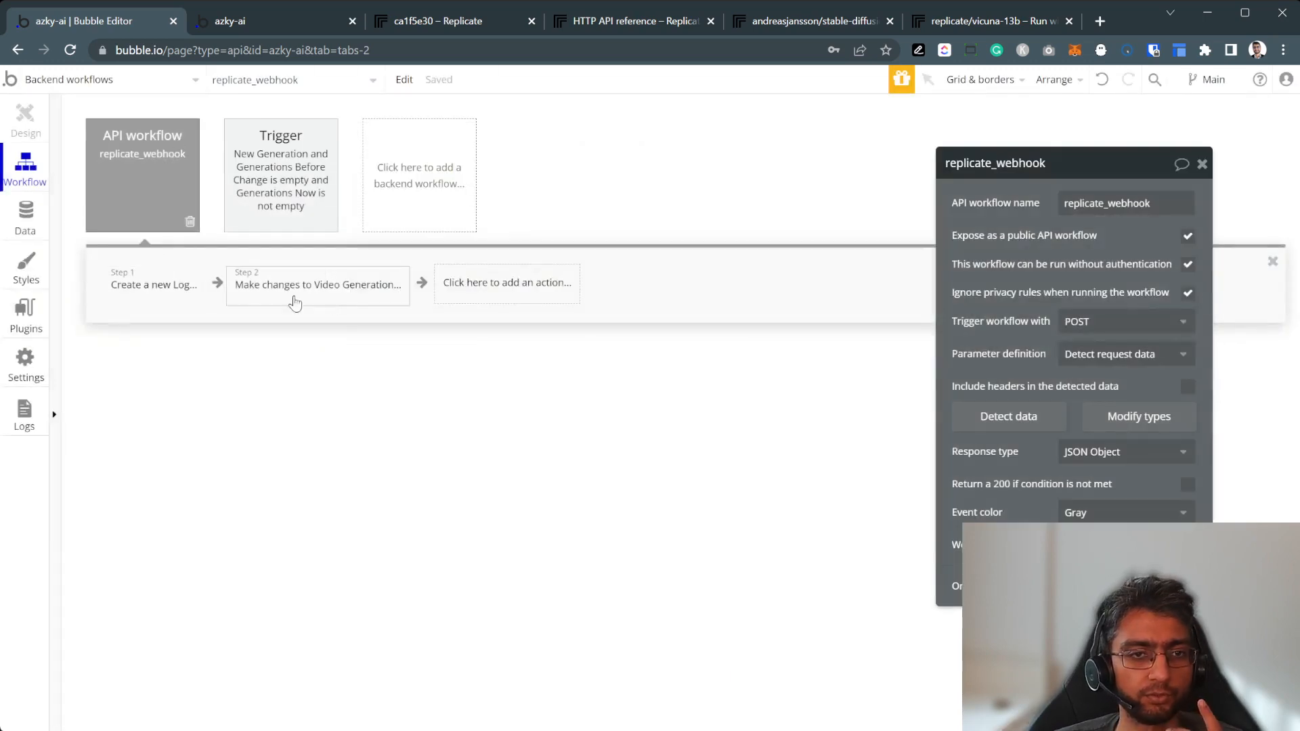
Check the API Connector call's version and prompt_start body parameters, then view the app preview.
left_click(25, 314)
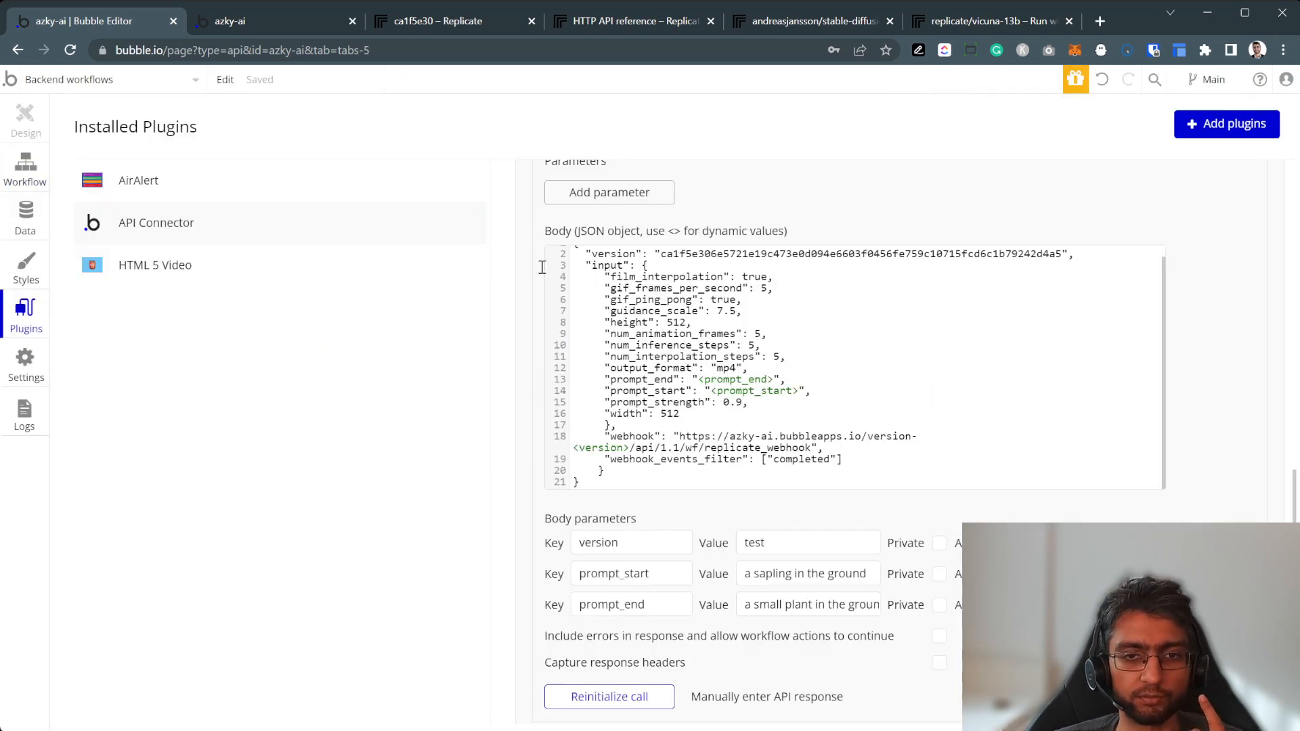
scroll("down", 3)
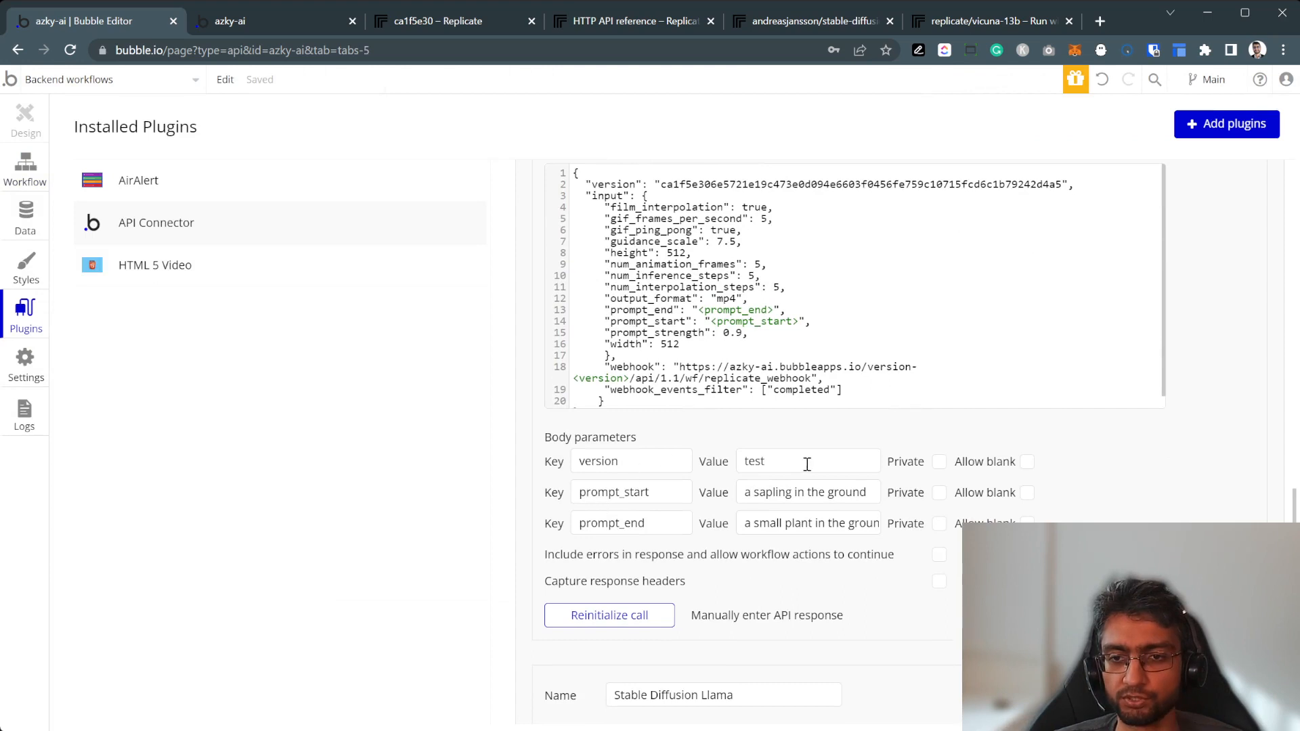
left_click(631, 491)
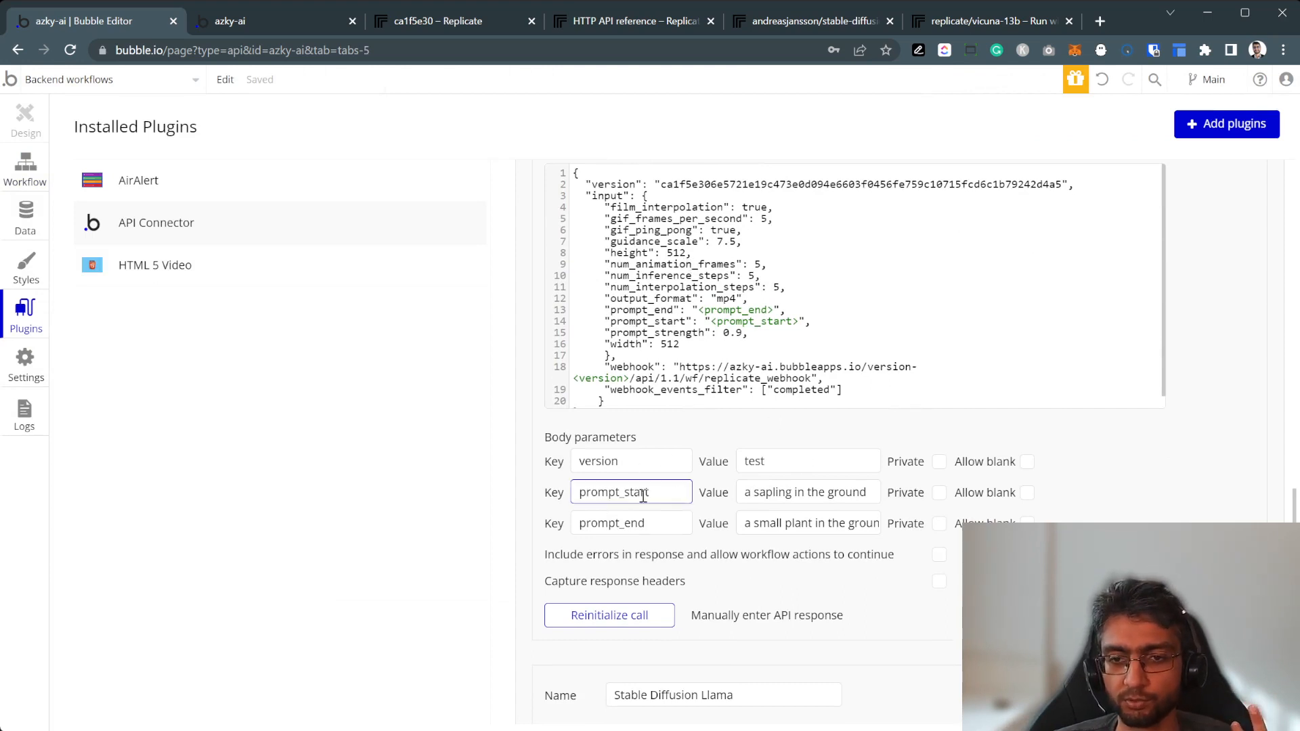
left_click(631, 523)
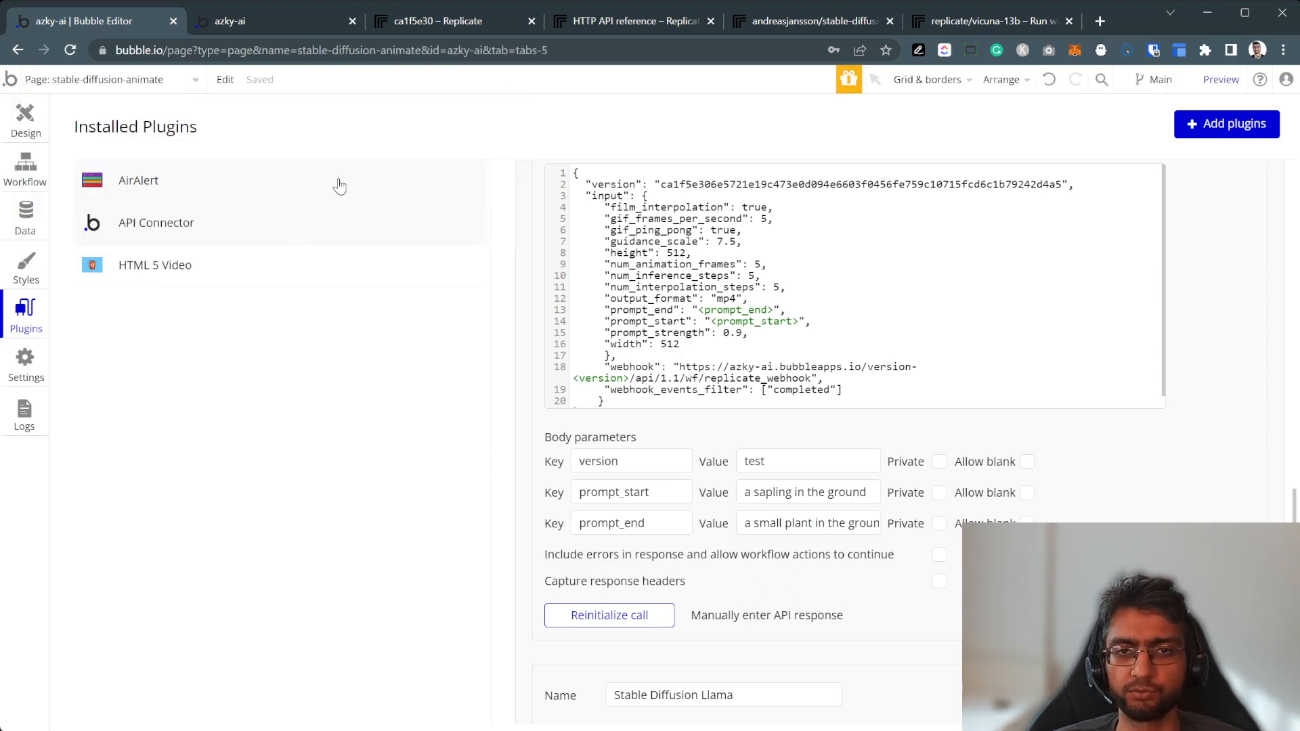
mouse_move(25, 222)
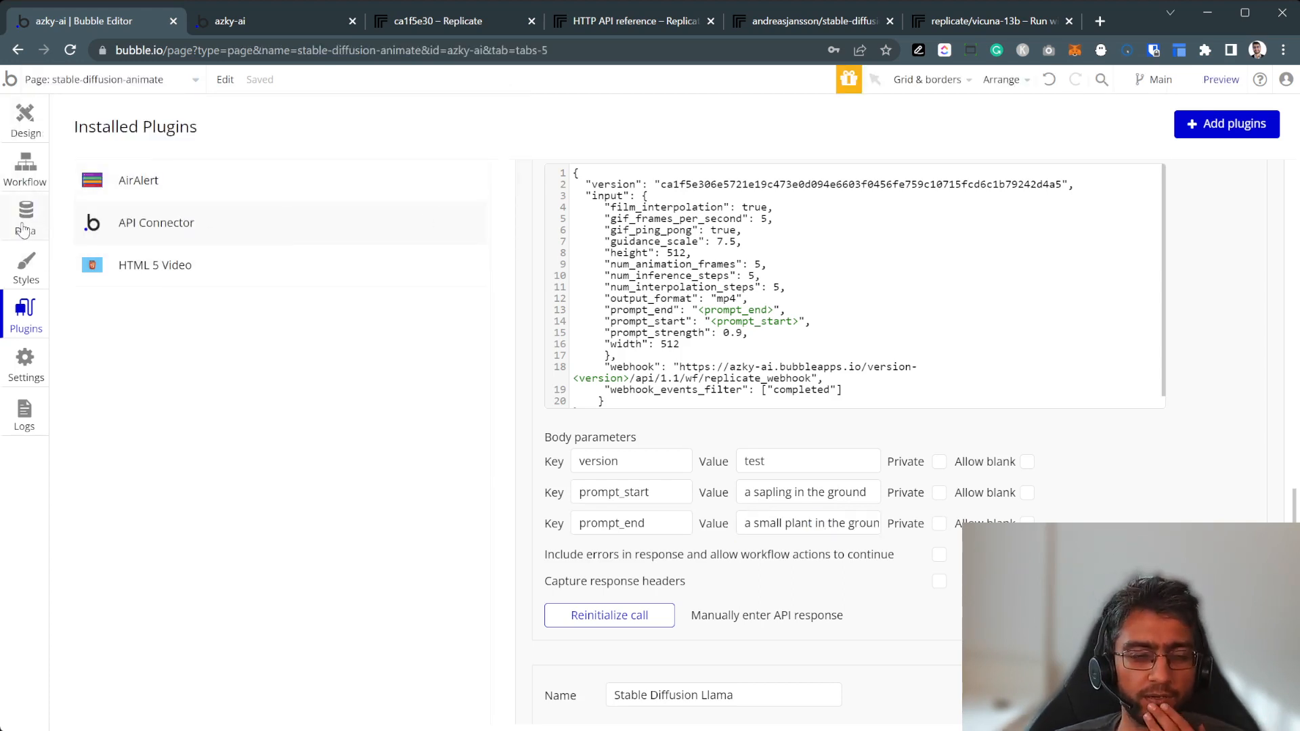
left_click(25, 119)
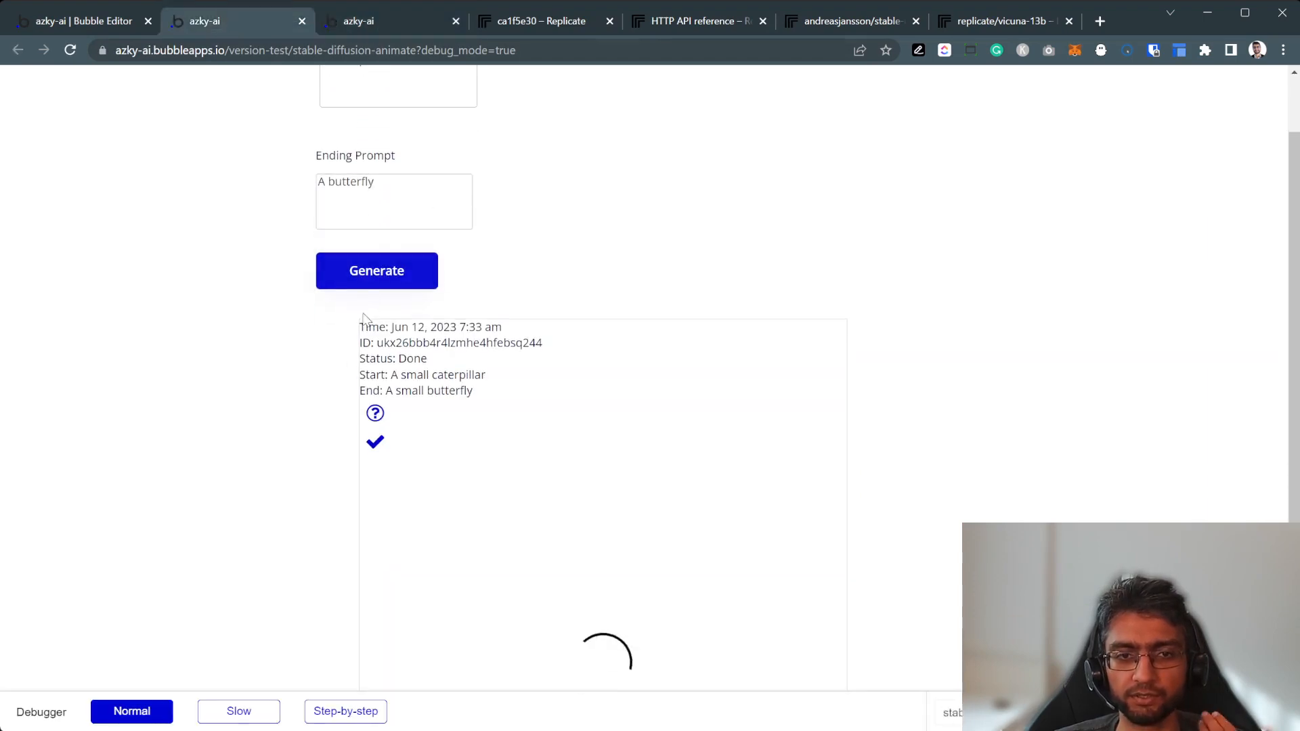
Play the caterpillar-to-butterfly morph video, jump to its middle, then pause it.
scroll("down", 3)
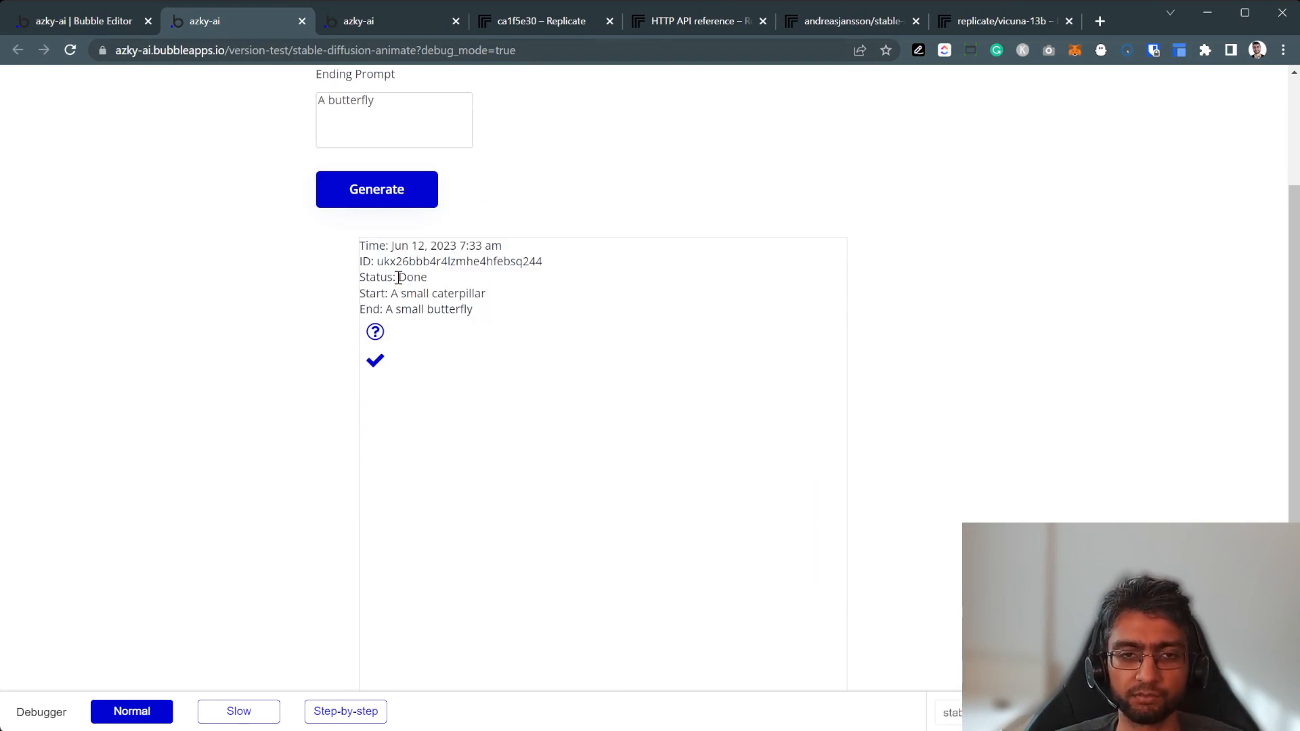
scroll("down", 3)
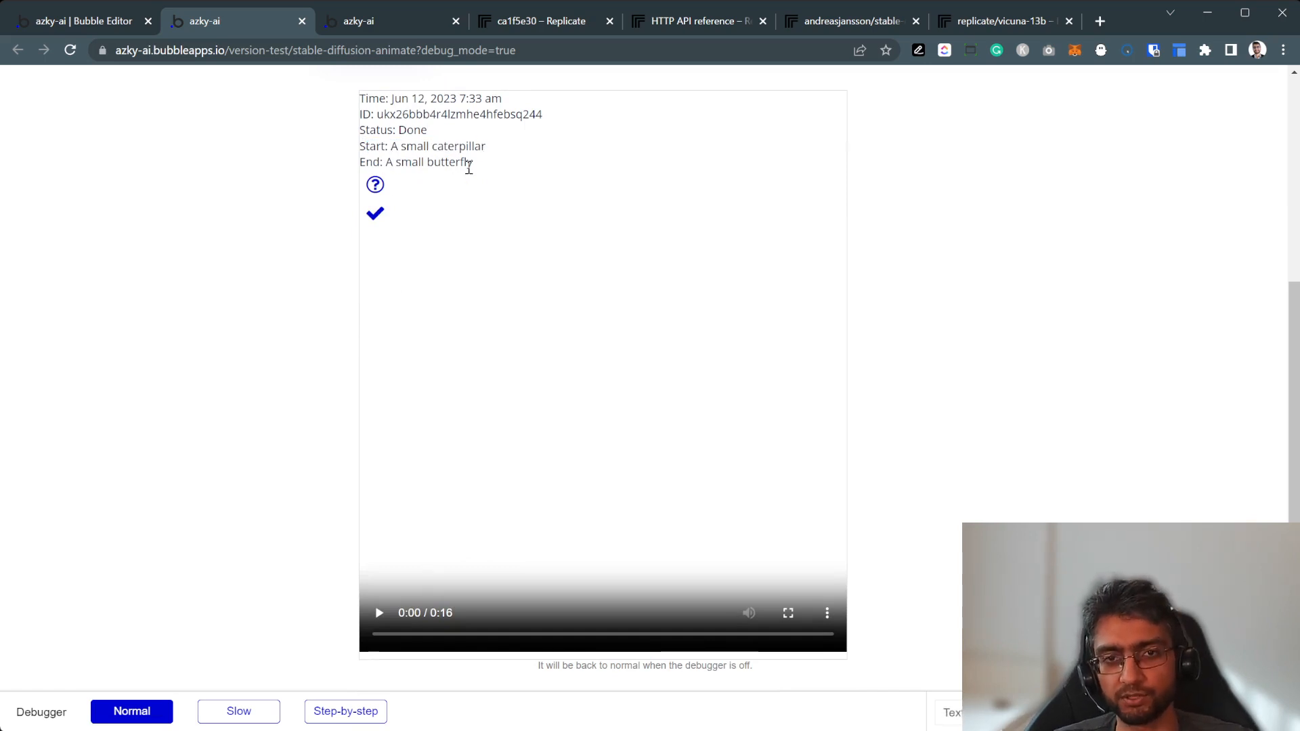
left_click(380, 613)
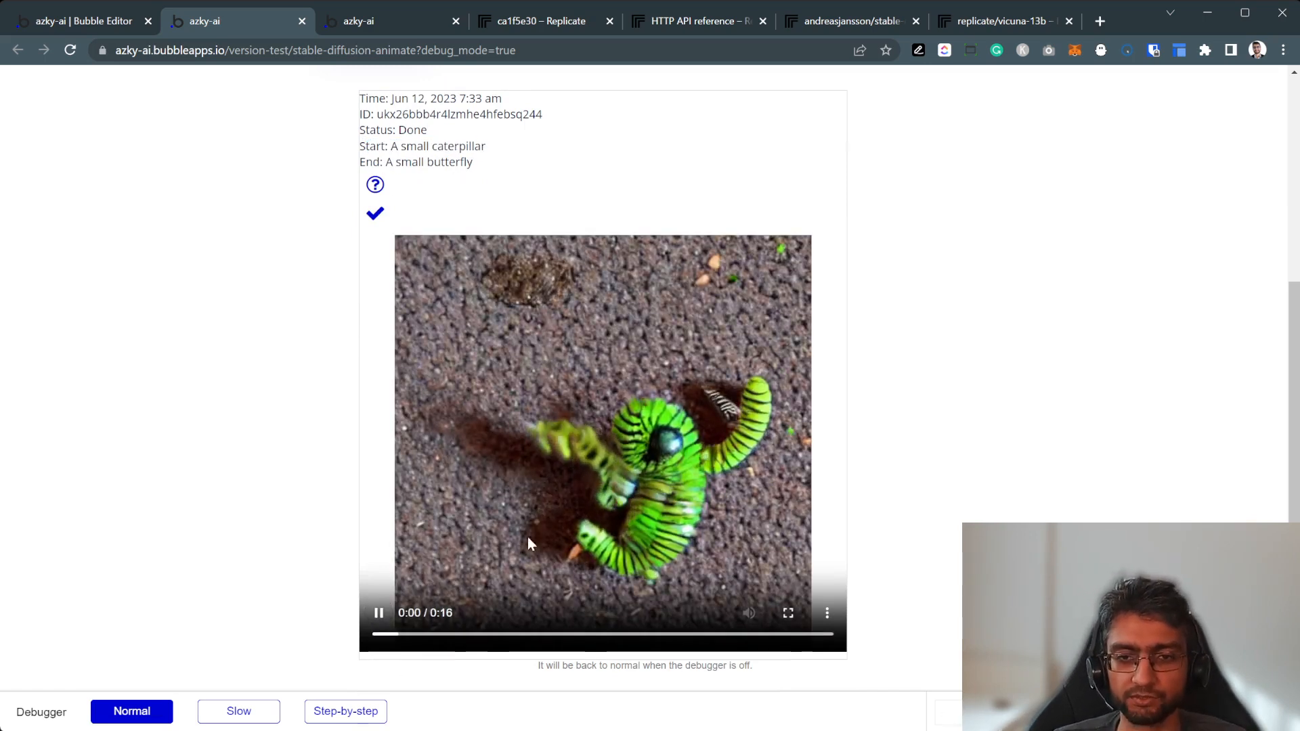
left_click(621, 636)
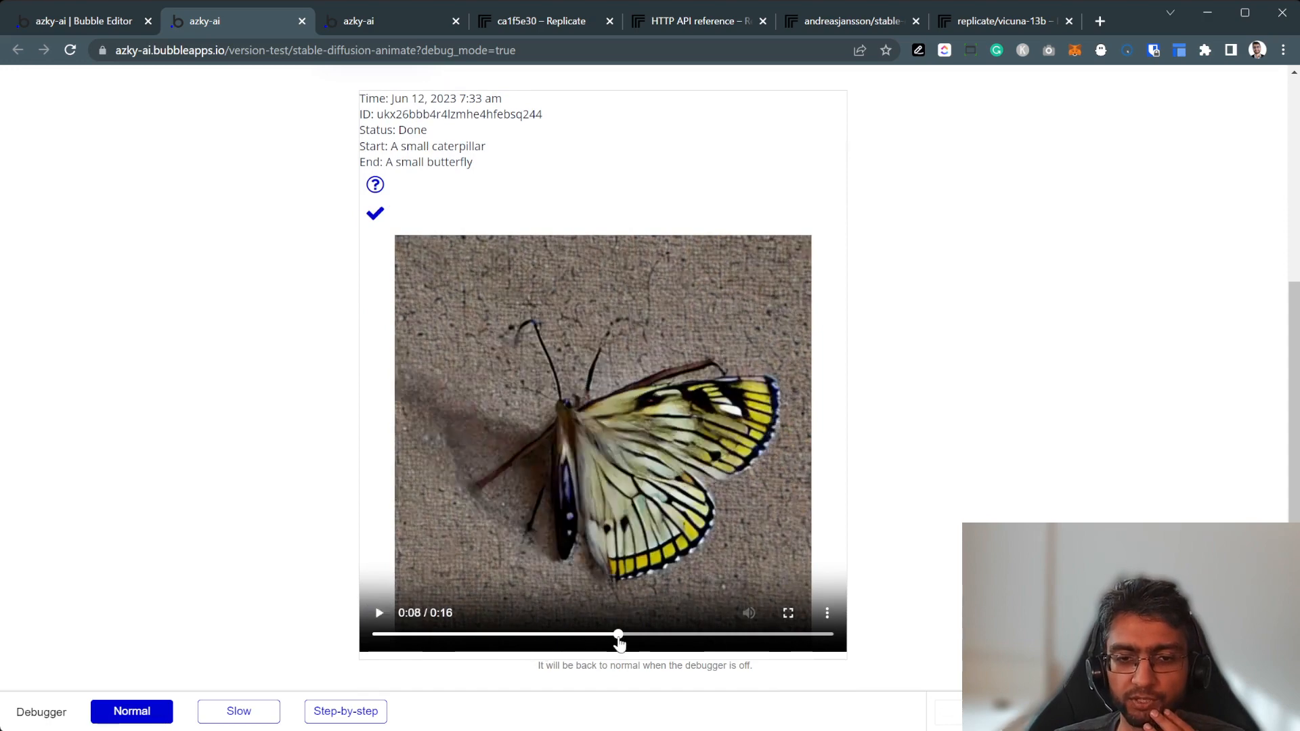
left_click(379, 613)
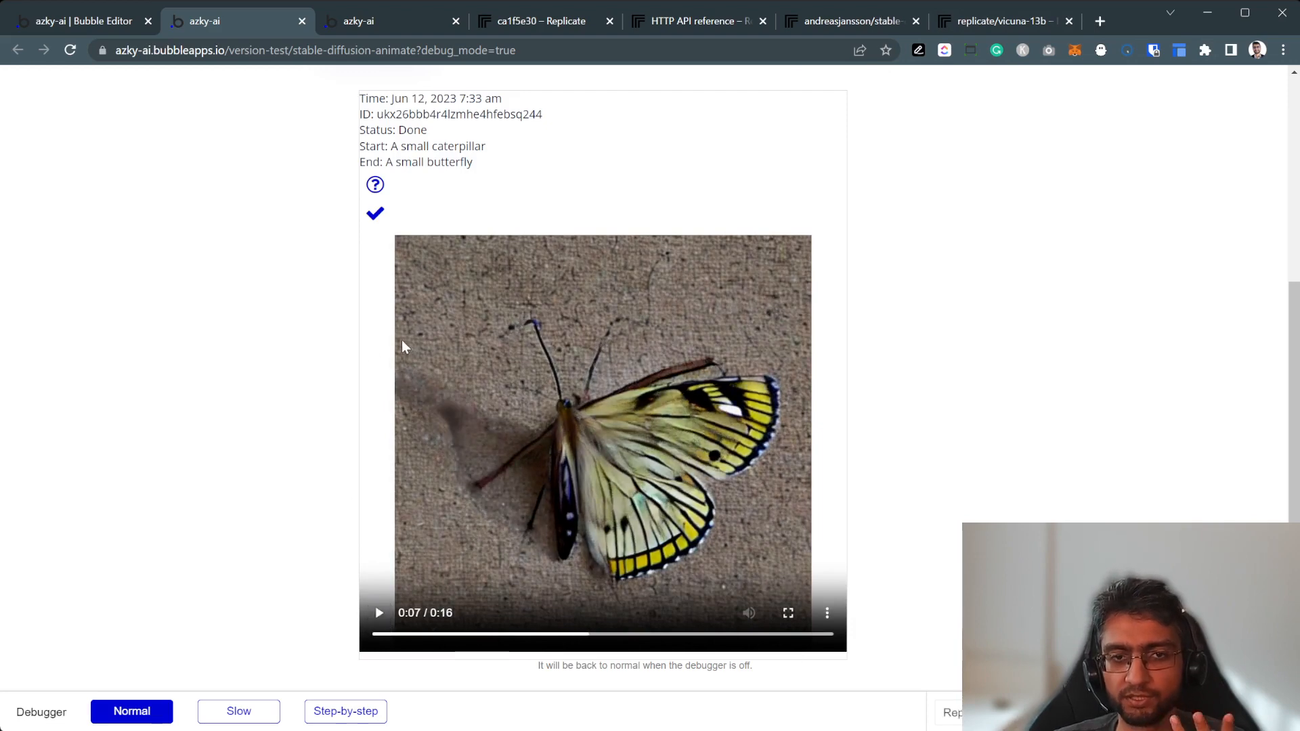
scroll("up", 3)
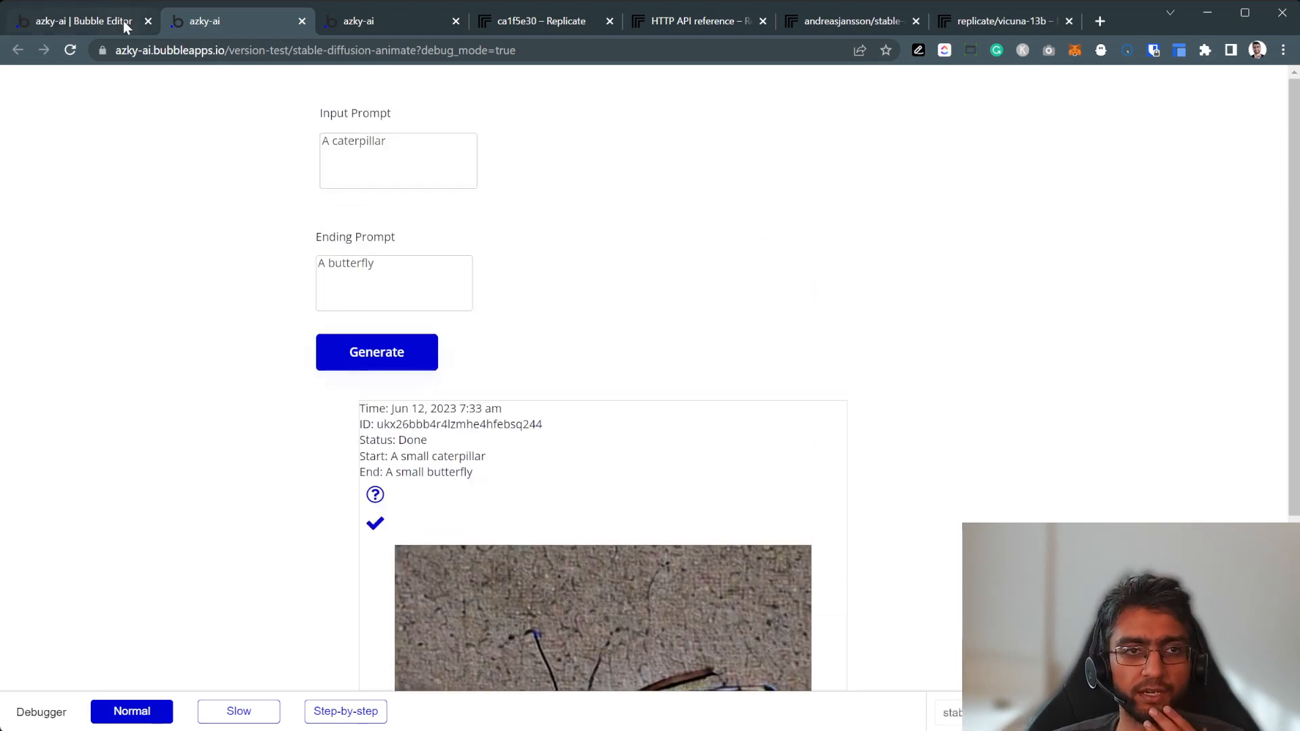
Inspect the Generate workflow's Video Generation step, then generate a new caterpillar-to-butterfly video.
left_click(83, 21)
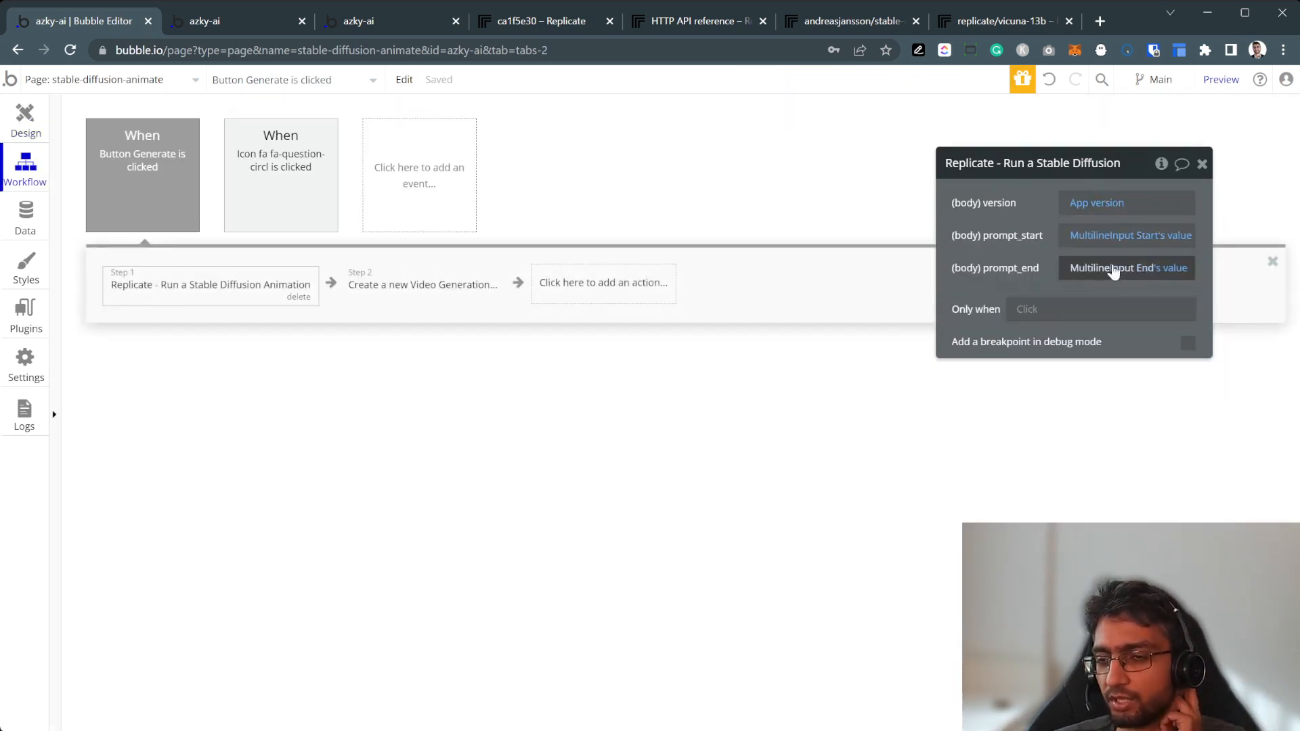
mouse_move(913, 171)
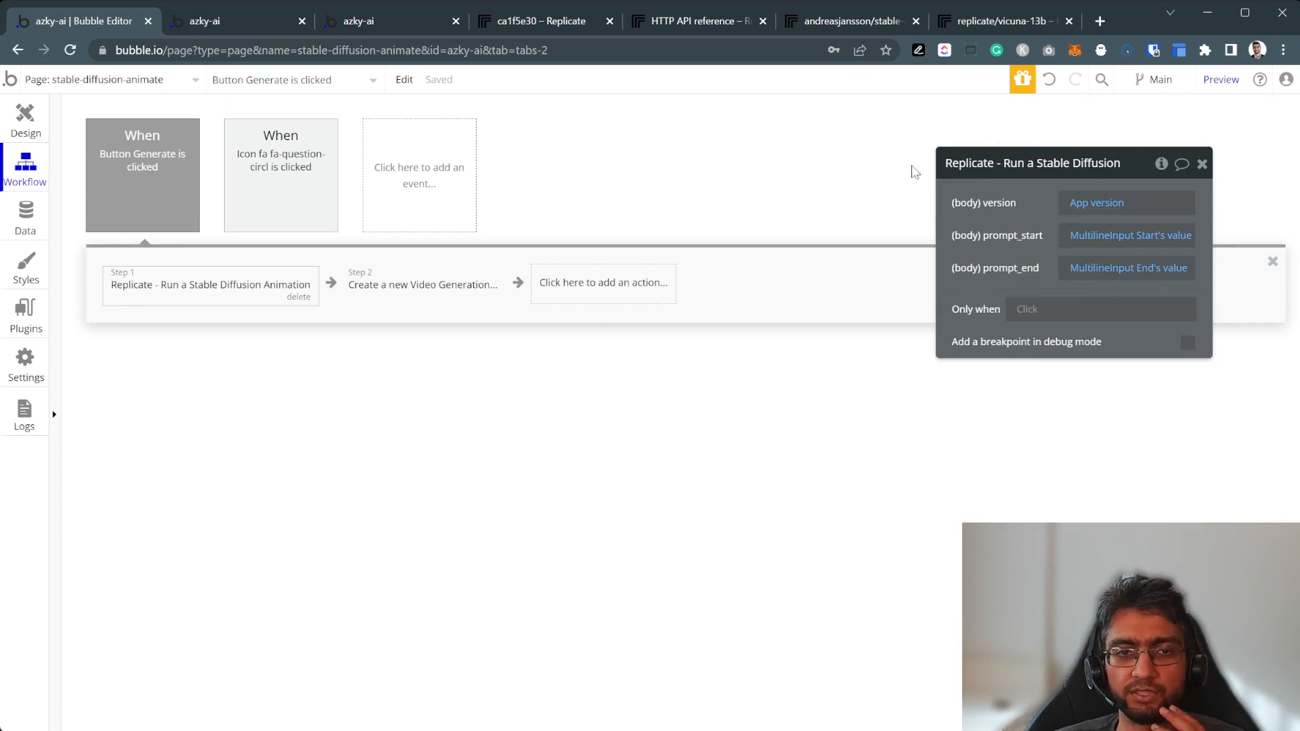
left_click(423, 284)
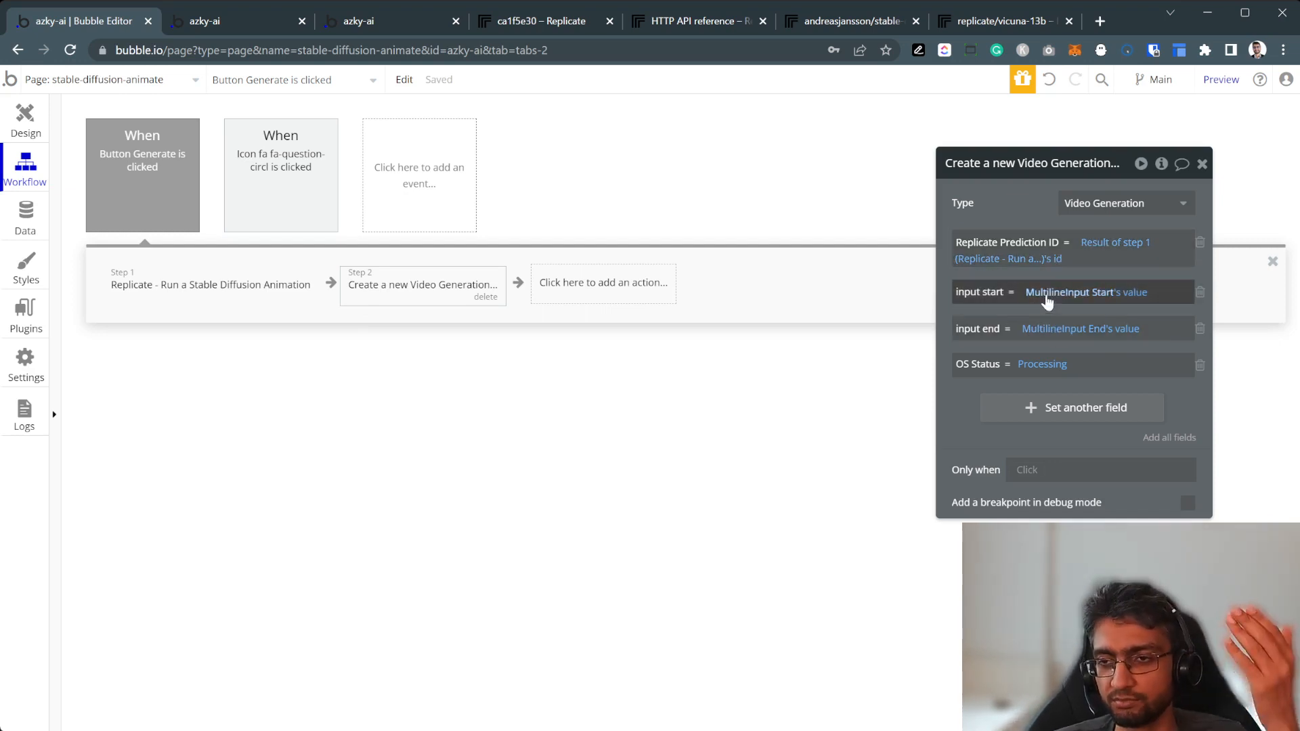
mouse_move(373, 302)
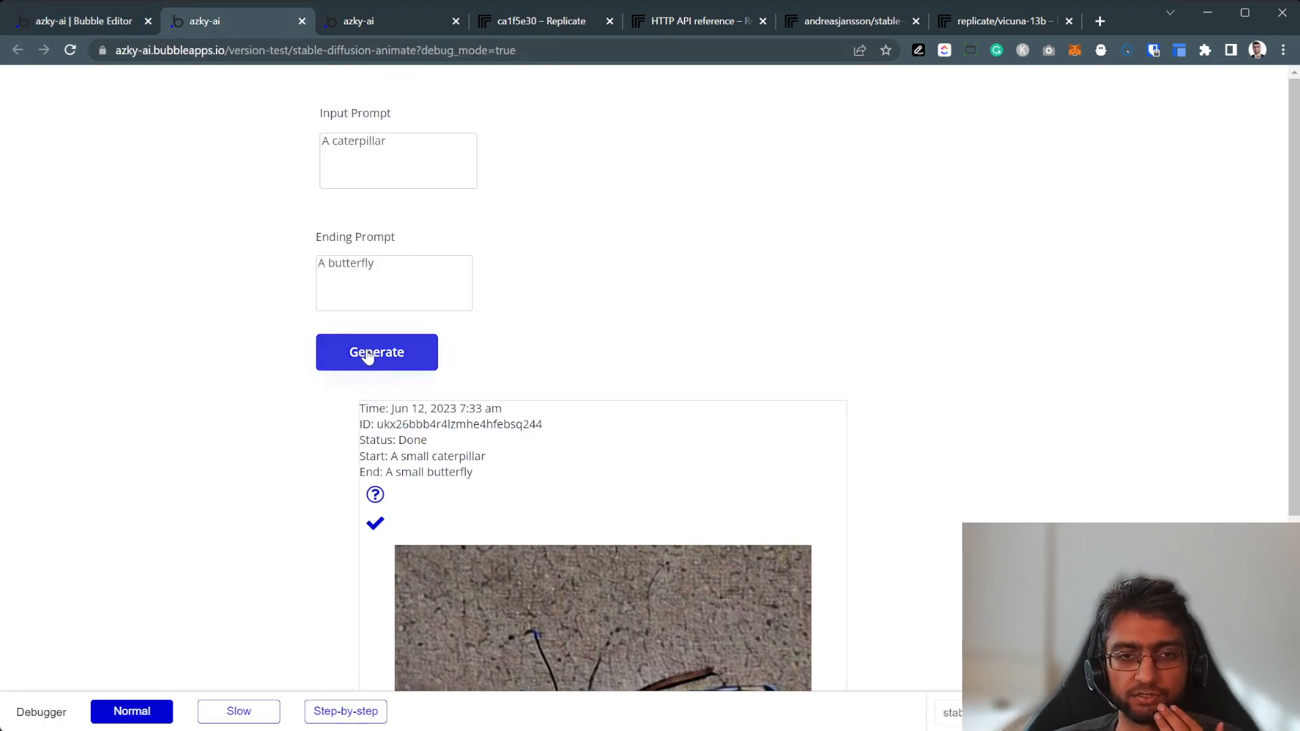
left_click(377, 351)
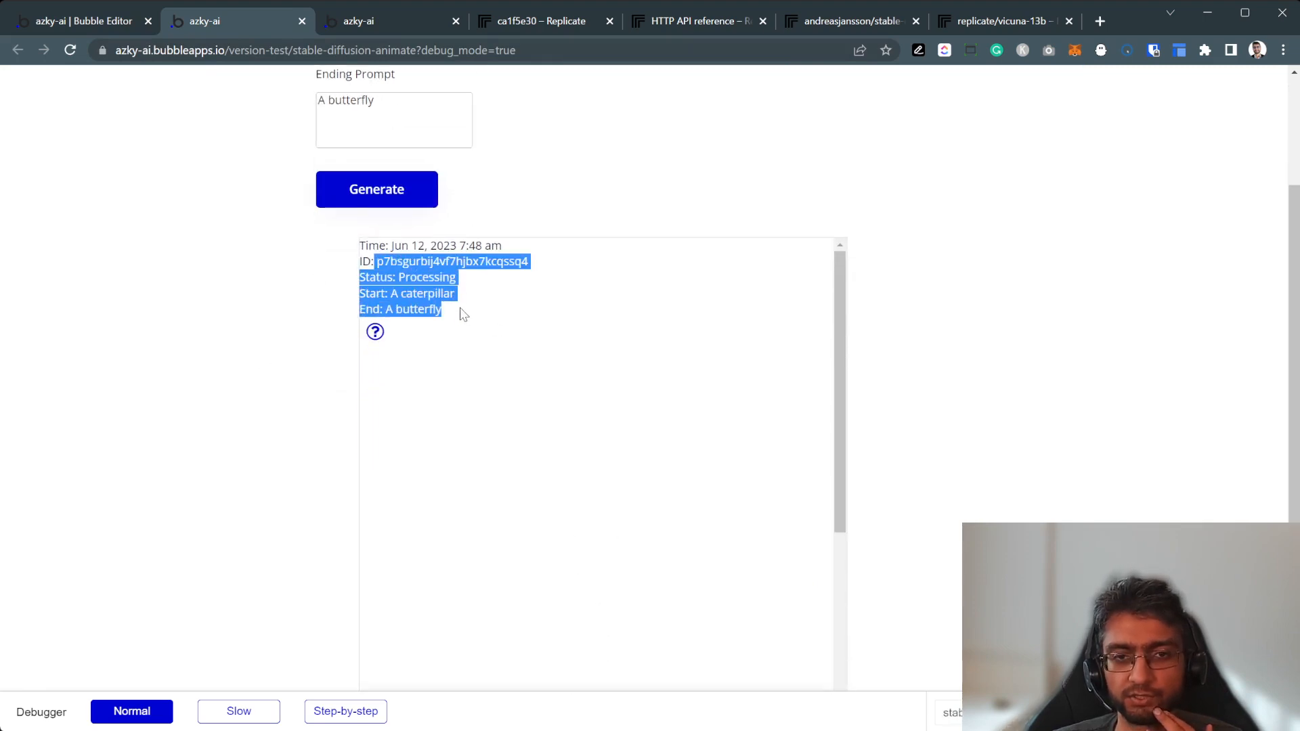
Go to Replicate's Explore page, then to the account dashboard.
left_click(539, 21)
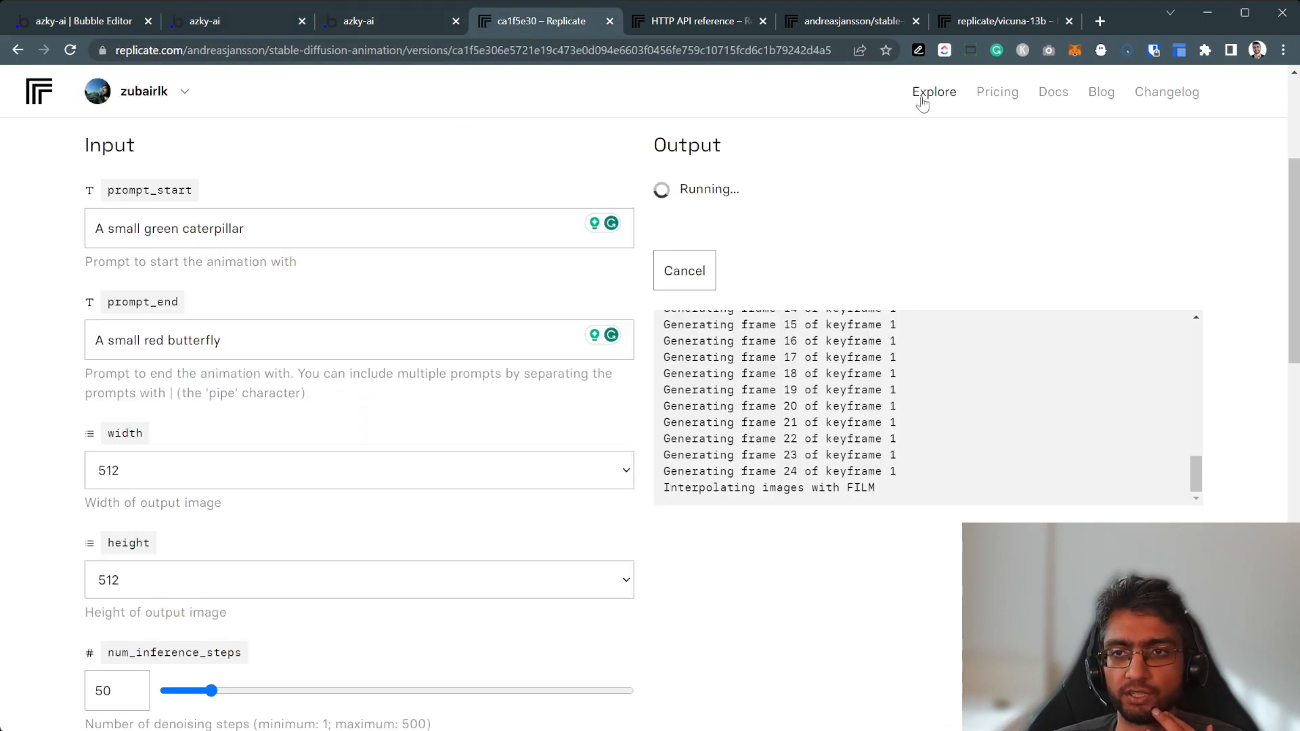
left_click(934, 91)
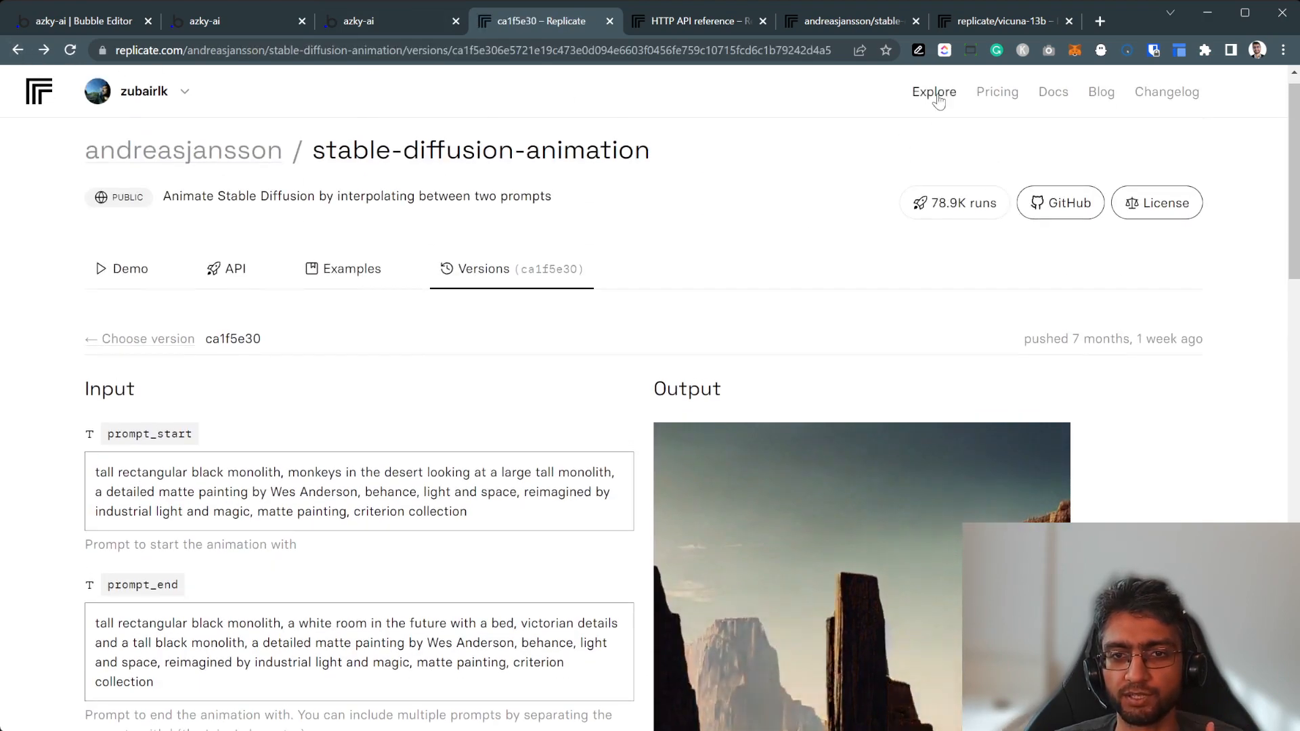
left_click(934, 92)
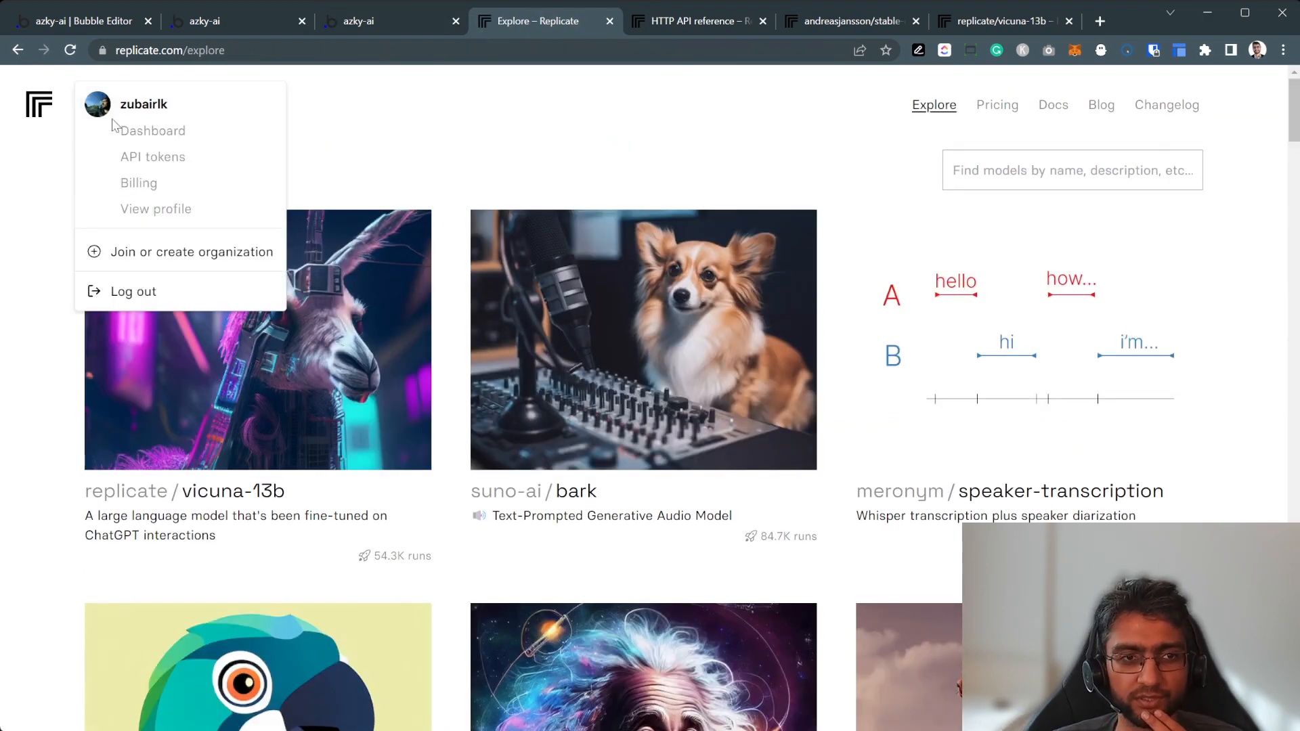
left_click(152, 130)
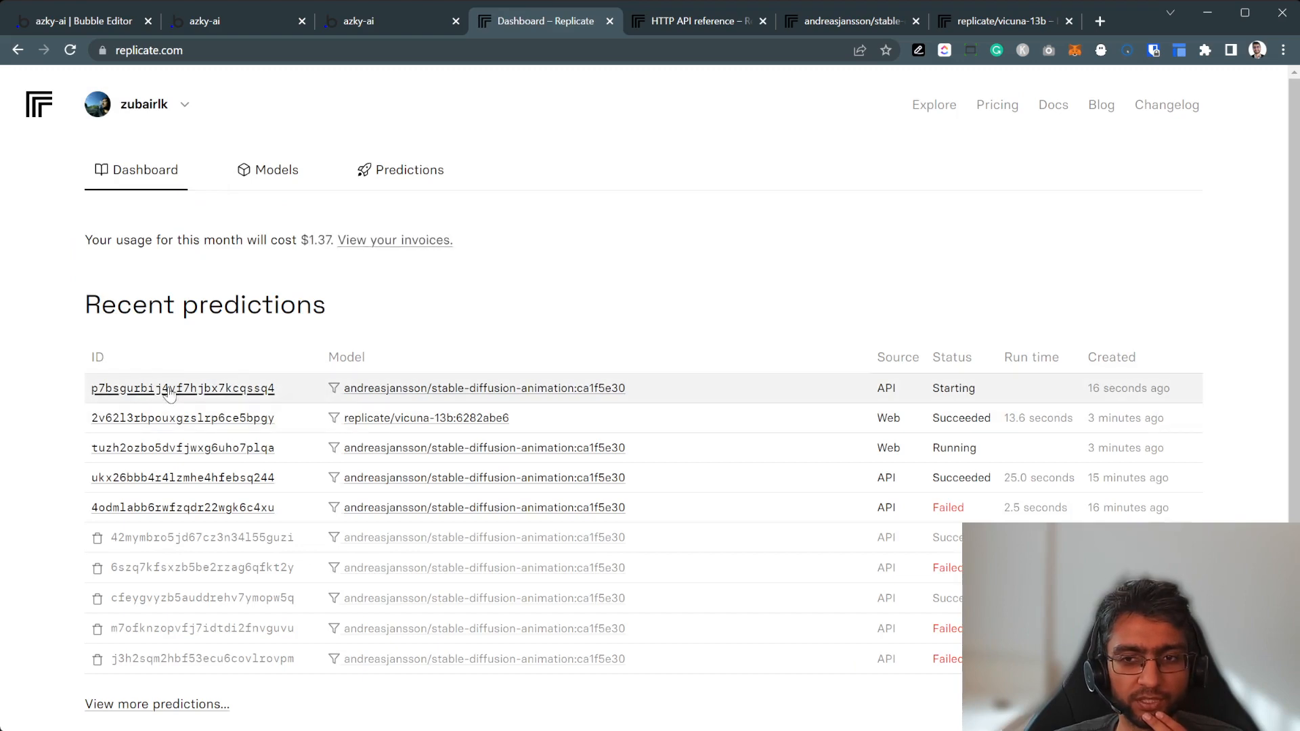
Watch the web caterpillar-to-butterfly prediction's output, then return to the dashboard.
left_click(182, 418)
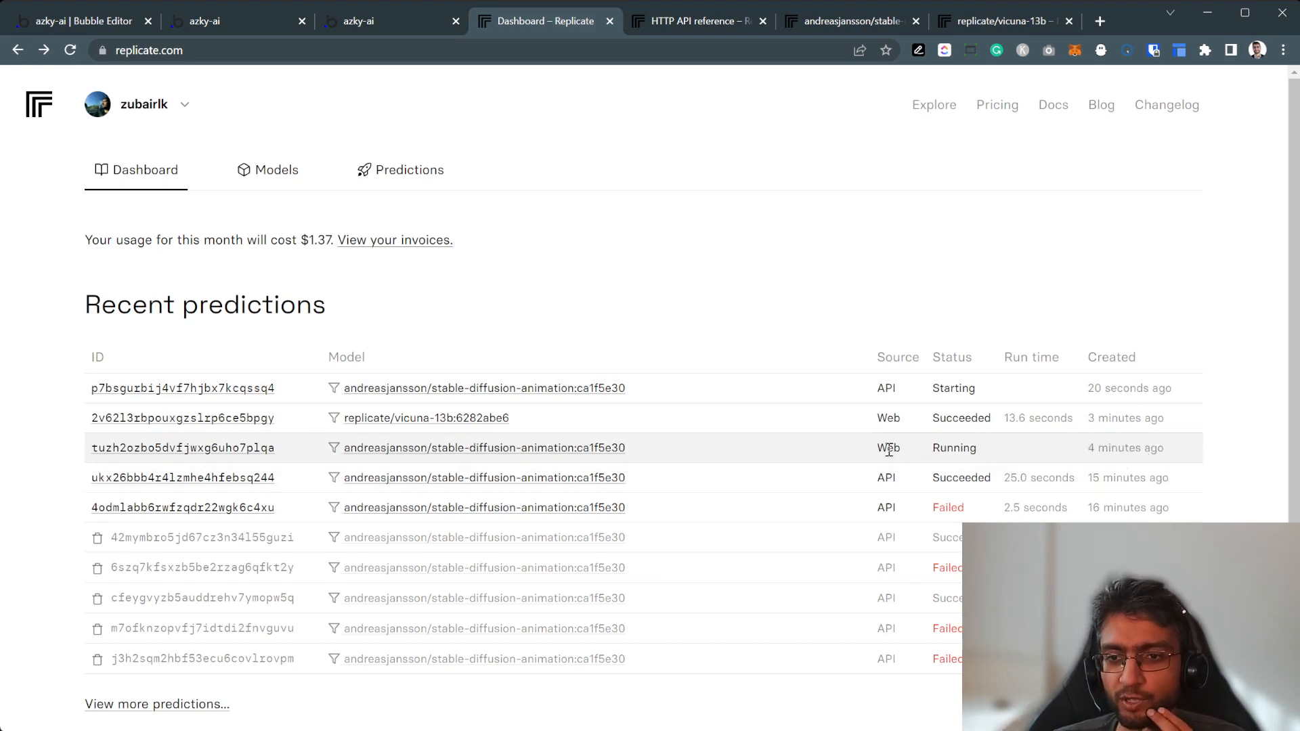
left_click(182, 447)
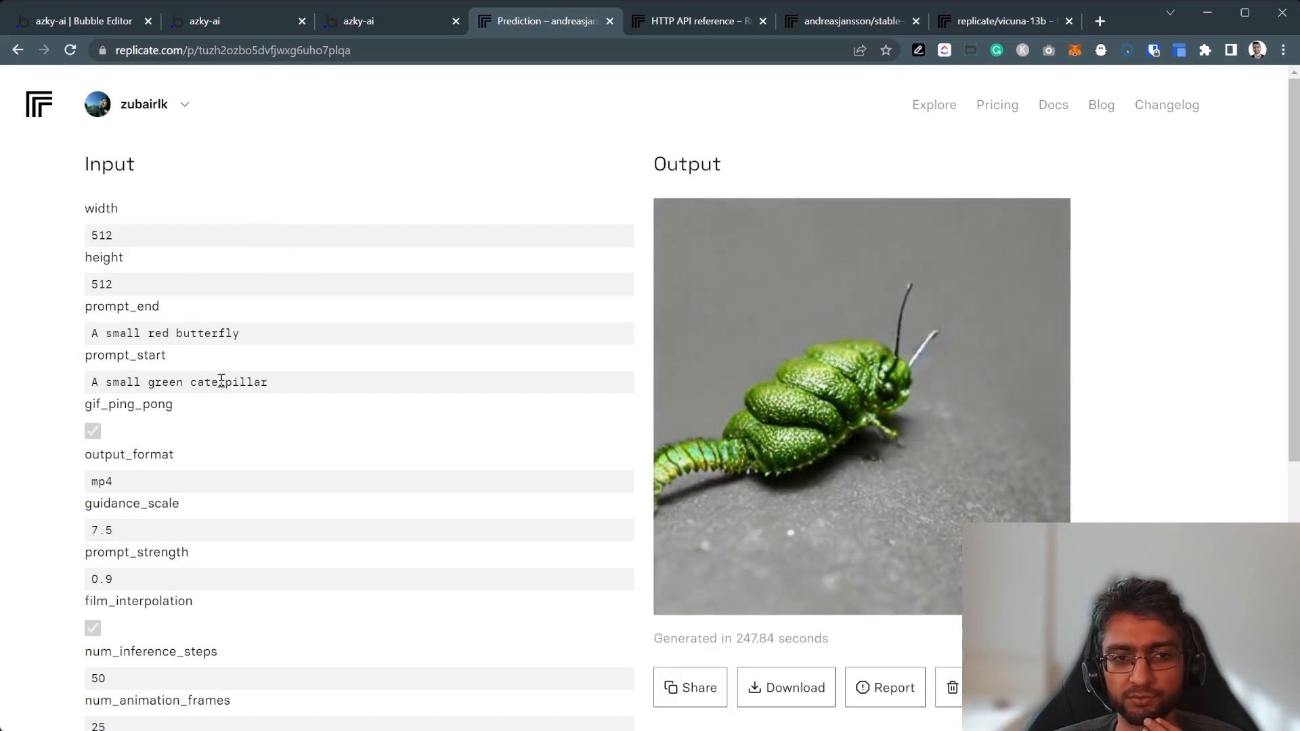
left_click(861, 405)
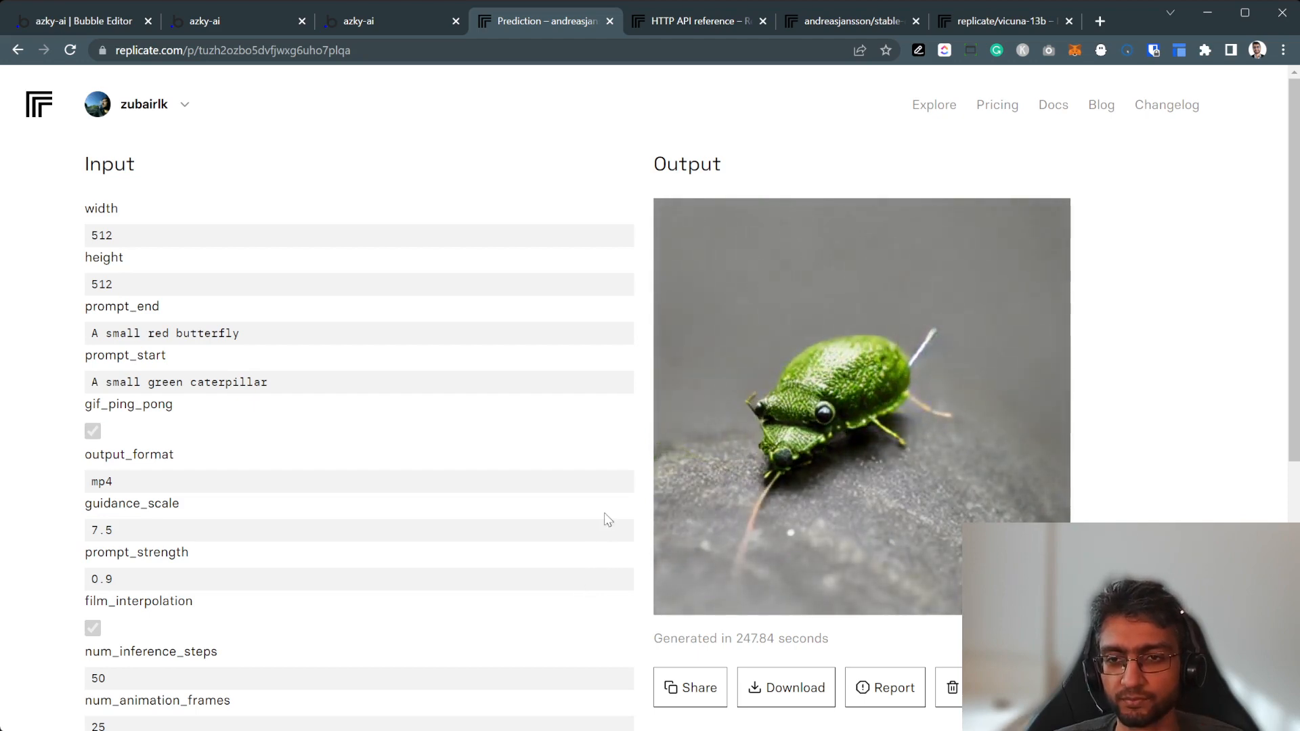
left_click(861, 405)
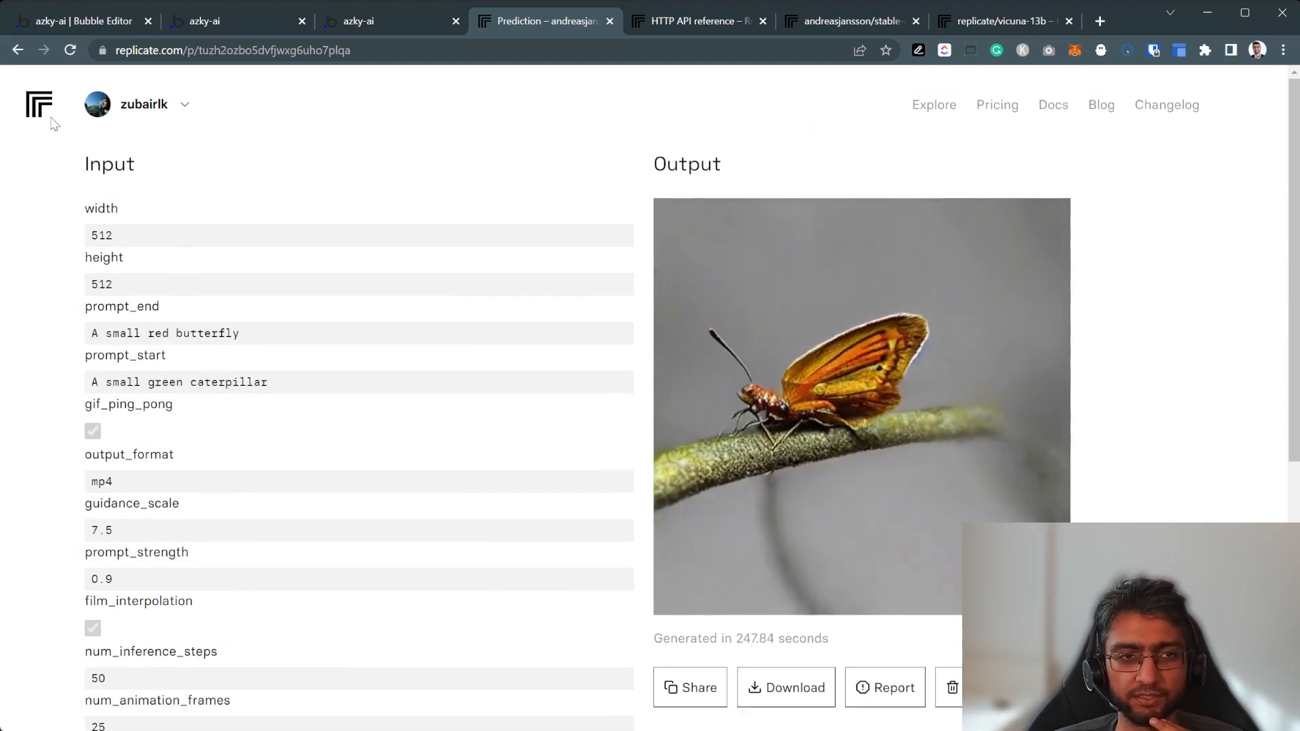
left_click(38, 104)
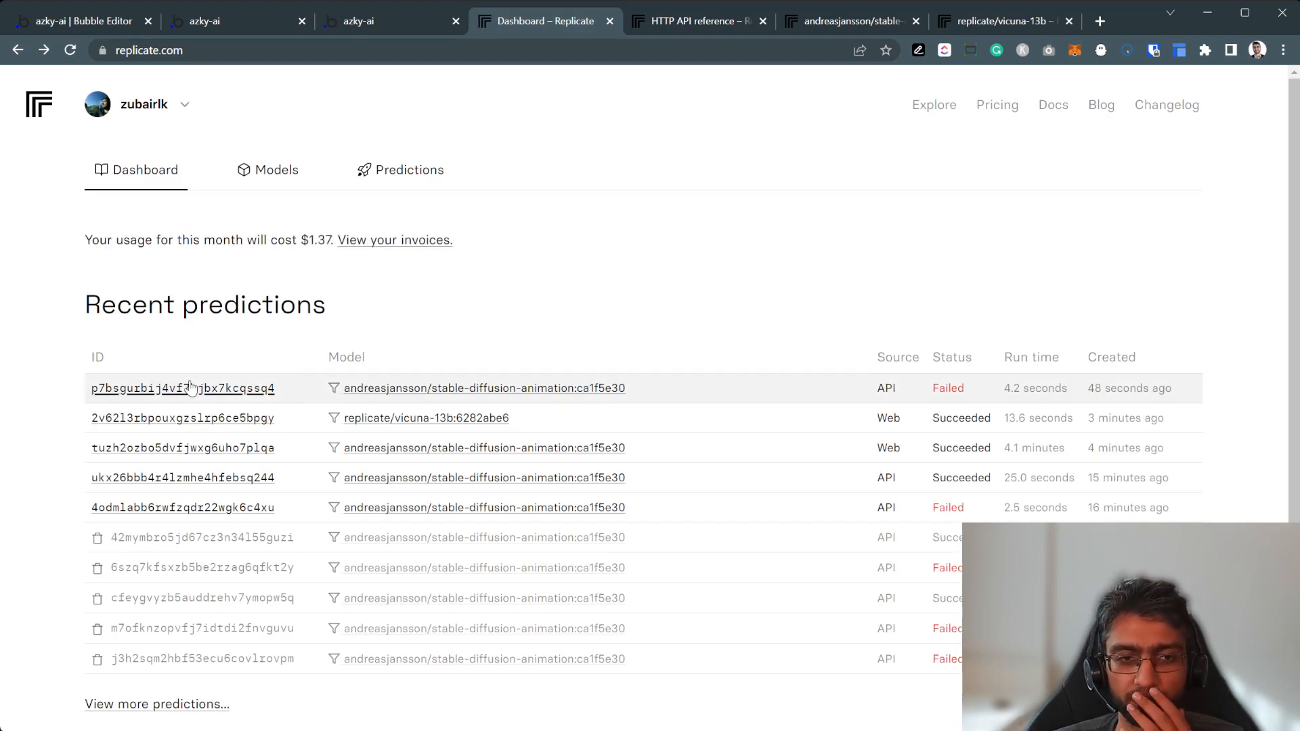
Read the failed API prediction's NSFW content error and logs, then return to Bubble.
left_click(183, 388)
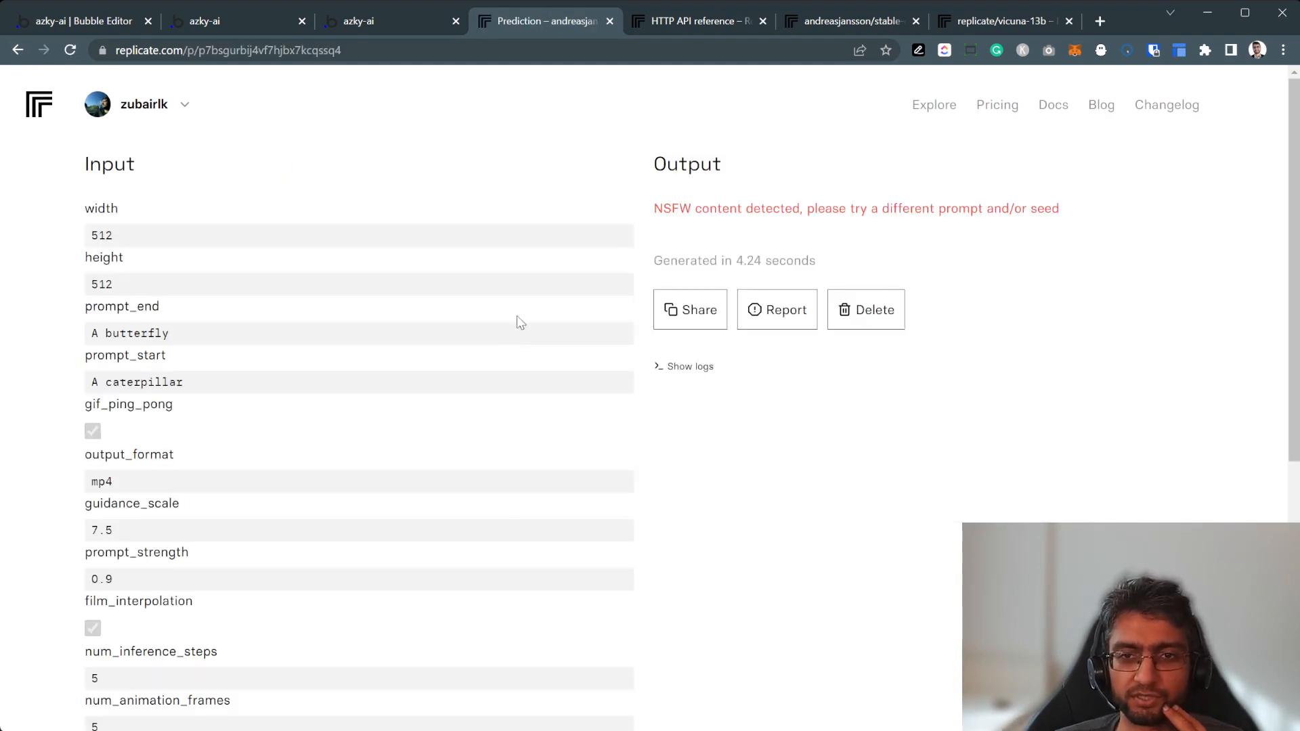
double_click(672, 208)
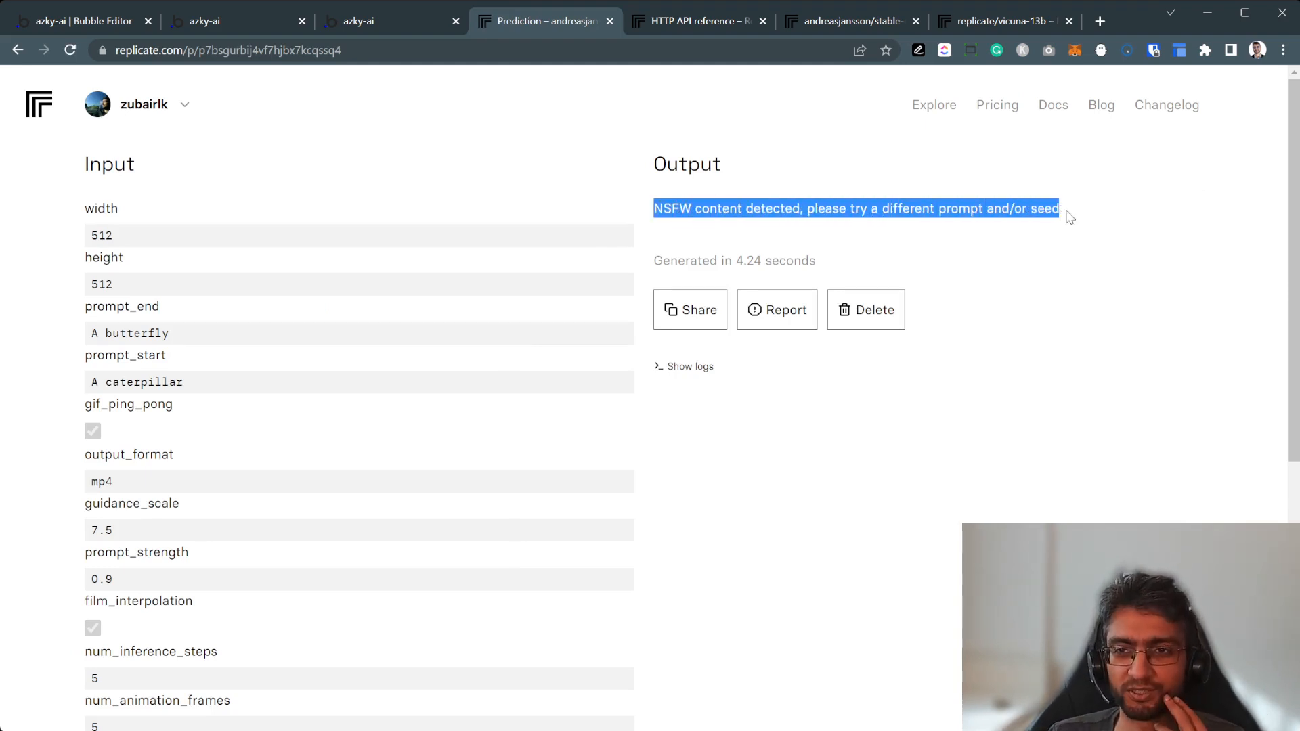
left_click(536, 238)
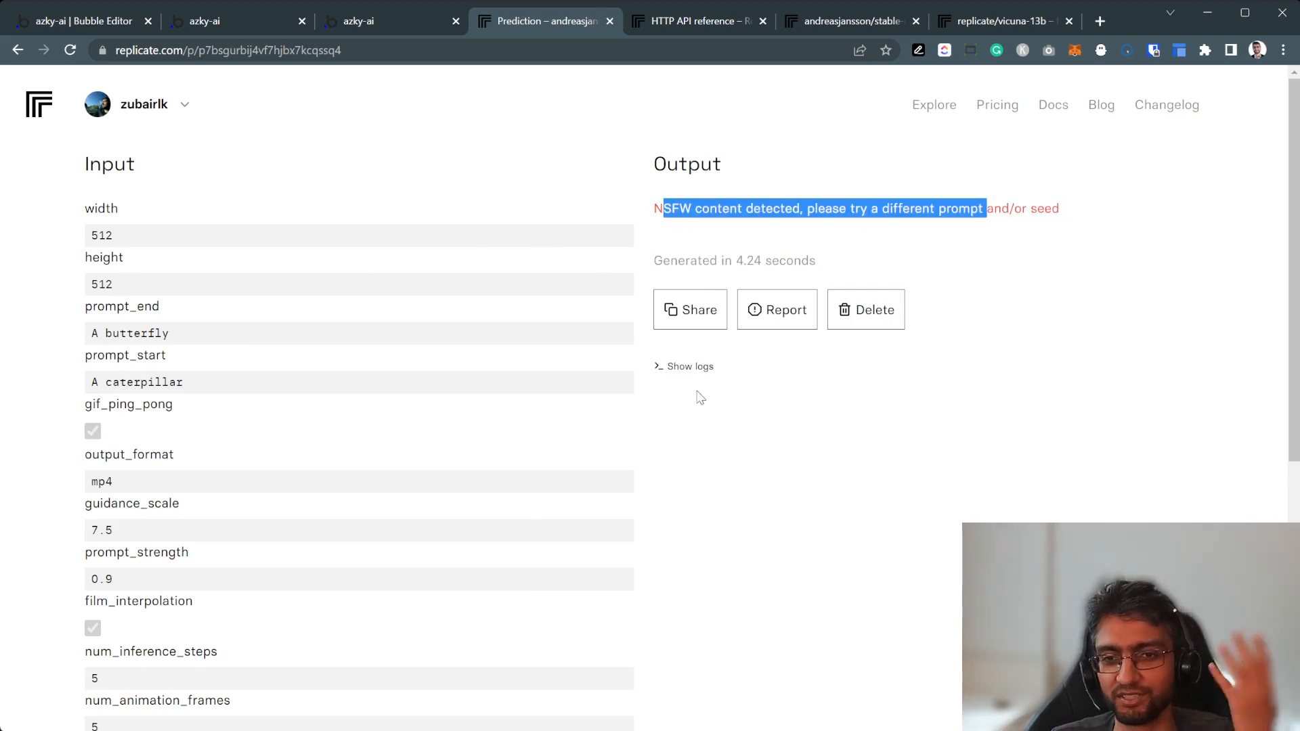
left_click(691, 366)
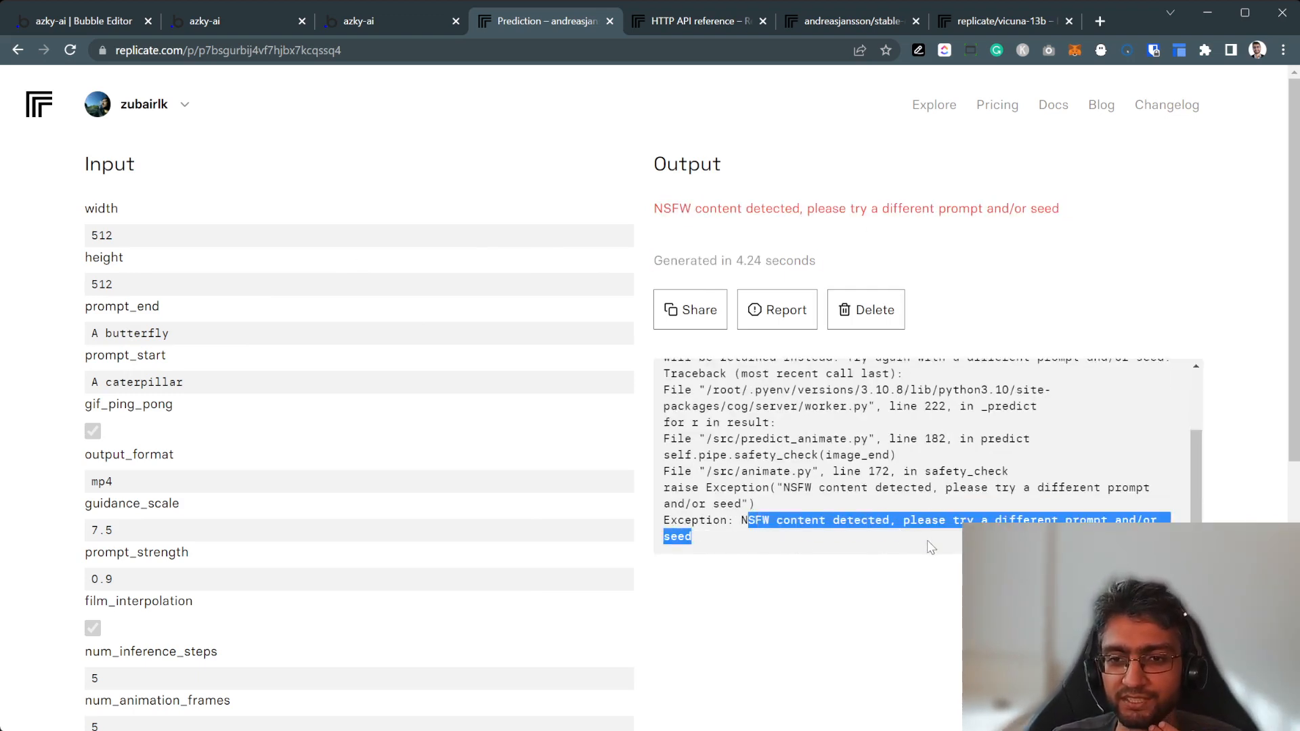
scroll("down", 3)
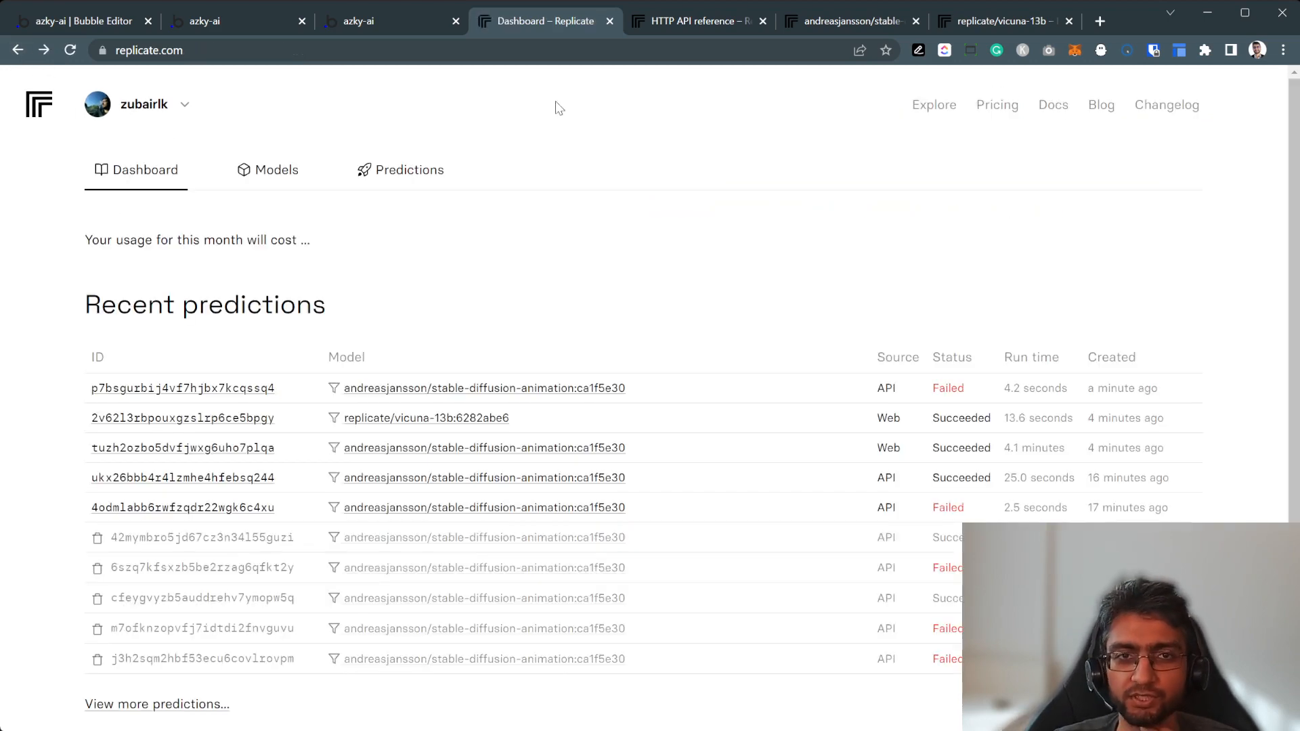
left_click(358, 21)
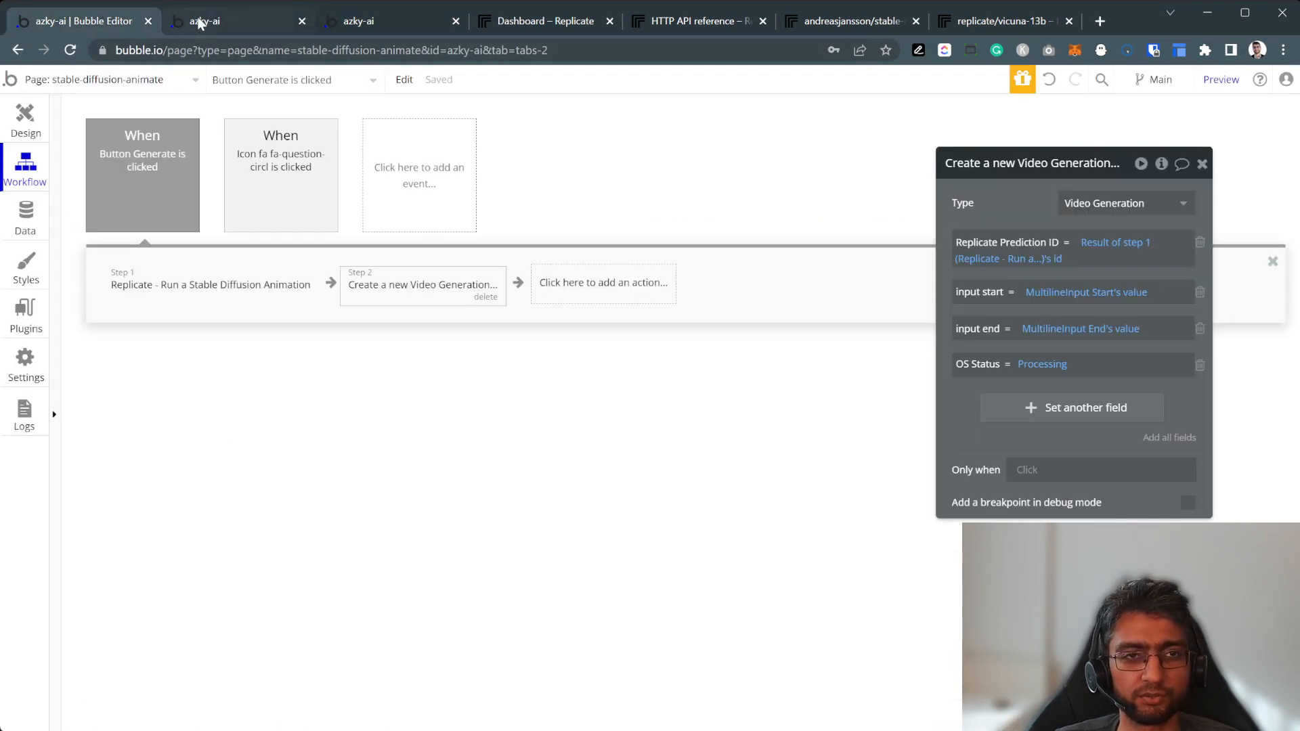
Change the app prompts to 'small green caterpillar' and 'small red butterfly'.
left_click(199, 21)
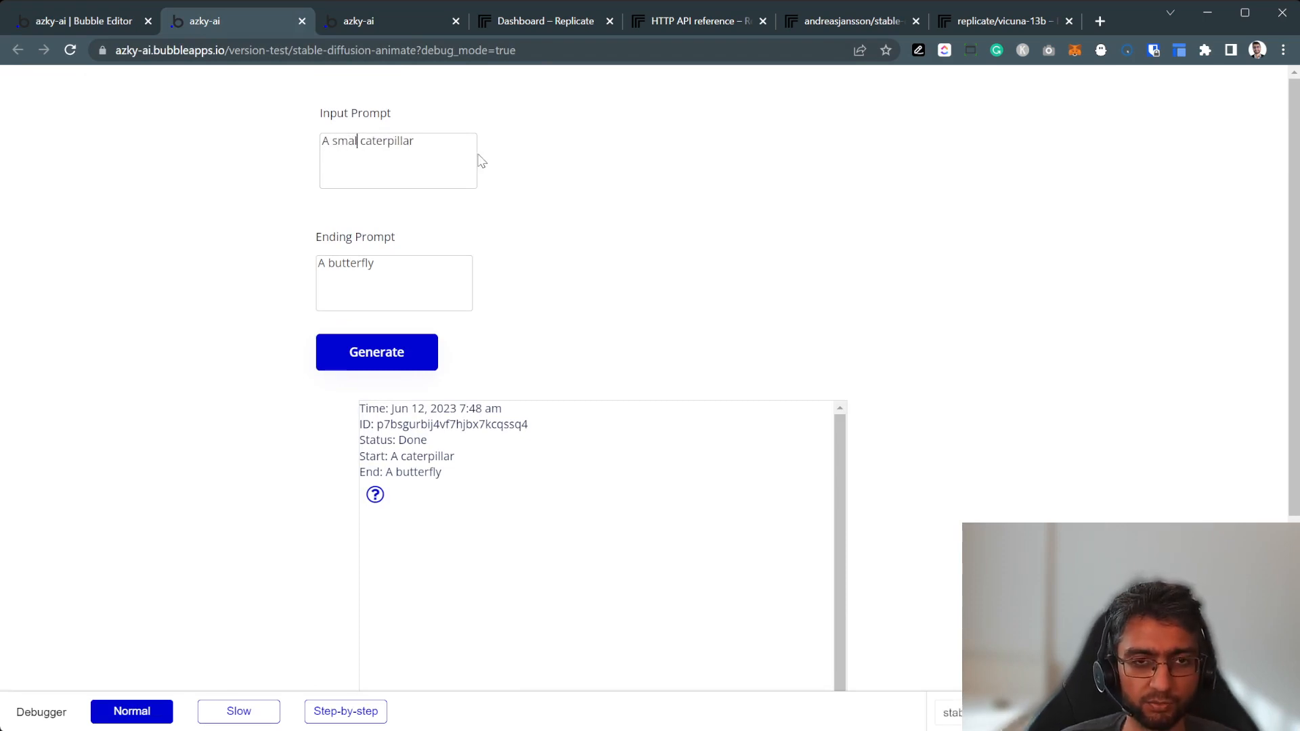
type("green")
left_click(395, 282)
type(" small re")
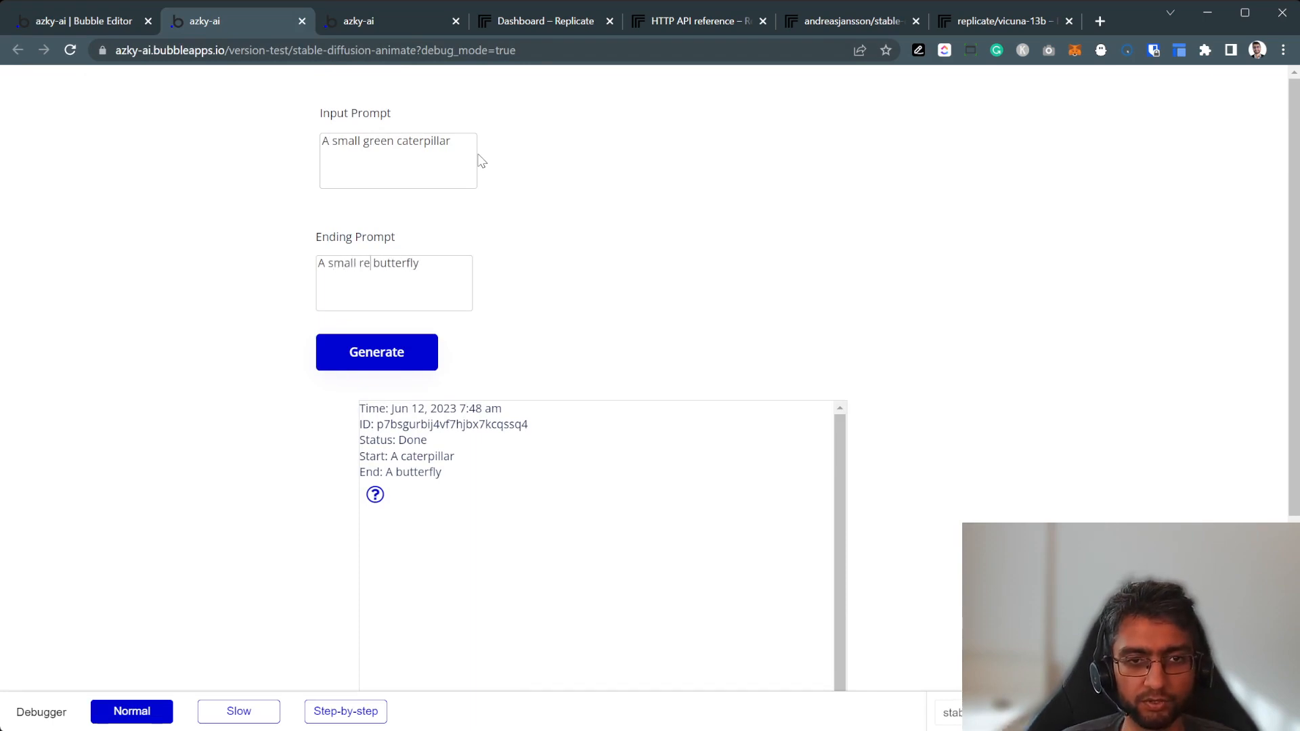
type("d")
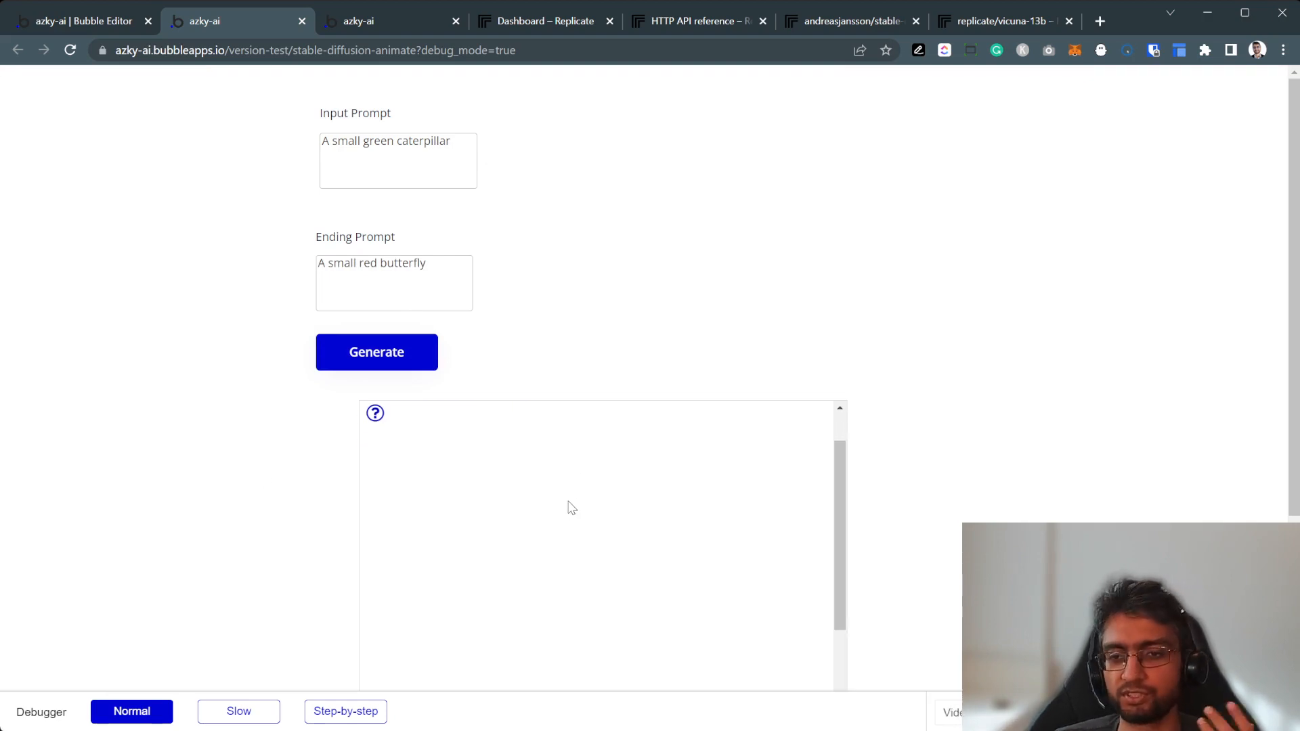
Open Replicate's HTTP API reference at List predictions.
left_click(78, 21)
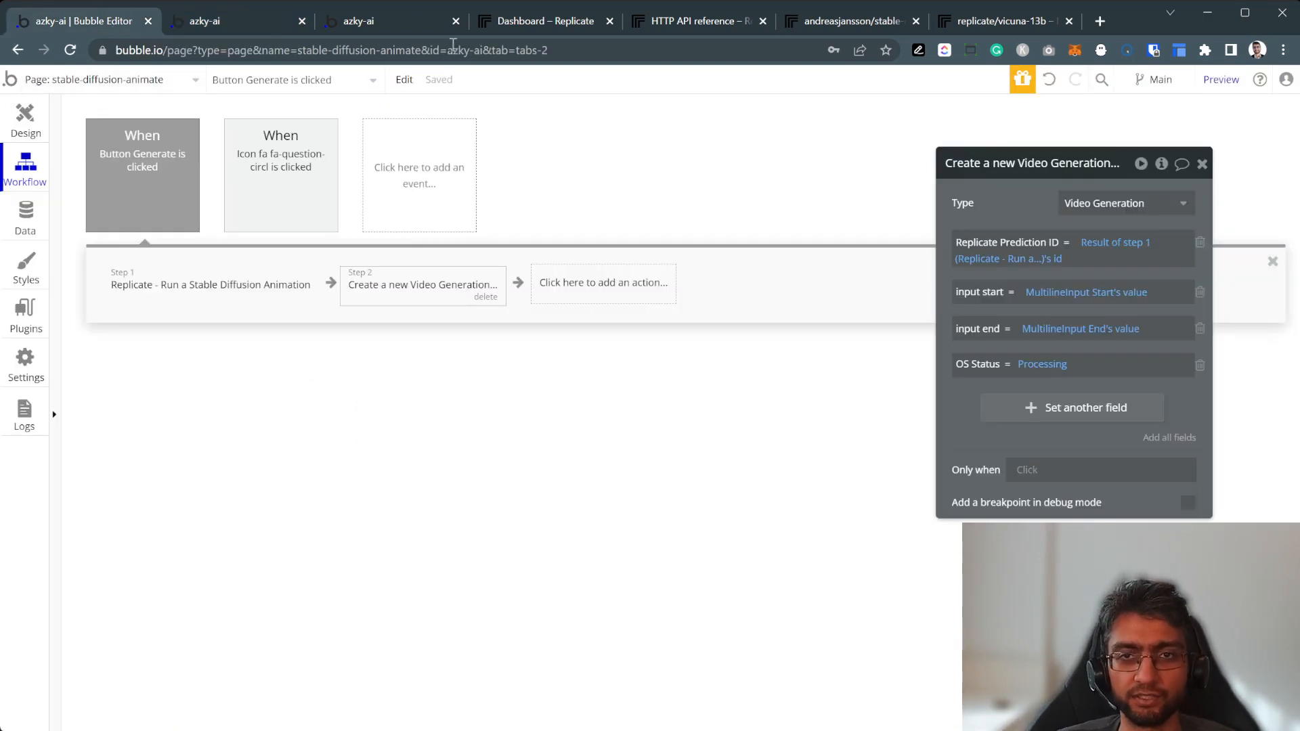
left_click(1004, 21)
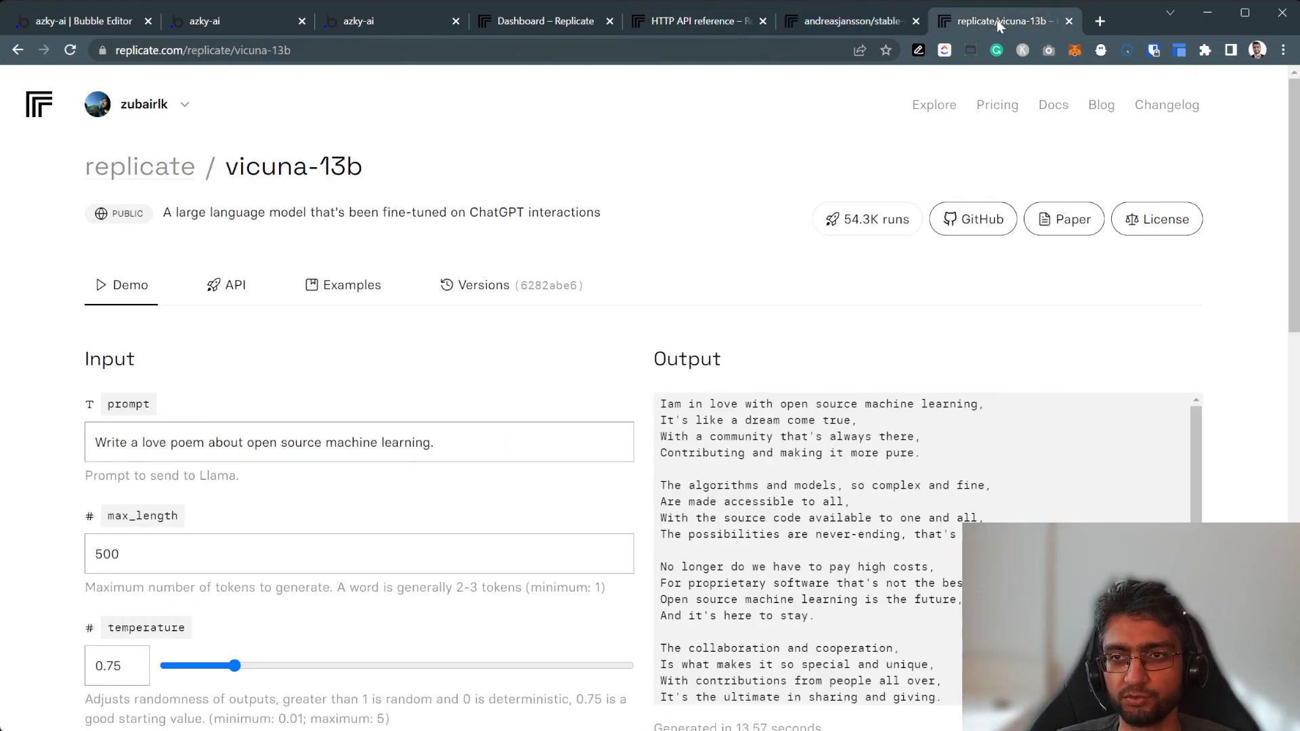
left_click(699, 21)
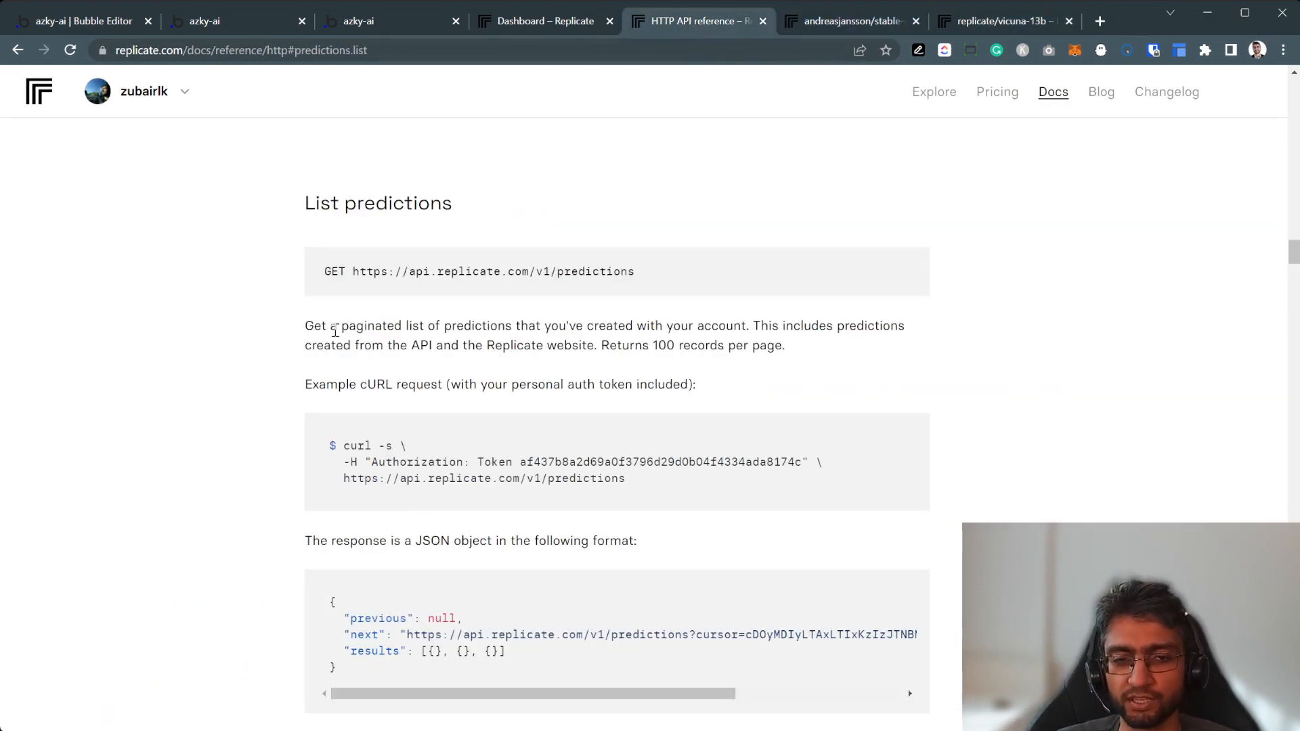
mouse_move(817, 238)
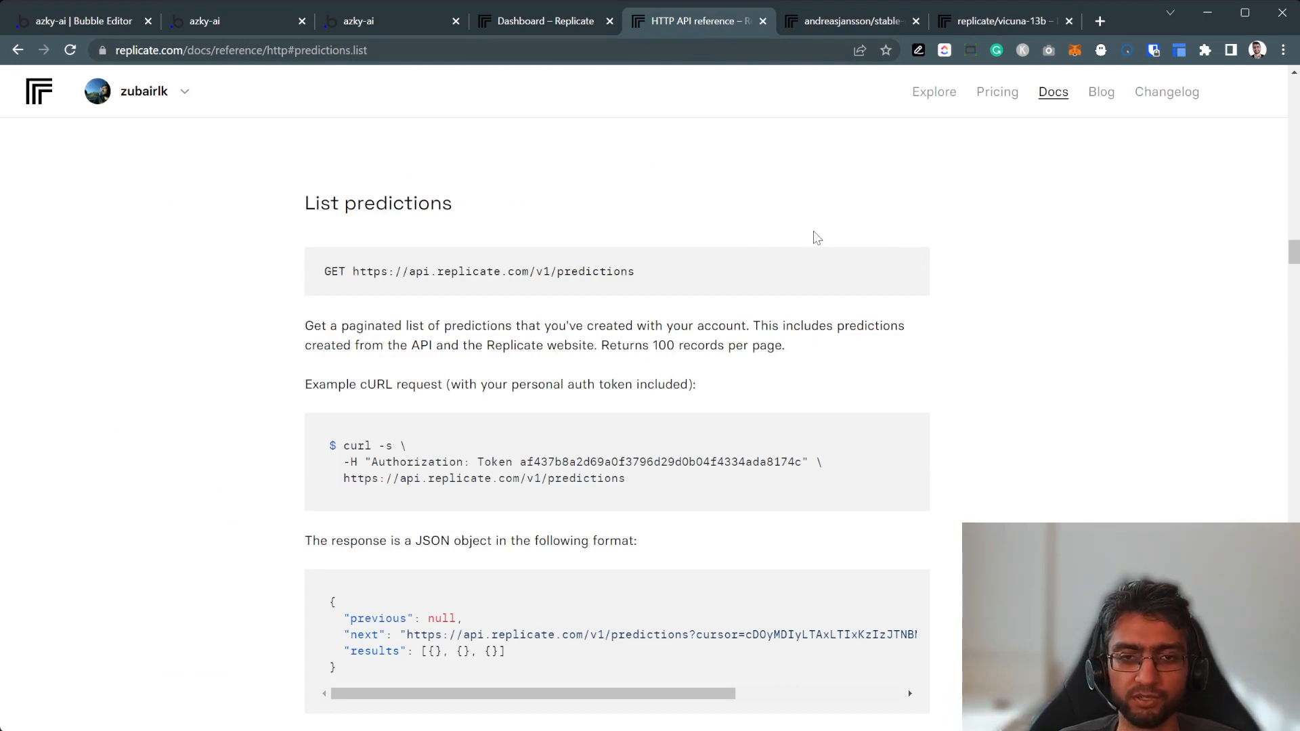
mouse_move(338, 234)
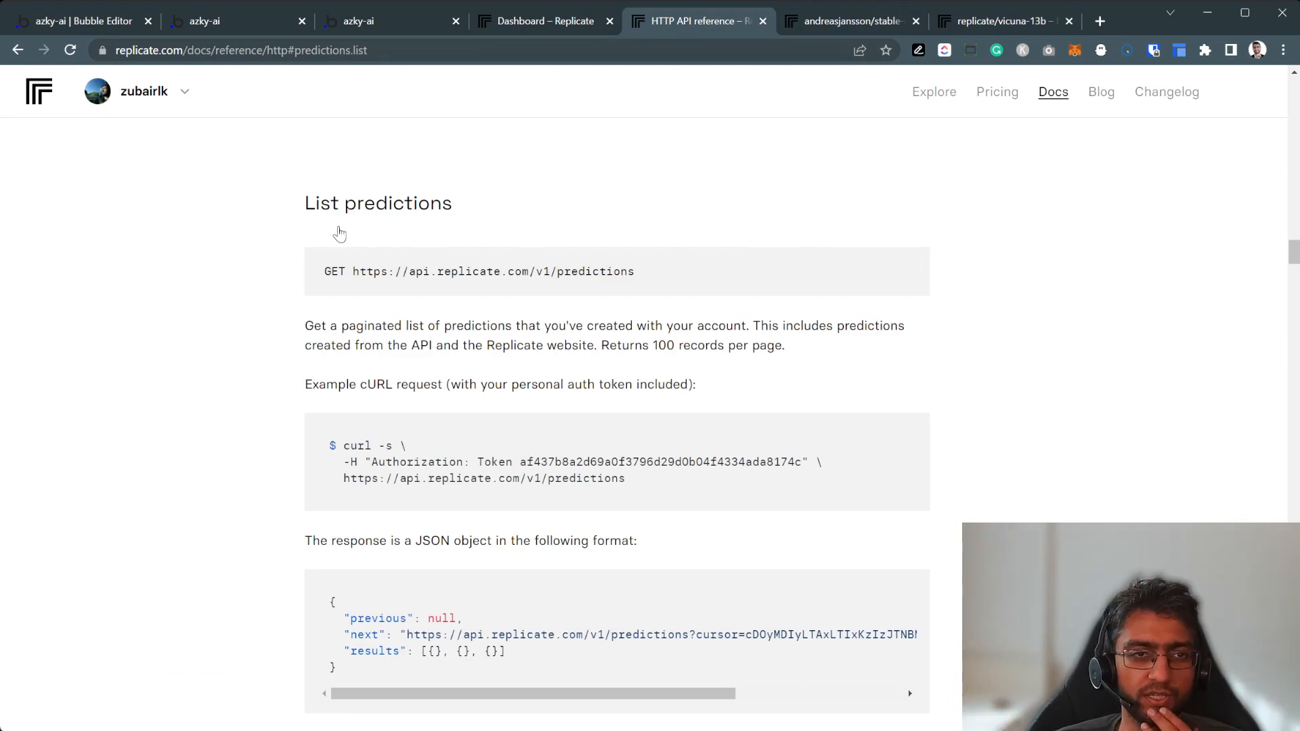
mouse_move(87, 21)
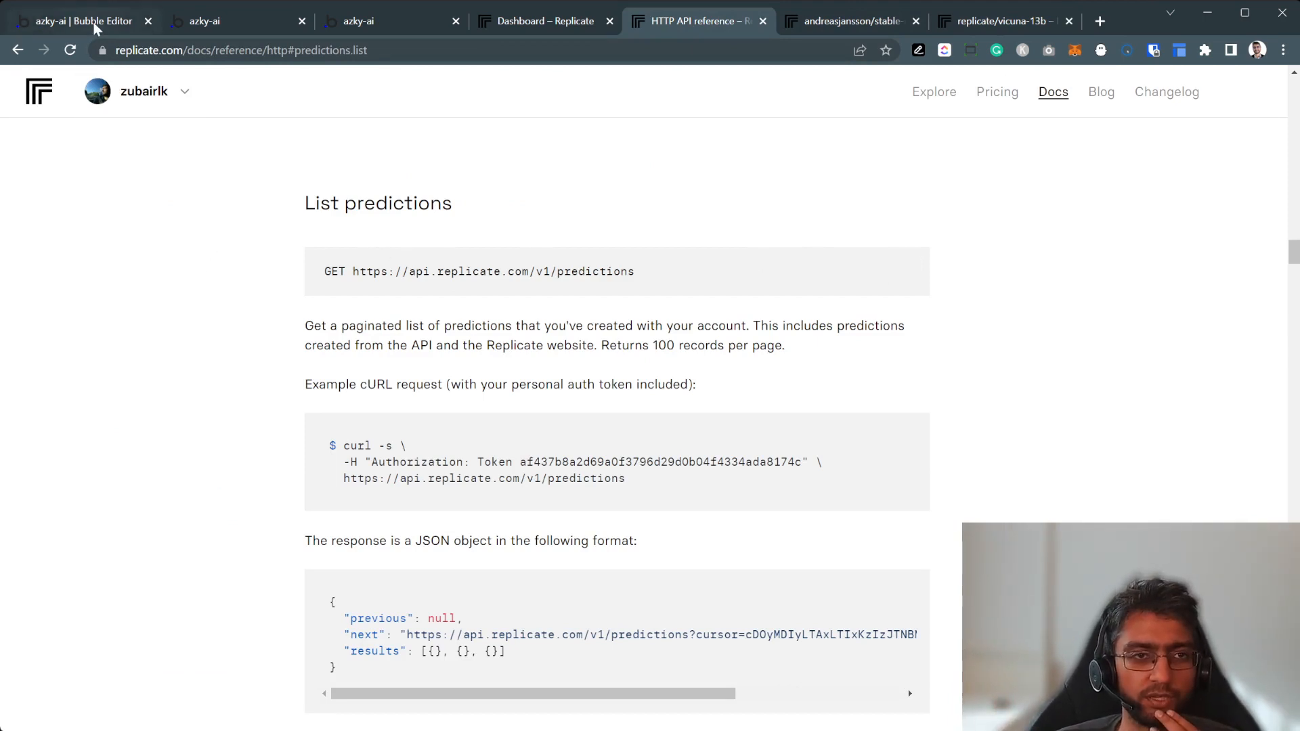
Look over the replicate_webhook backend workflow and the app's logs in the Bubble editor.
left_click(79, 21)
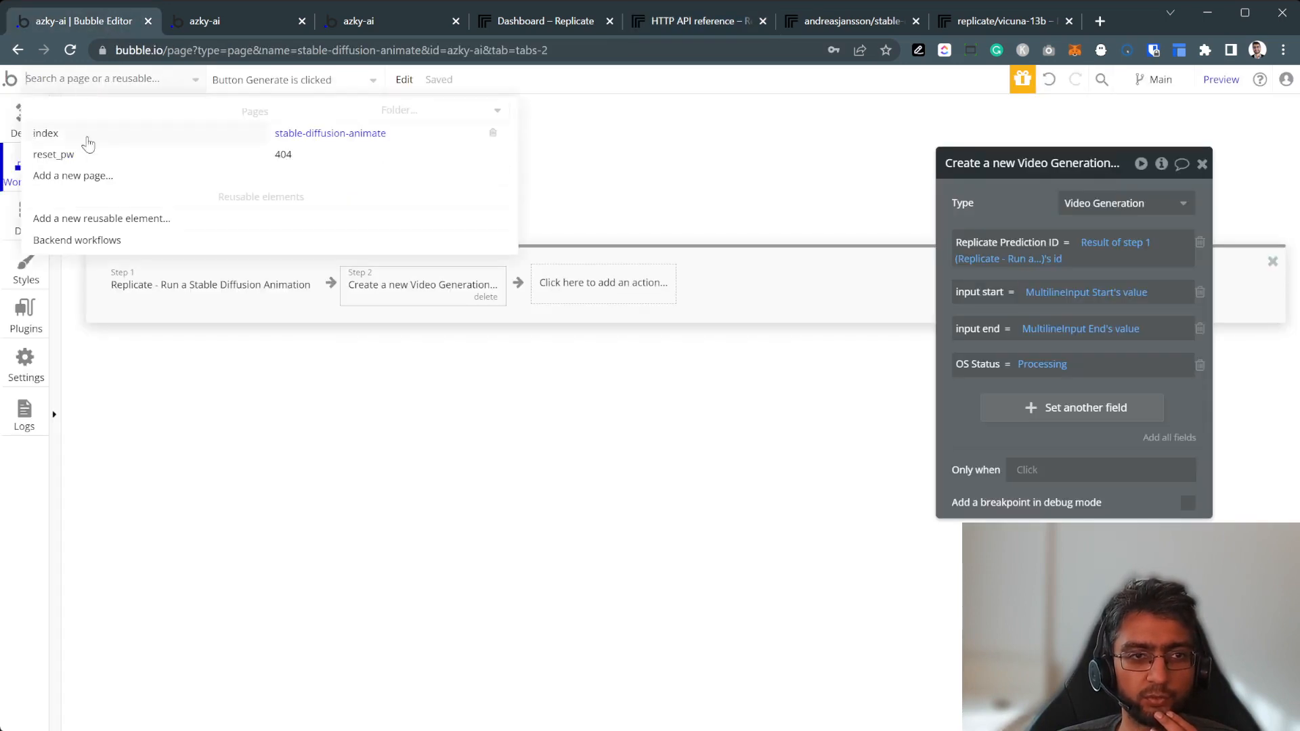
left_click(76, 240)
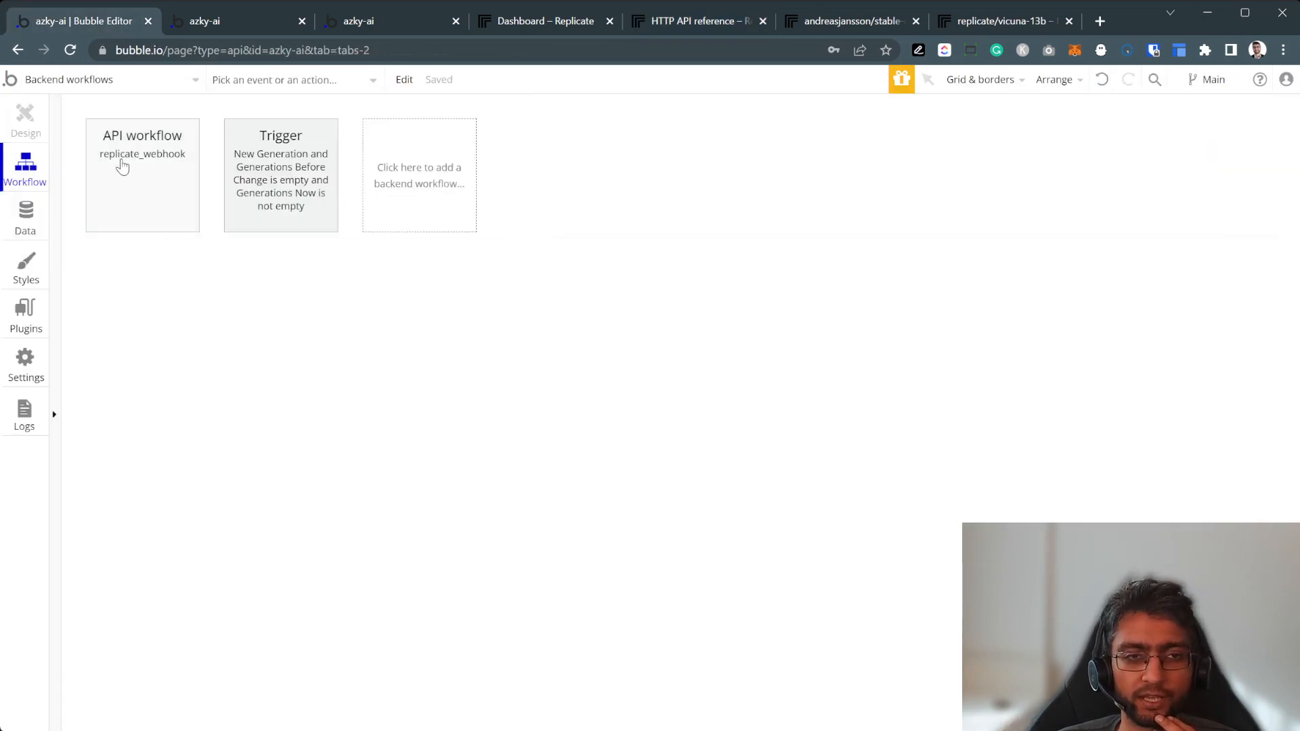
left_click(141, 166)
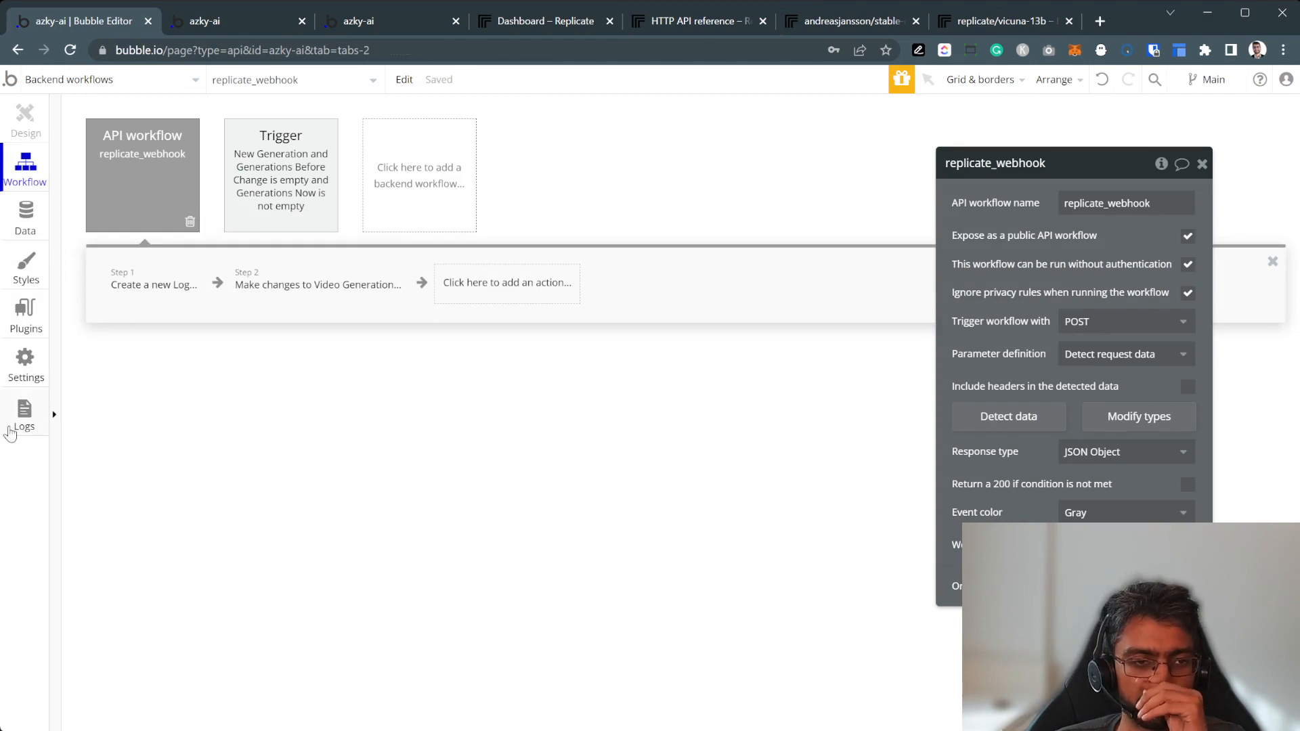
left_click(25, 413)
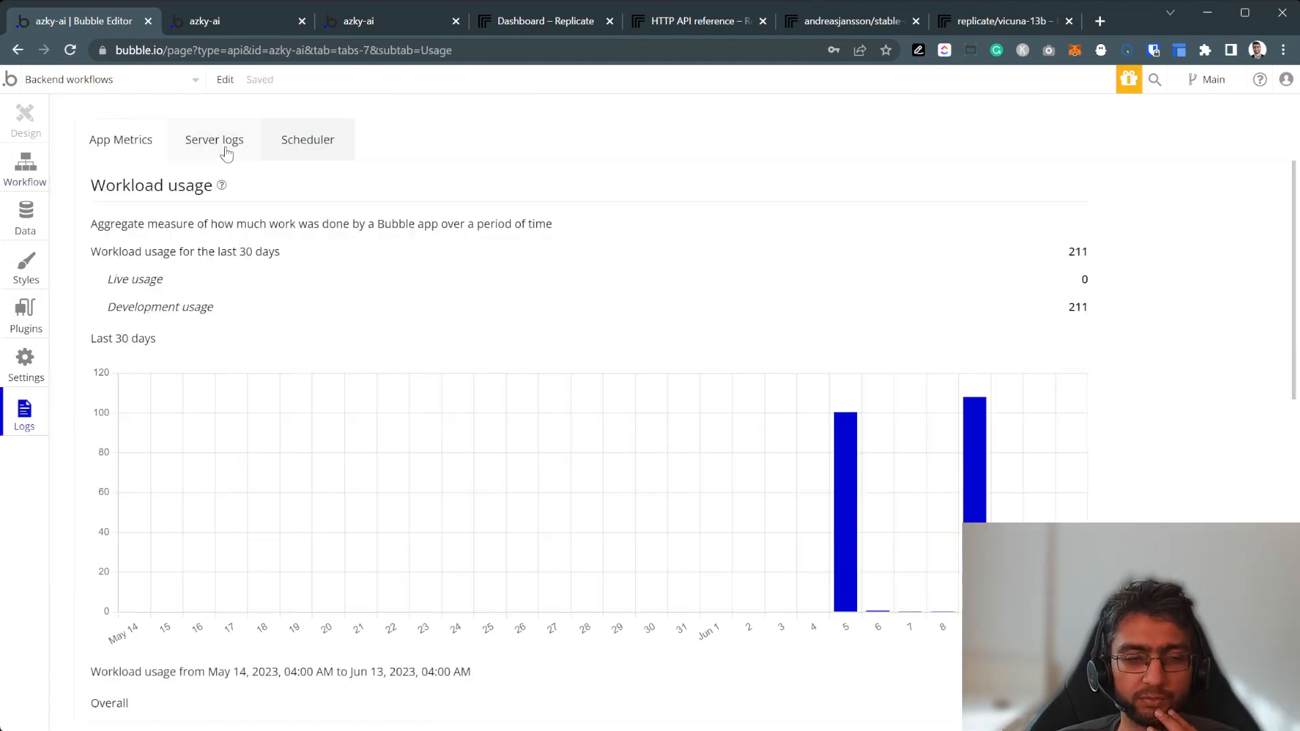
Review the newest caterpillar-to-butterfly prediction on Replicate, then return to the app page.
left_click(232, 21)
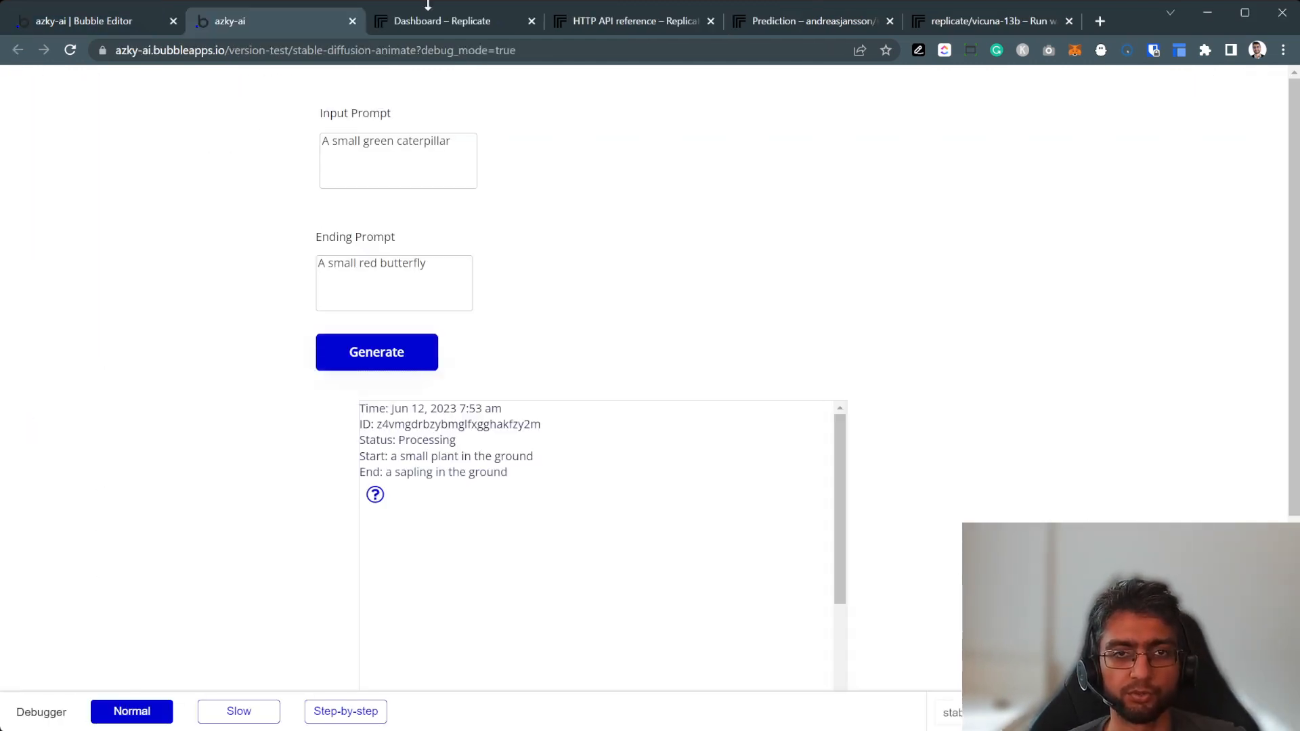
left_click(441, 21)
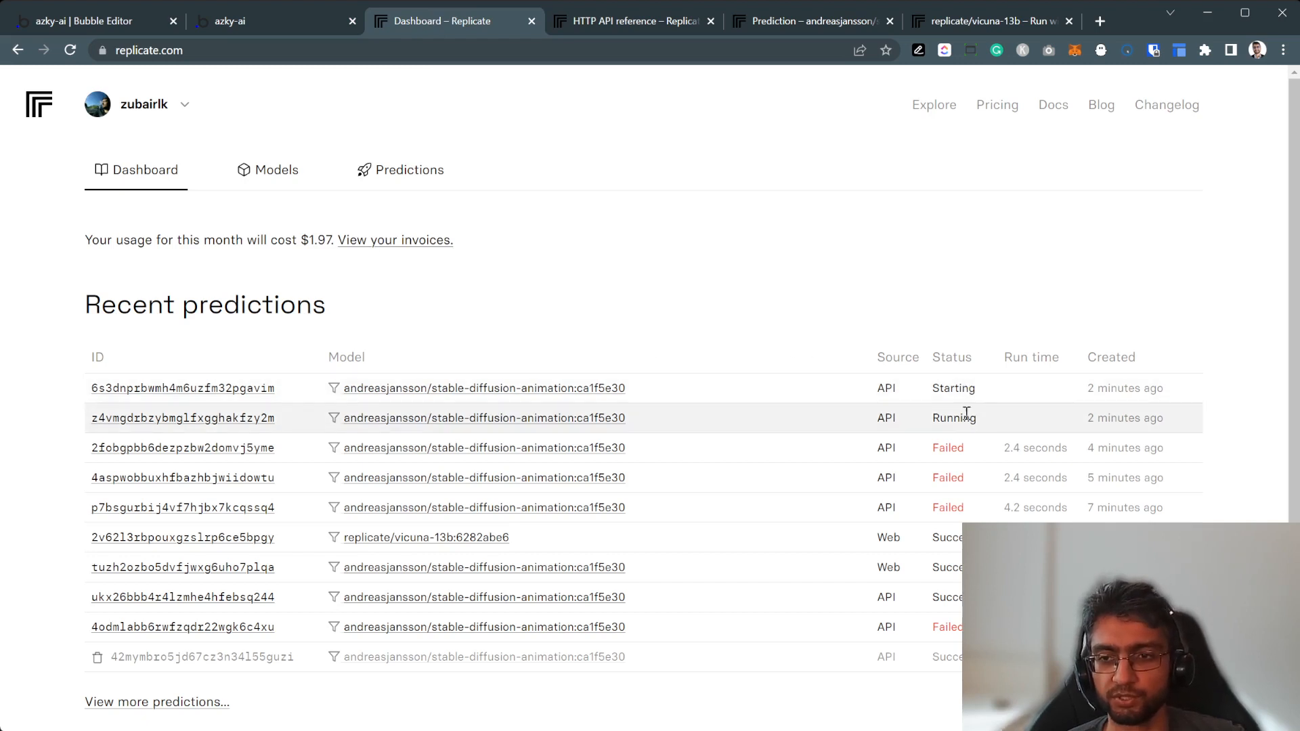
left_click(182, 388)
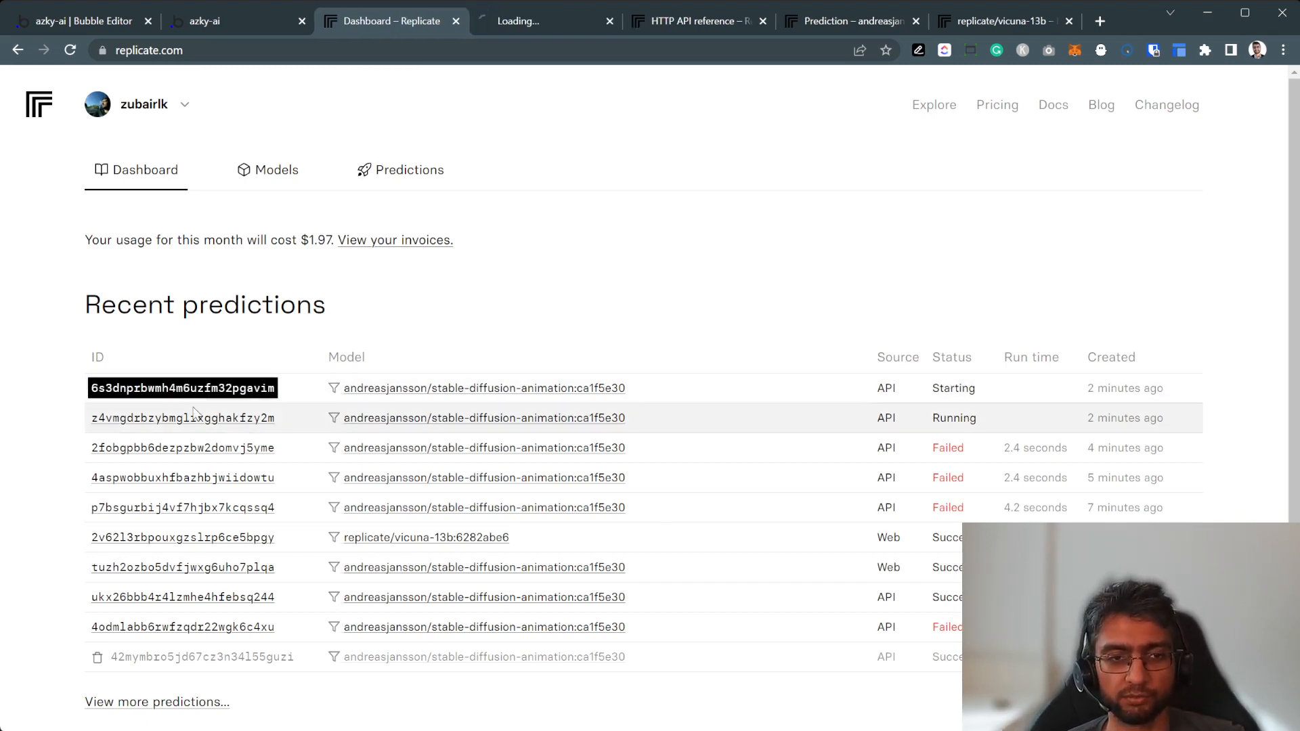
left_click(181, 387)
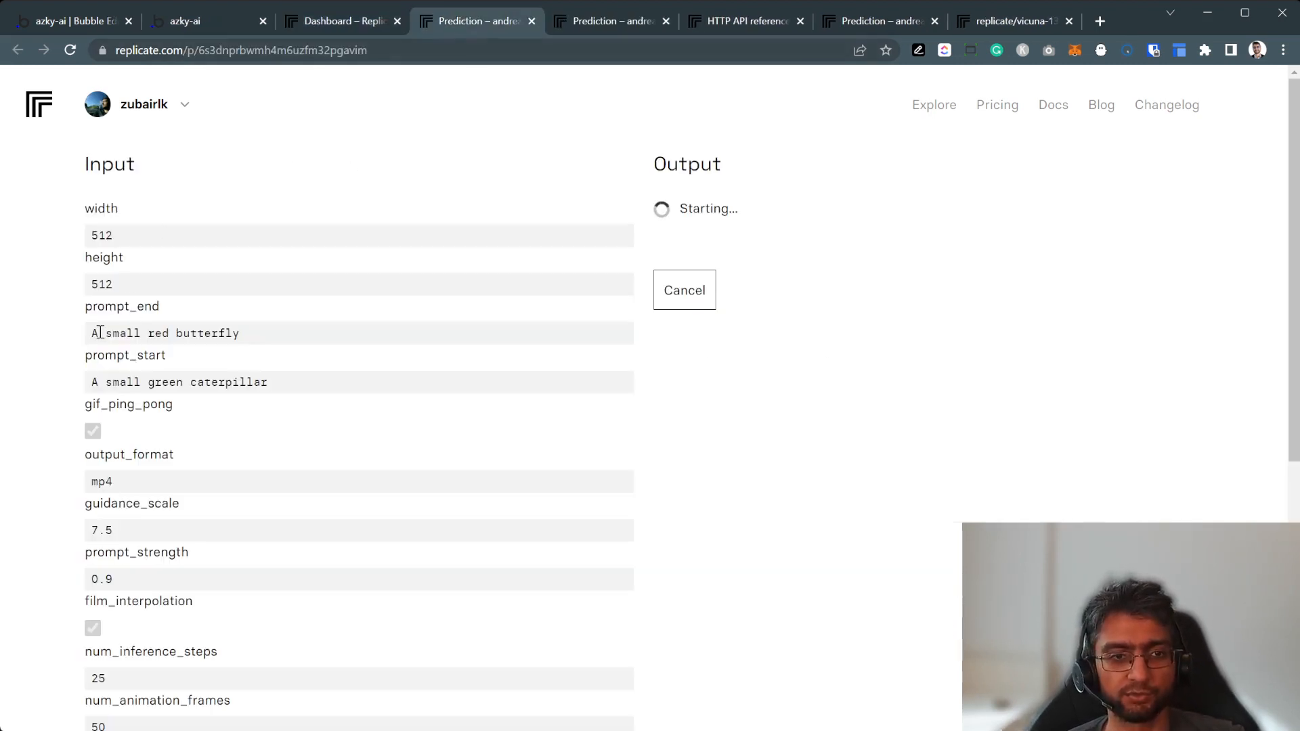
mouse_move(528, 75)
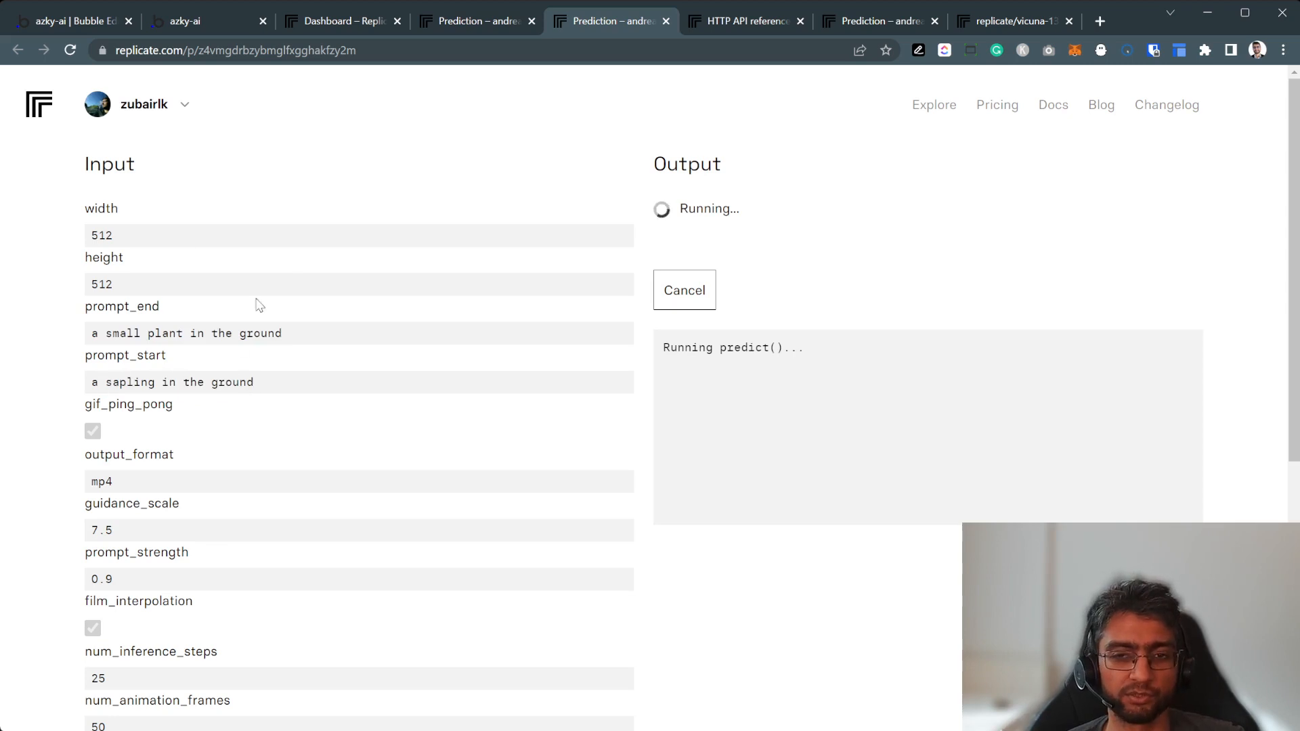
left_click(203, 21)
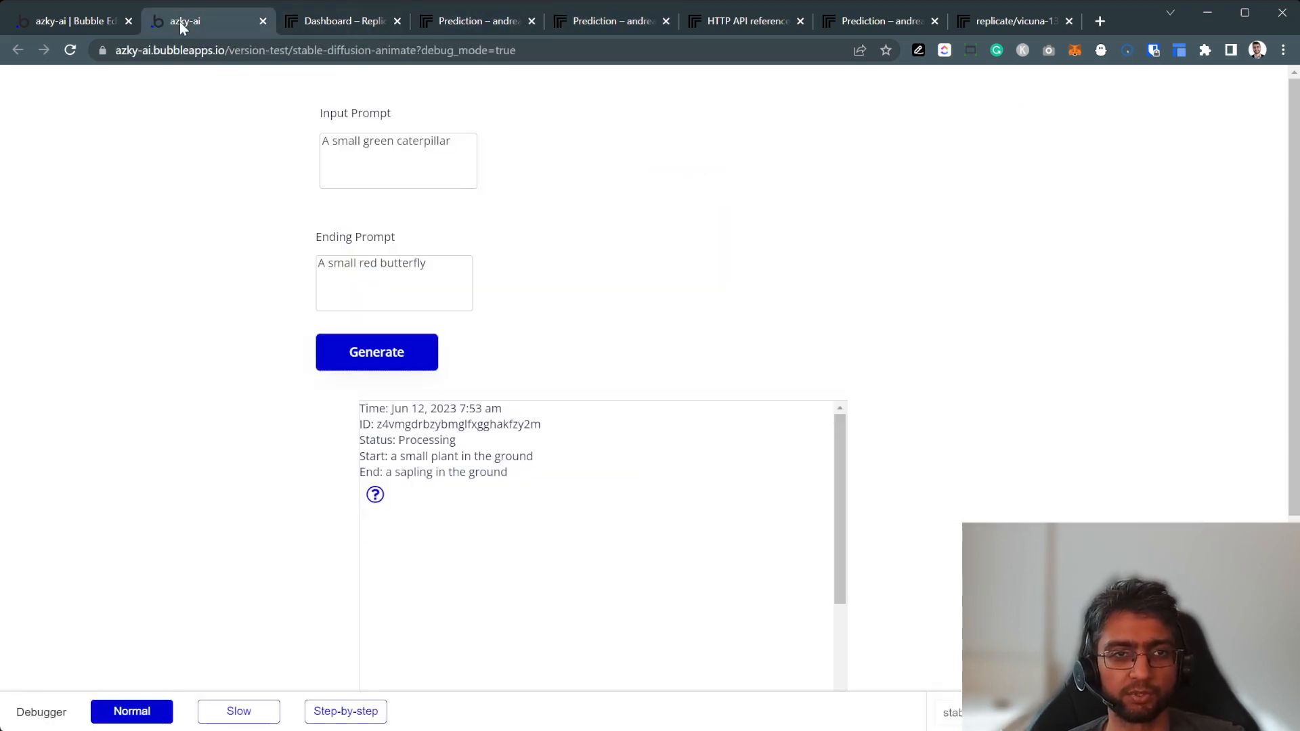
Review the stable-diffusion-animate page's design elements and the installed video player plugin.
left_click(66, 21)
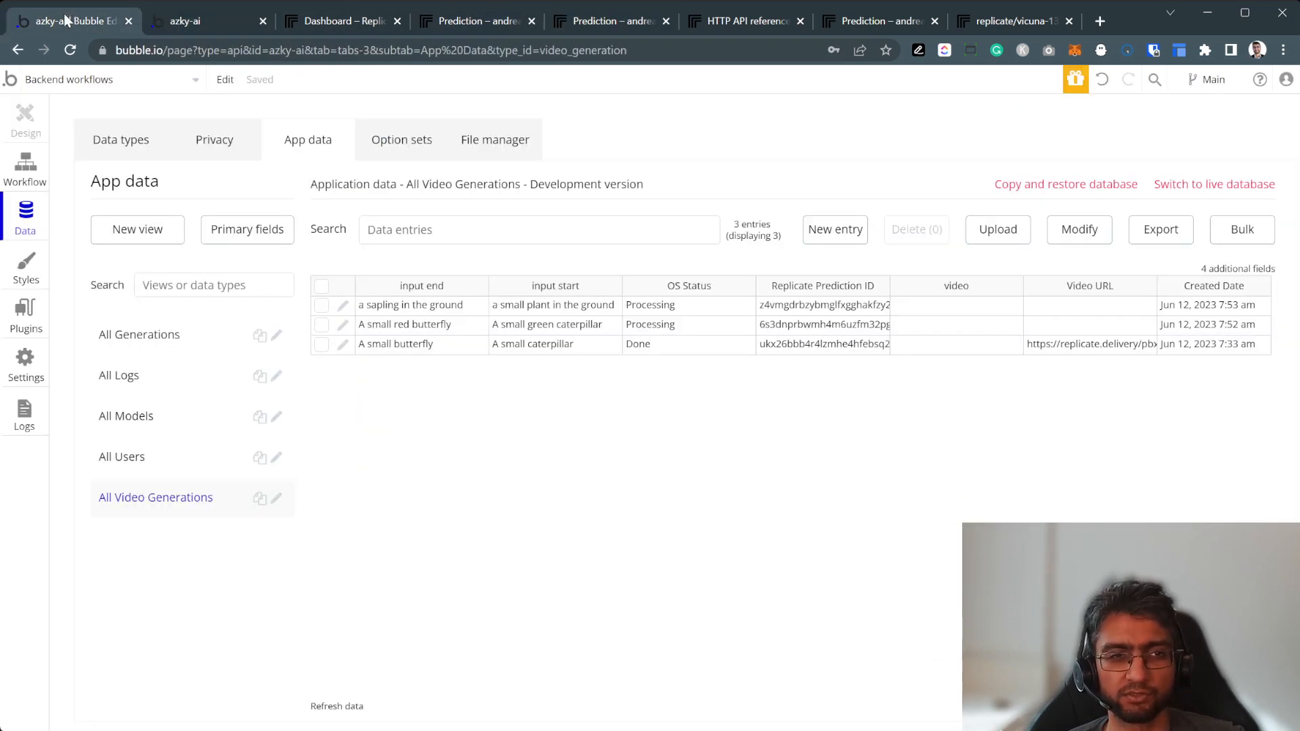
left_click(25, 170)
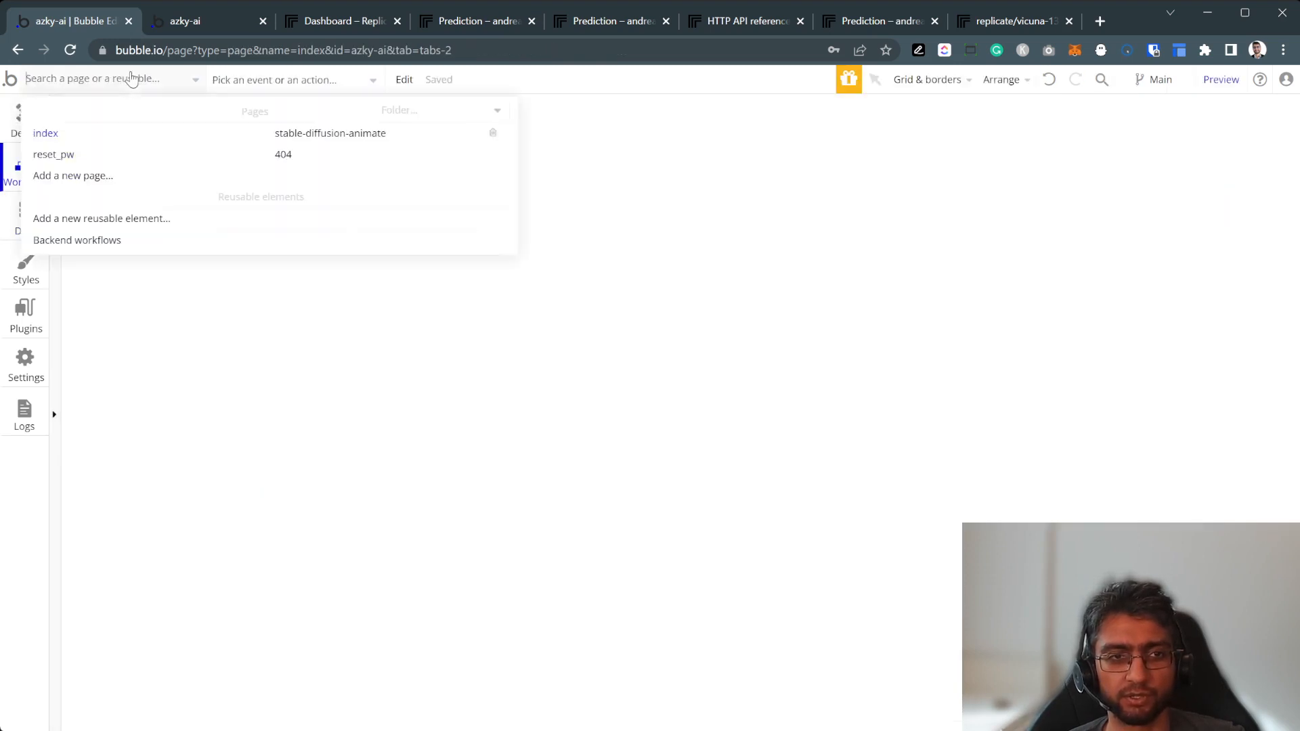
left_click(329, 132)
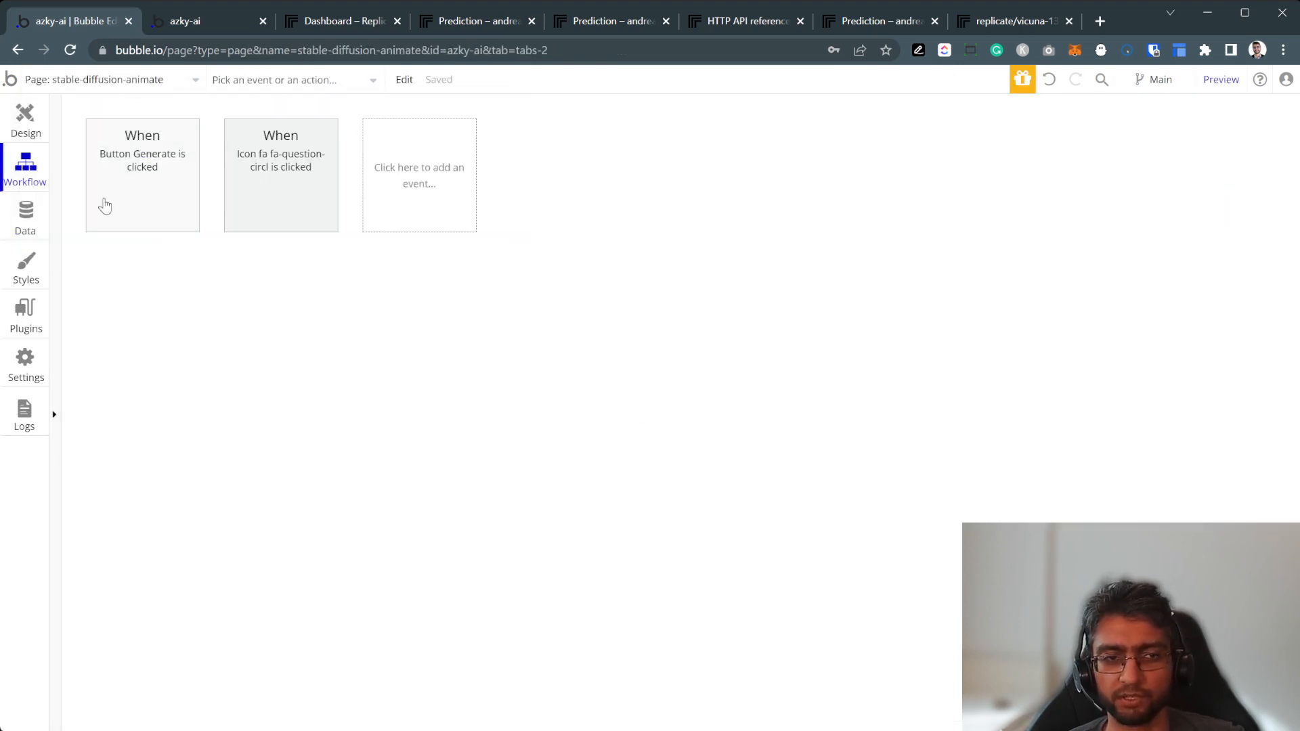
left_click(25, 121)
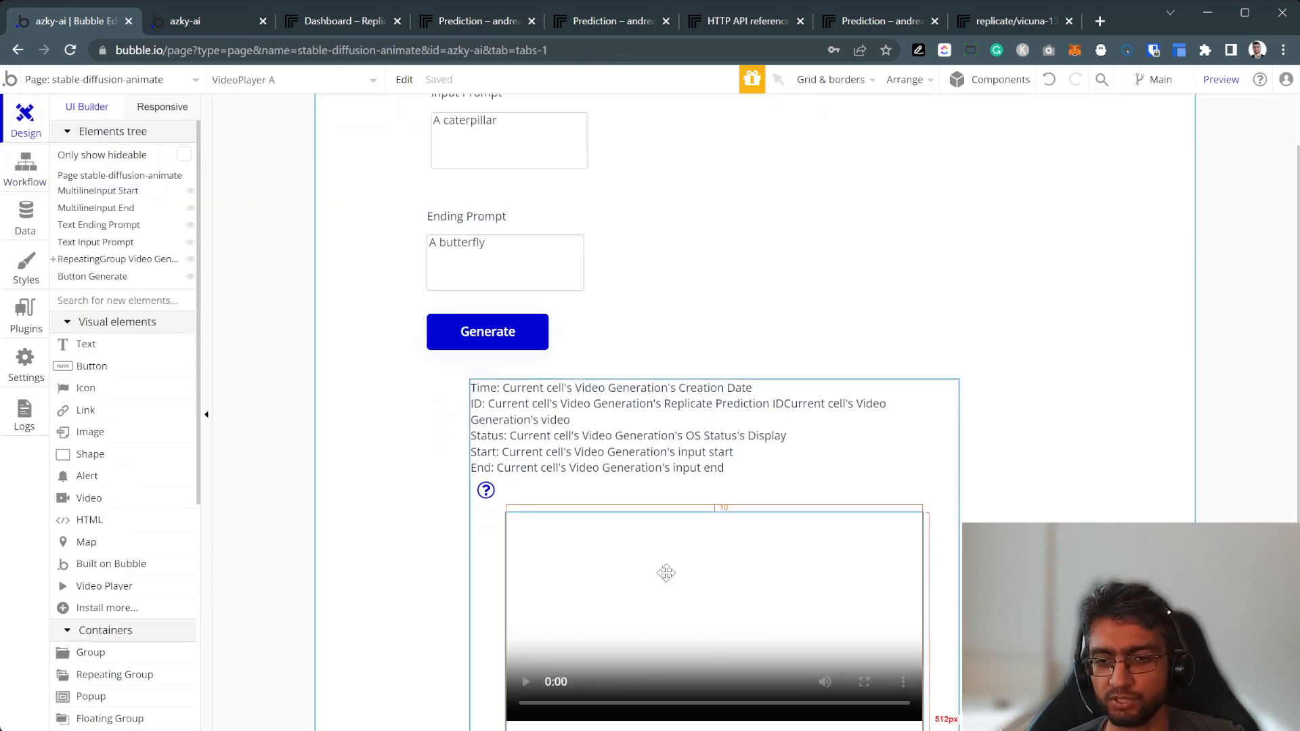
scroll("down", 3)
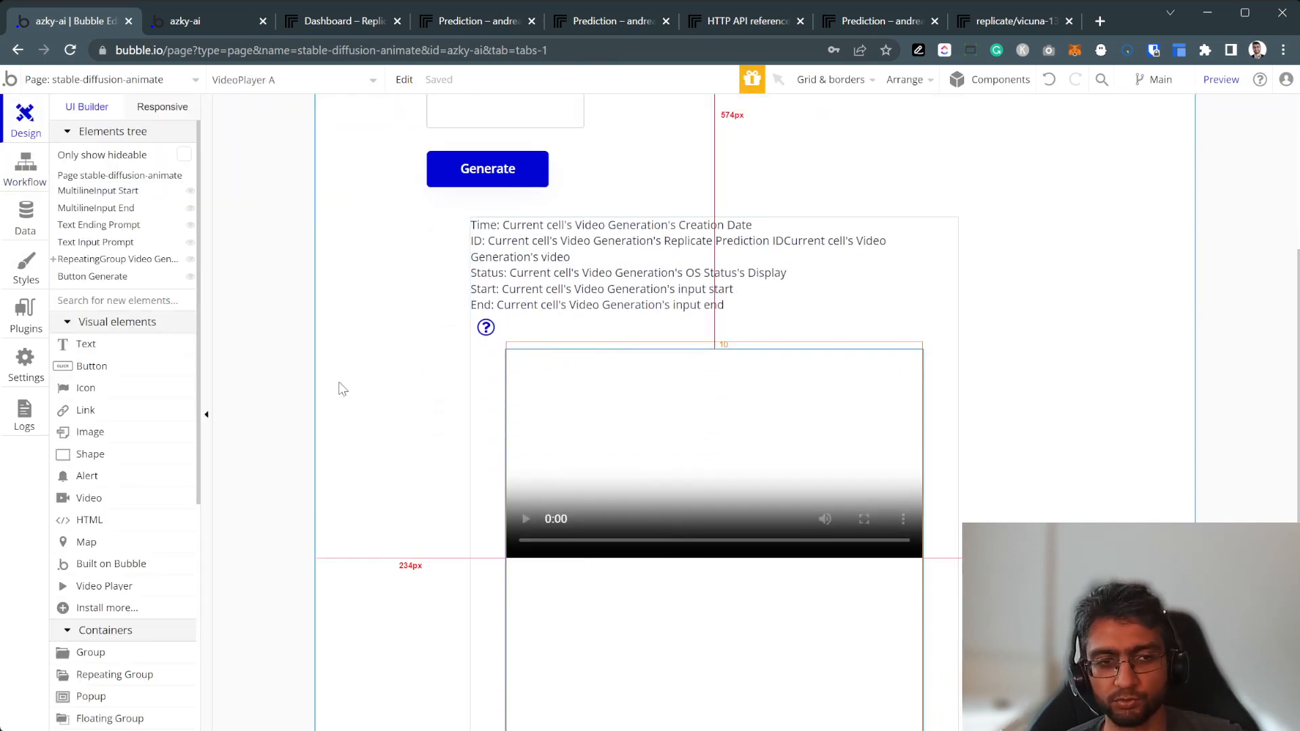
left_click(25, 313)
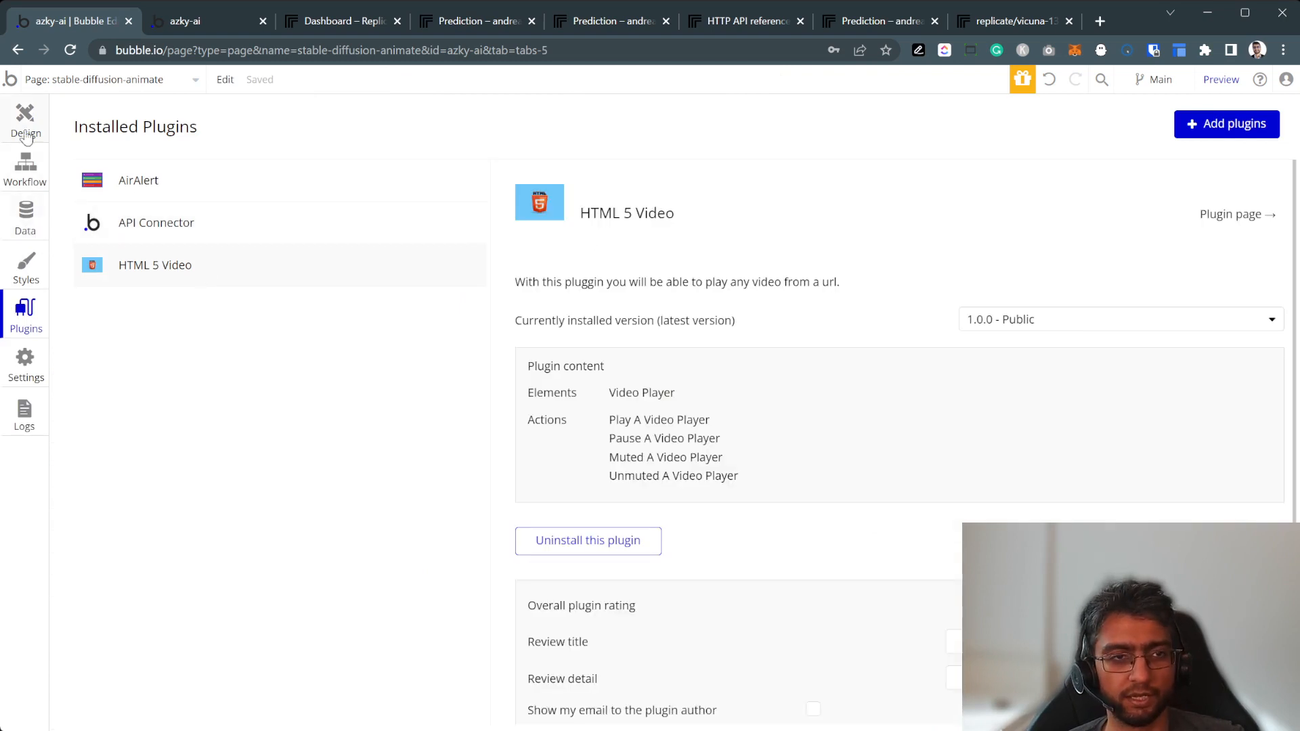
Delete the unused 'video' file field from Video Generation and check its records.
left_click(25, 218)
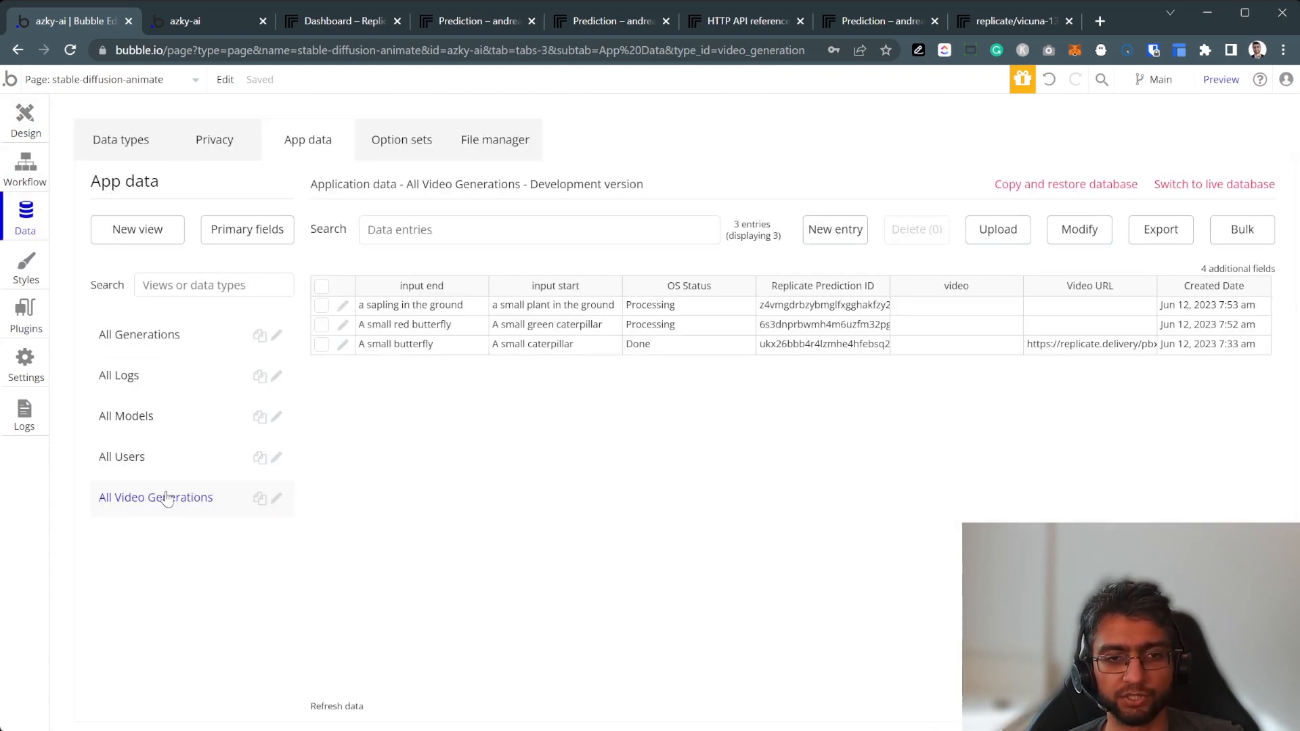
left_click(121, 139)
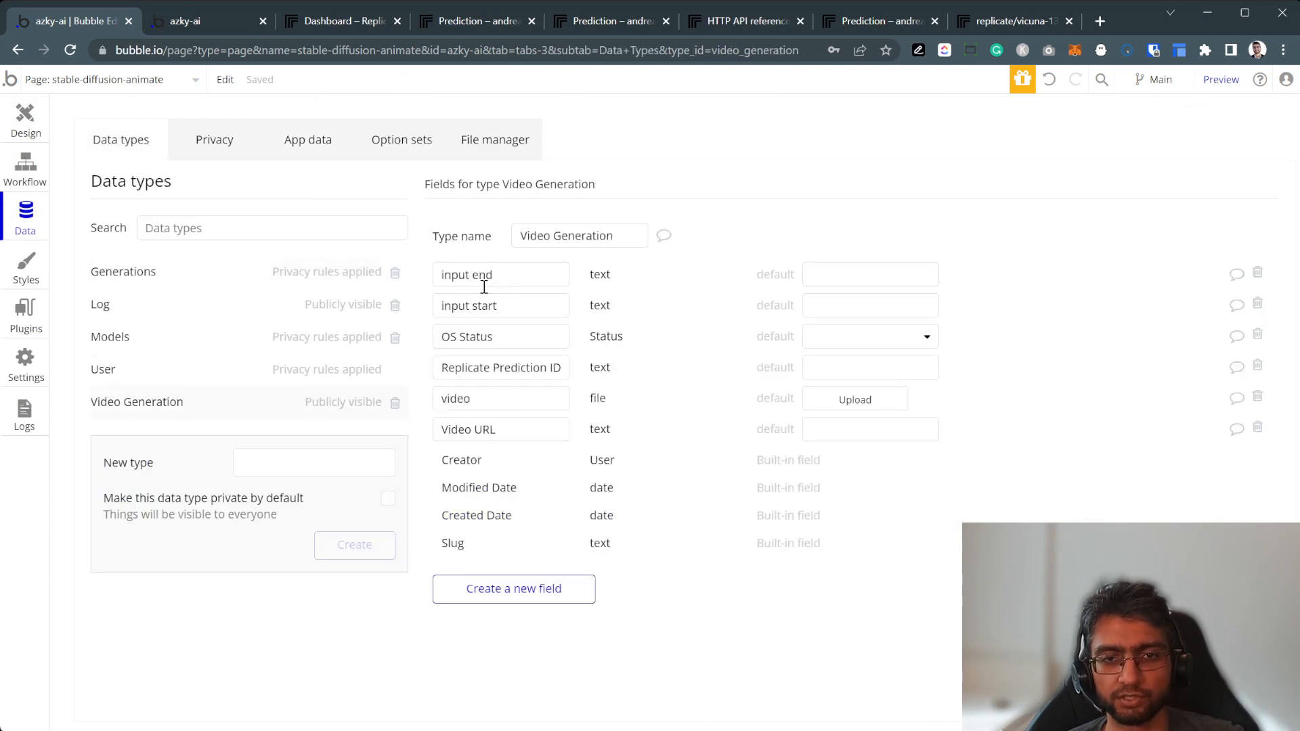
left_click(869, 336)
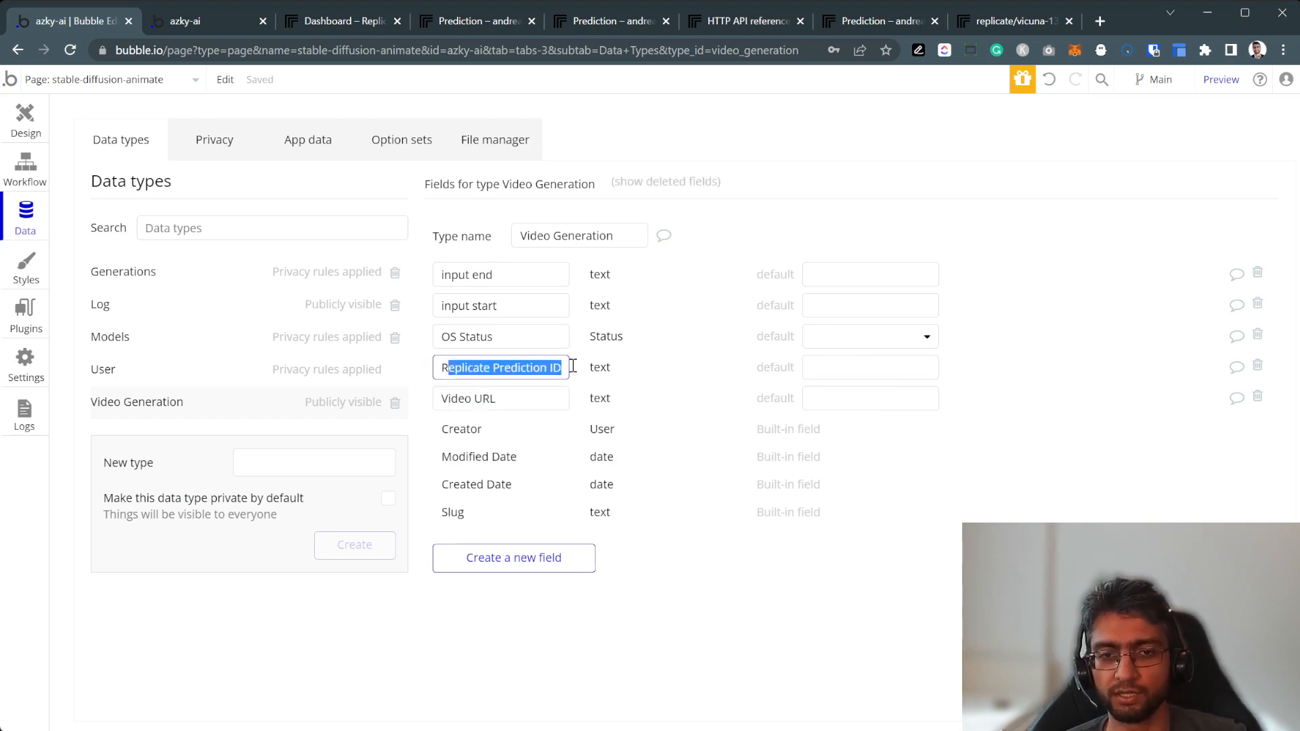
left_click(547, 367)
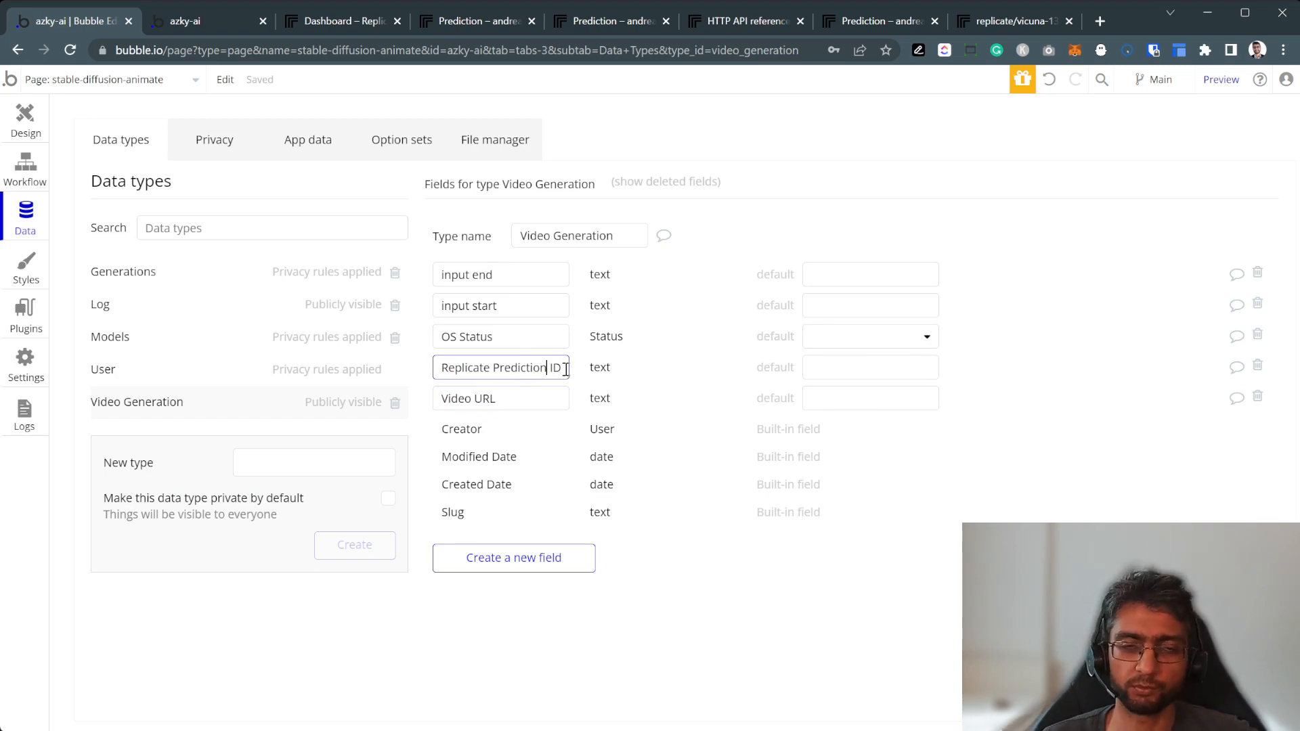
double_click(500, 367)
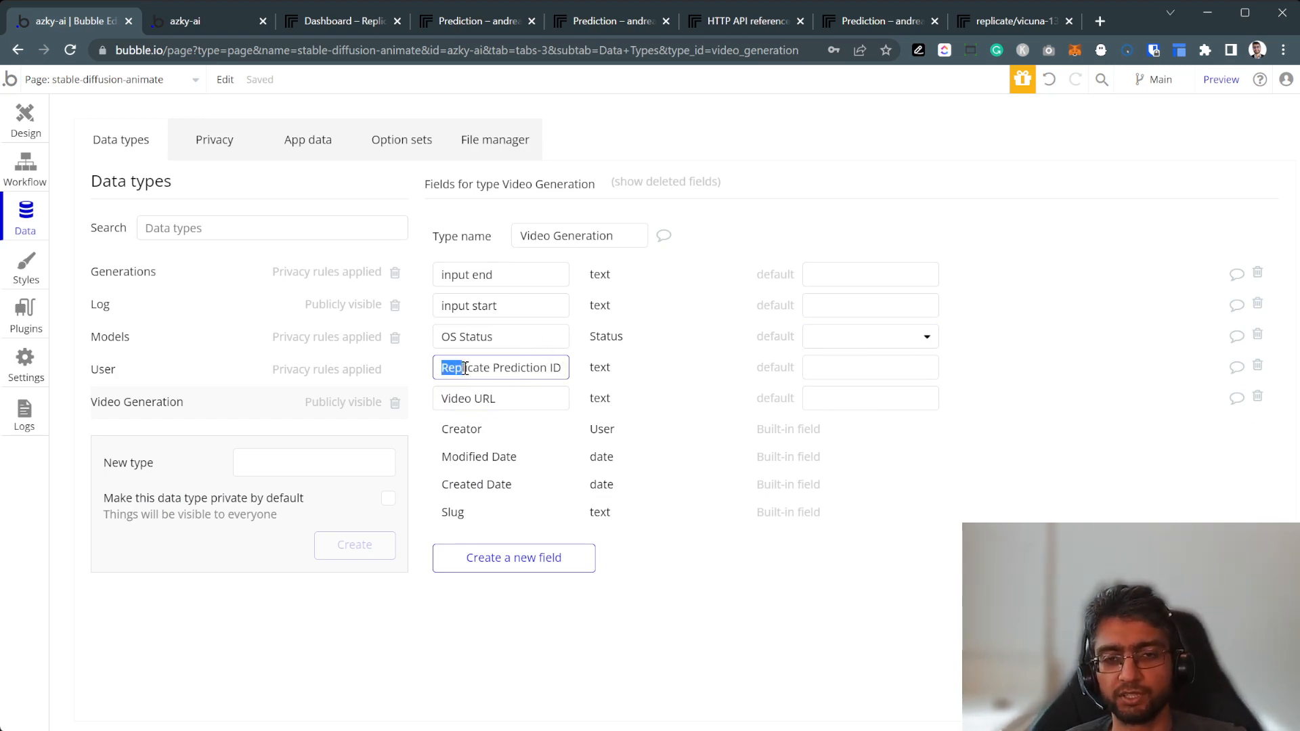
left_click(500, 398)
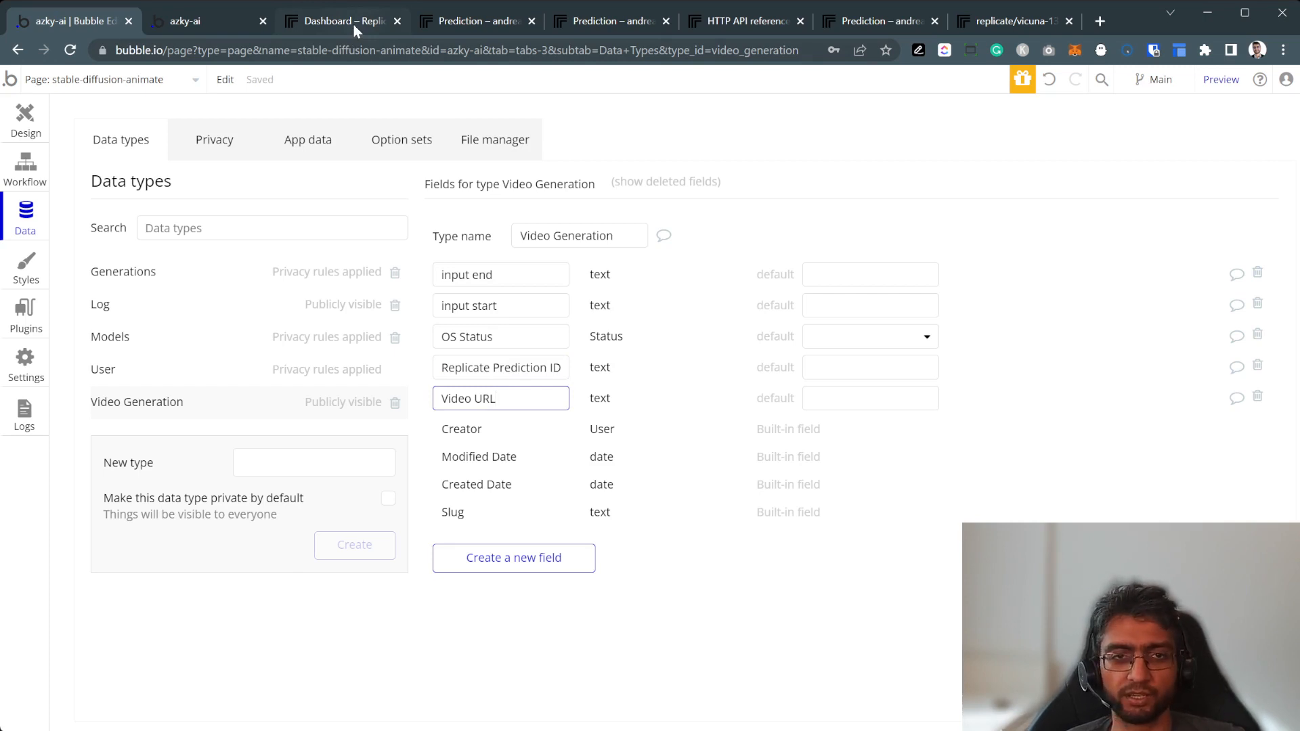
left_click(307, 140)
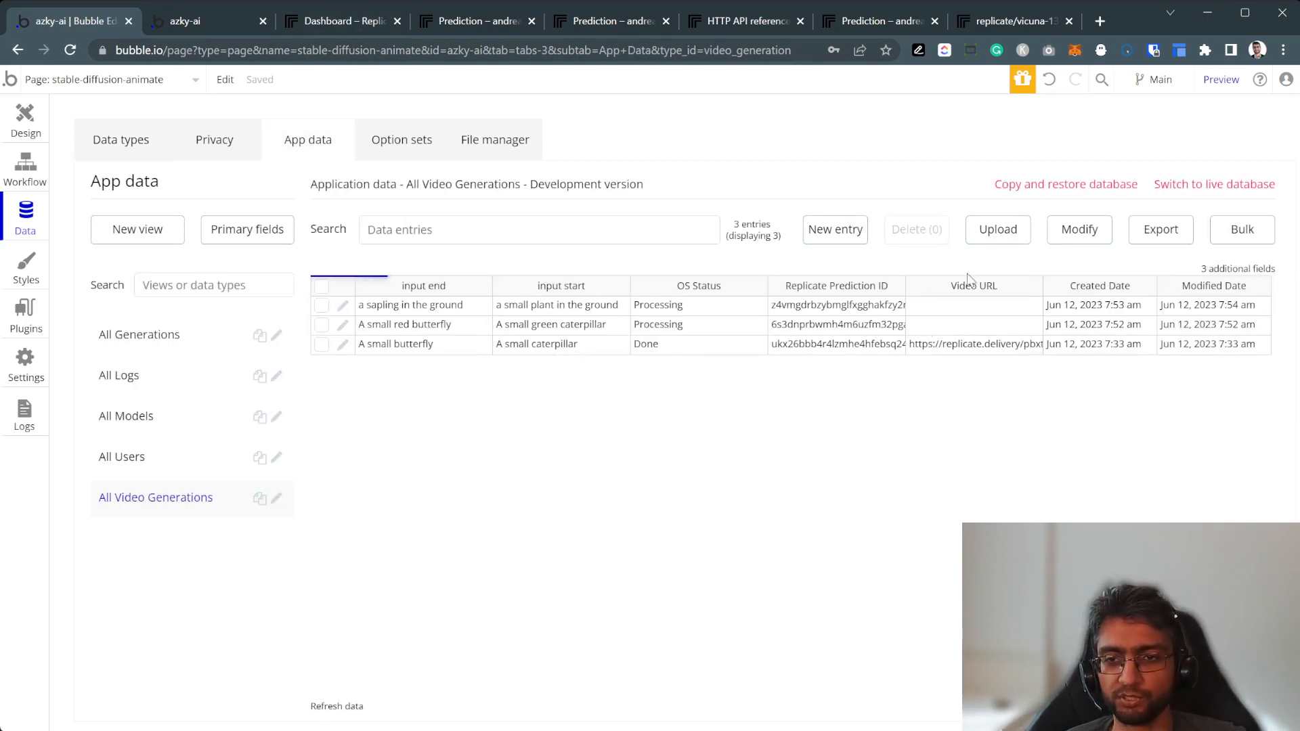
left_click(974, 304)
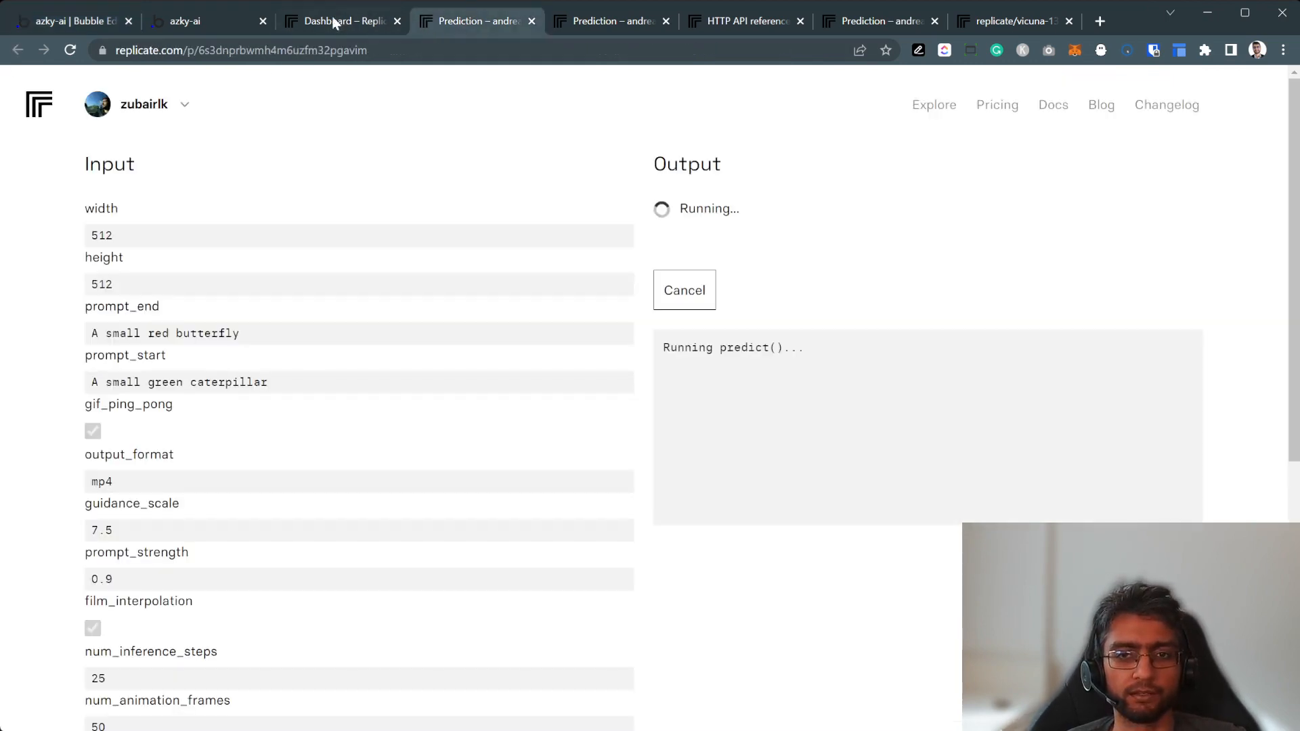
left_click(611, 21)
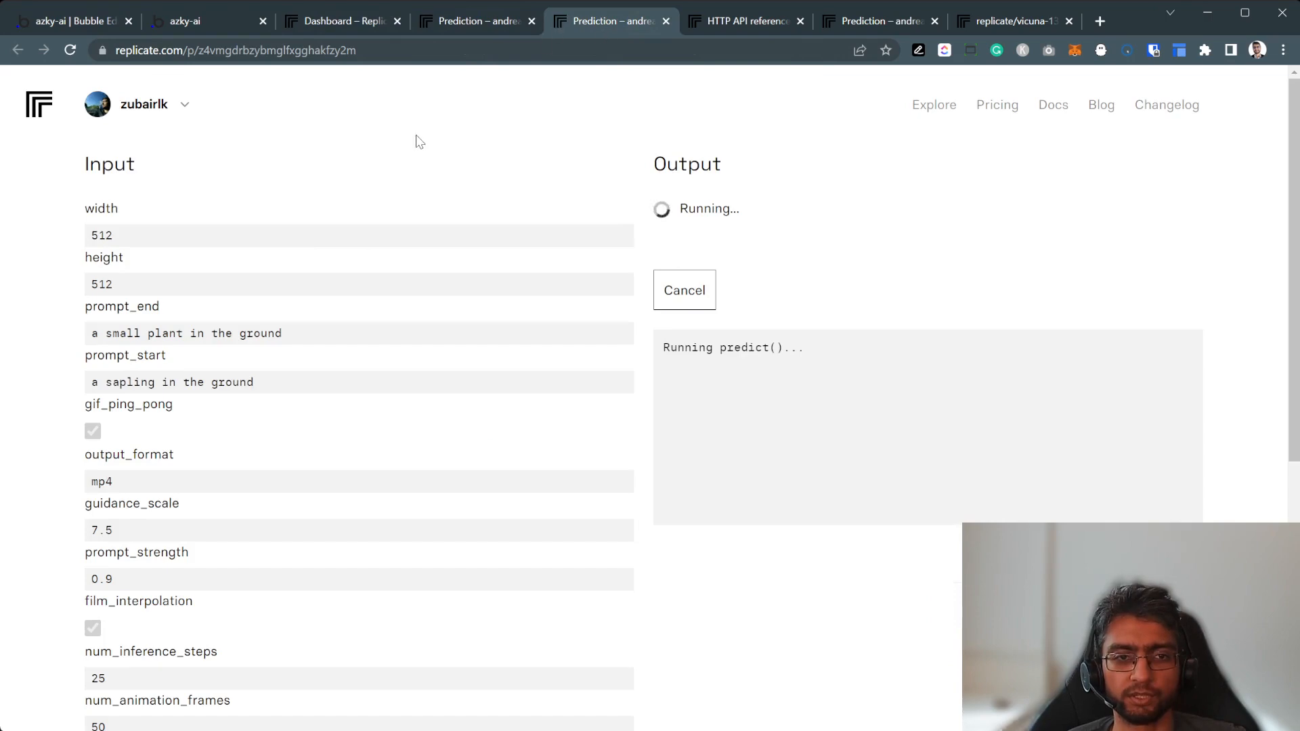
left_click(340, 21)
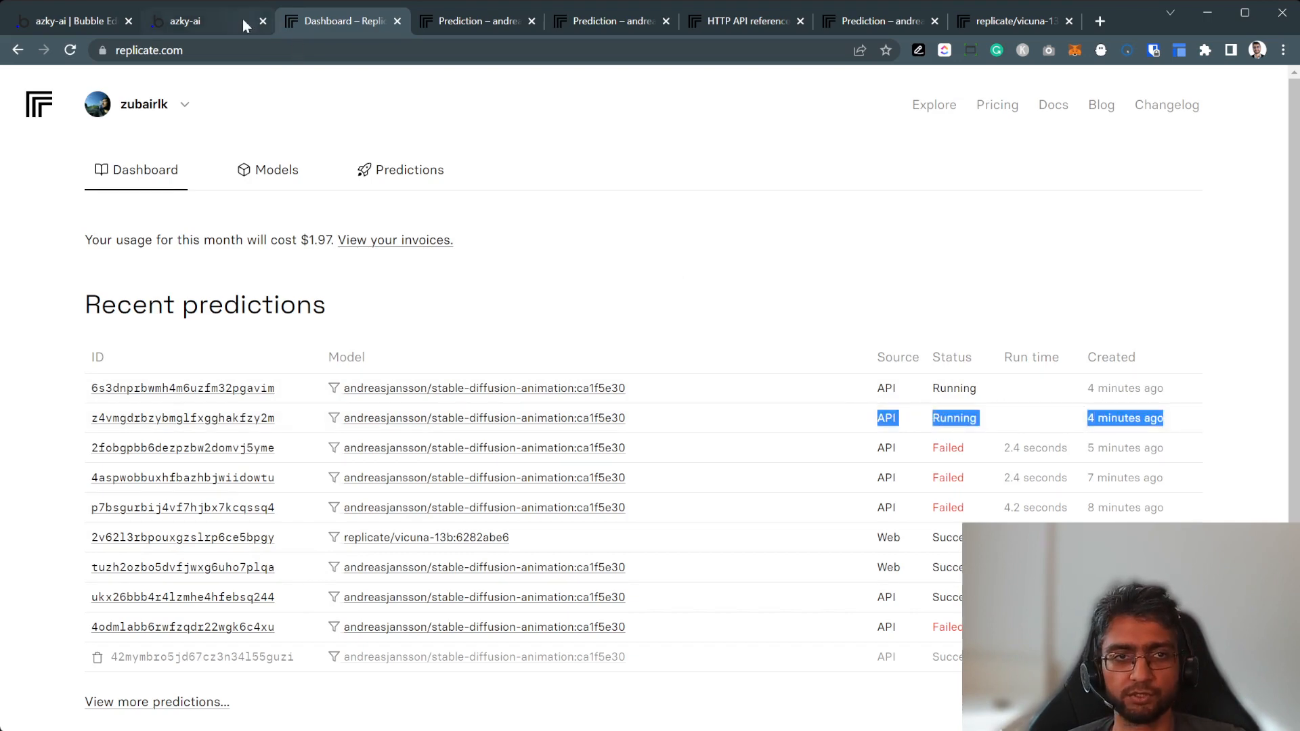
left_click(191, 21)
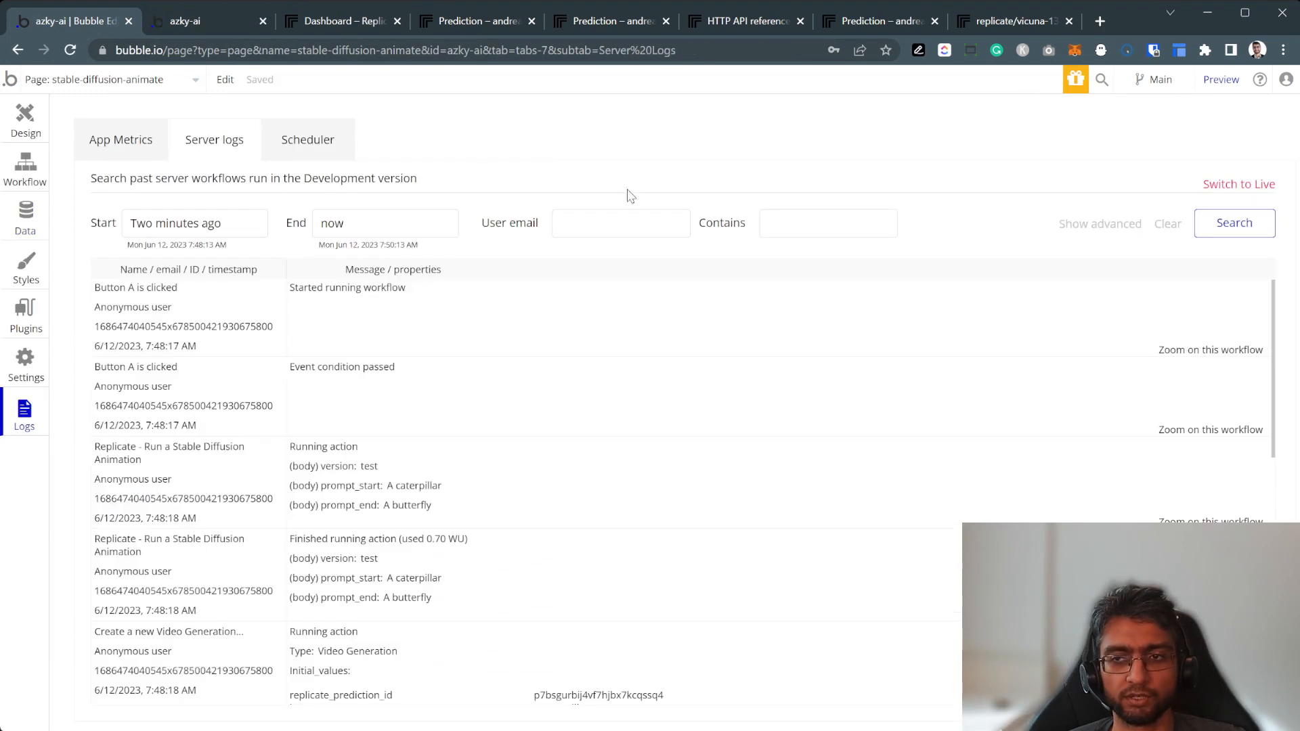
Add HTTP request, HTTP response and API workflow request entries to the server log search.
left_click(1234, 223)
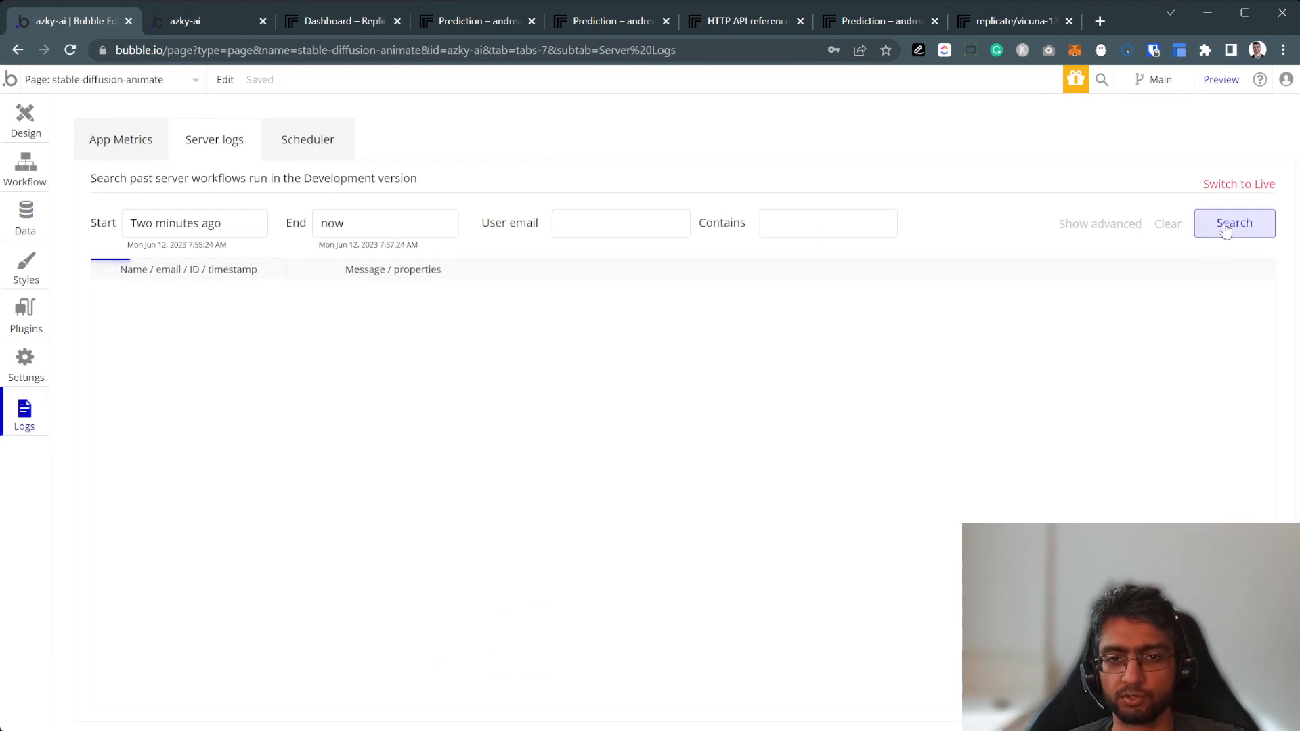
left_click(1101, 223)
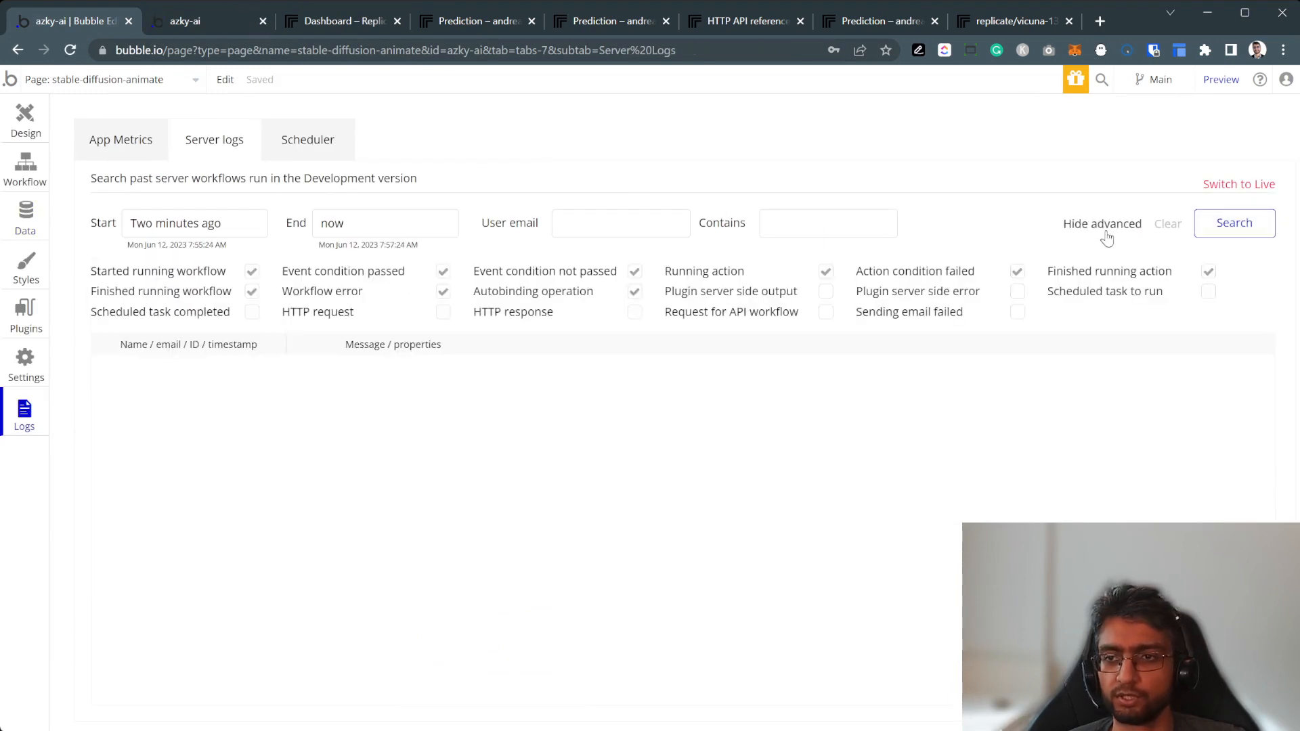
left_click(825, 311)
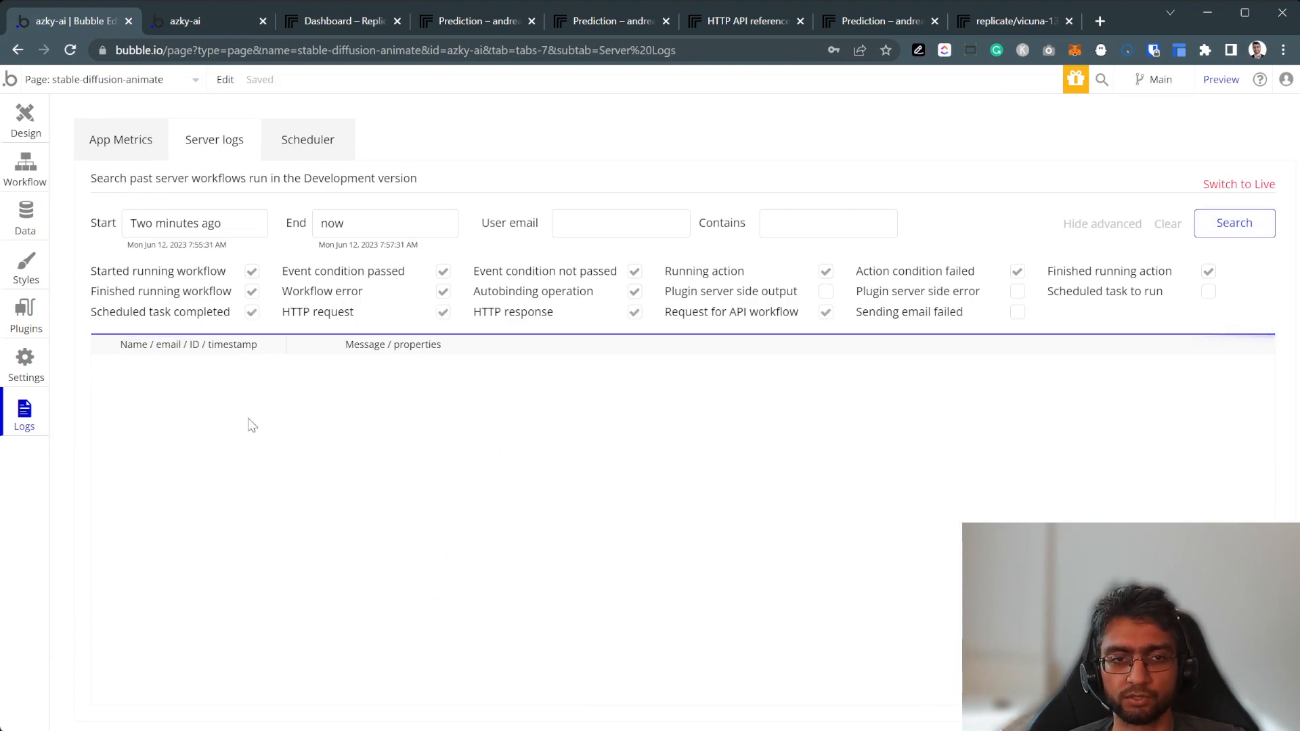
left_click(340, 21)
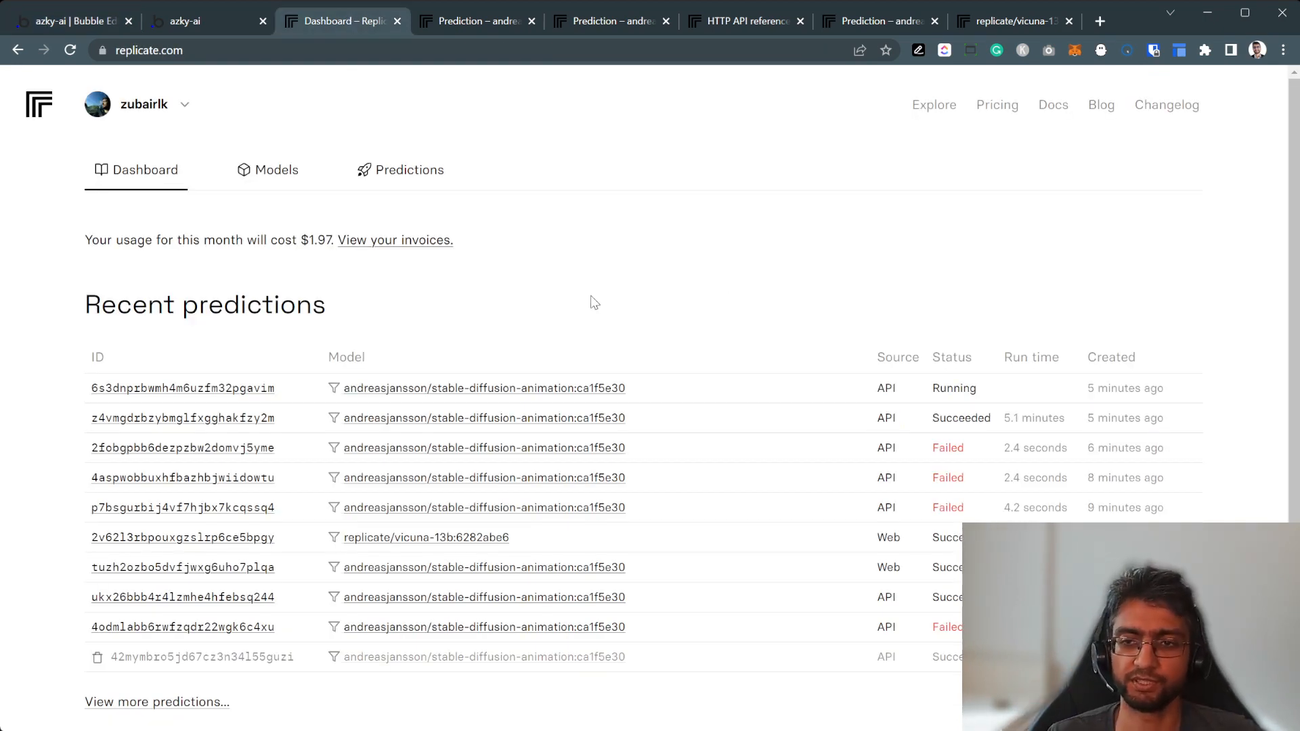
mouse_move(1064, 421)
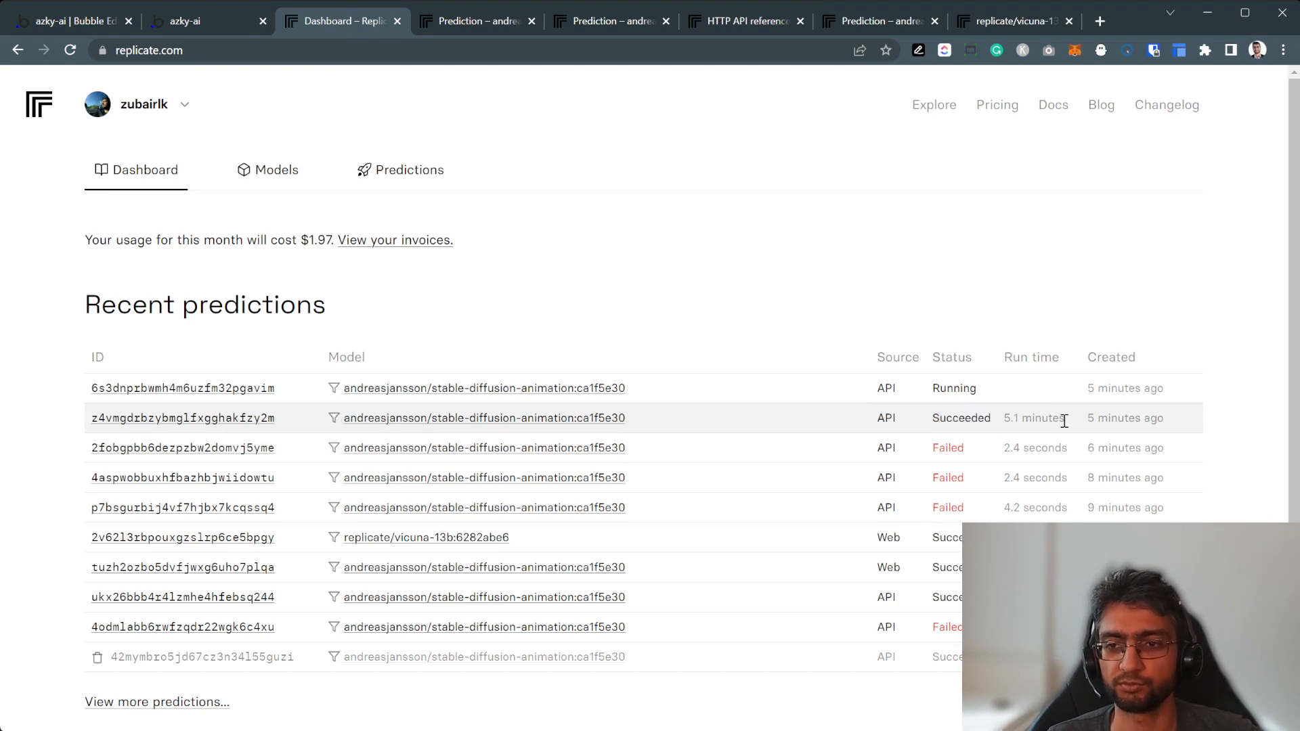
left_click(70, 21)
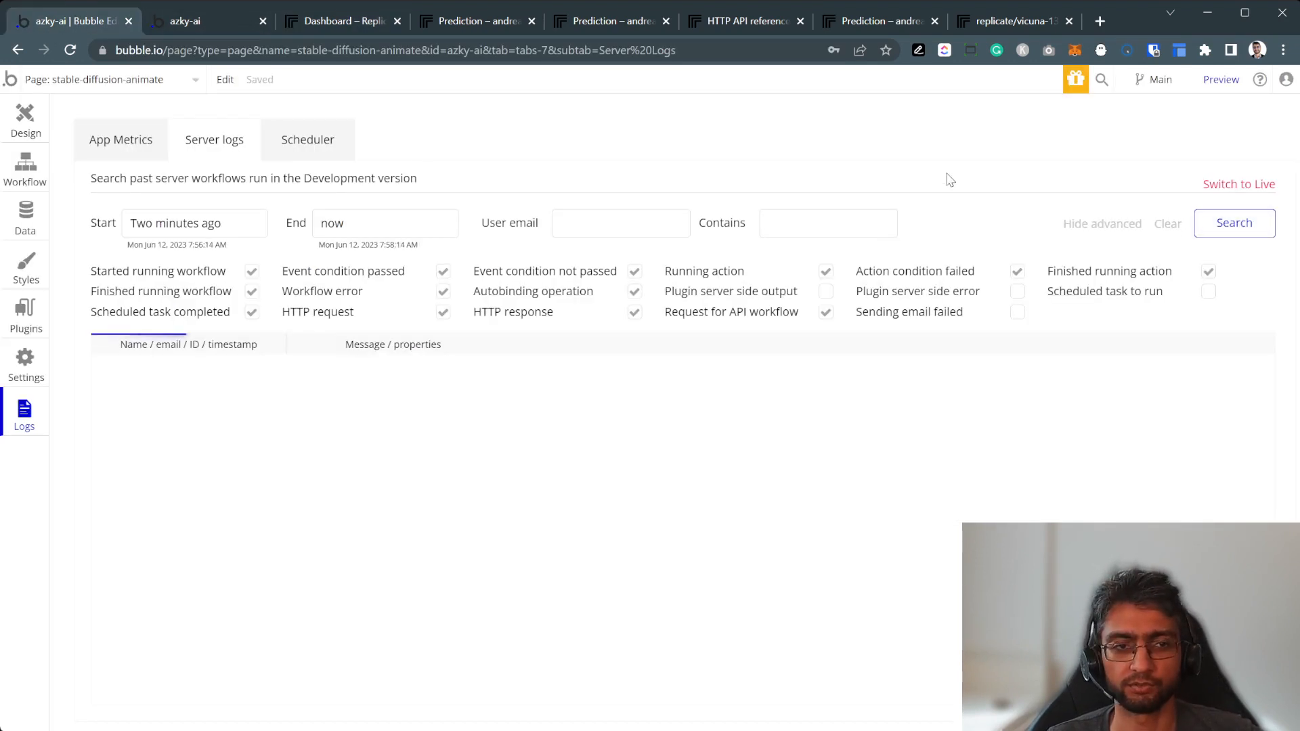
Rerun the server log search and select the webhook's output.mp4 video URL.
double_click(139, 223)
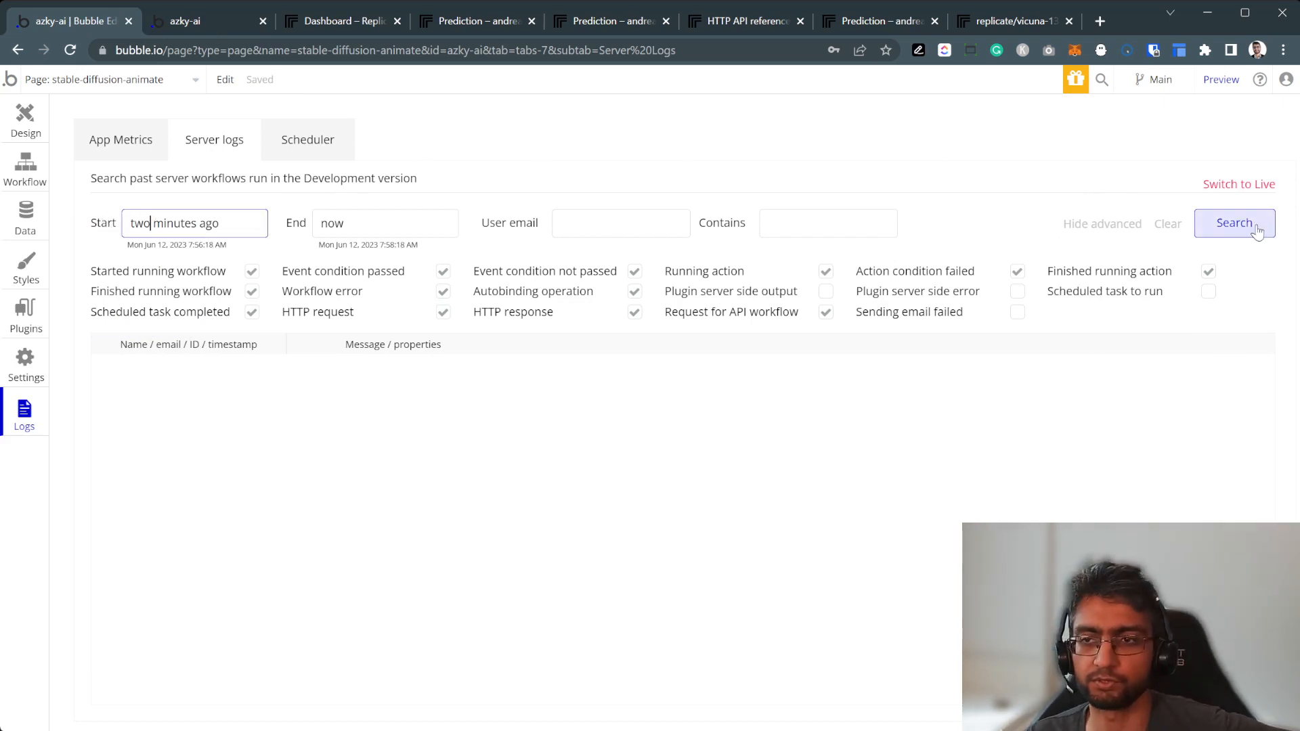
left_click(1234, 223)
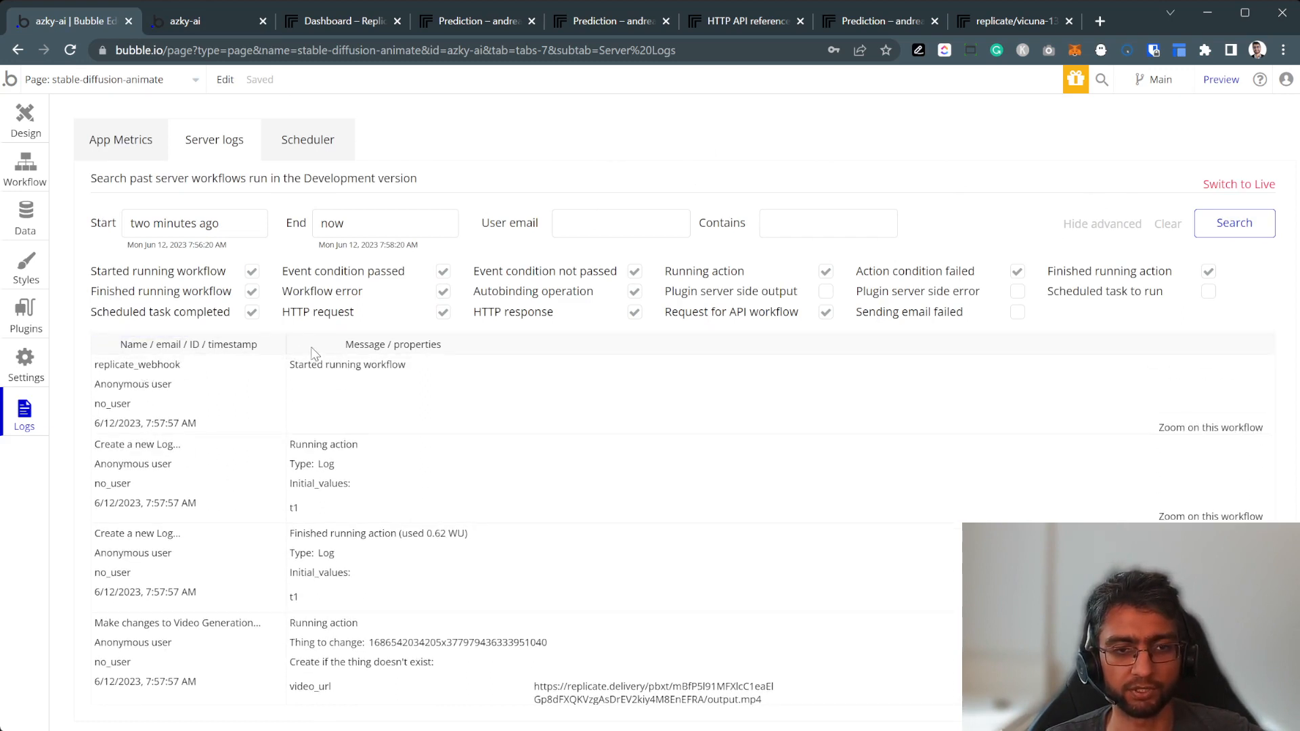
mouse_move(695, 293)
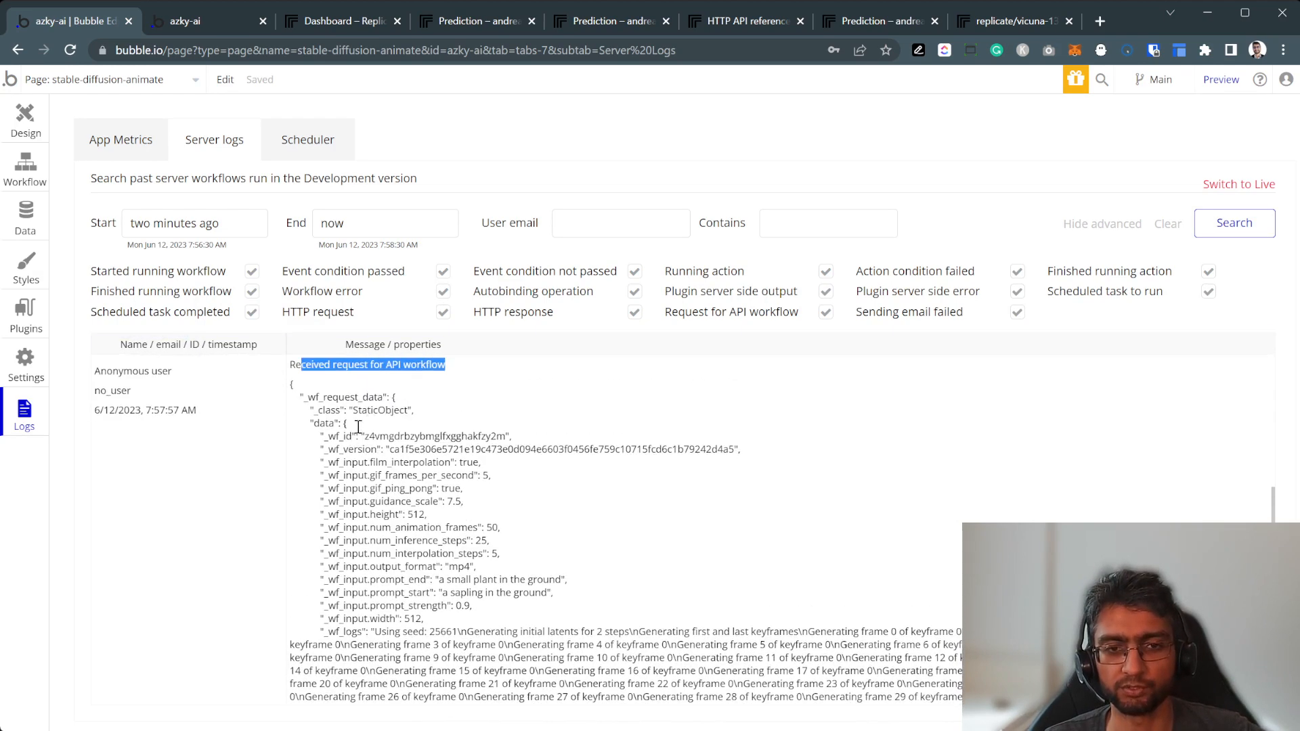
scroll("down", 3)
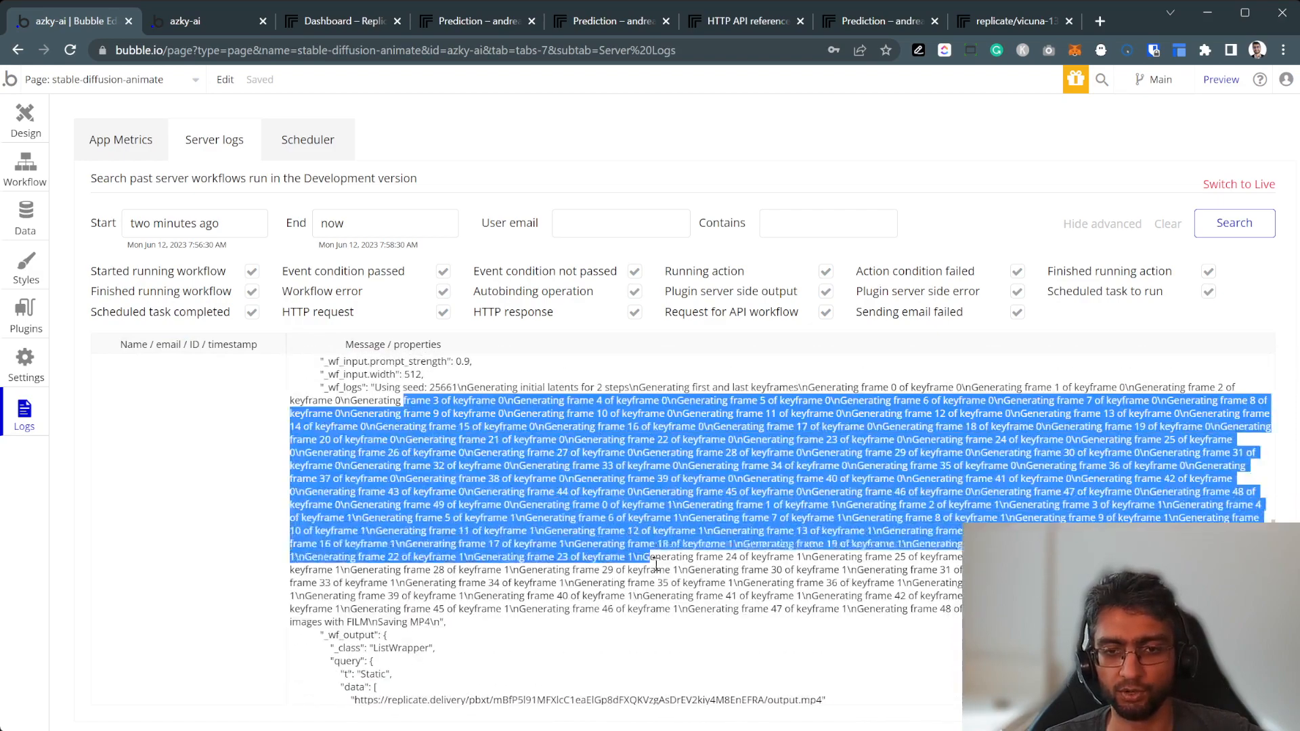
scroll("down", 3)
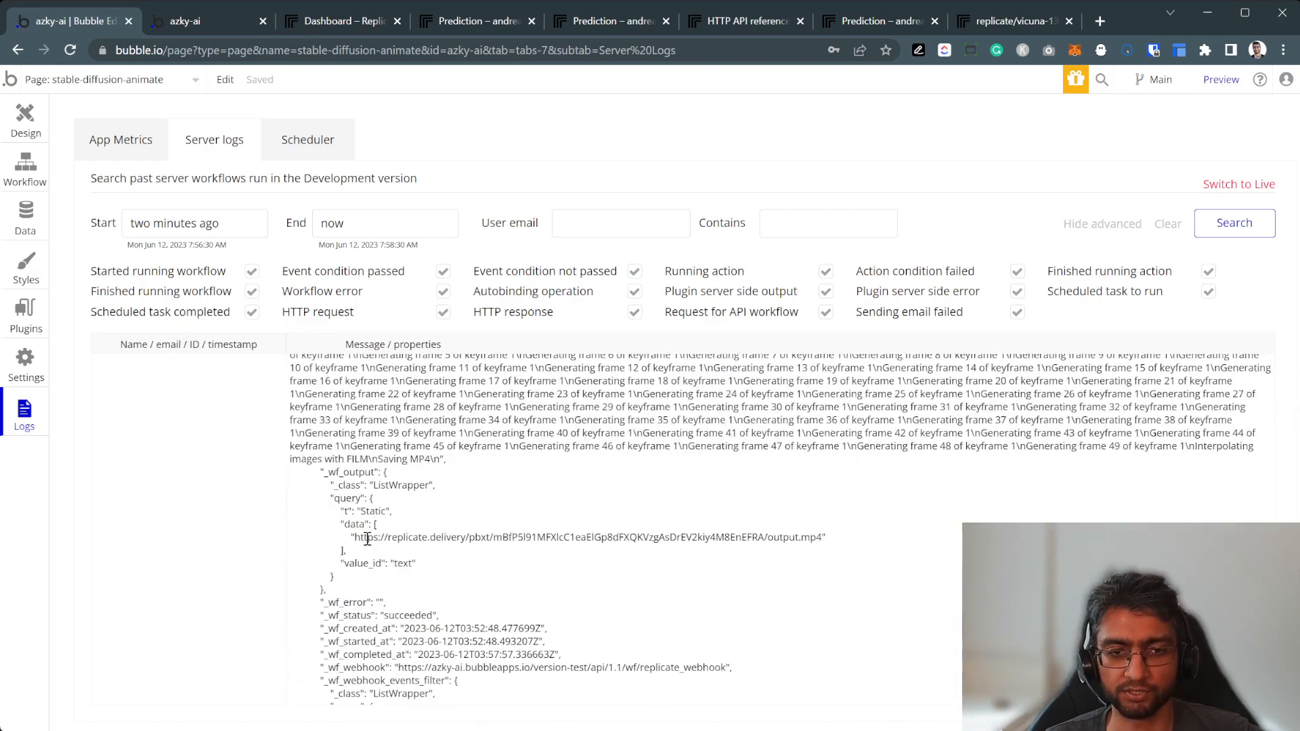
double_click(589, 537)
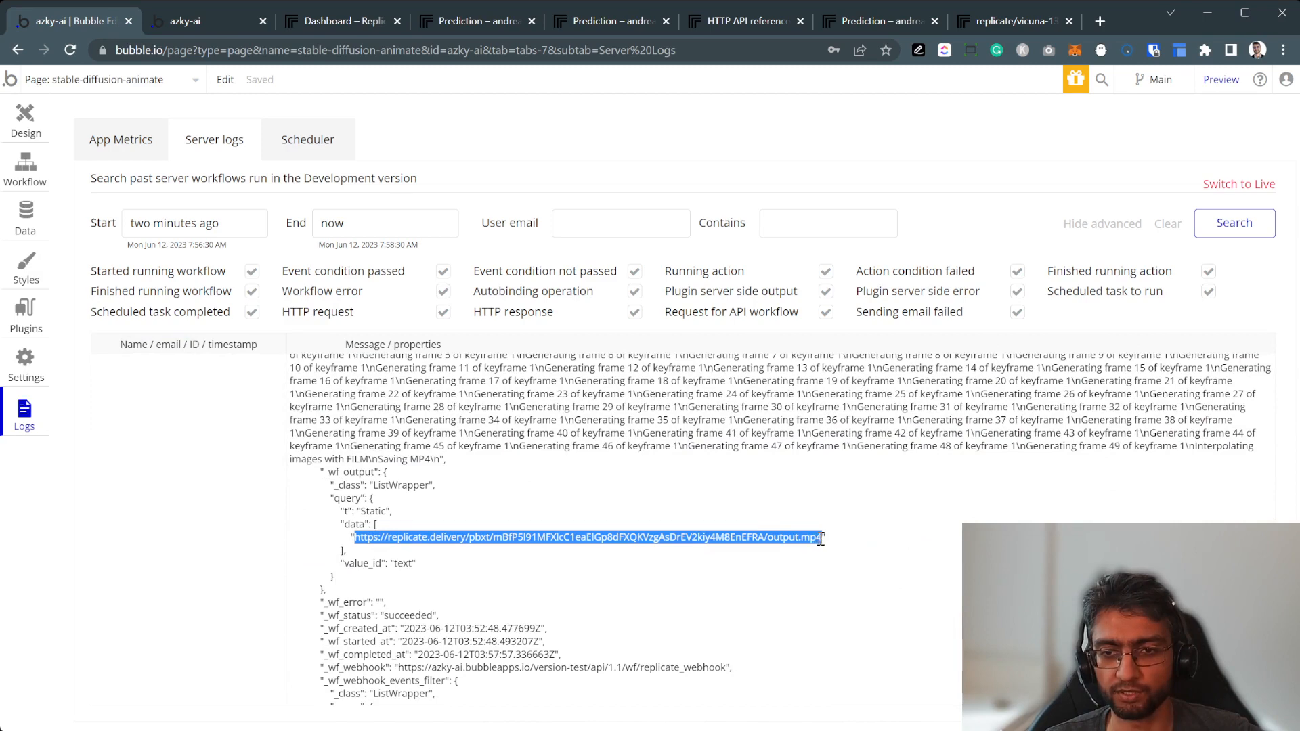
scroll("down", 3)
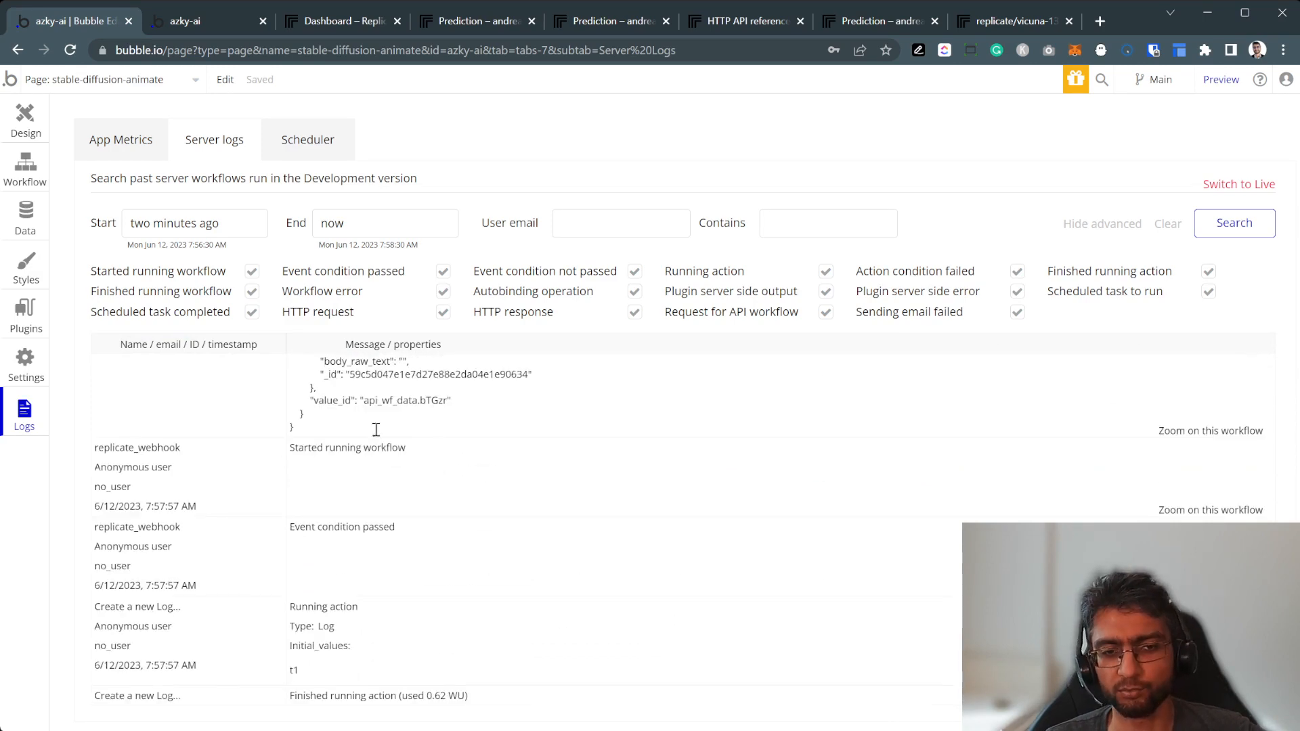
scroll("down", 3)
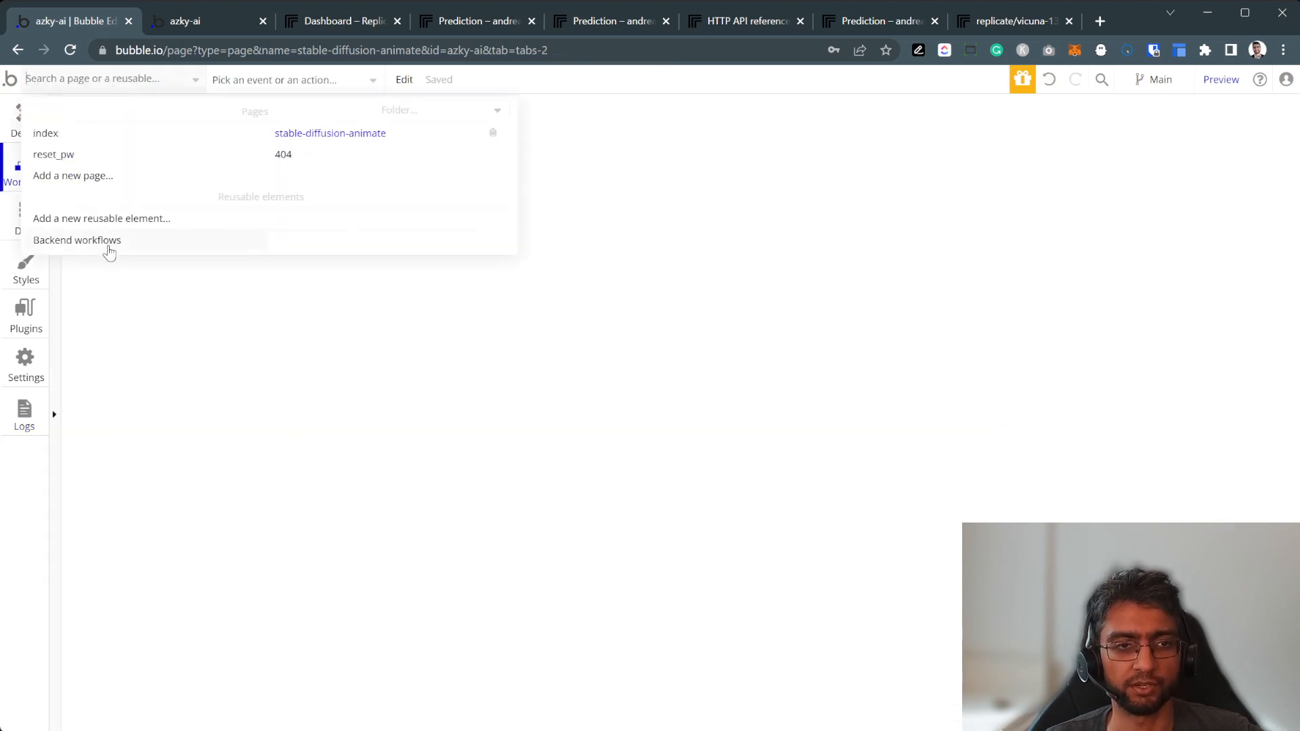
Verify the replicate_webhook update step sets Video URL to the request output and status to Done.
left_click(77, 240)
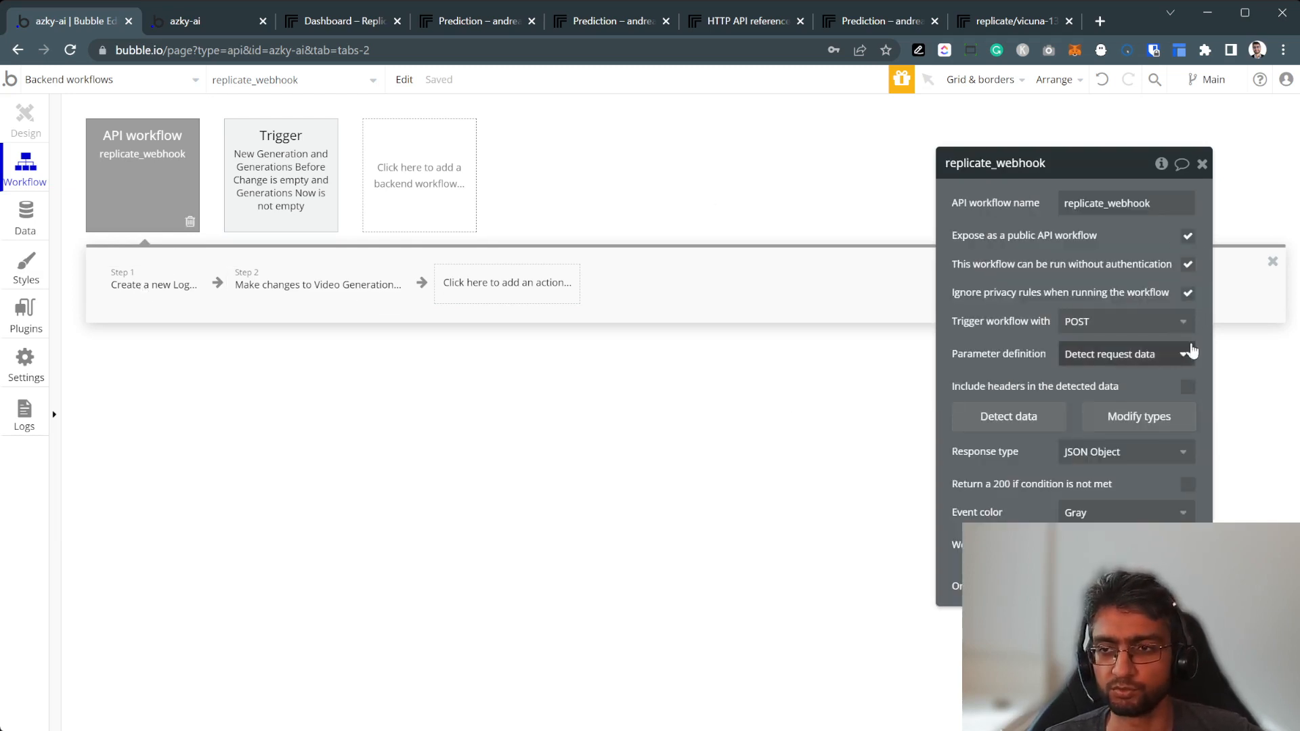
left_click(318, 285)
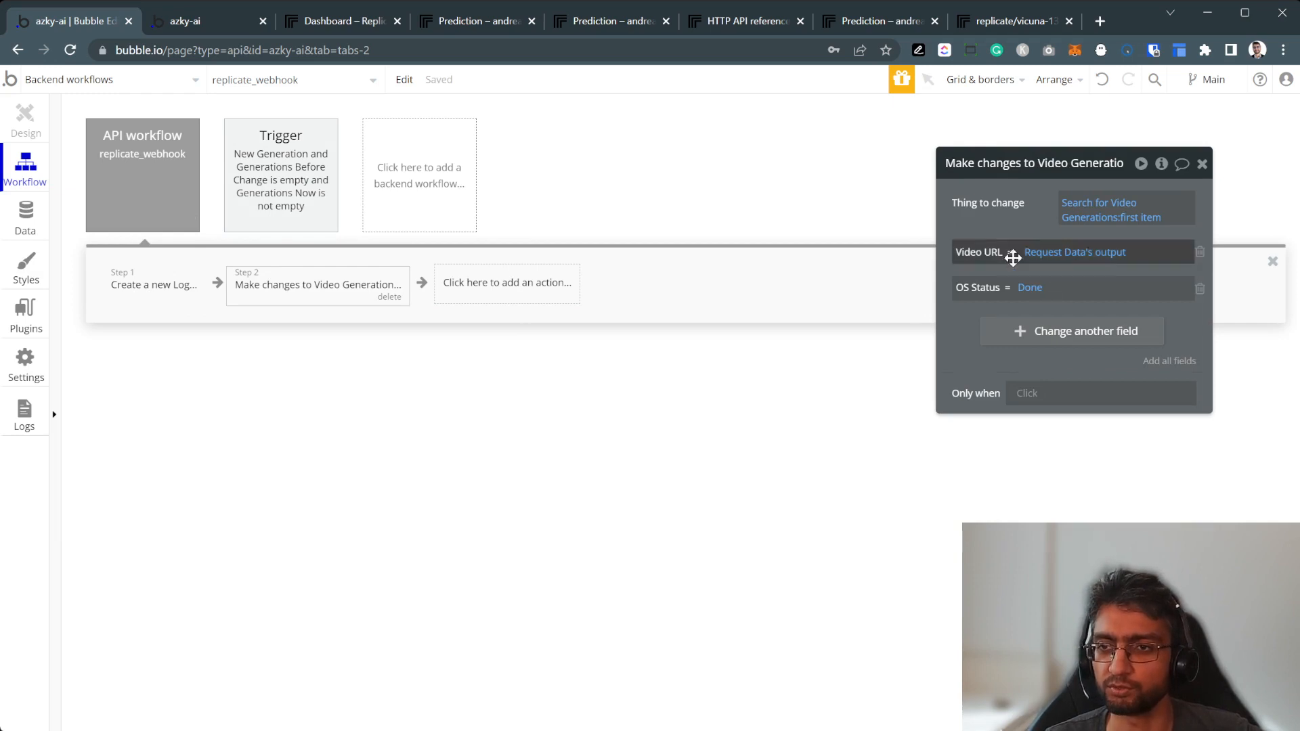
left_click(1110, 210)
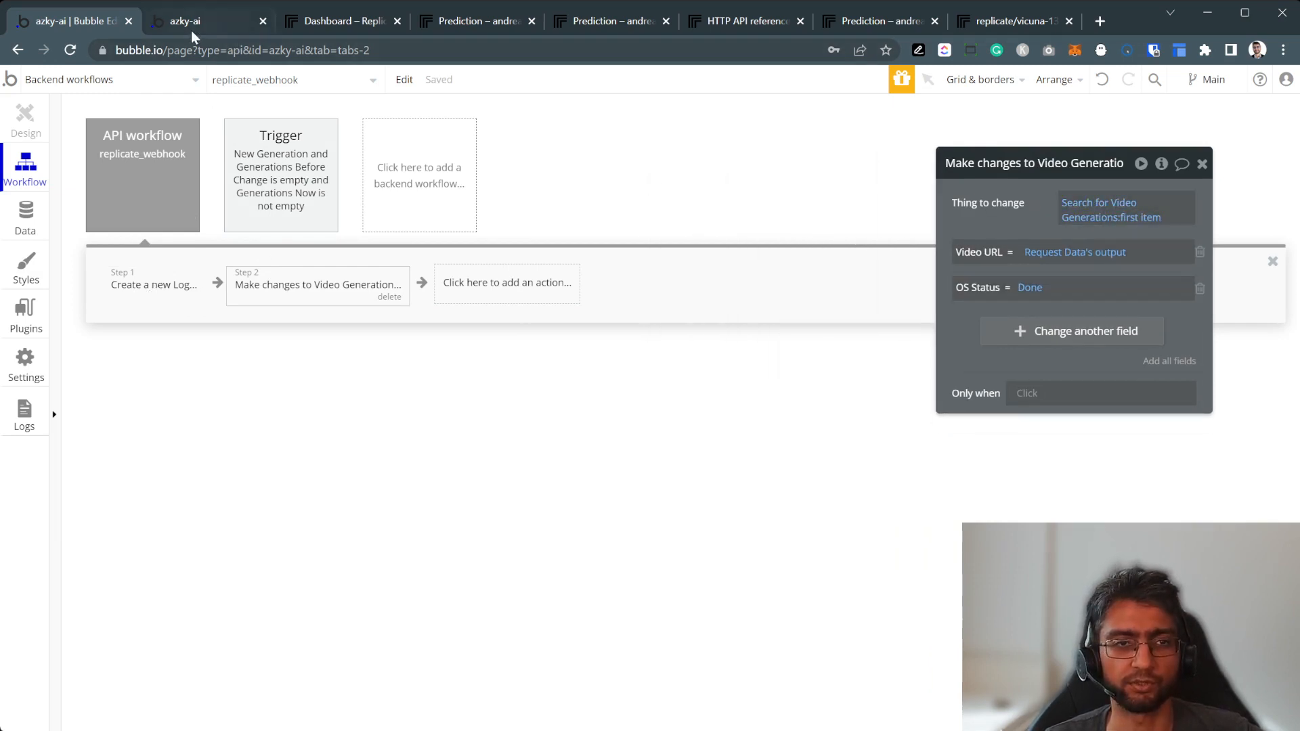
left_click(206, 21)
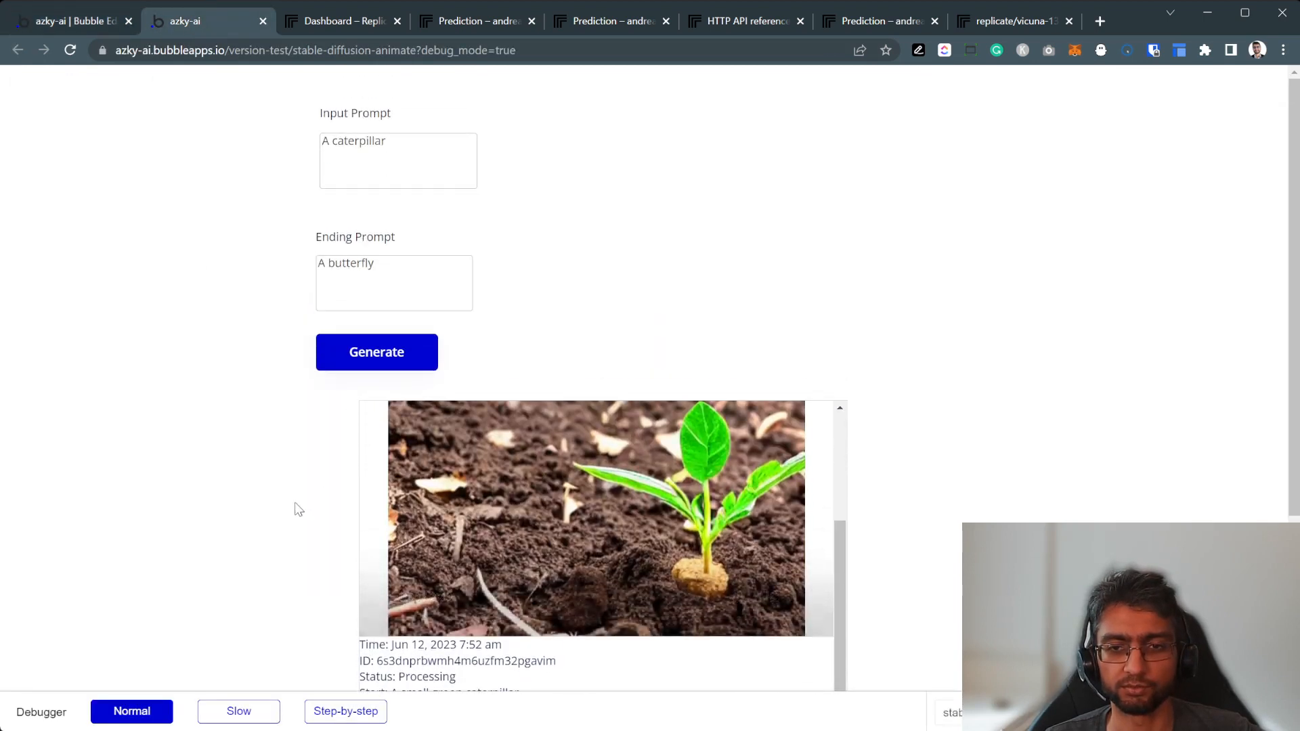
Play the plant-to-sapling video in the preview, then pause it.
left_click(594, 514)
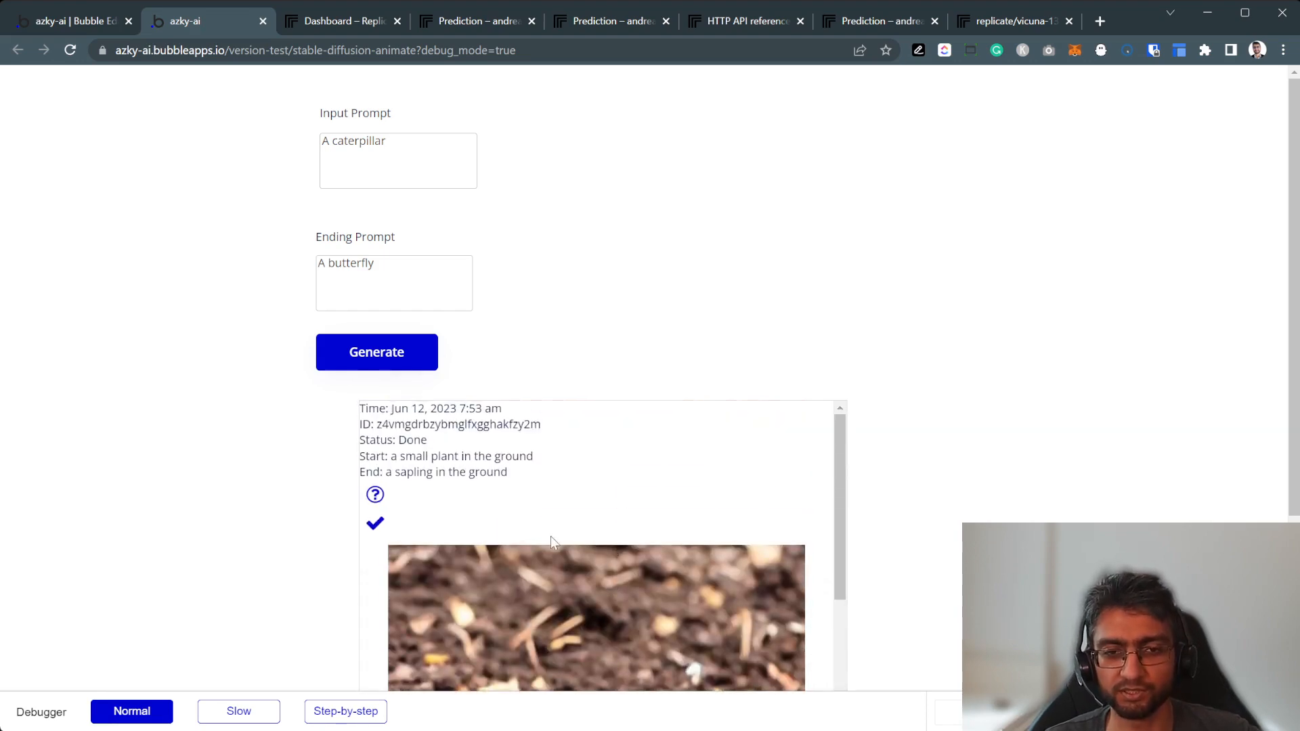
scroll("down", 3)
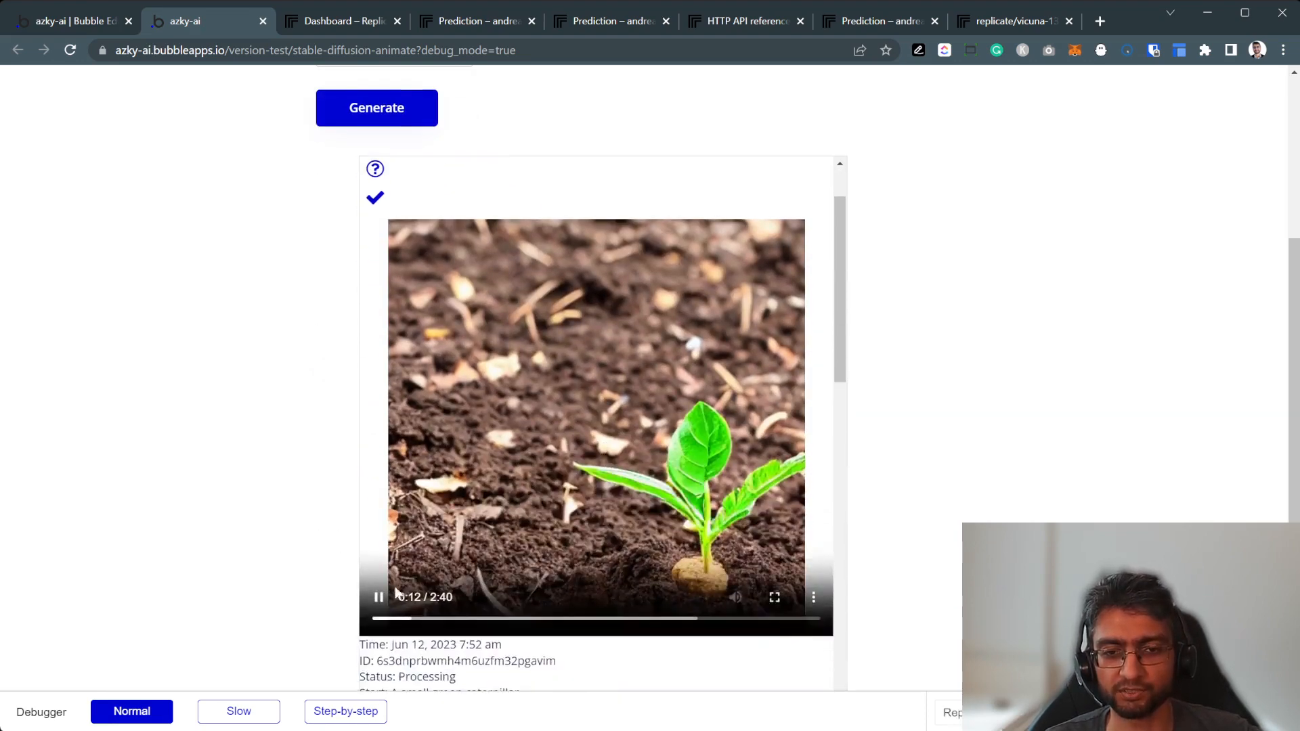
left_click(70, 21)
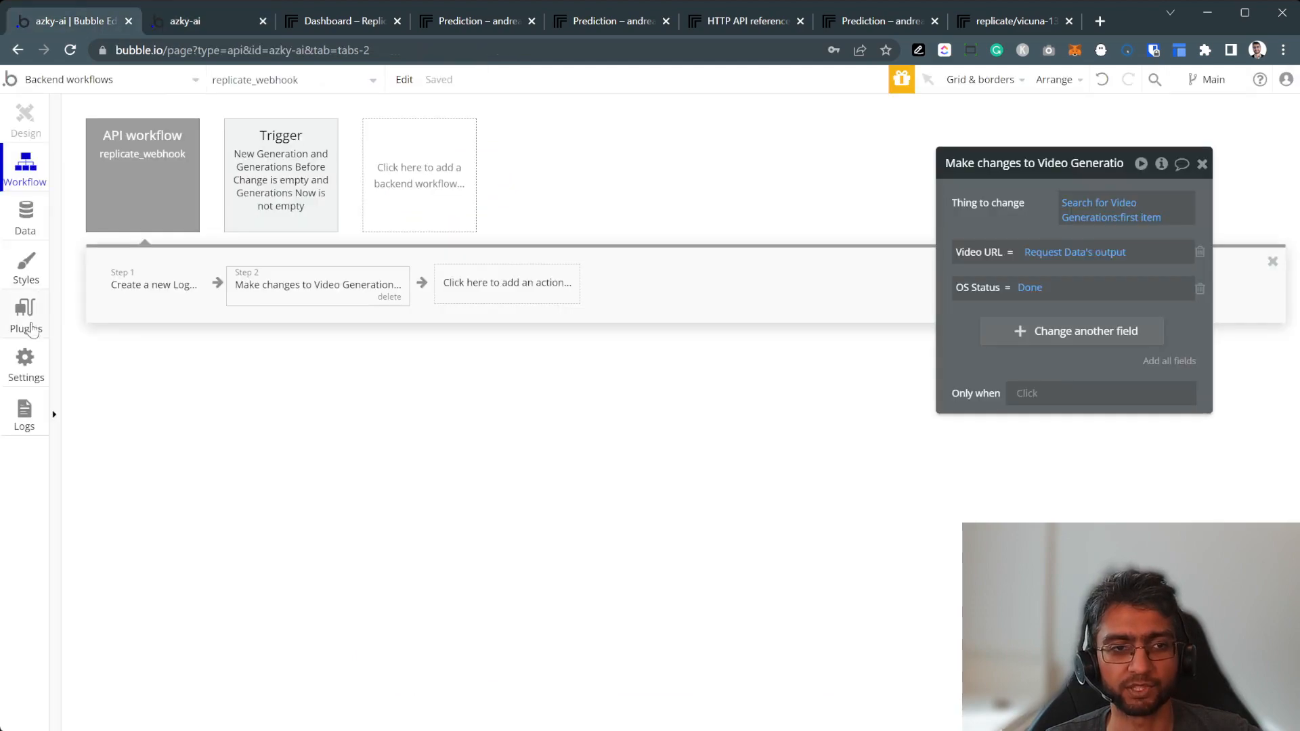
Recheck the API Connector animation call body with sapling and small-plant prompts.
left_click(25, 315)
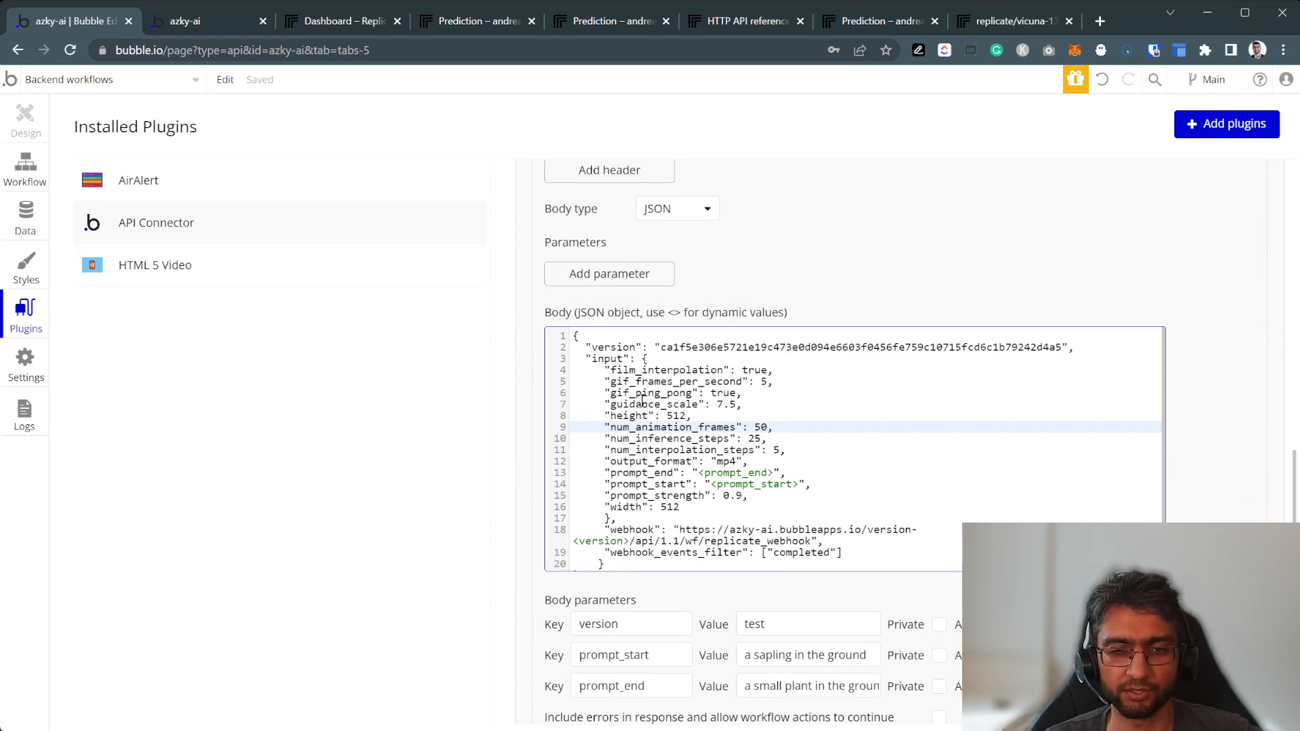
mouse_move(25, 174)
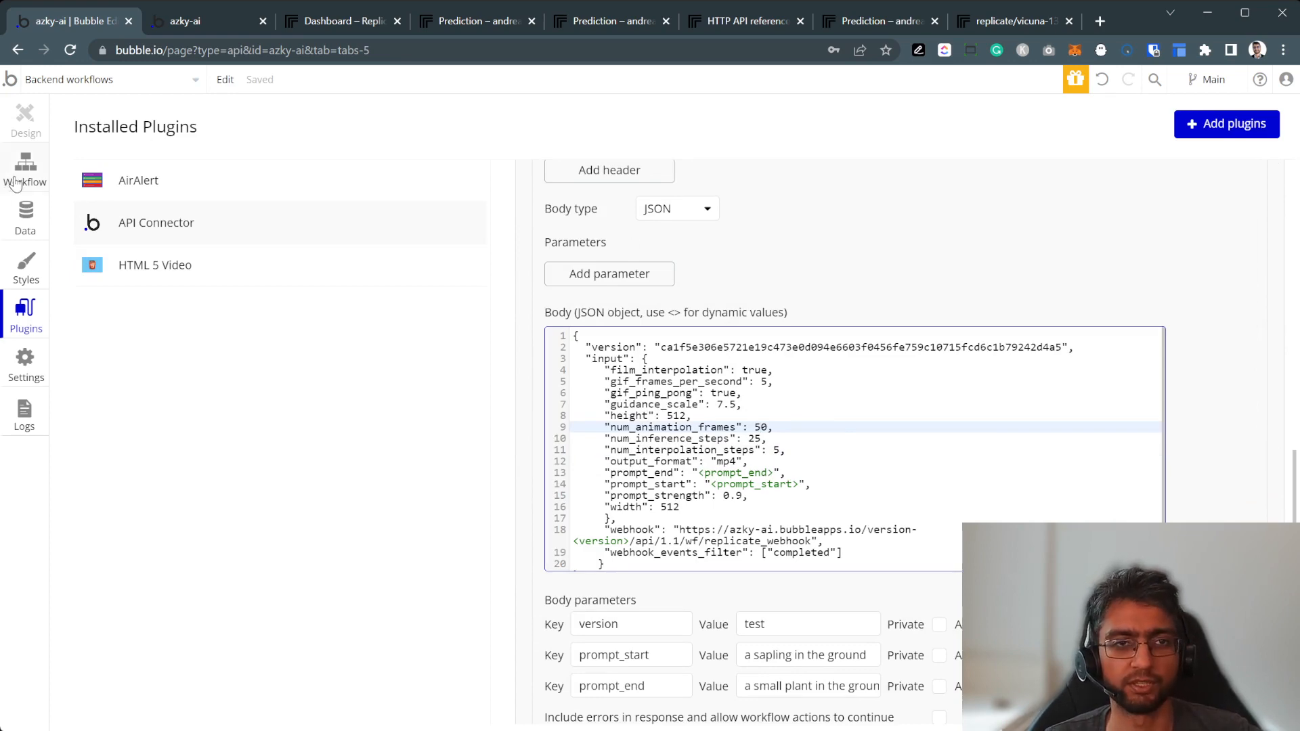
left_click(206, 21)
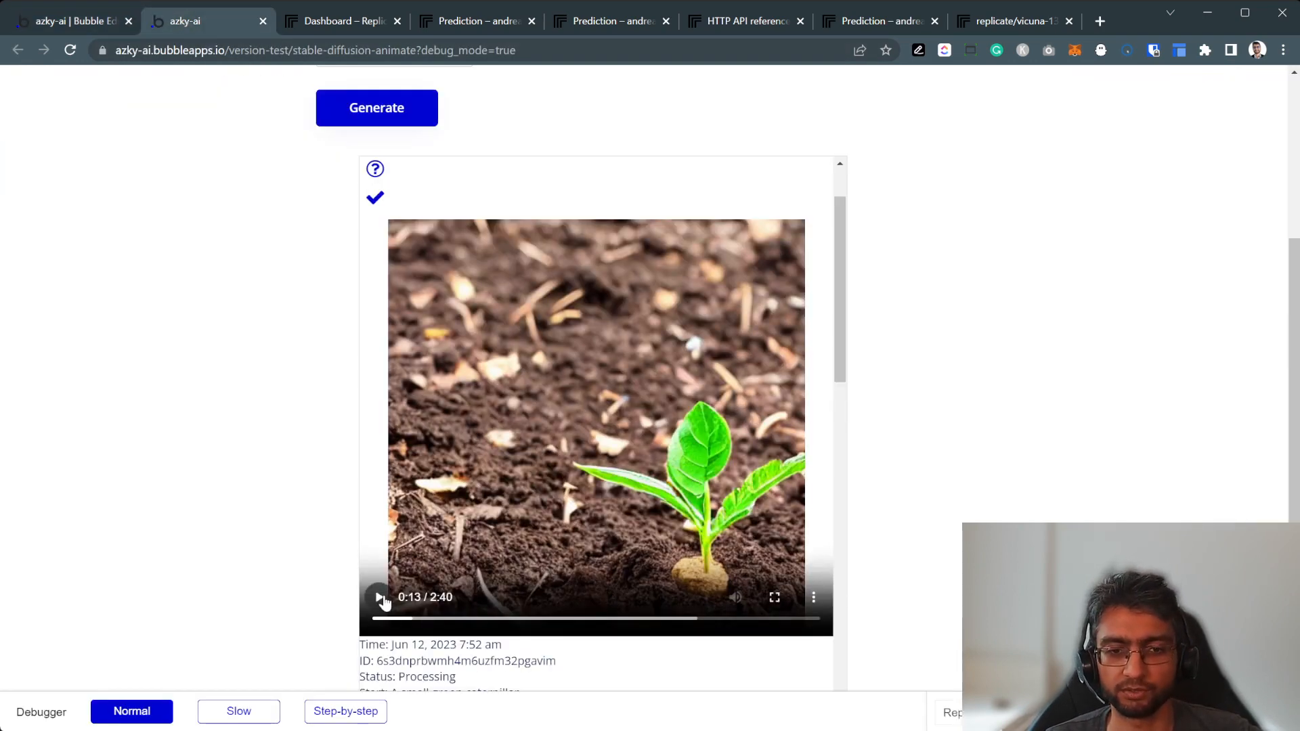
Resume the sapling morph video and let it play through to 2:40.
left_click(377, 598)
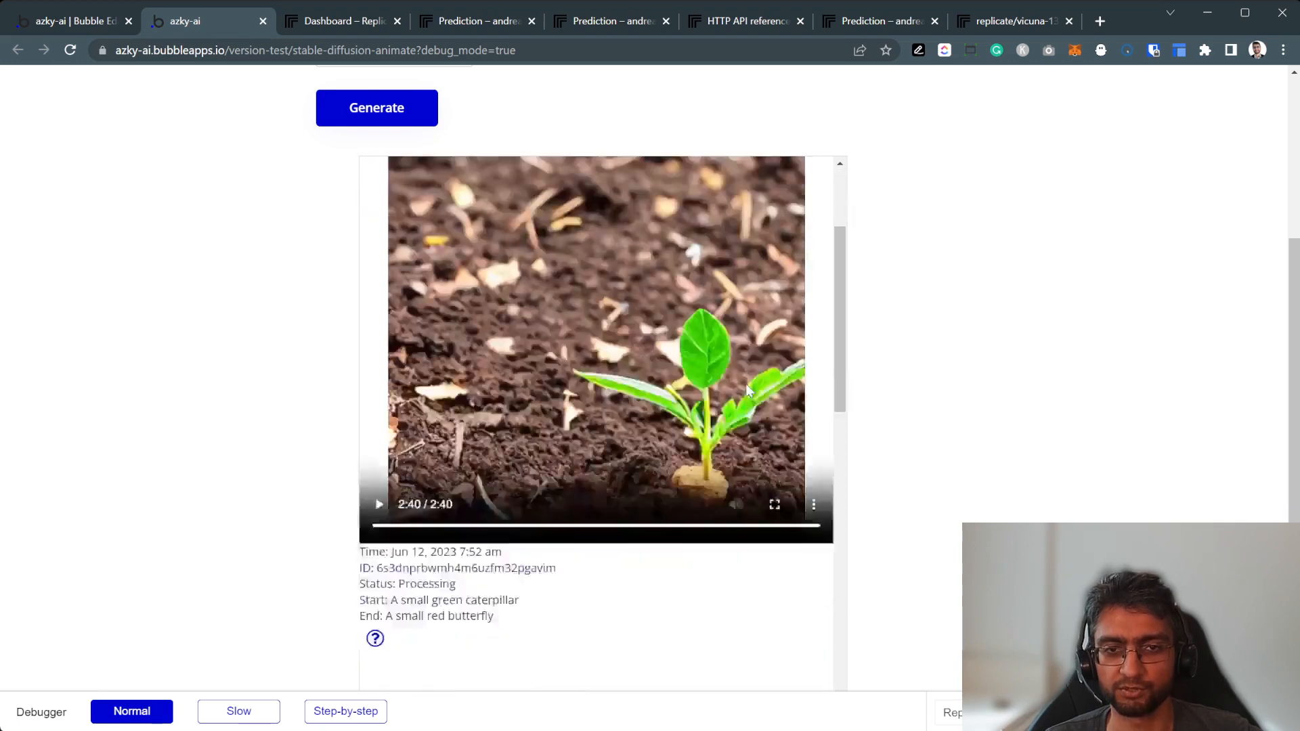
left_click(340, 21)
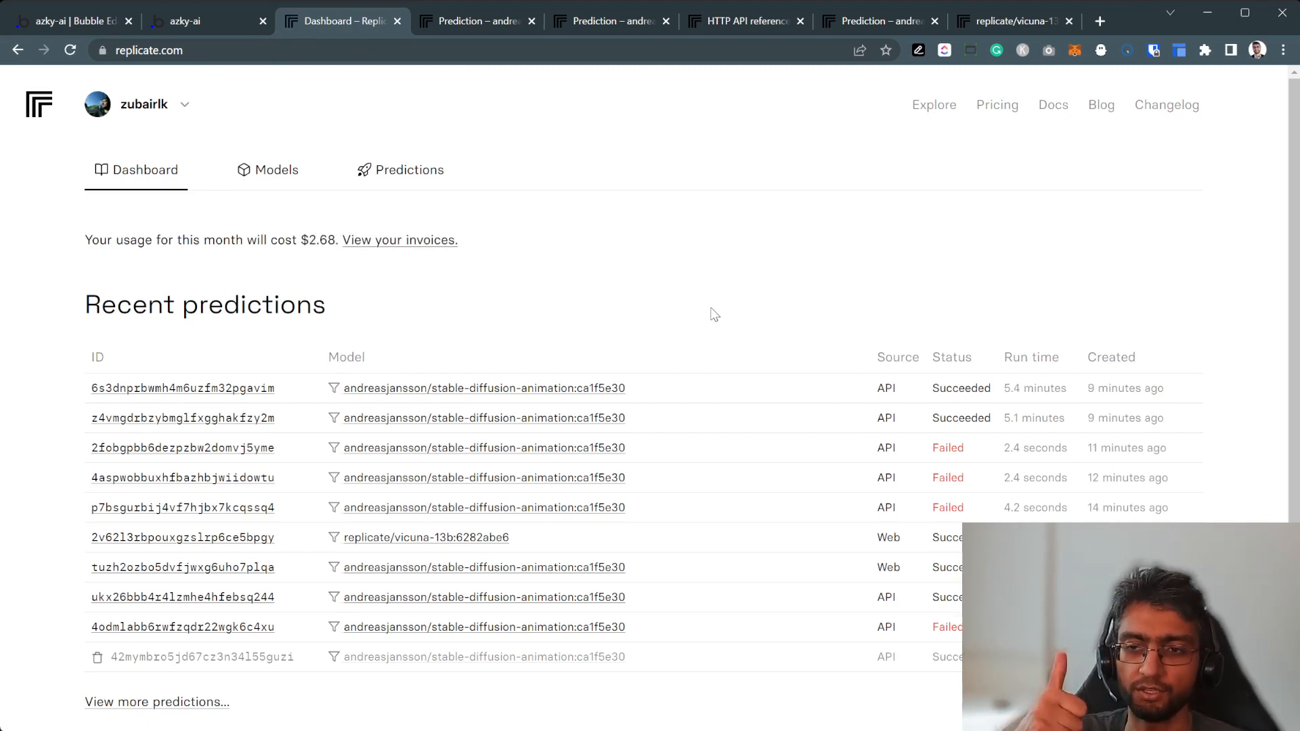
mouse_move(654, 359)
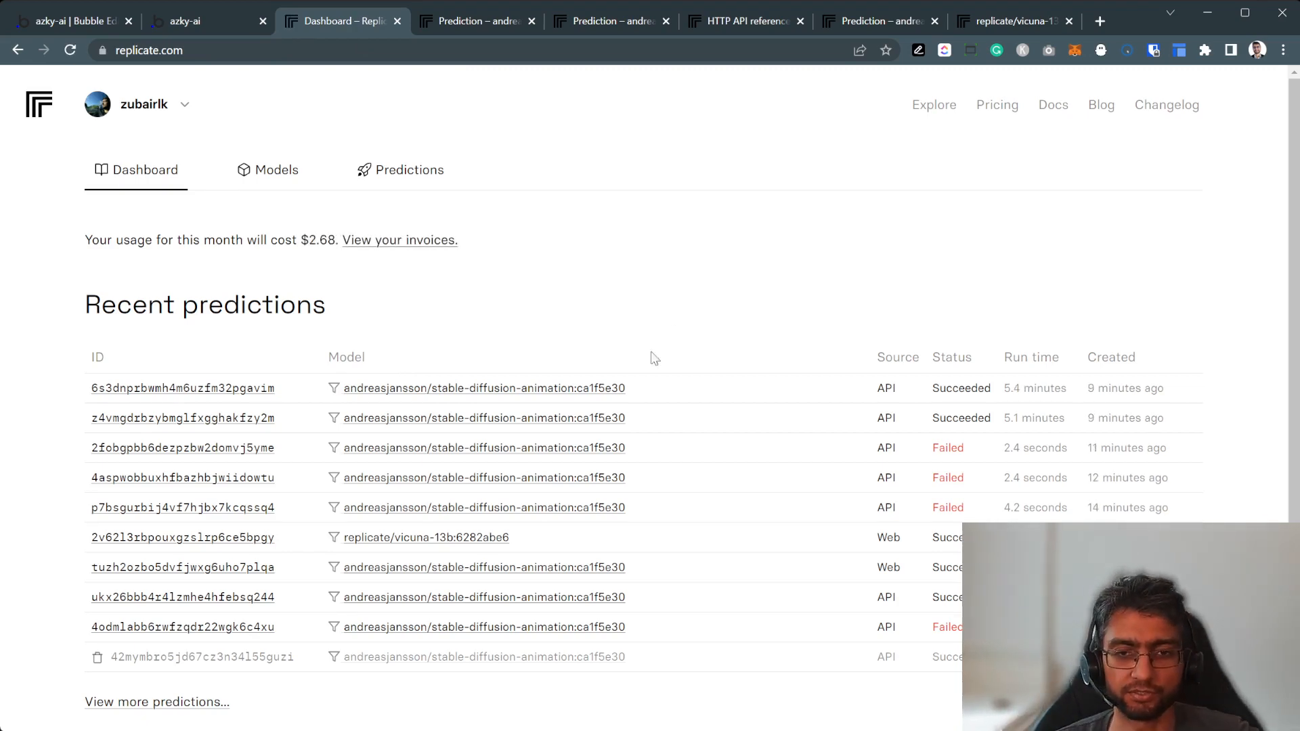
mouse_move(203, 25)
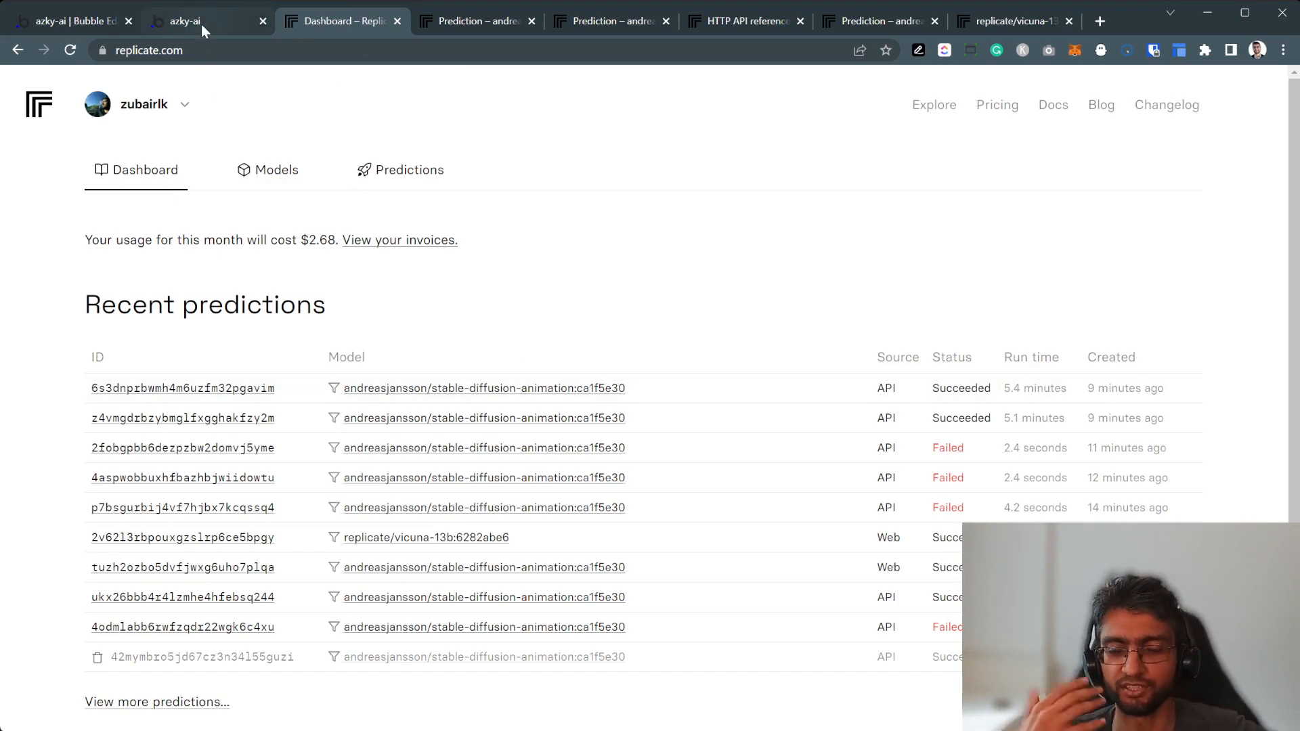
Return to the preview after confirming both newest animation predictions succeeded on Replicate.
left_click(183, 21)
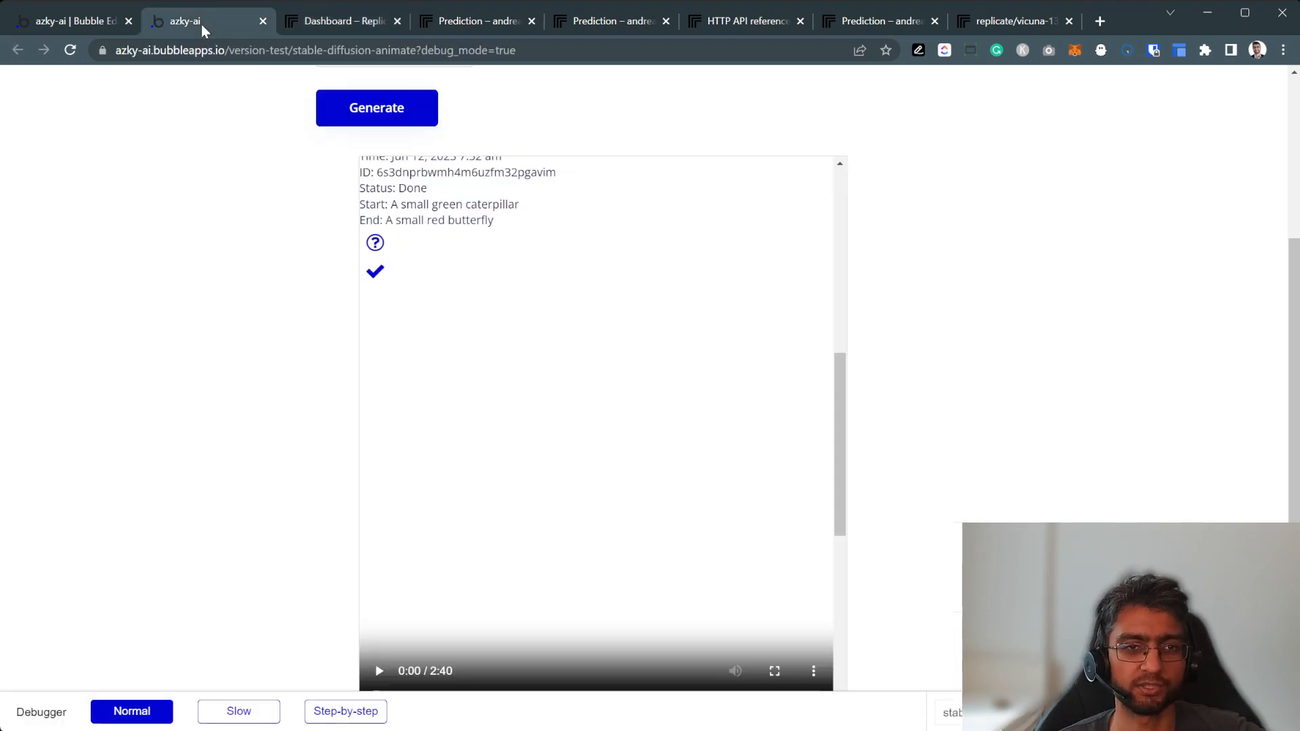
Play the caterpillar-to-butterfly video and scrub around 1:00 to watch the red wings appear.
scroll("down", 3)
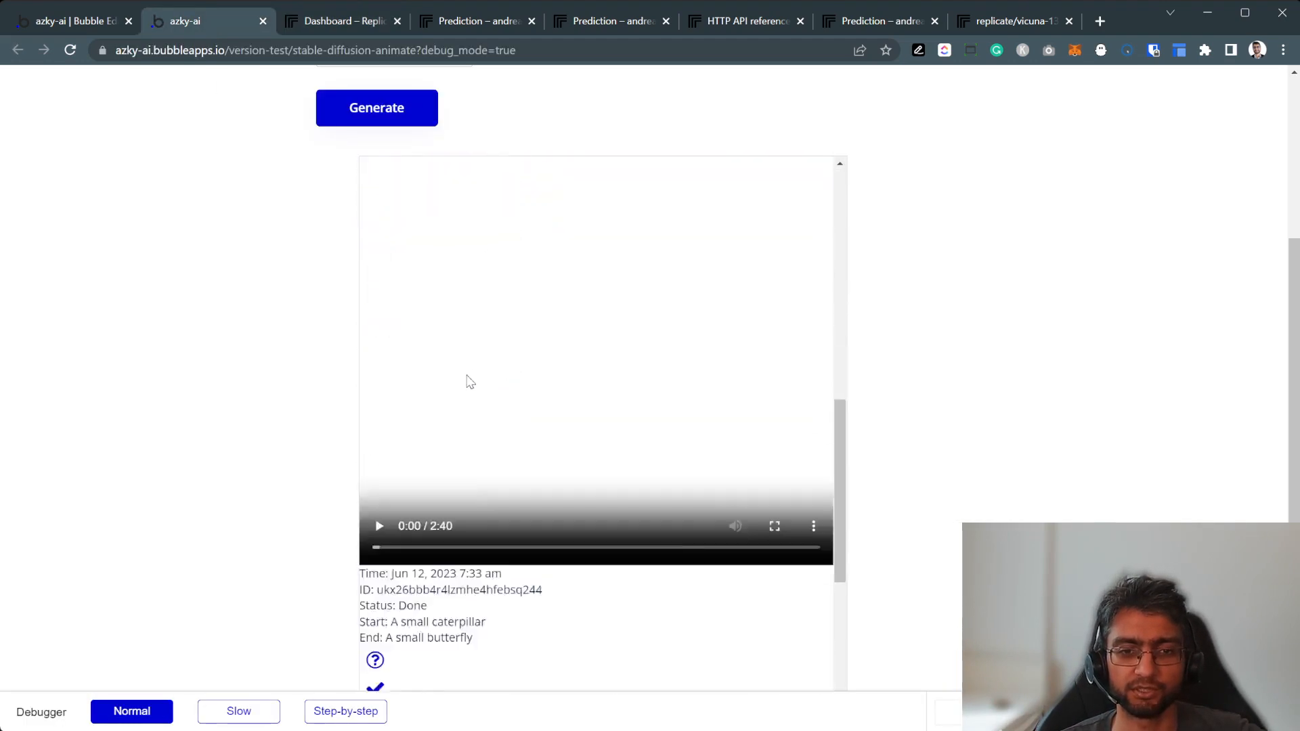
left_click(379, 525)
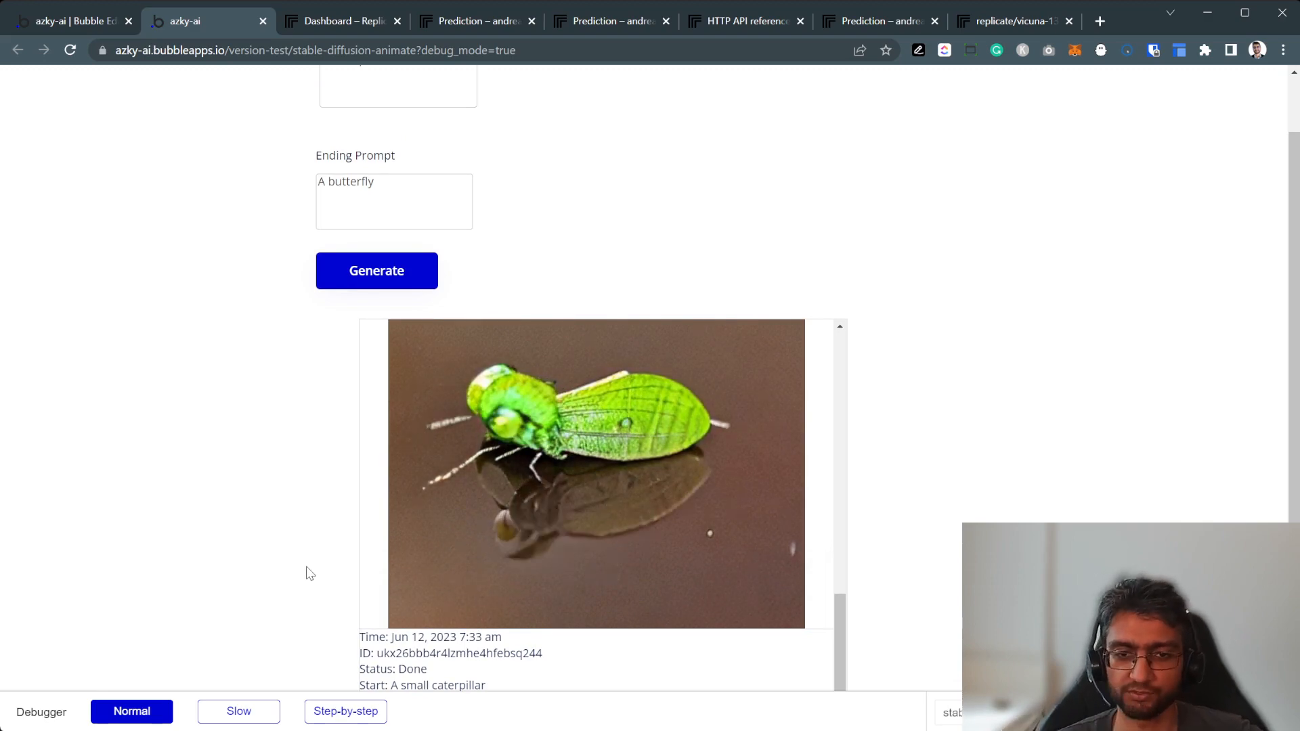
left_click(595, 473)
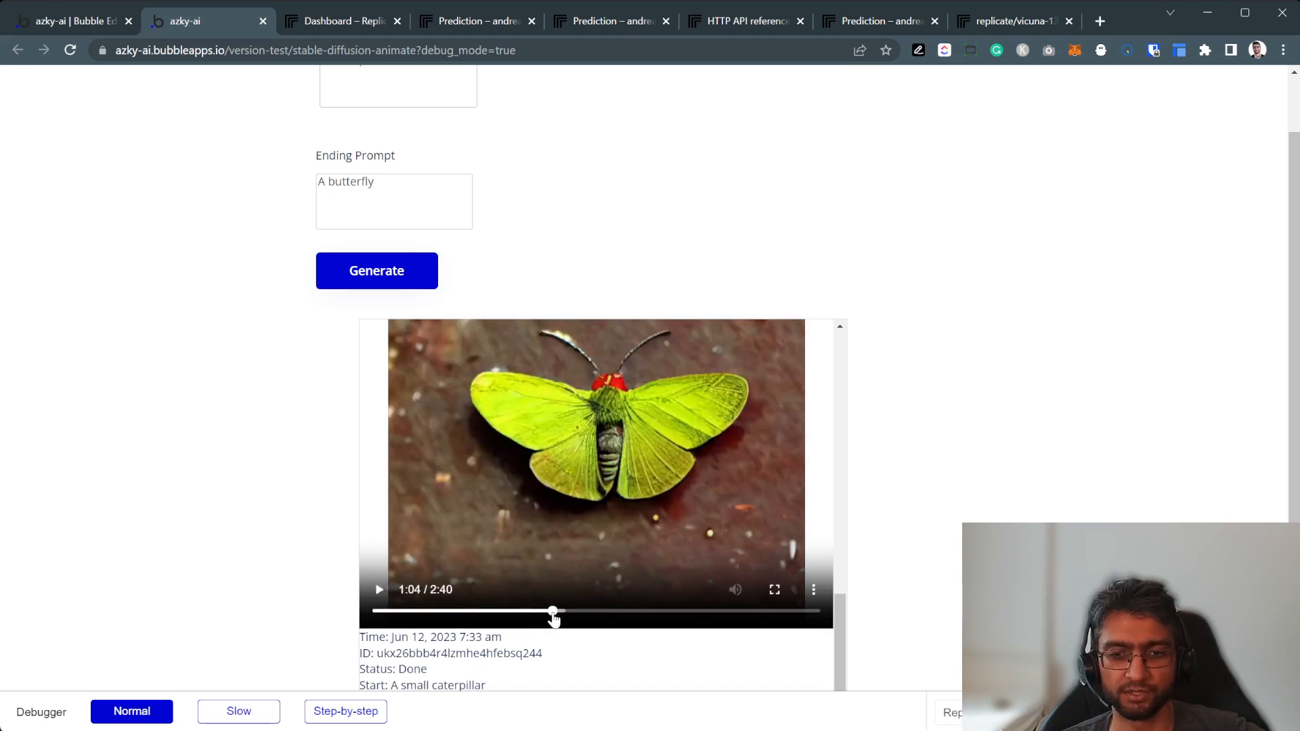
left_click(379, 590)
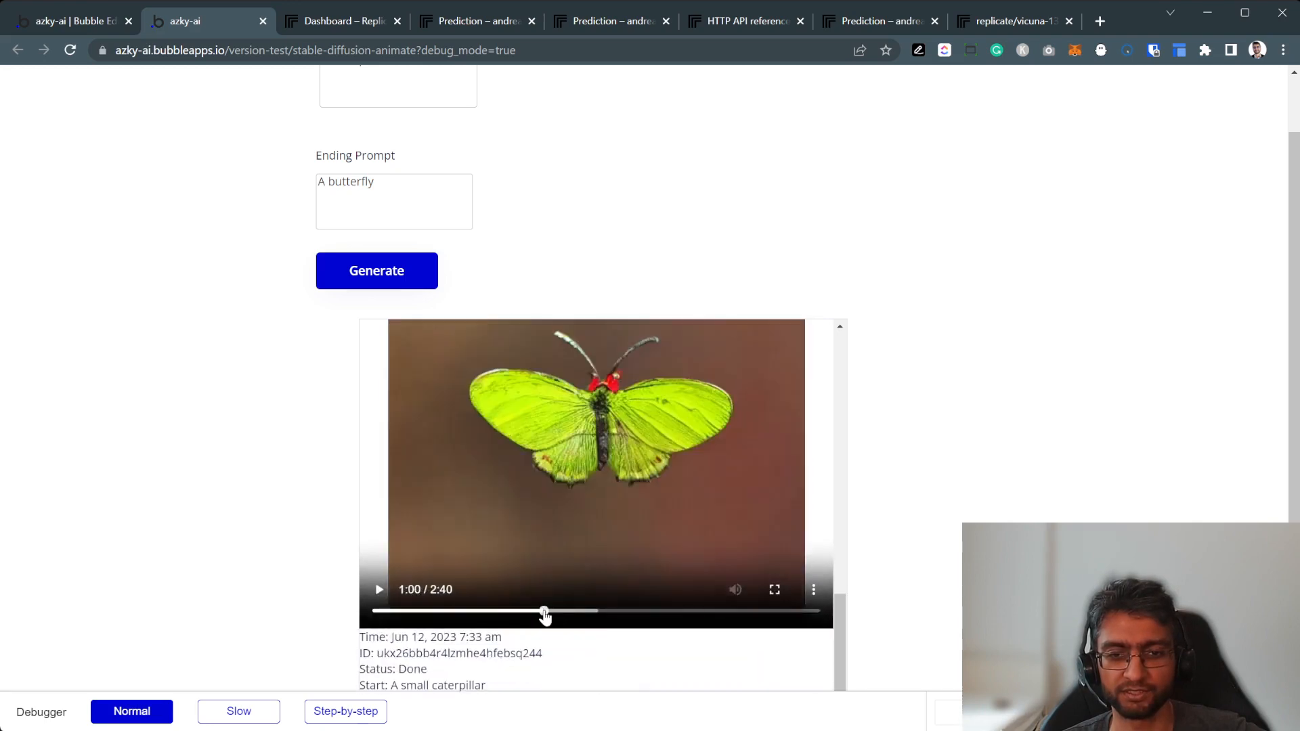
left_click(813, 590)
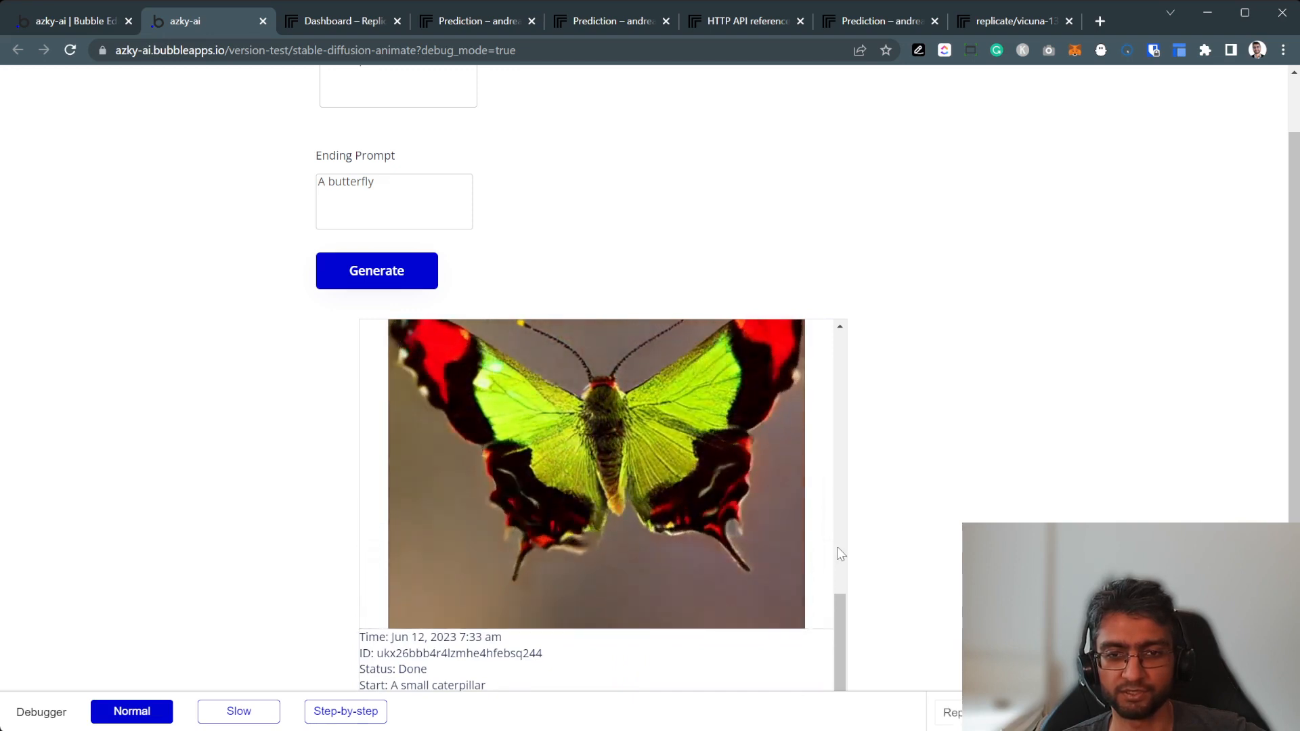
left_click(597, 473)
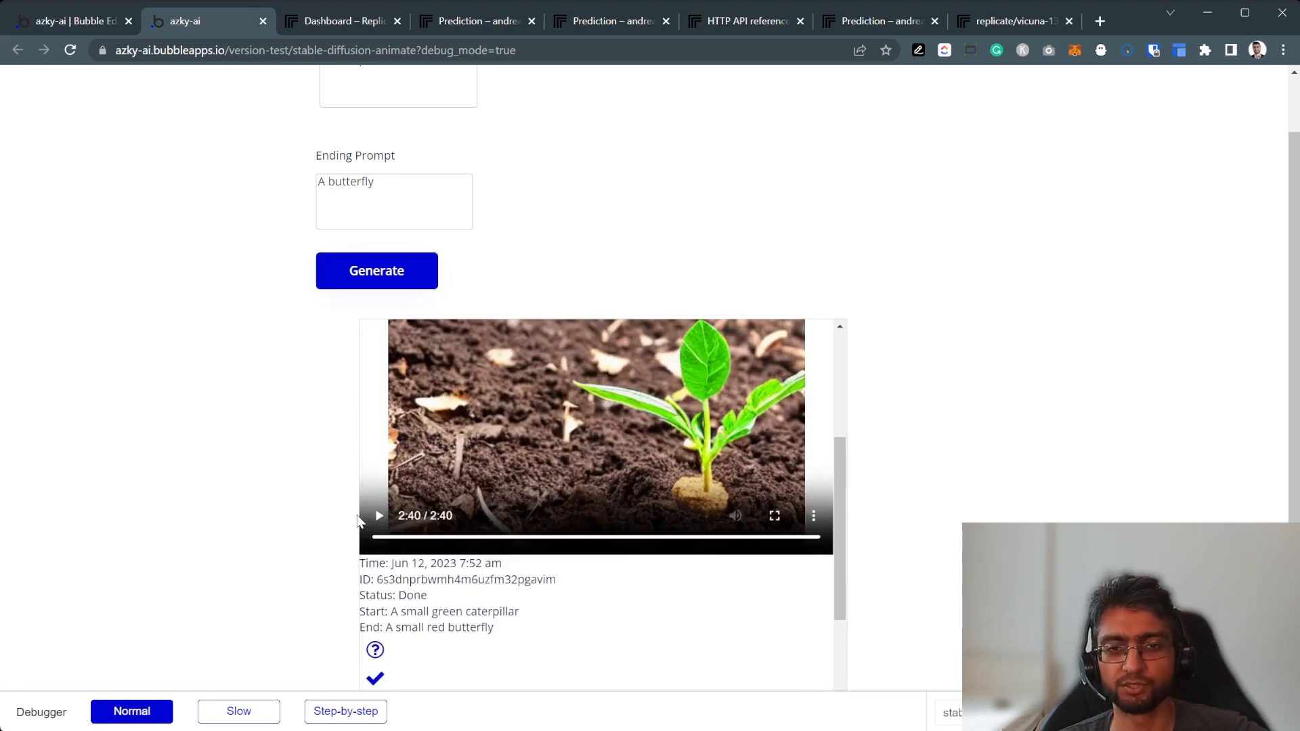
scroll("up", 3)
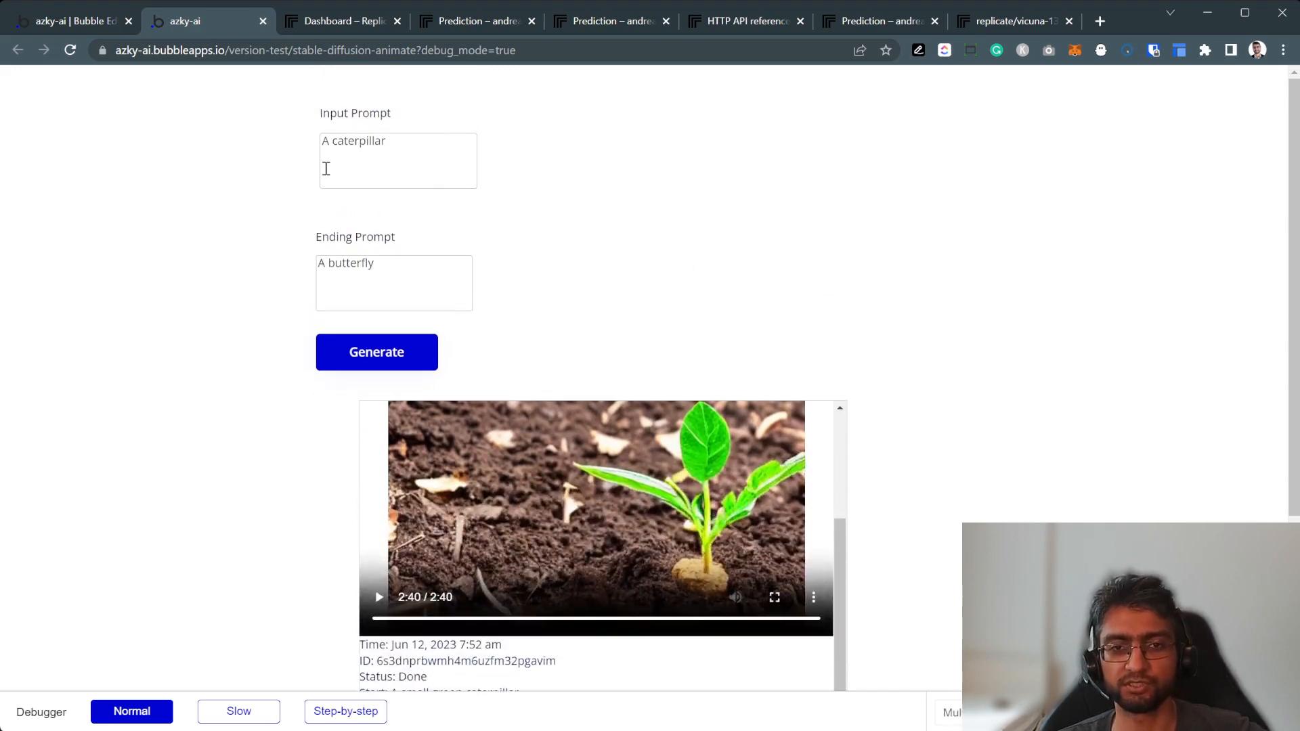